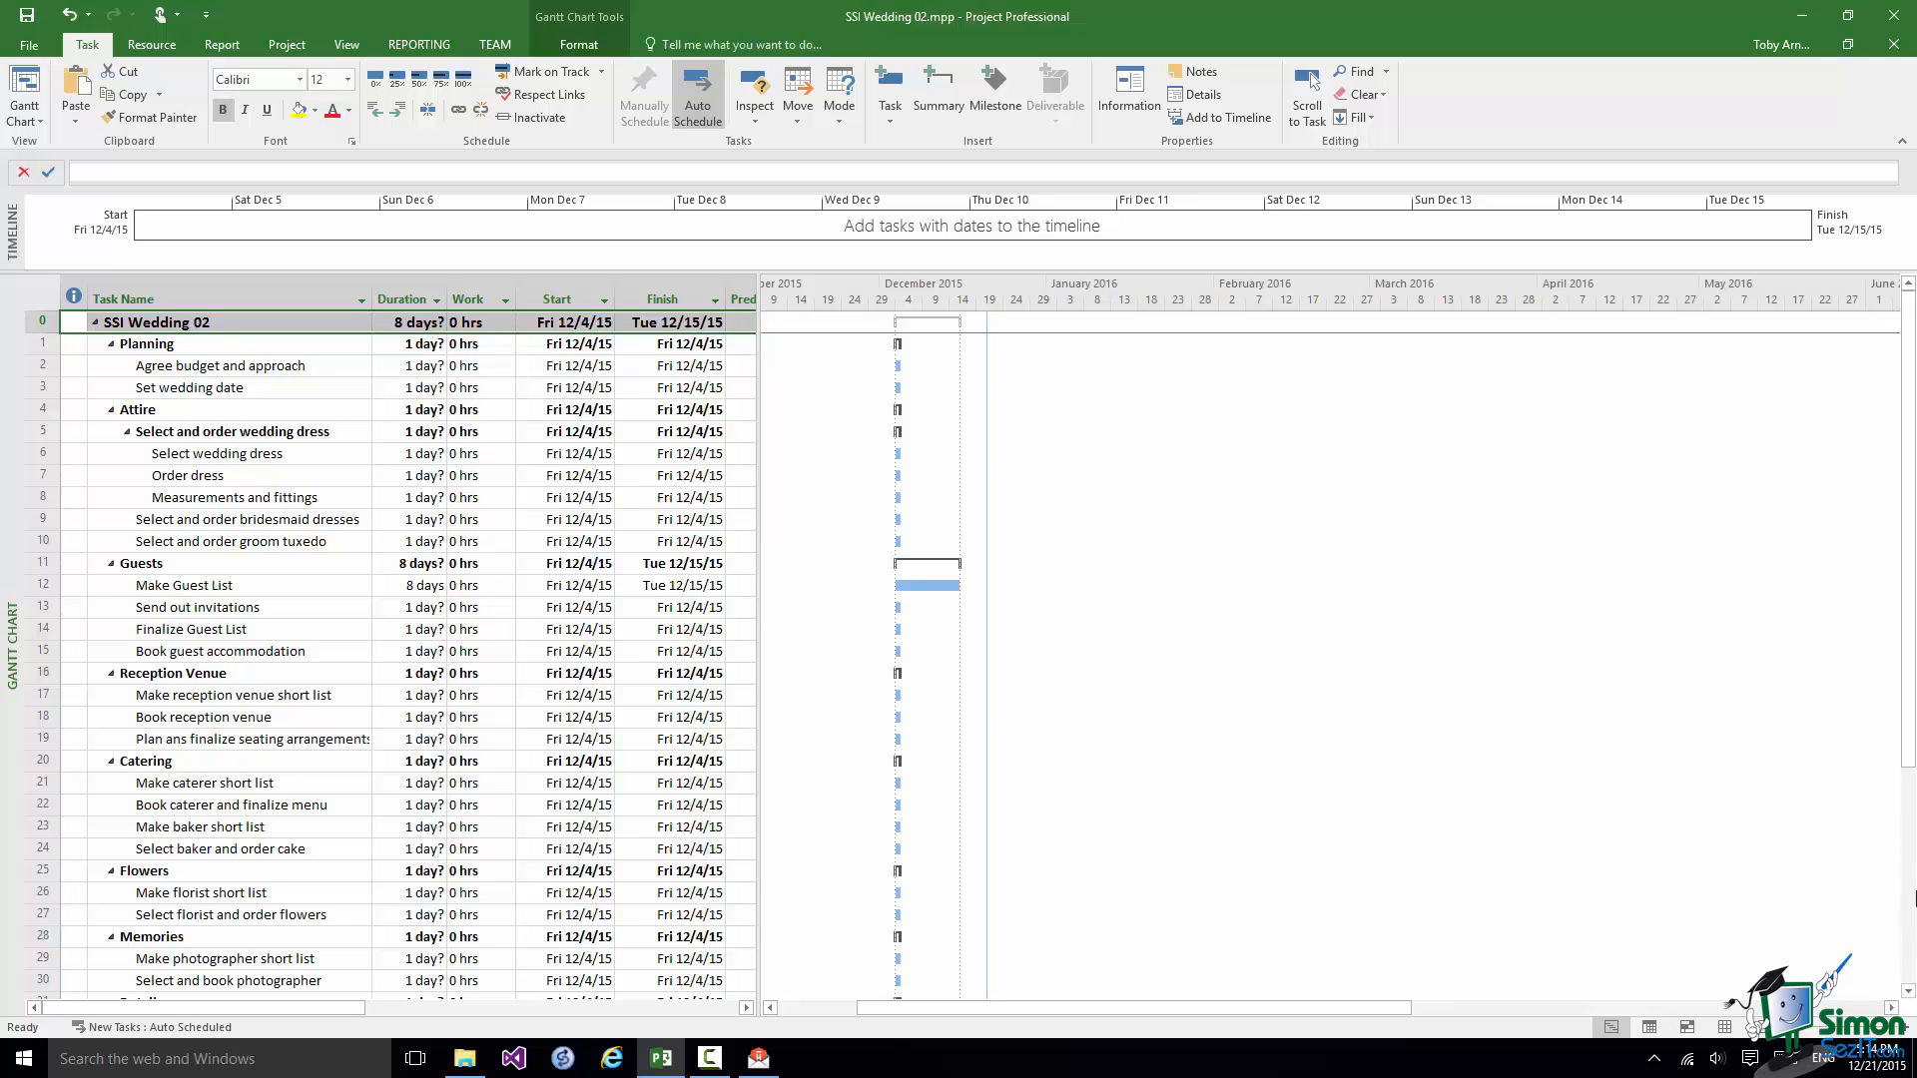
pyautogui.moveTo(1908, 896)
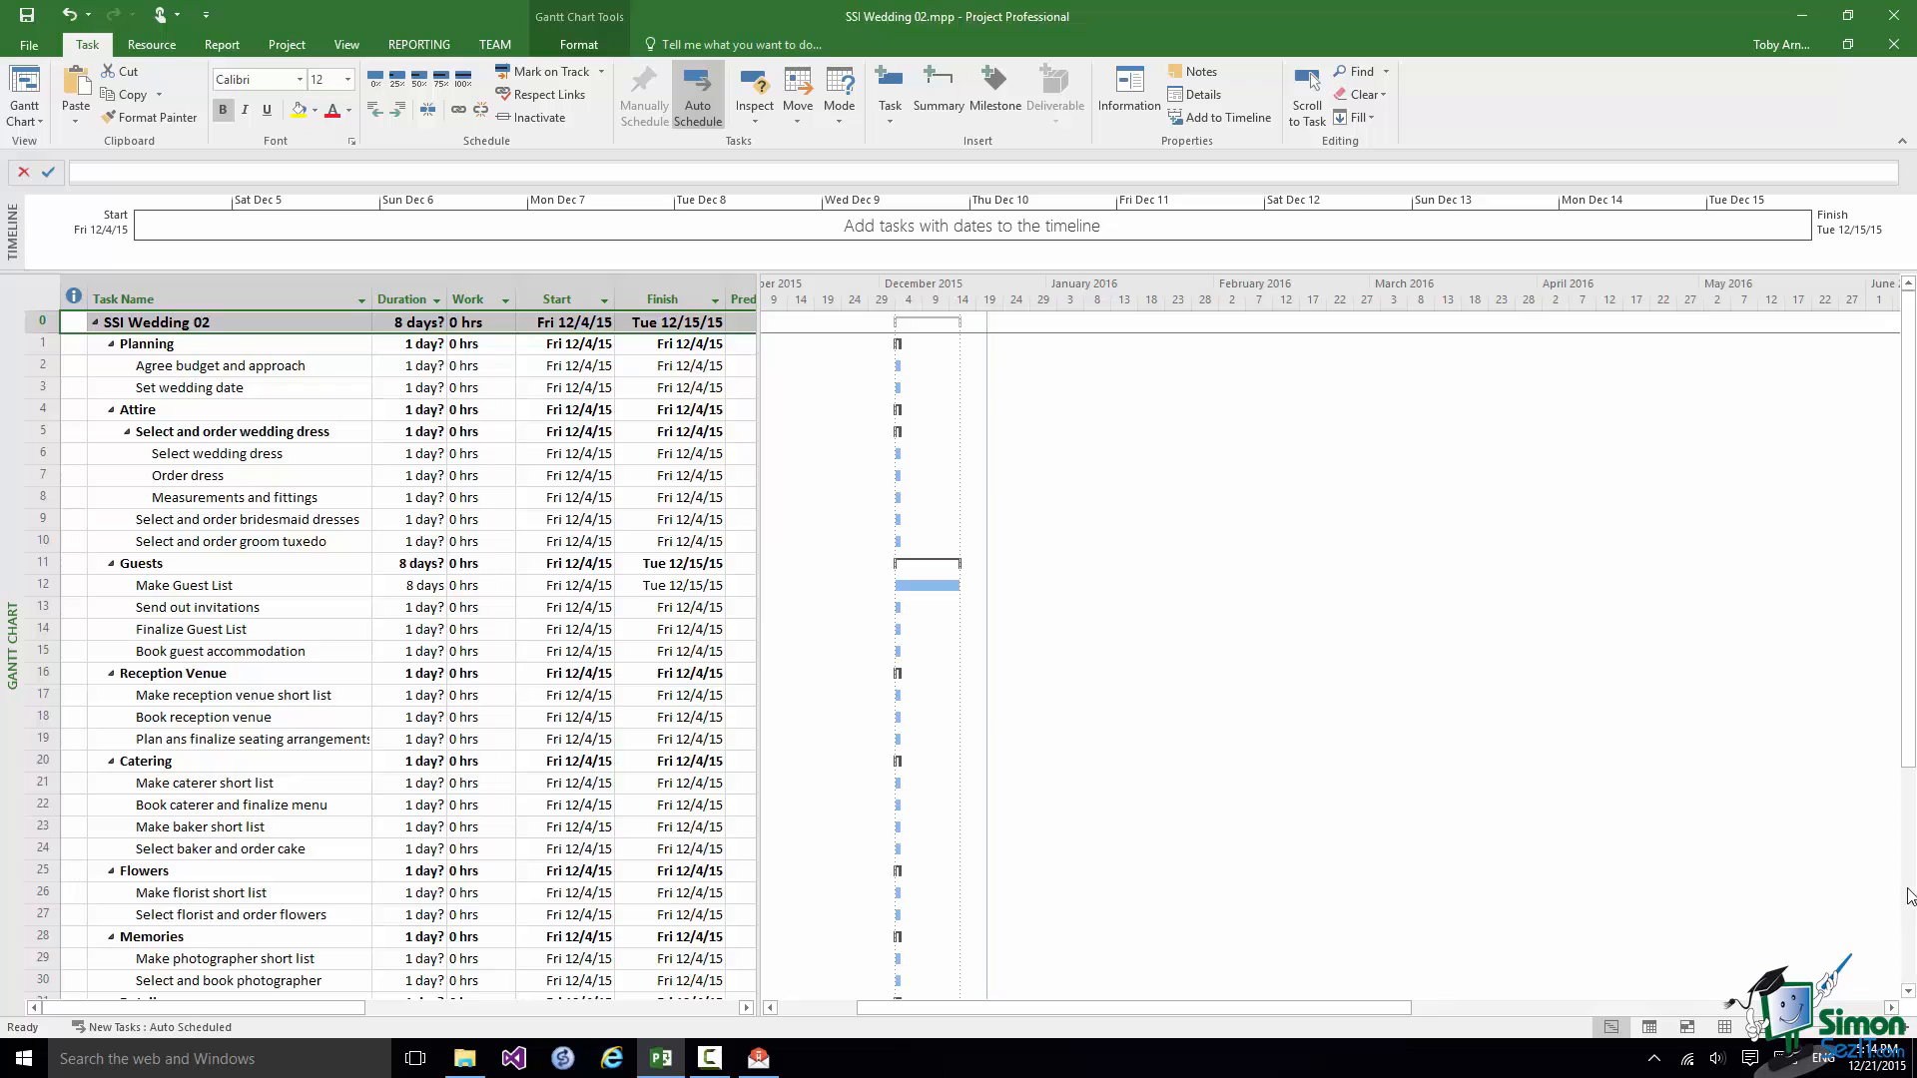
pyautogui.moveTo(185, 600)
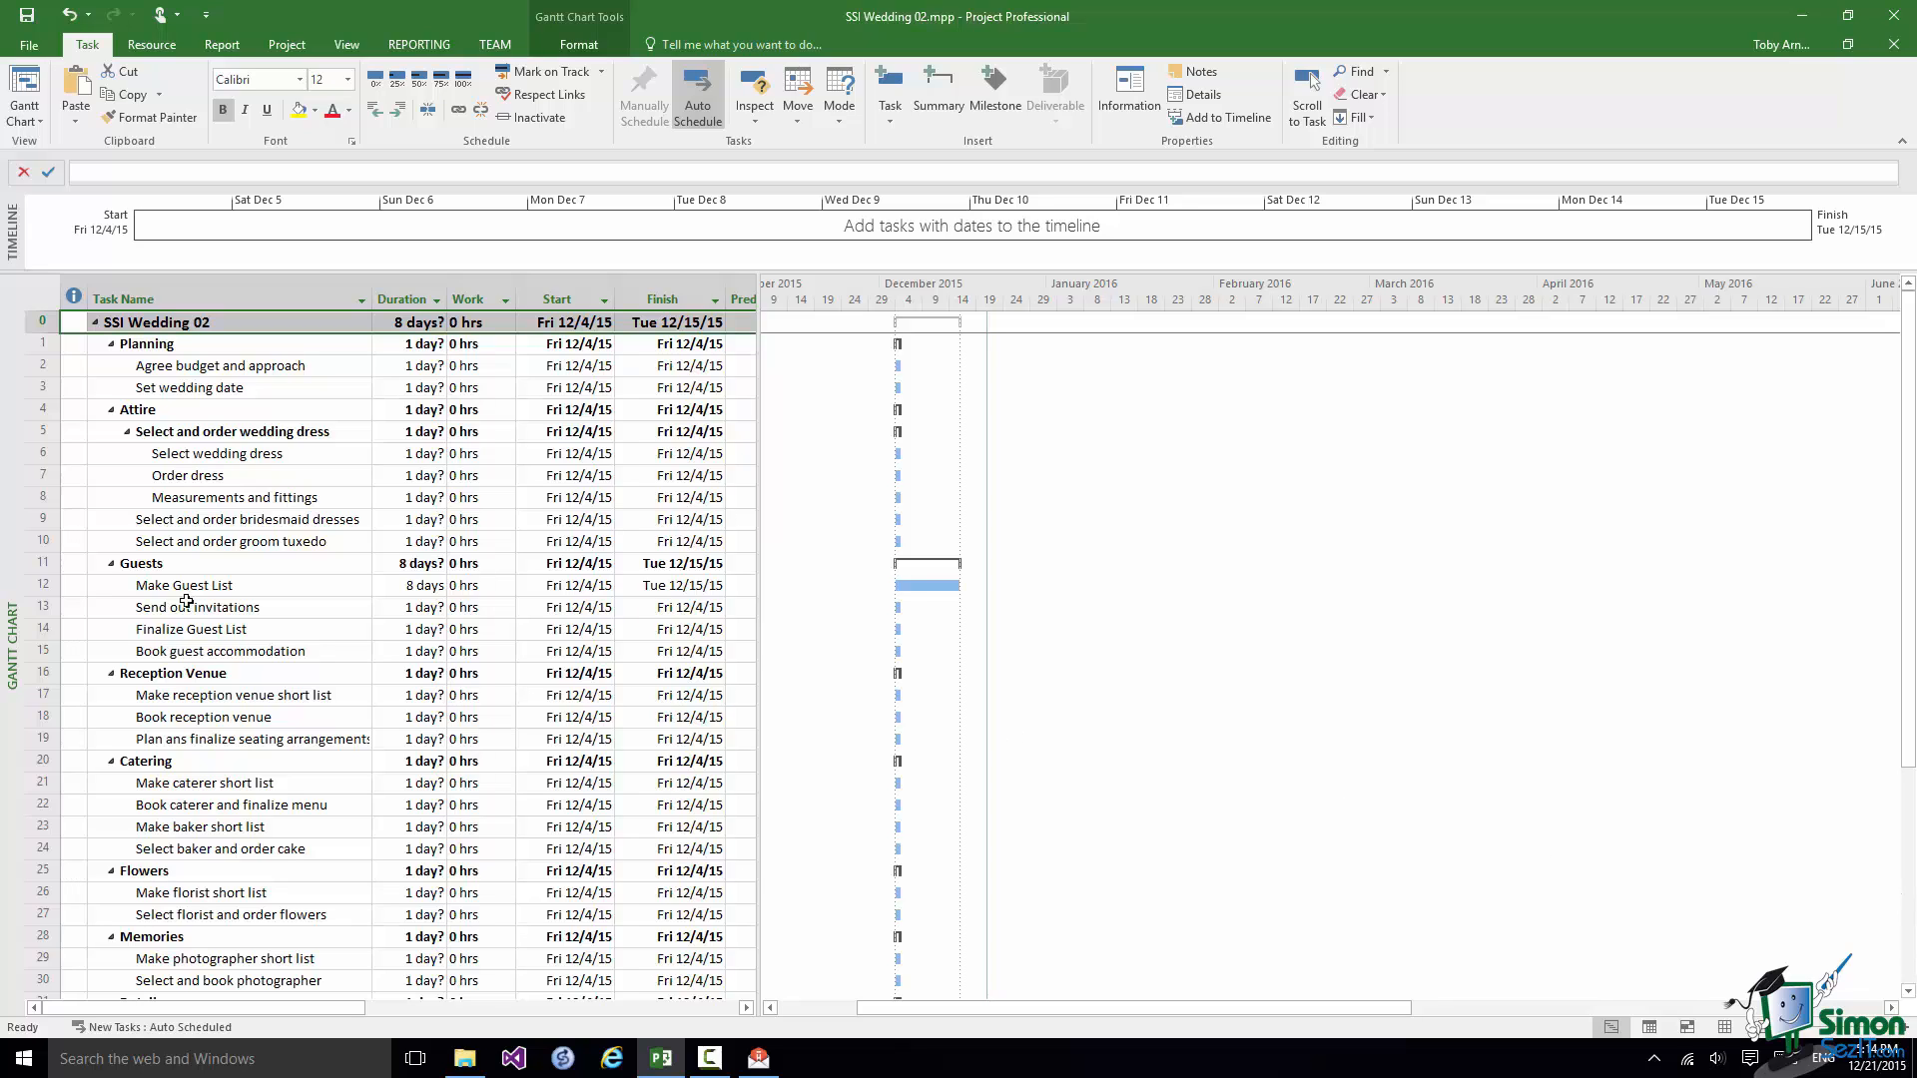
# - Select the Select wedding dress and Order dress tasks together
pyautogui.click(216, 452)
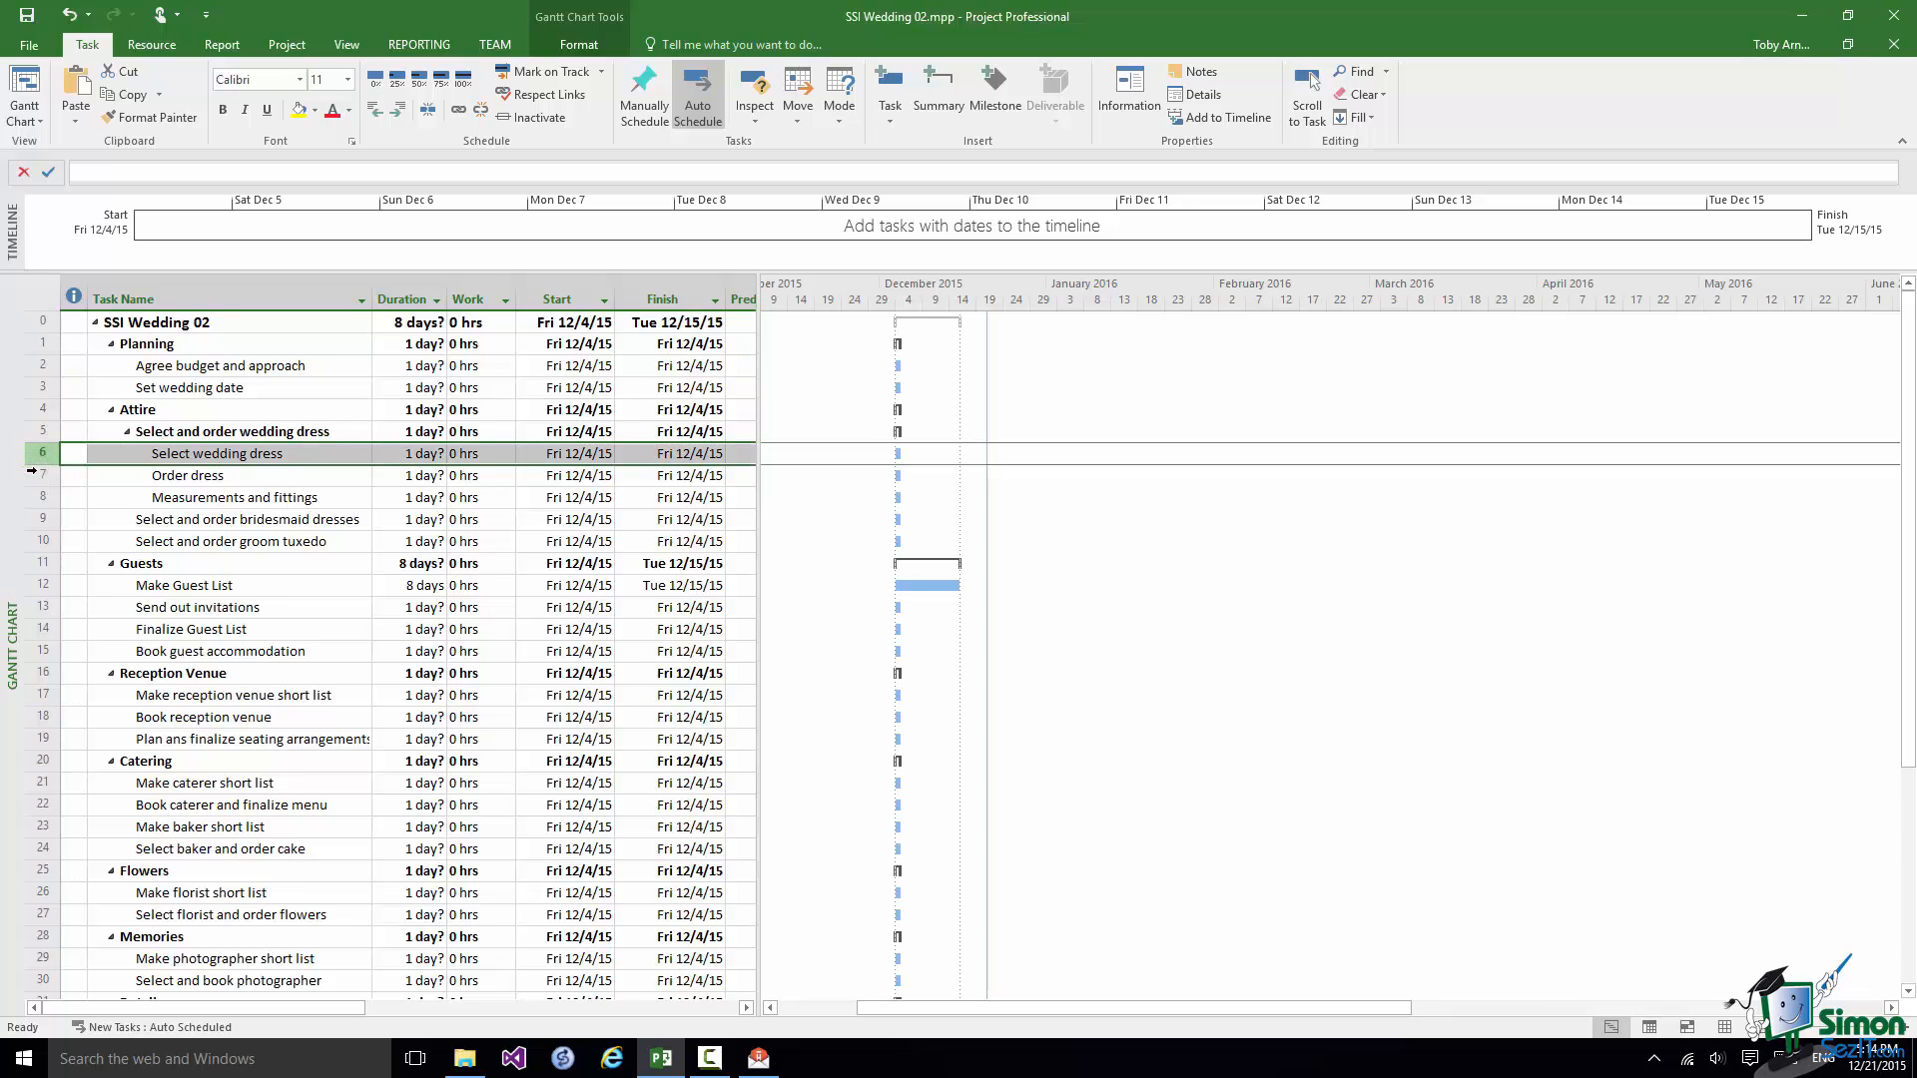
pyautogui.click(188, 475)
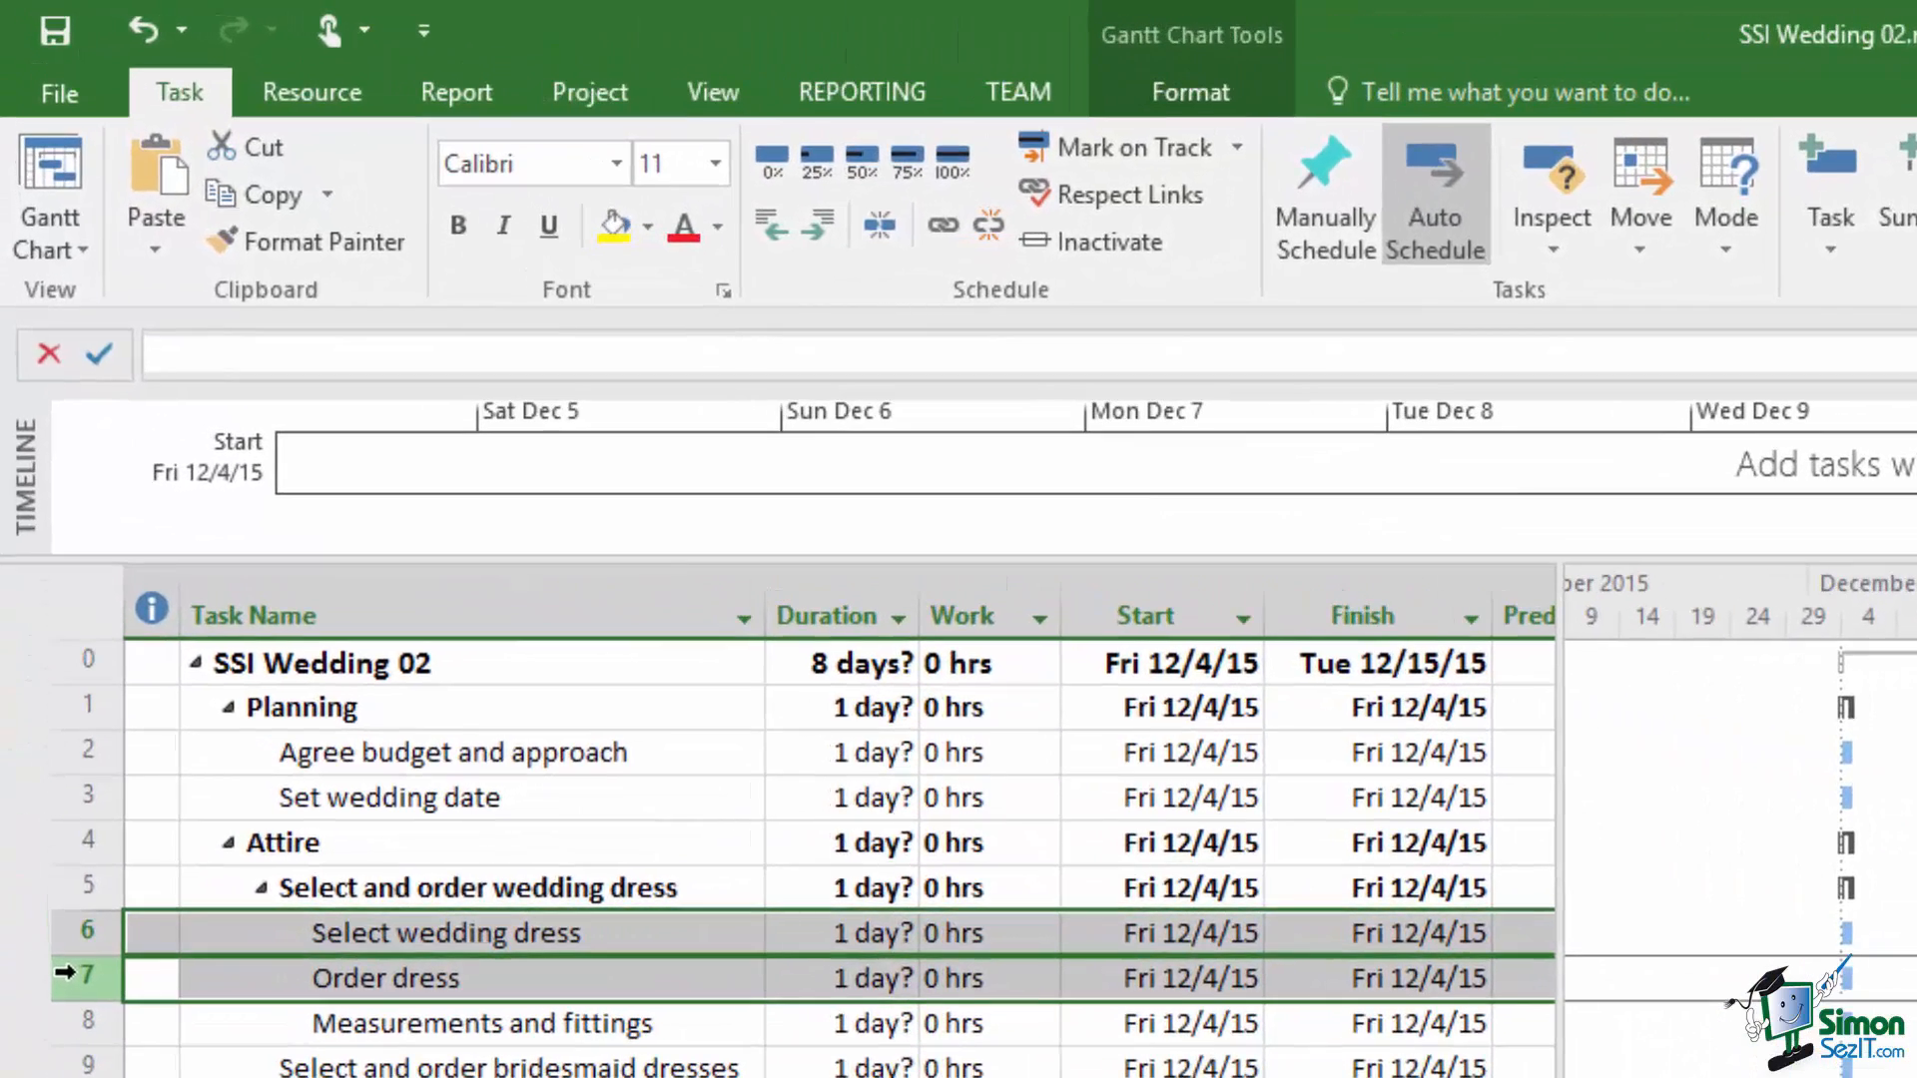
pyautogui.moveTo(941, 226)
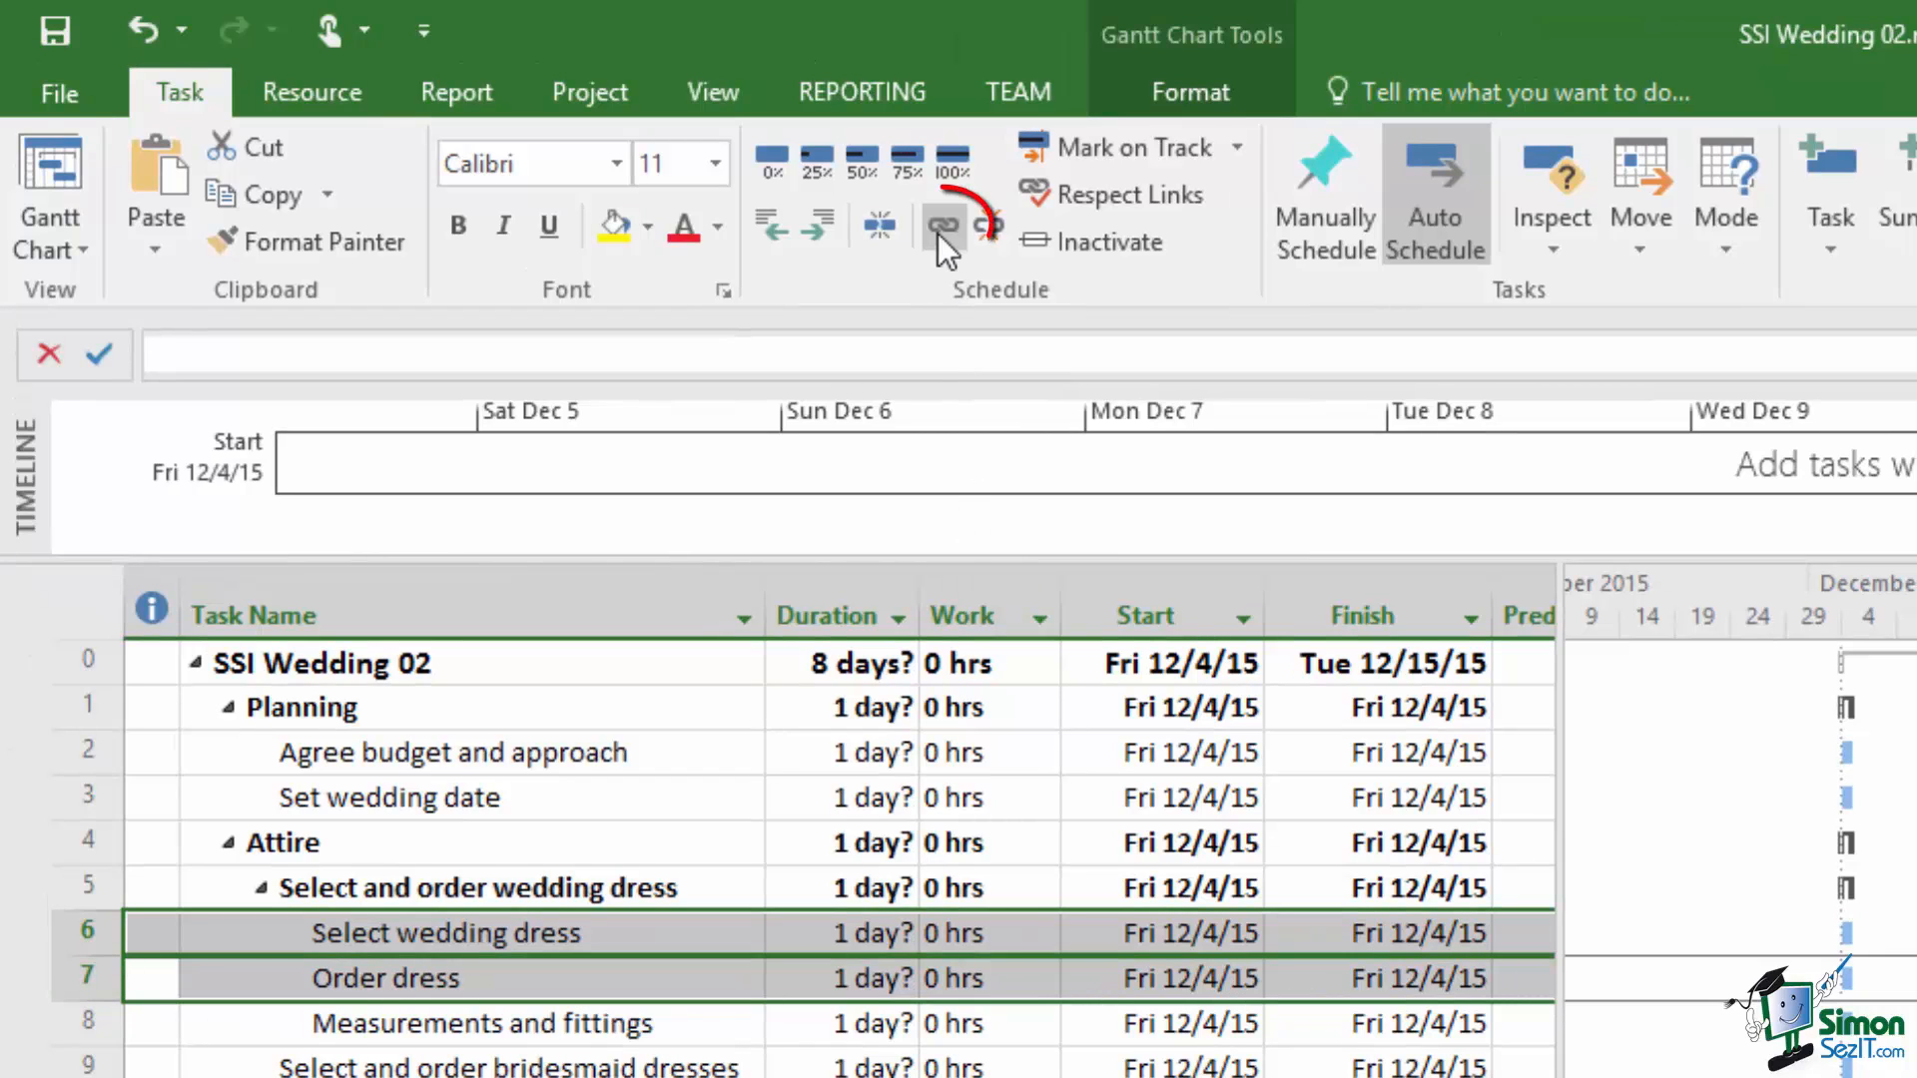
pyautogui.moveTo(942, 226)
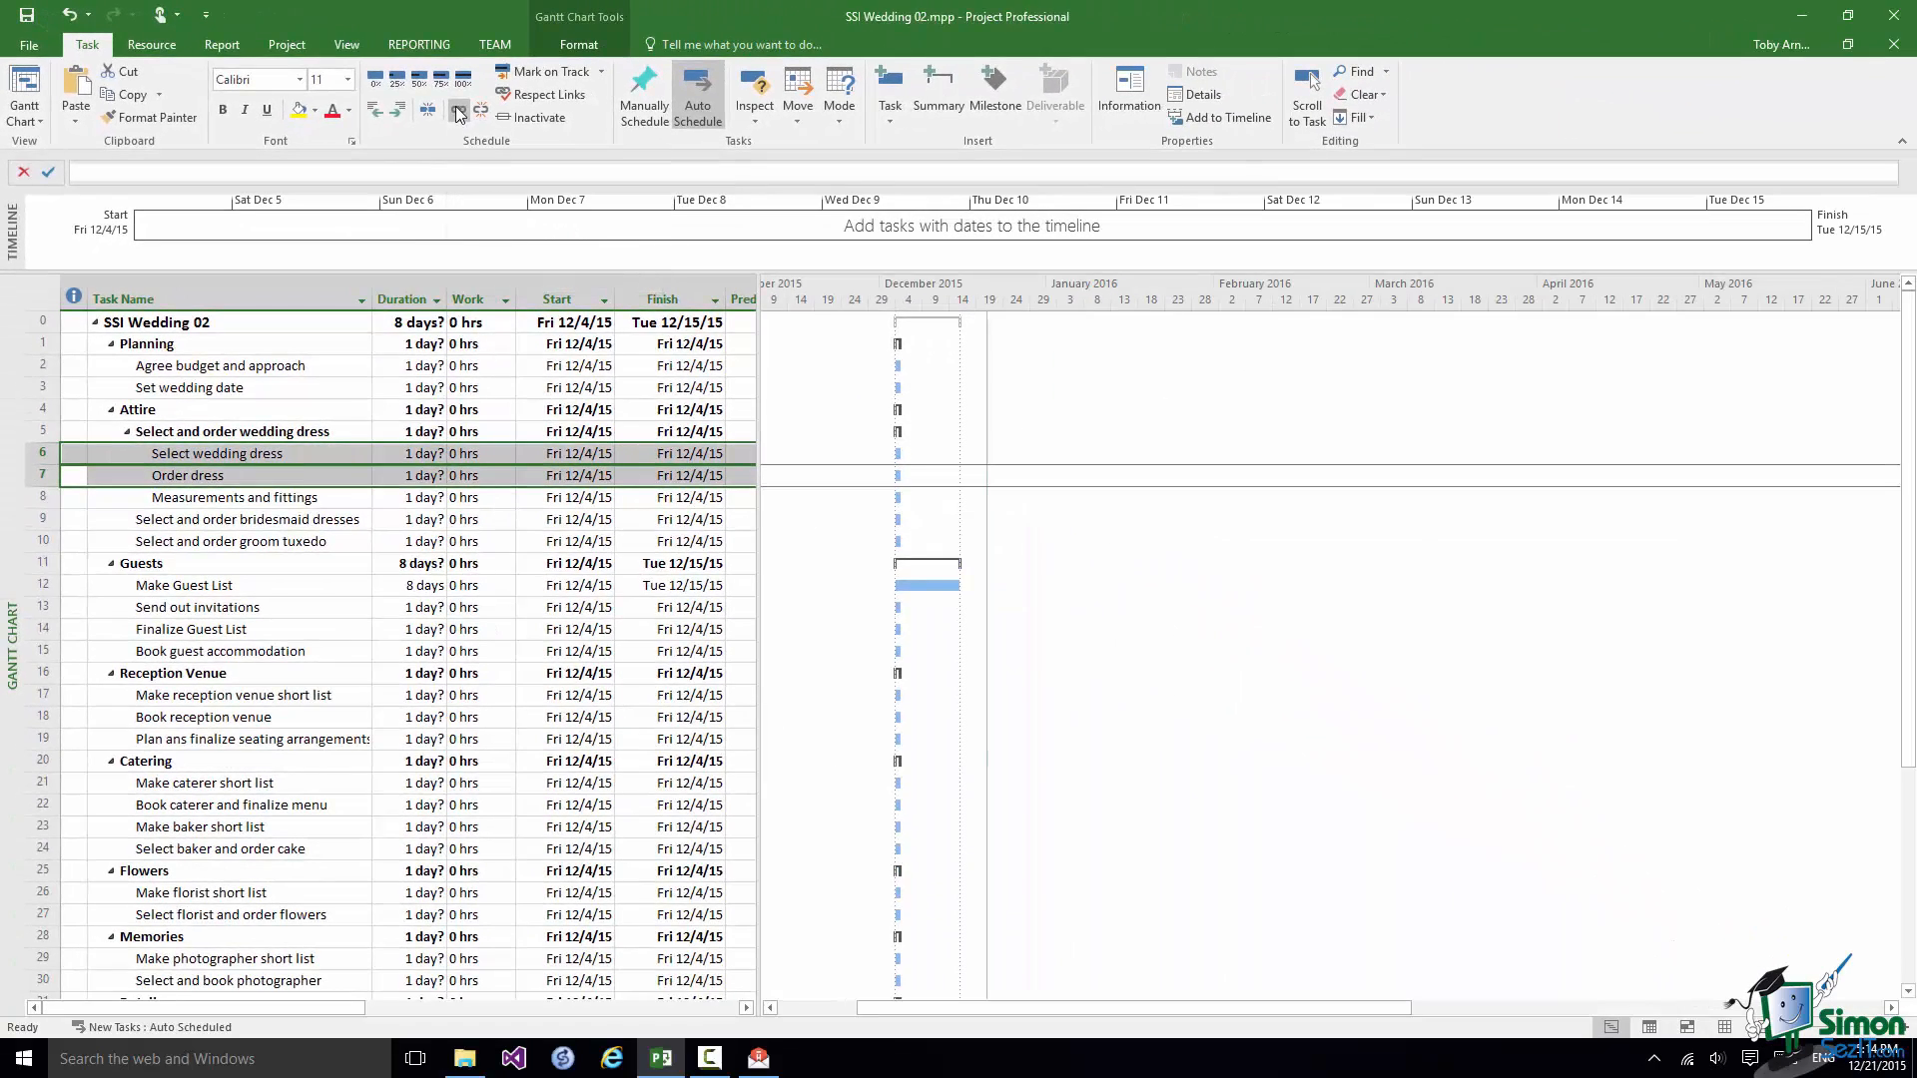
# - Link Order dress after Select wedding dress and check its predecessor shows 6
pyautogui.click(458, 109)
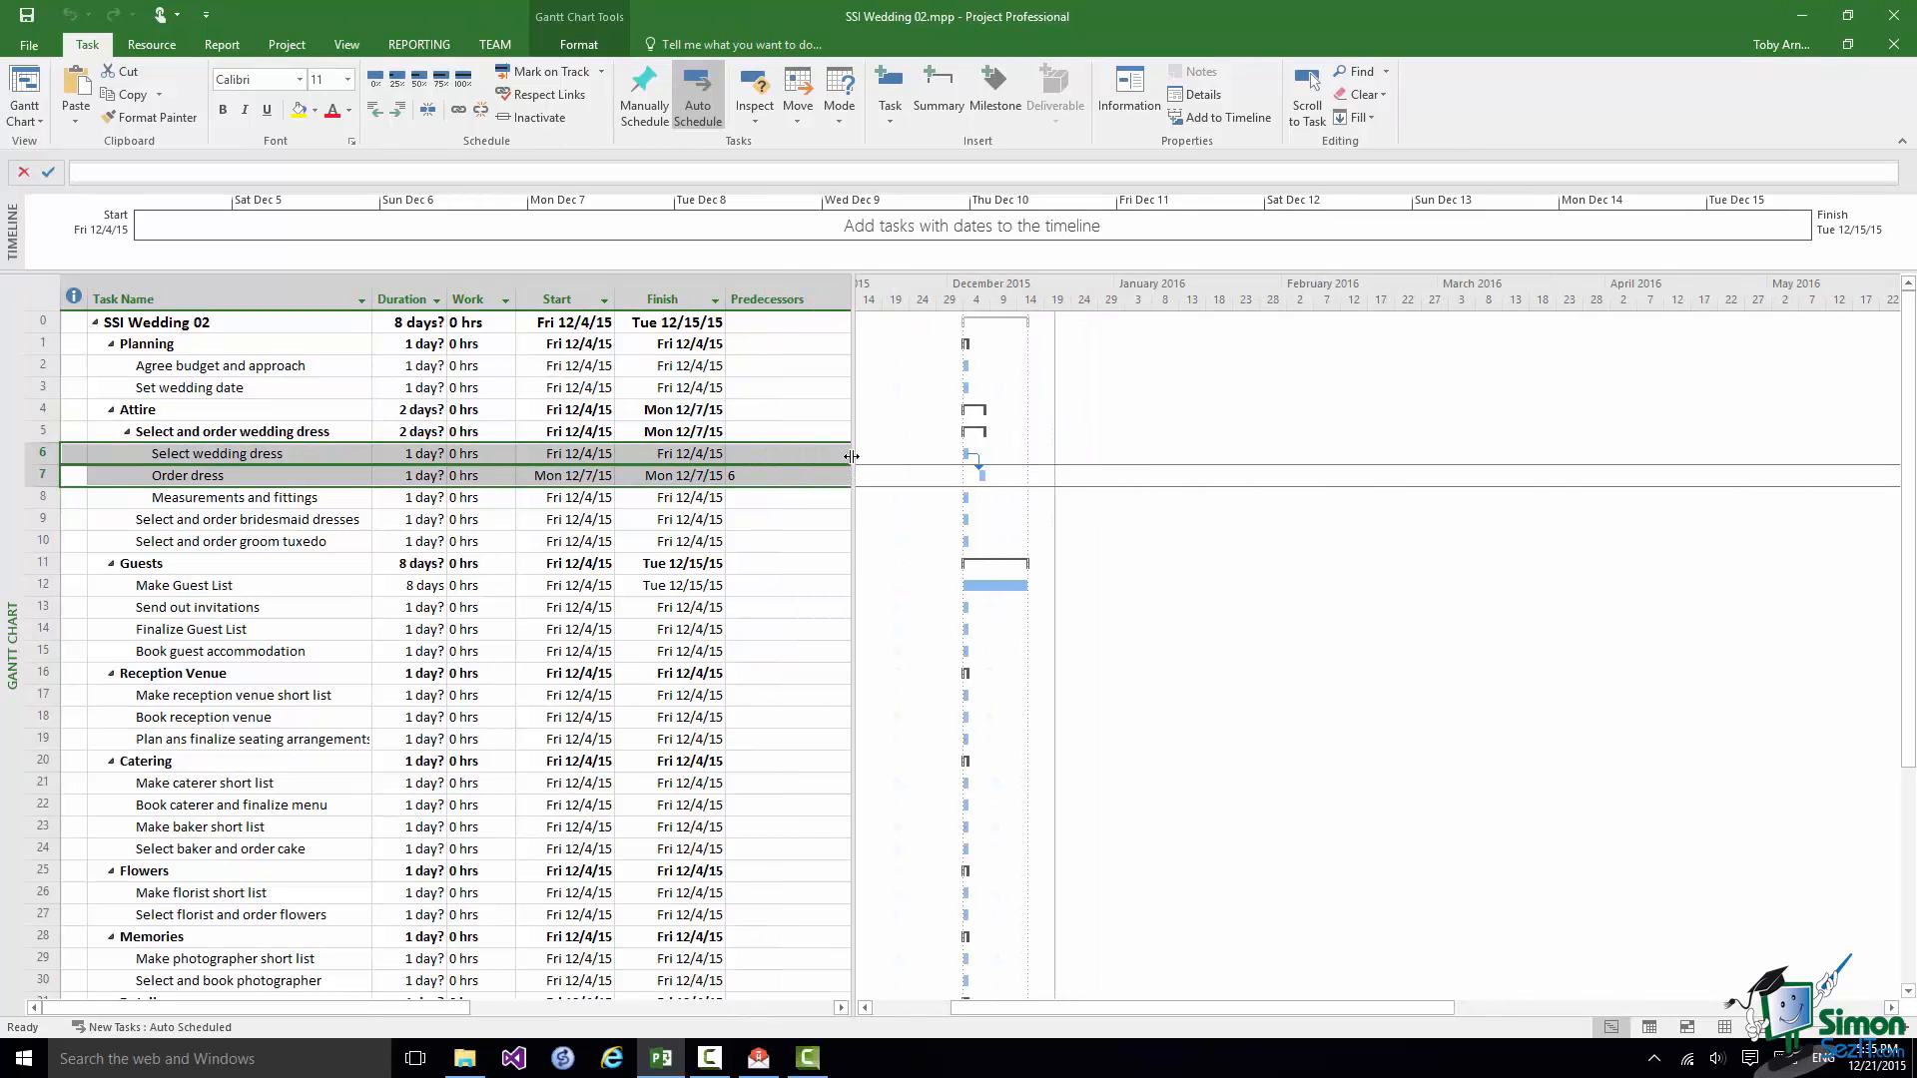
pyautogui.click(789, 298)
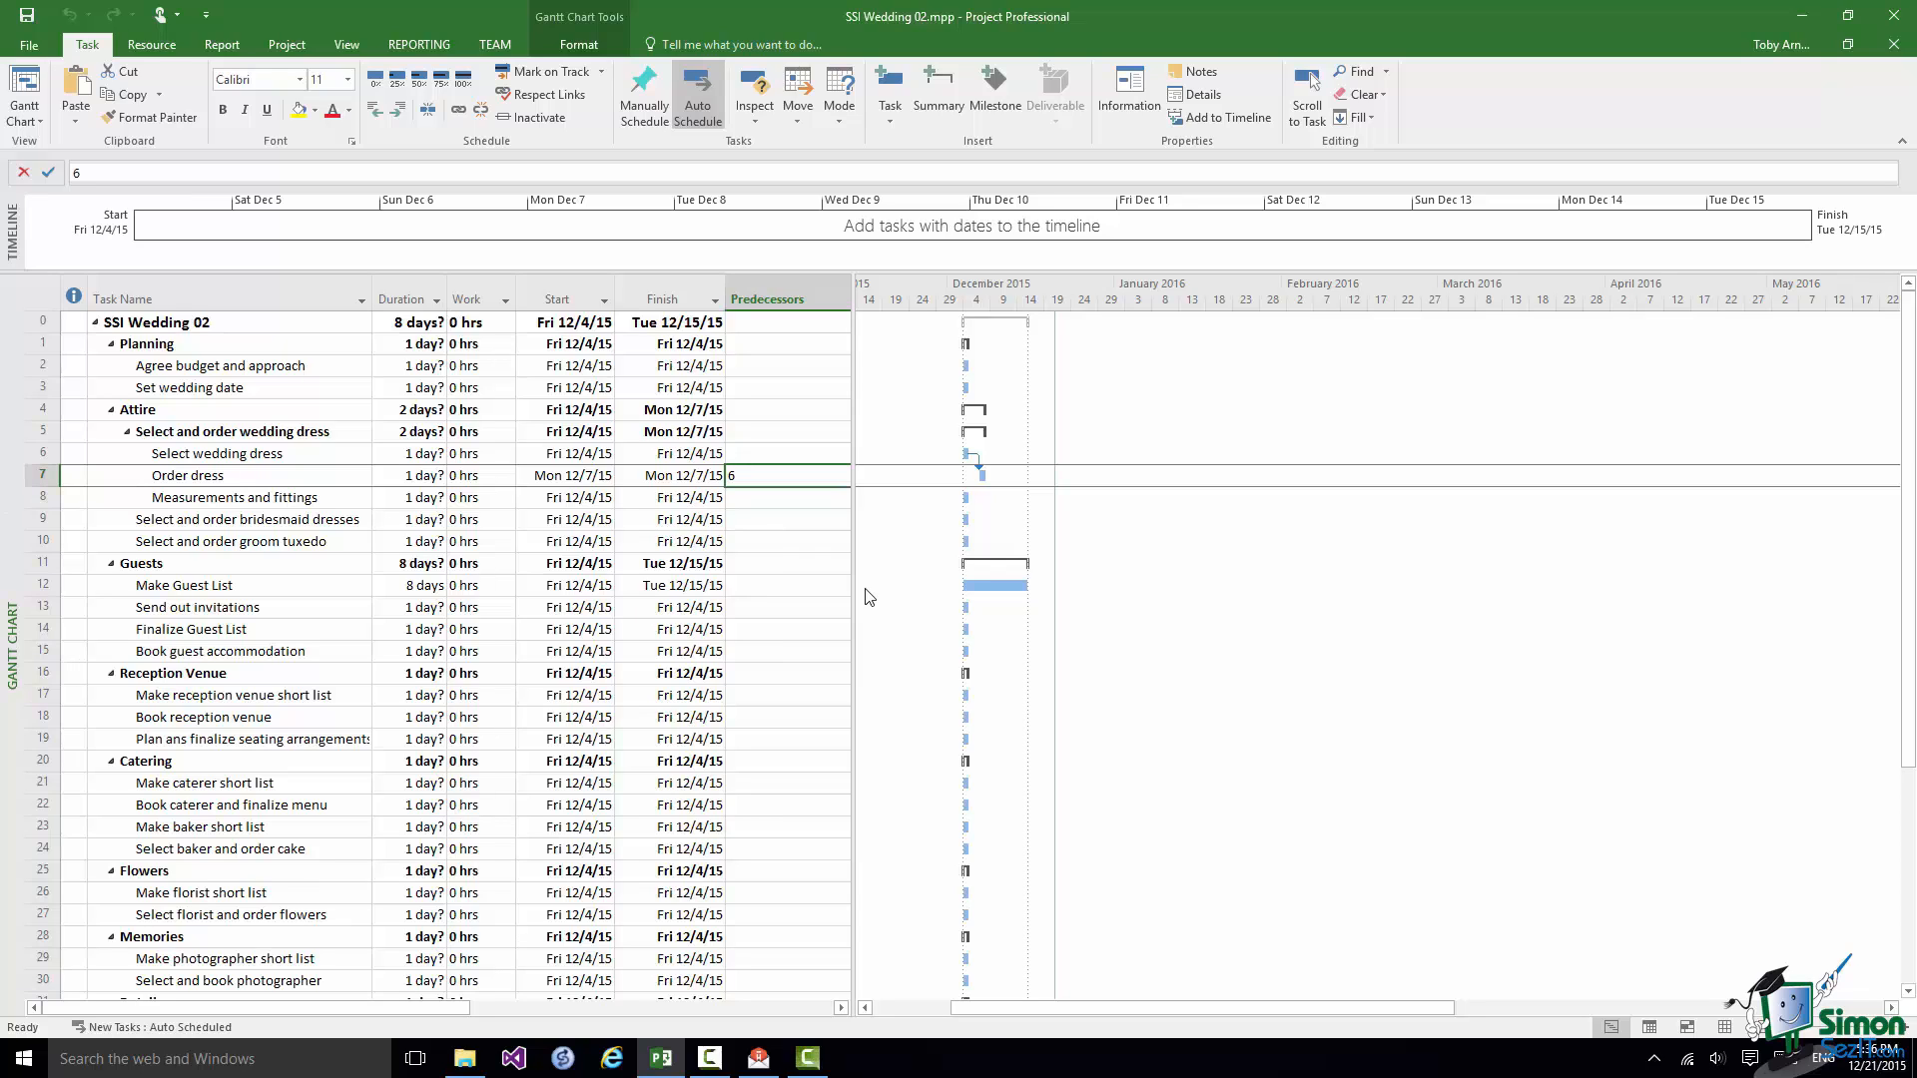
pyautogui.moveTo(1852, 973)
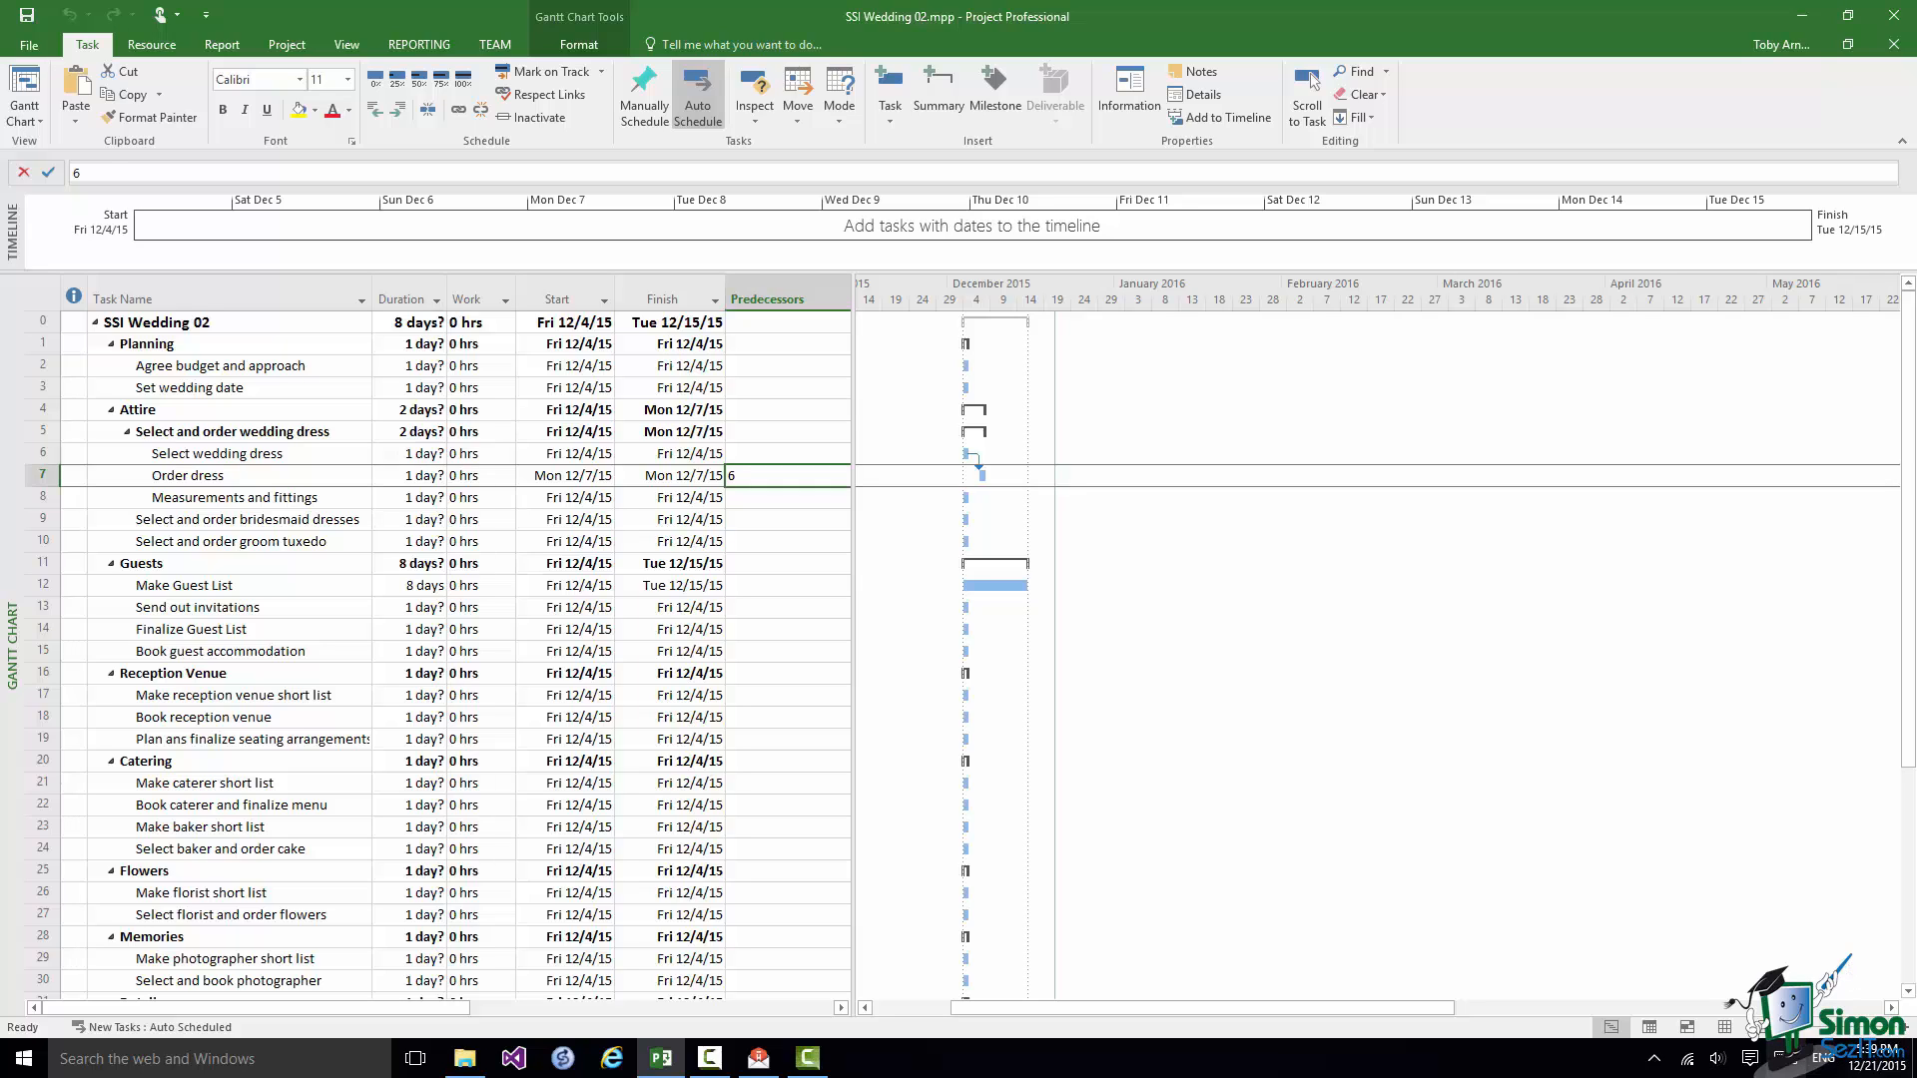
# - Enter a 40-day duration for Select wedding dress, then select Order dress
pyautogui.click(410, 454)
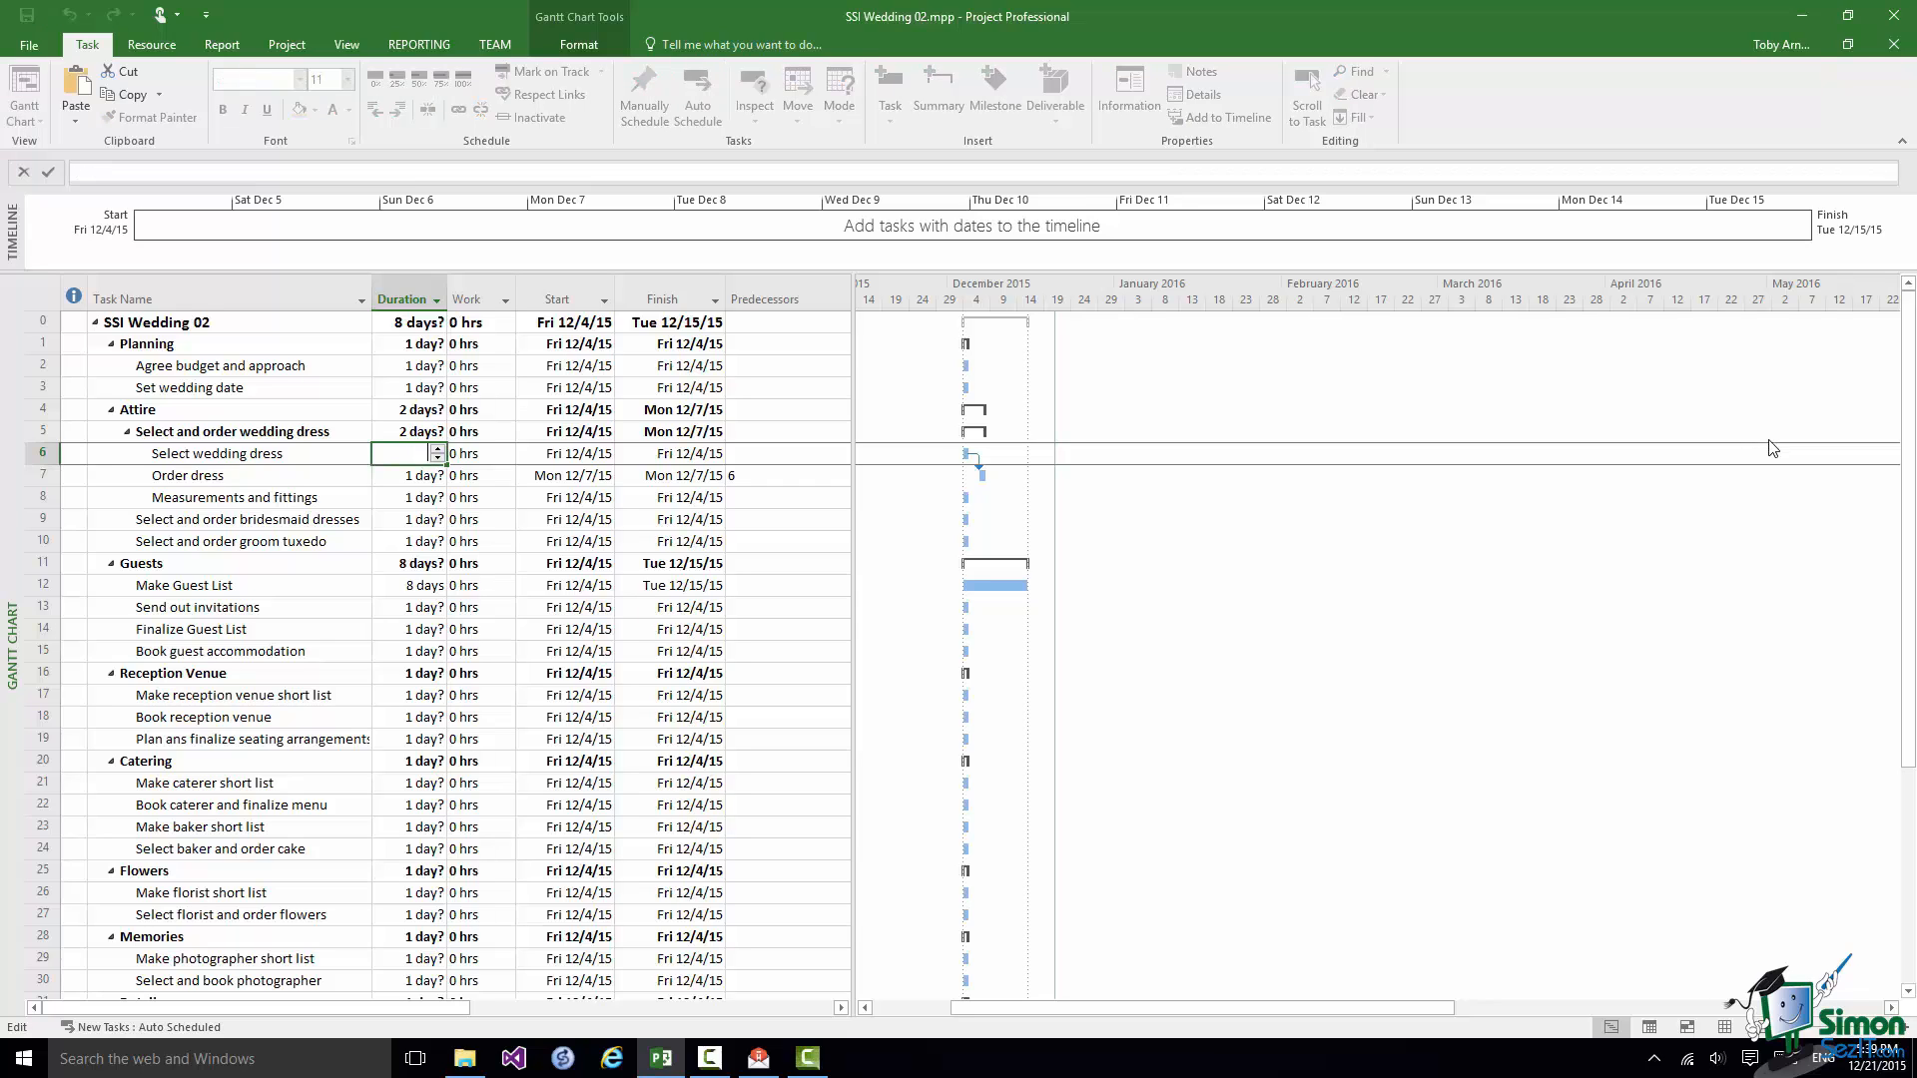
pyautogui.write('40 days')
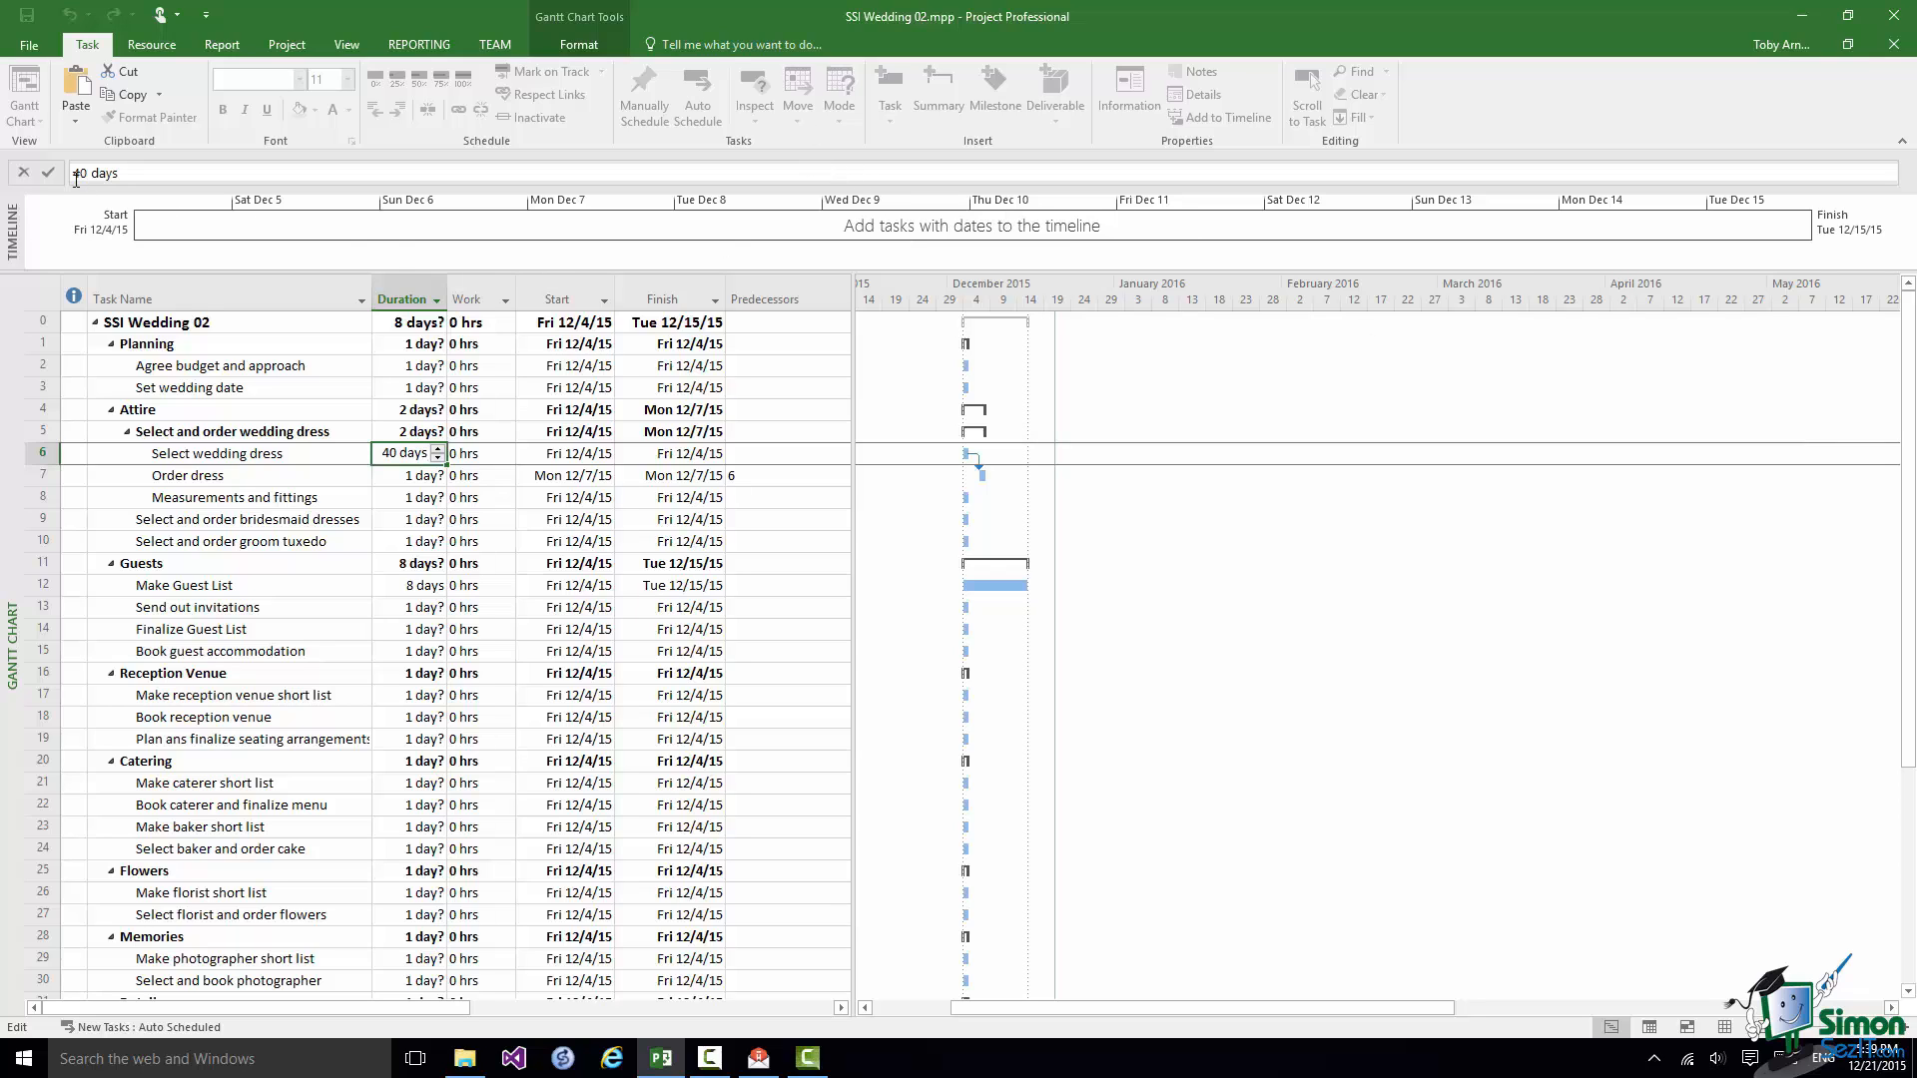
pyautogui.click(49, 179)
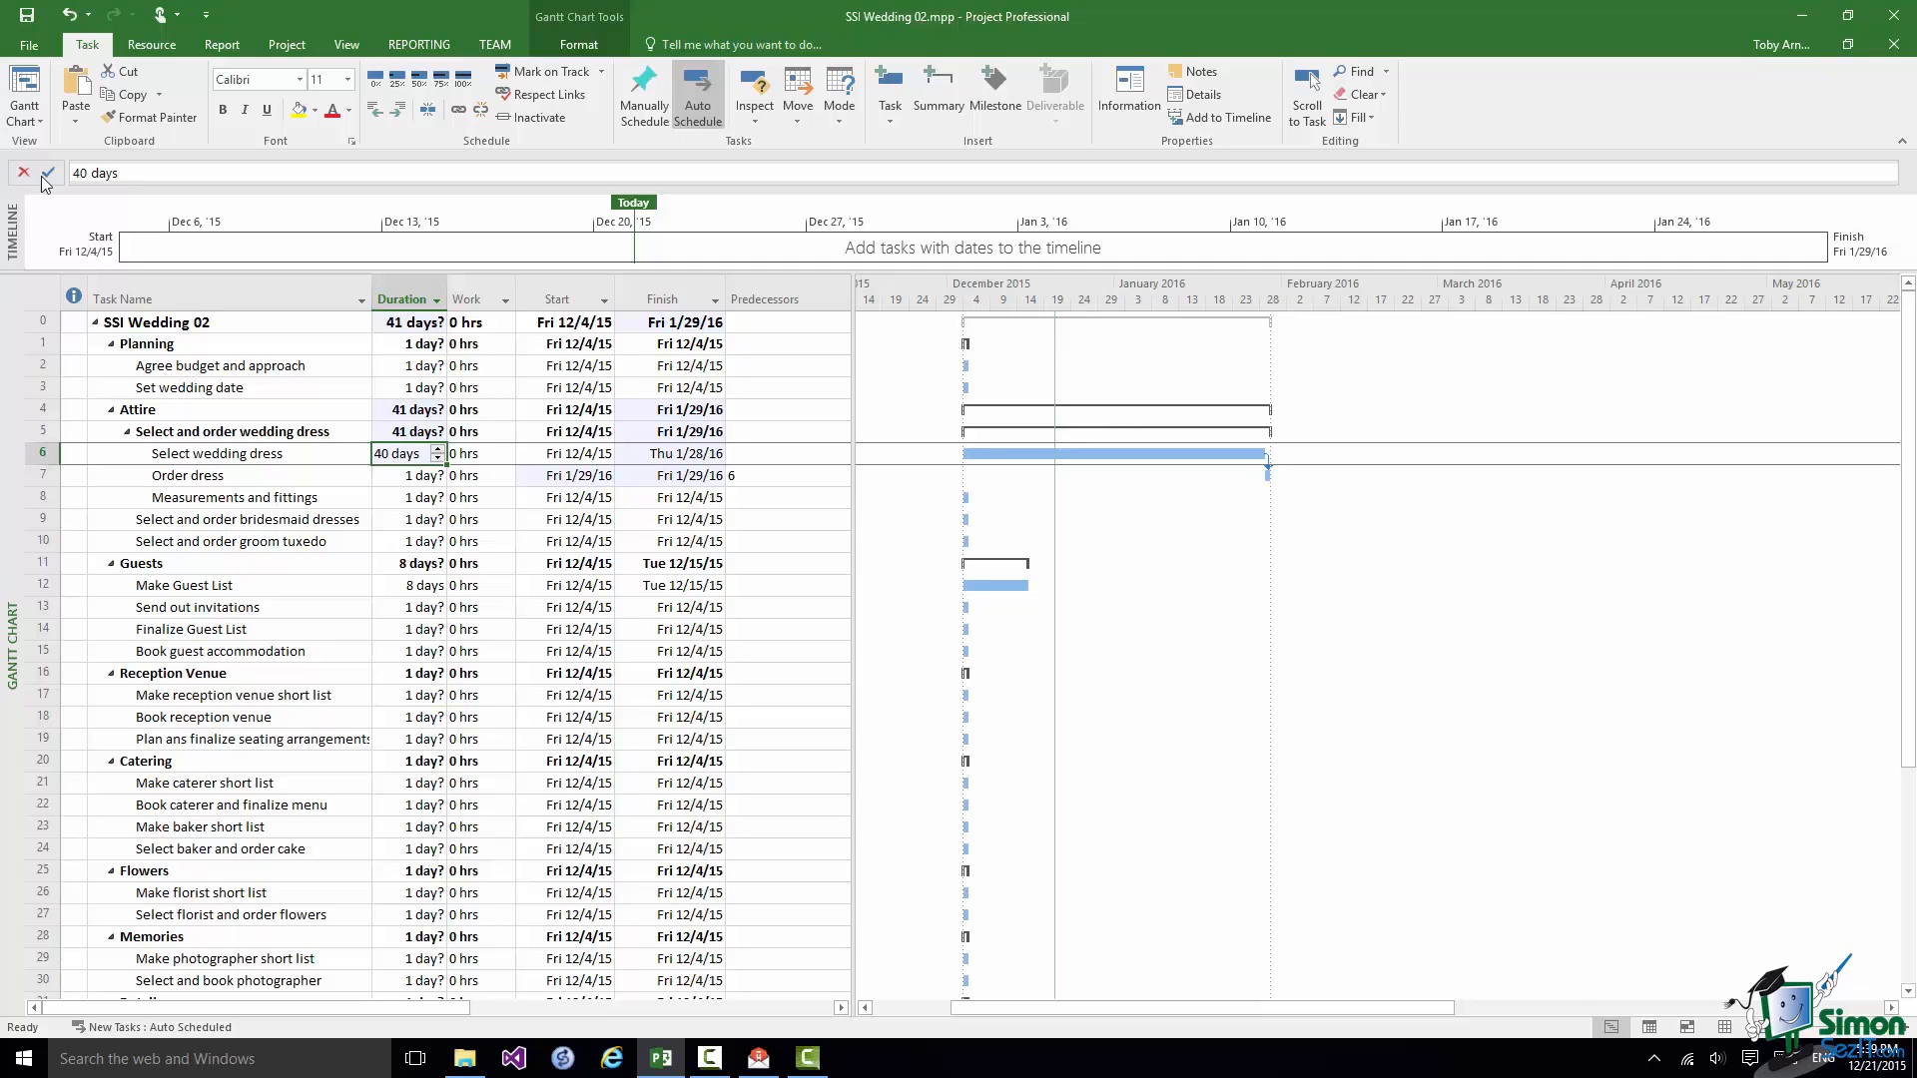
pyautogui.click(187, 476)
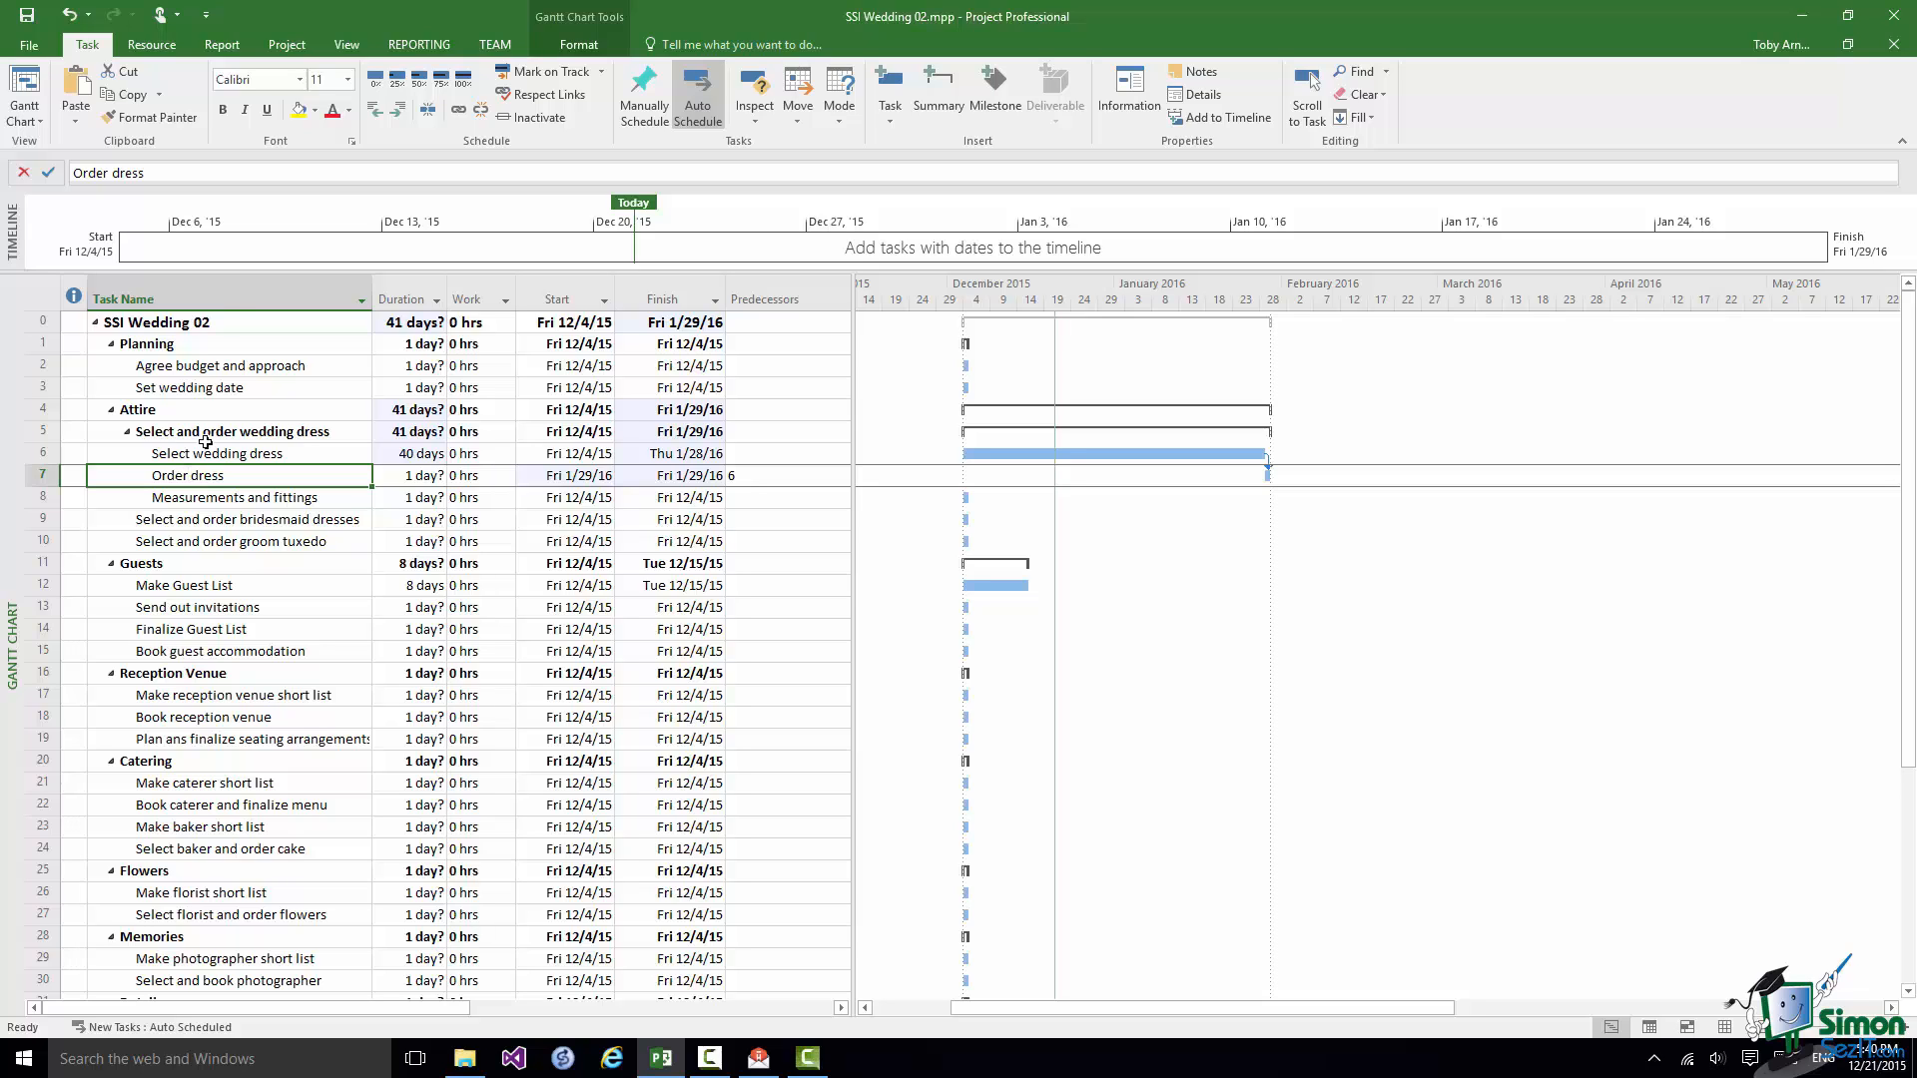
# - Confirm Order dress has a firm 1d duration in Task Information, Estimated unchecked
pyautogui.click(409, 475)
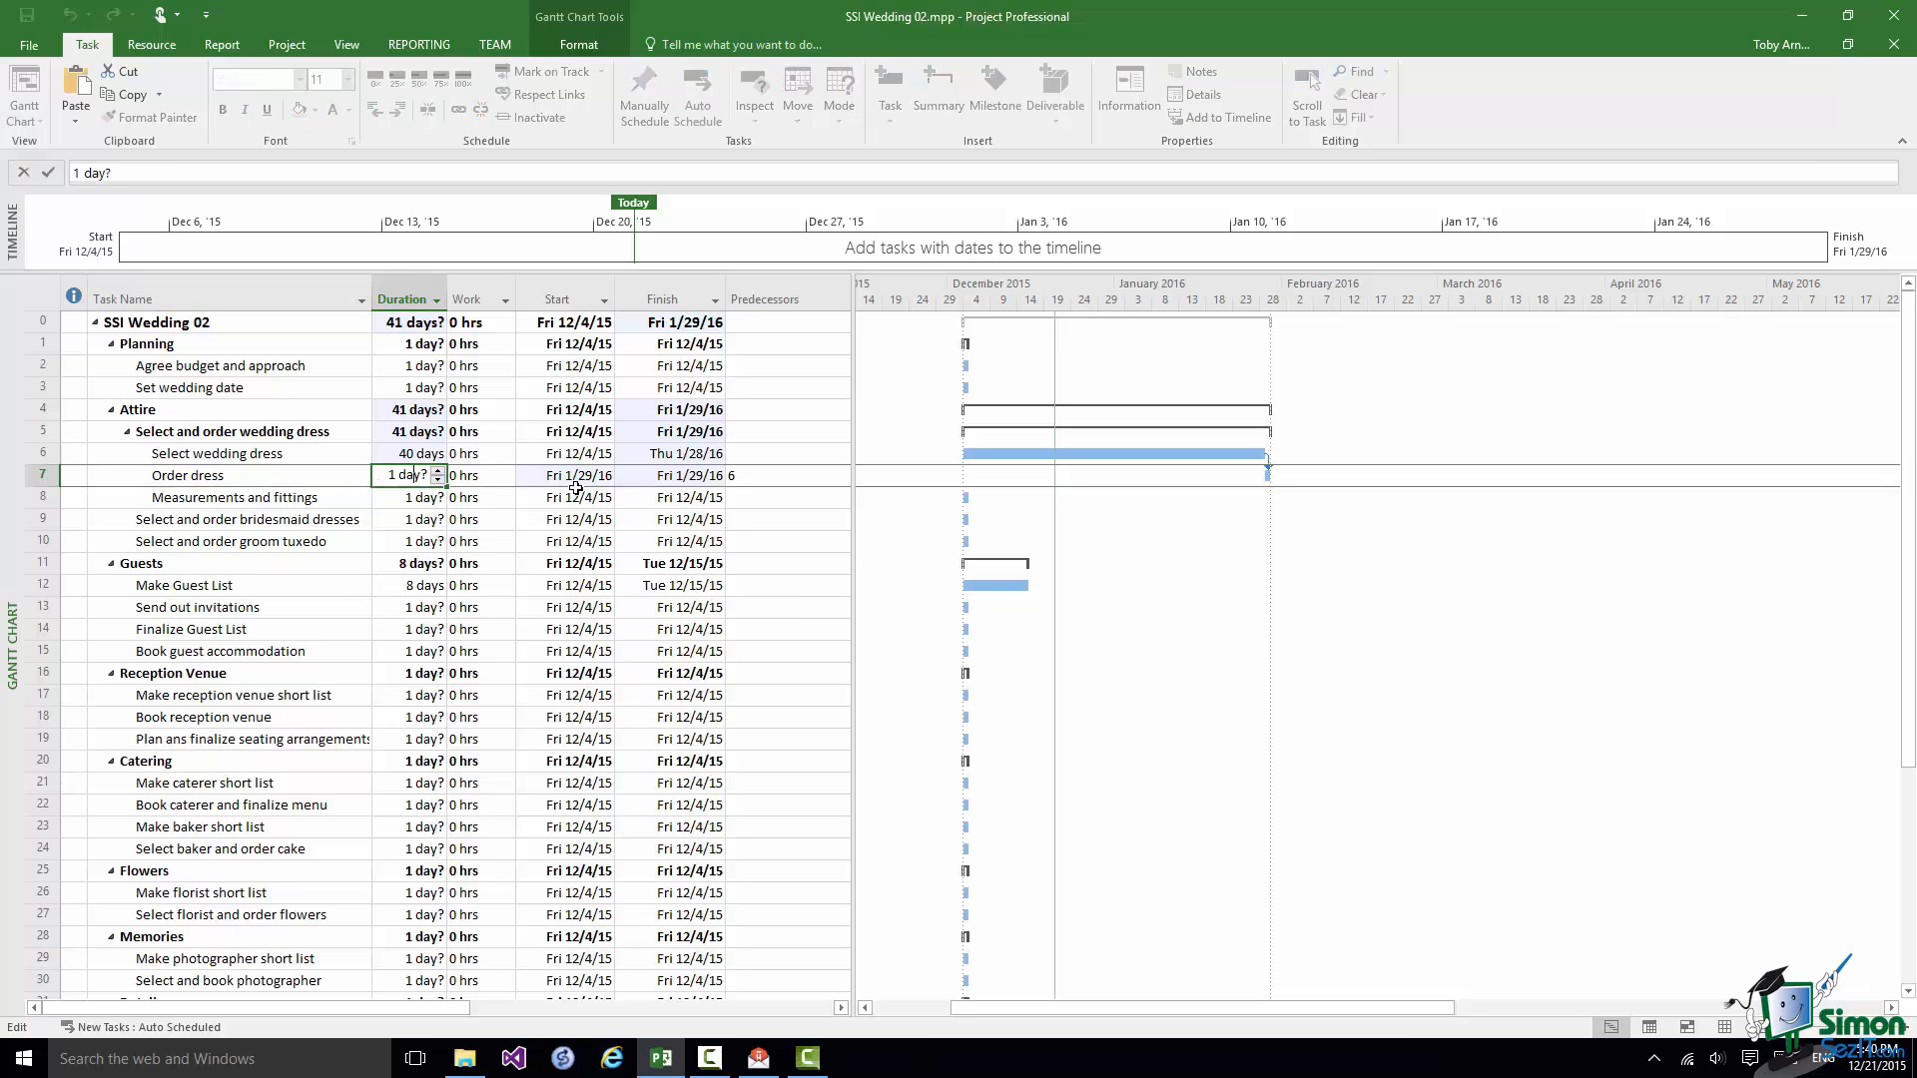
pyautogui.moveTo(228, 474)
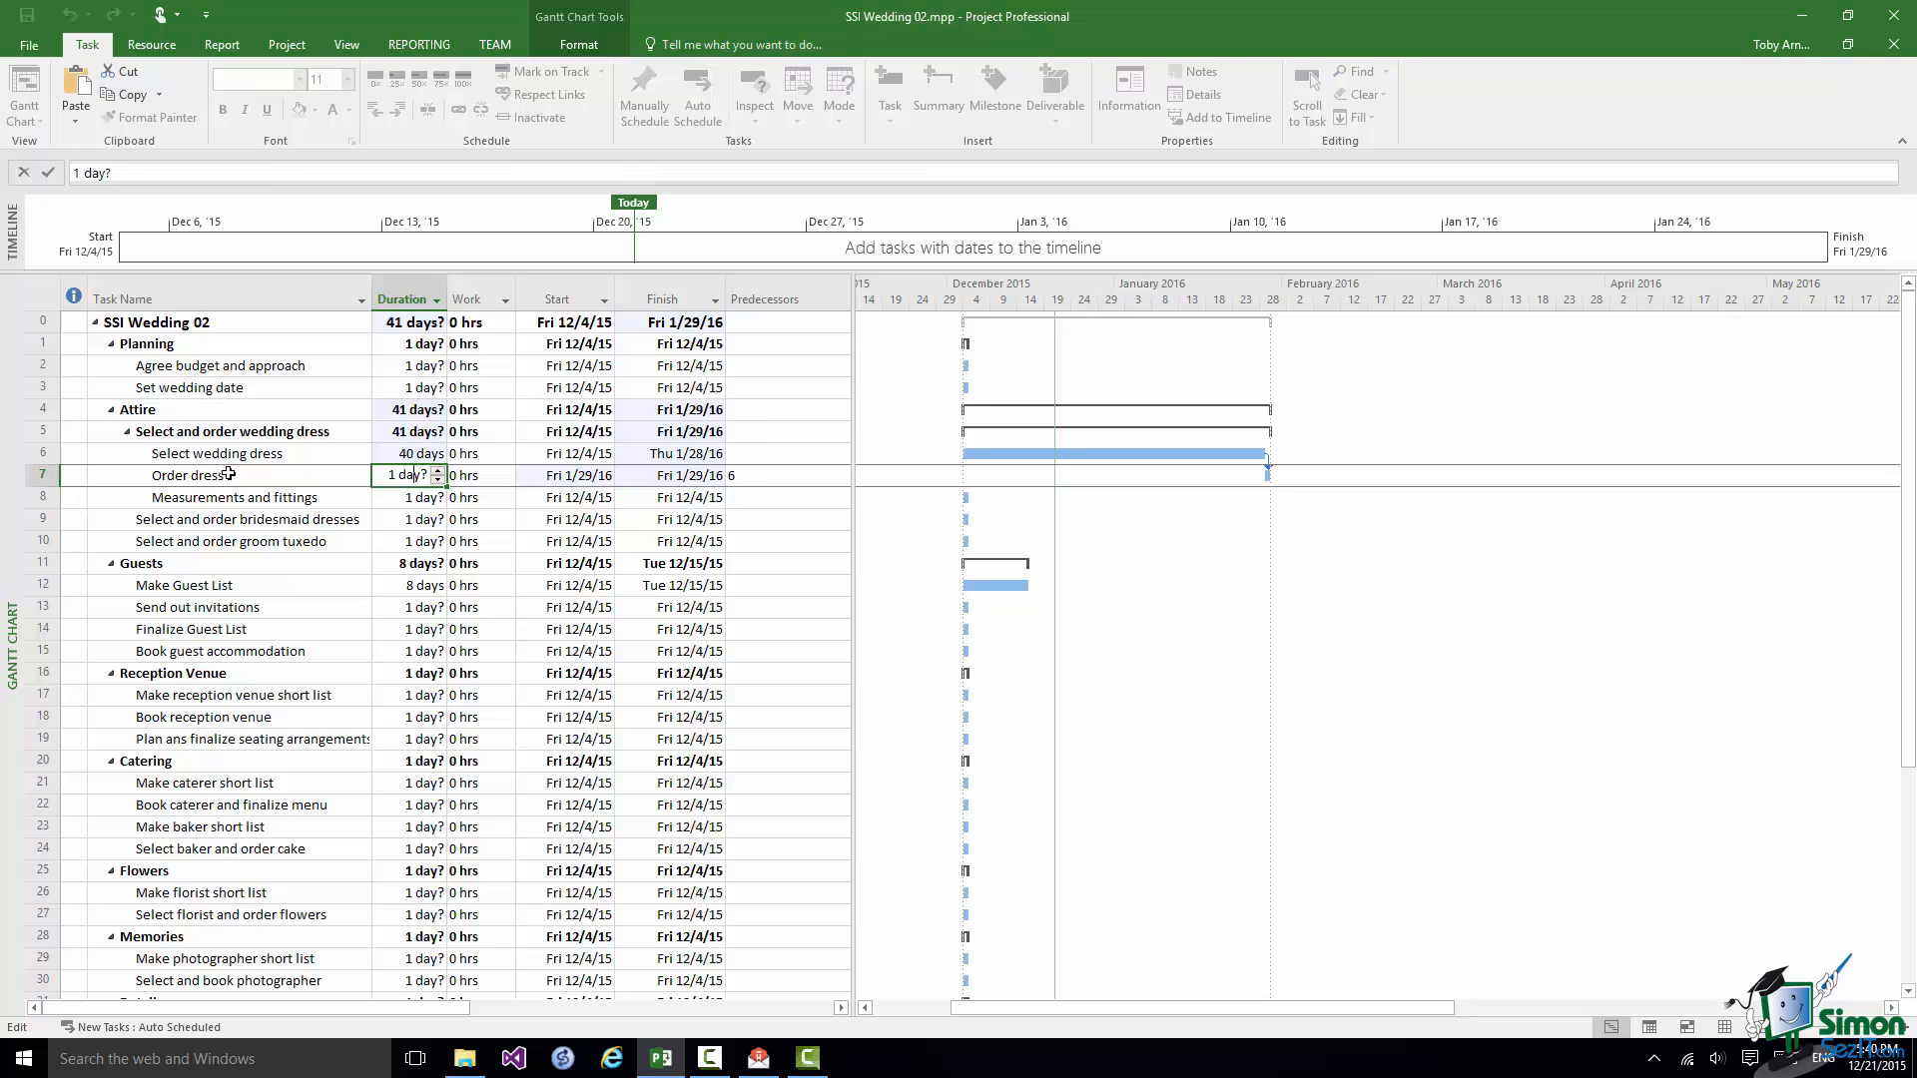
pyautogui.doubleClick(190, 475)
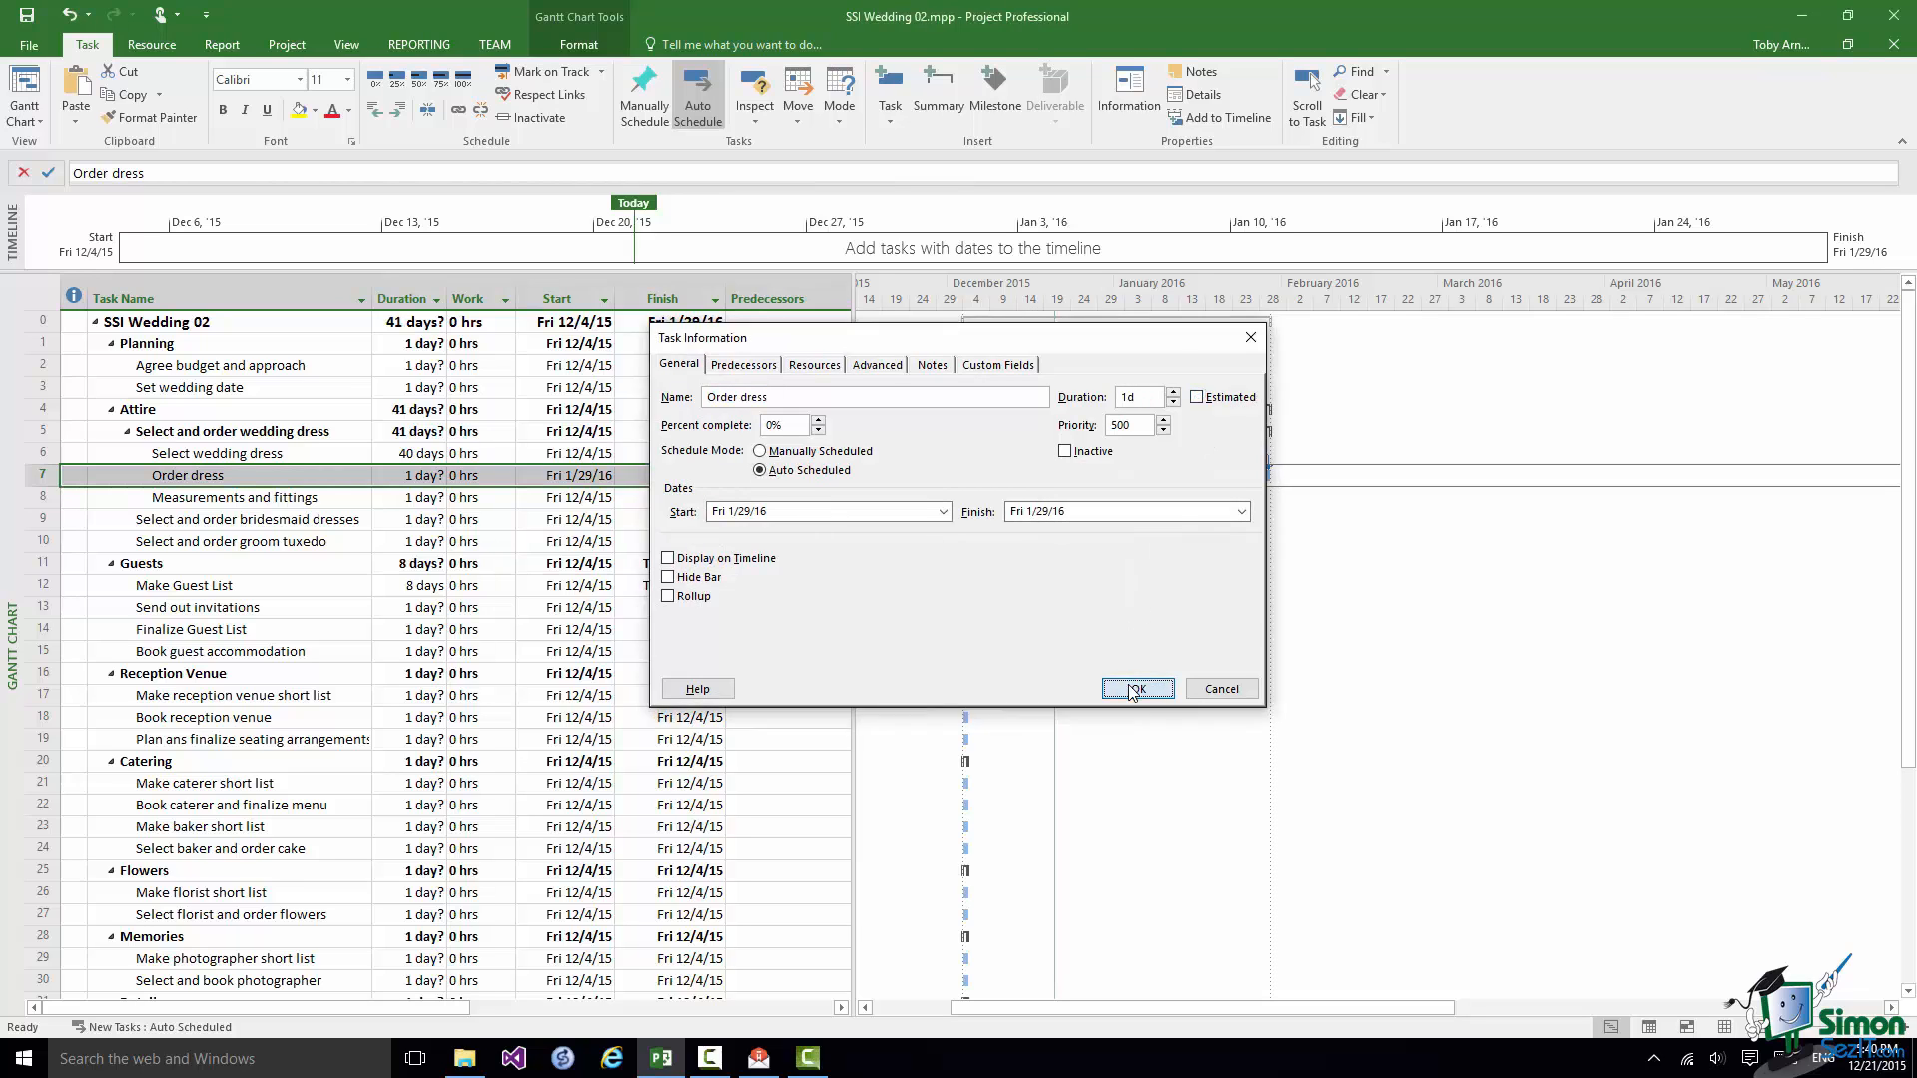
pyautogui.click(1138, 688)
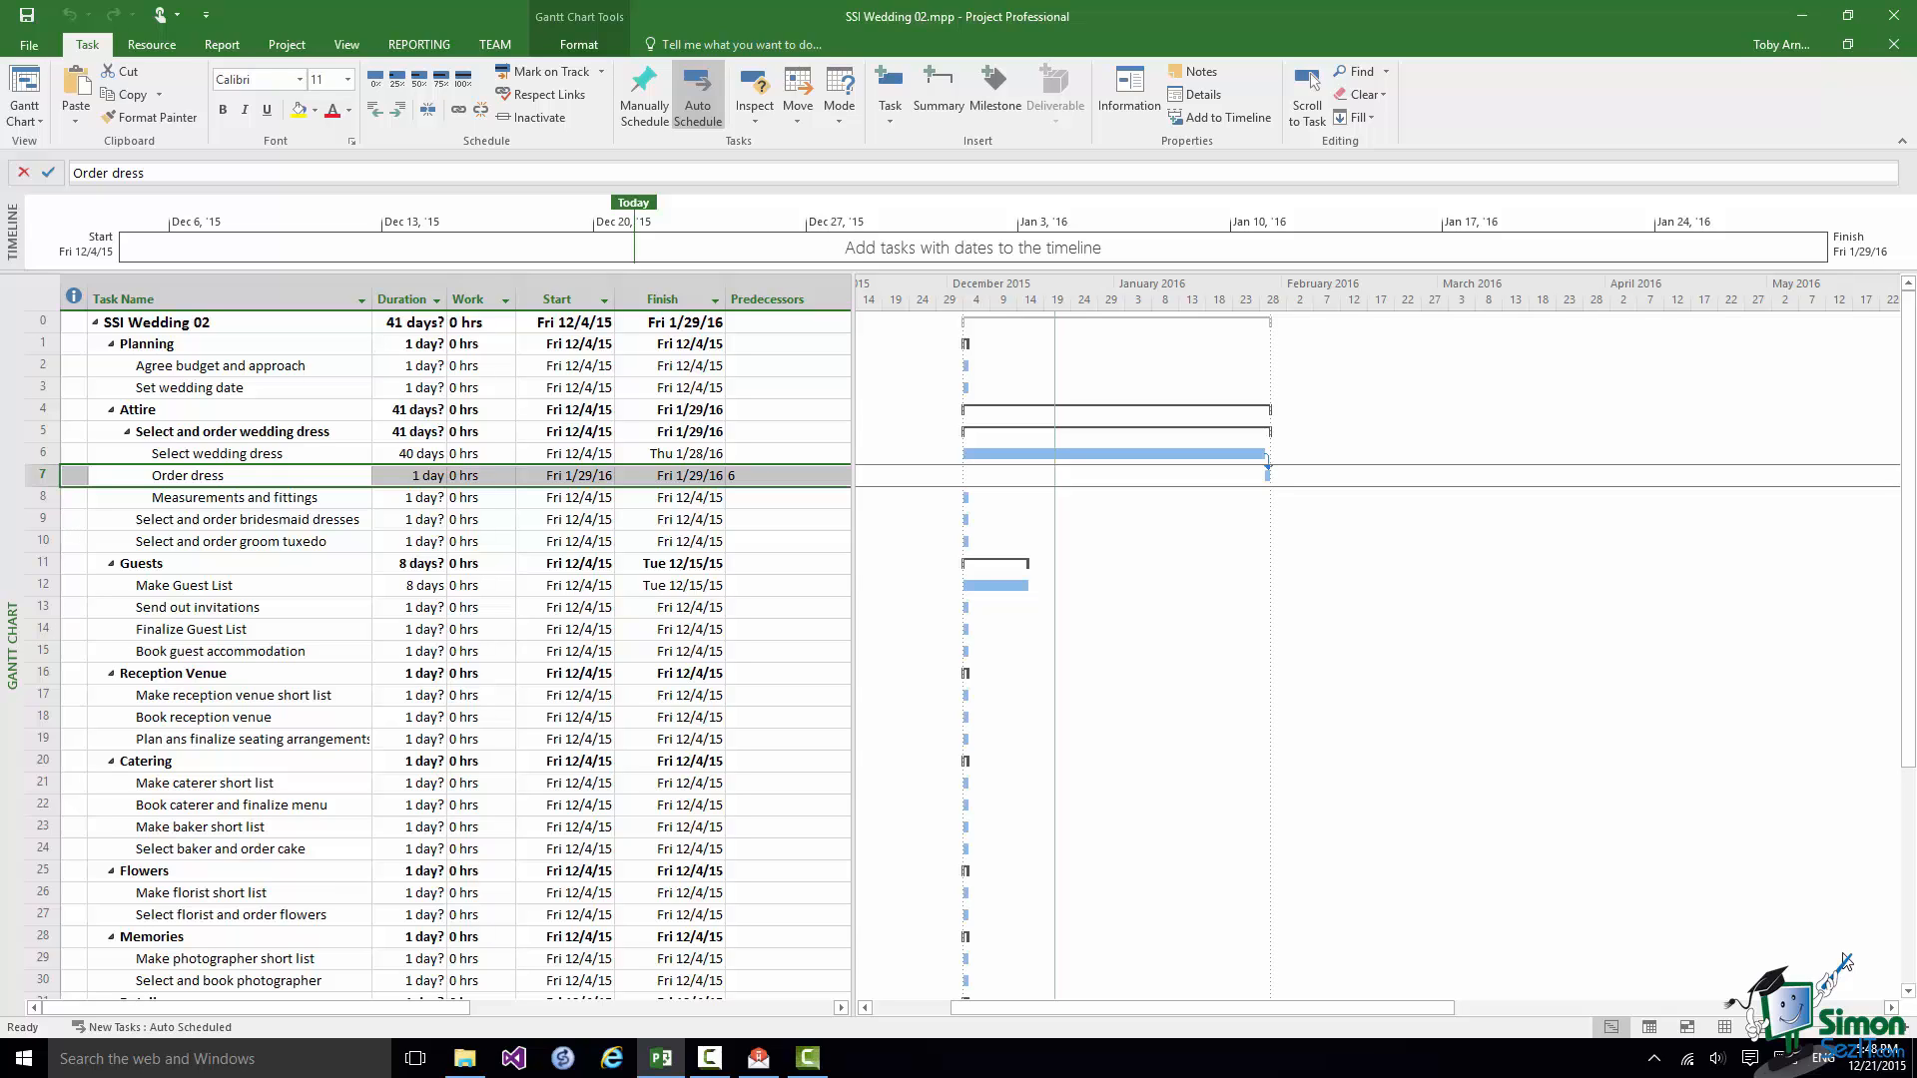
pyautogui.moveTo(40, 452)
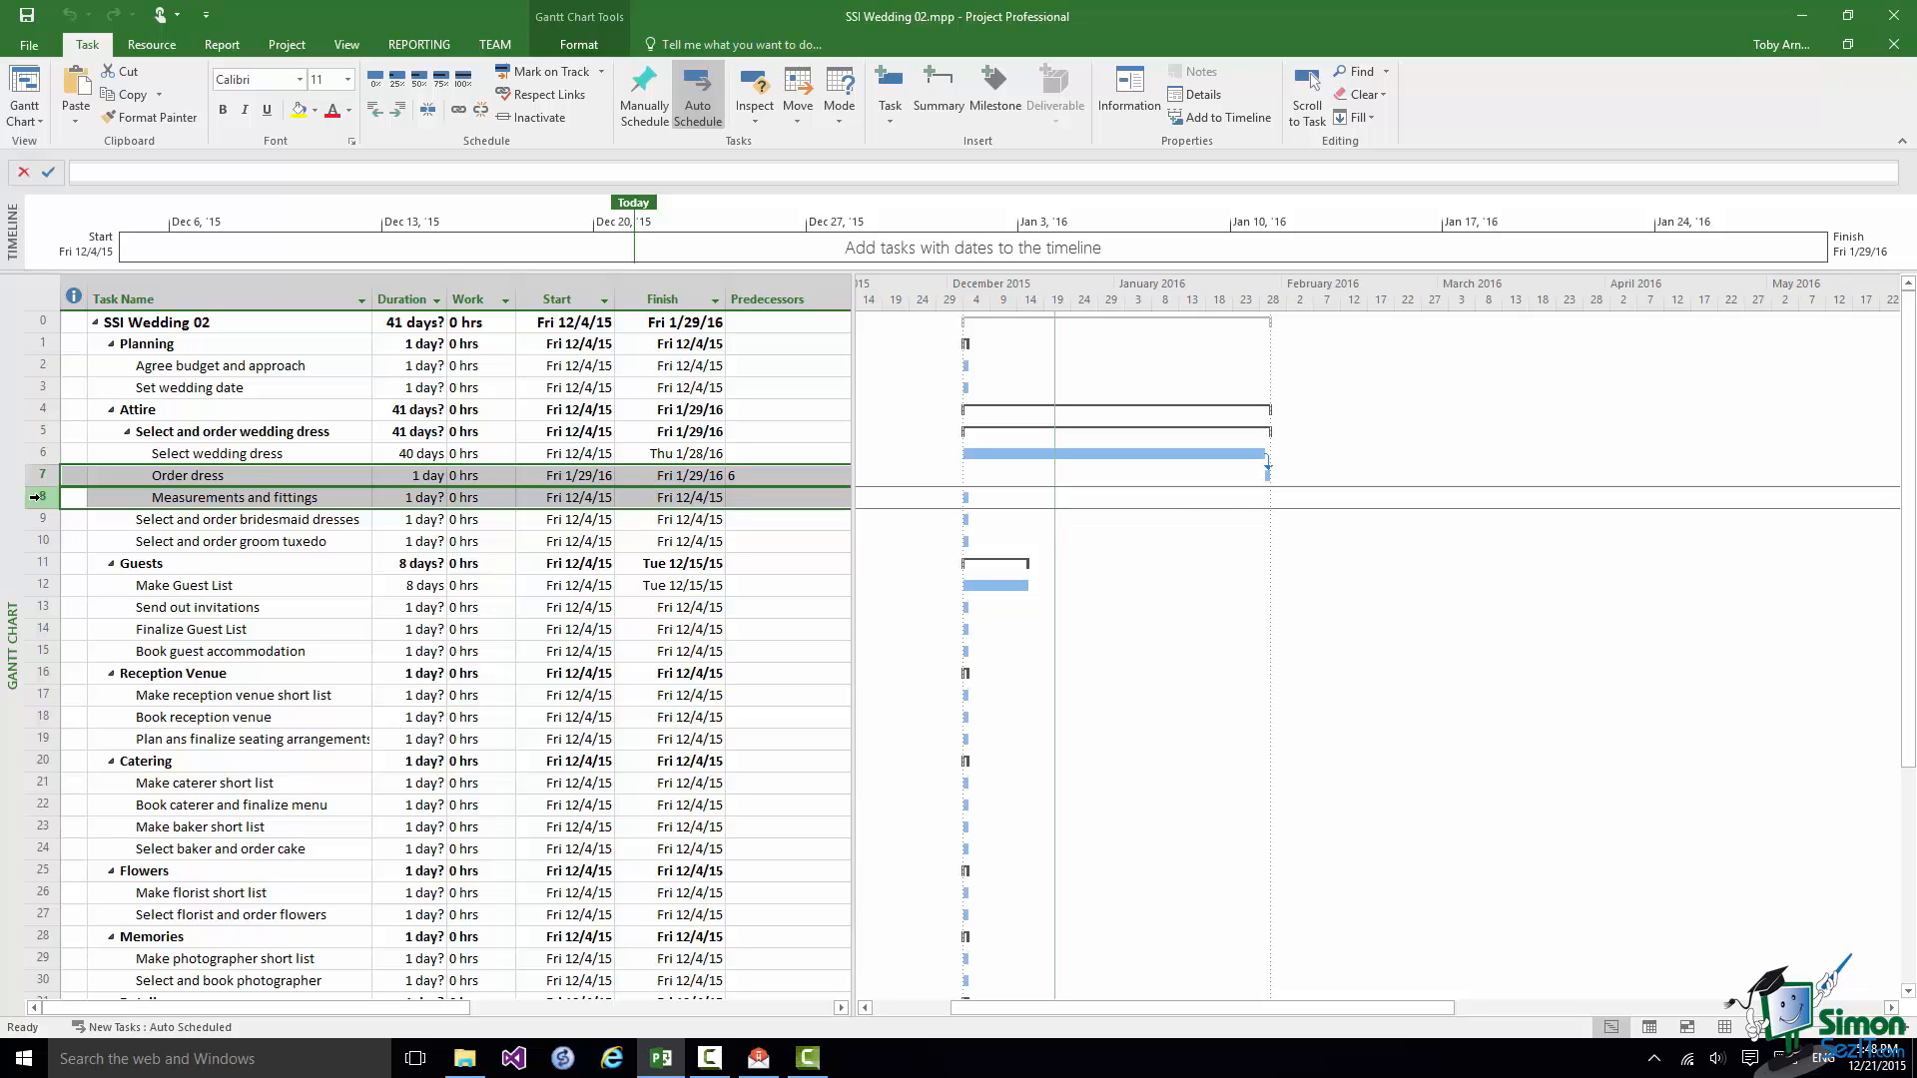
# - Link Measurements and fittings after Order dress via the right-click Link Tasks option
pyautogui.rightClick(233, 496)
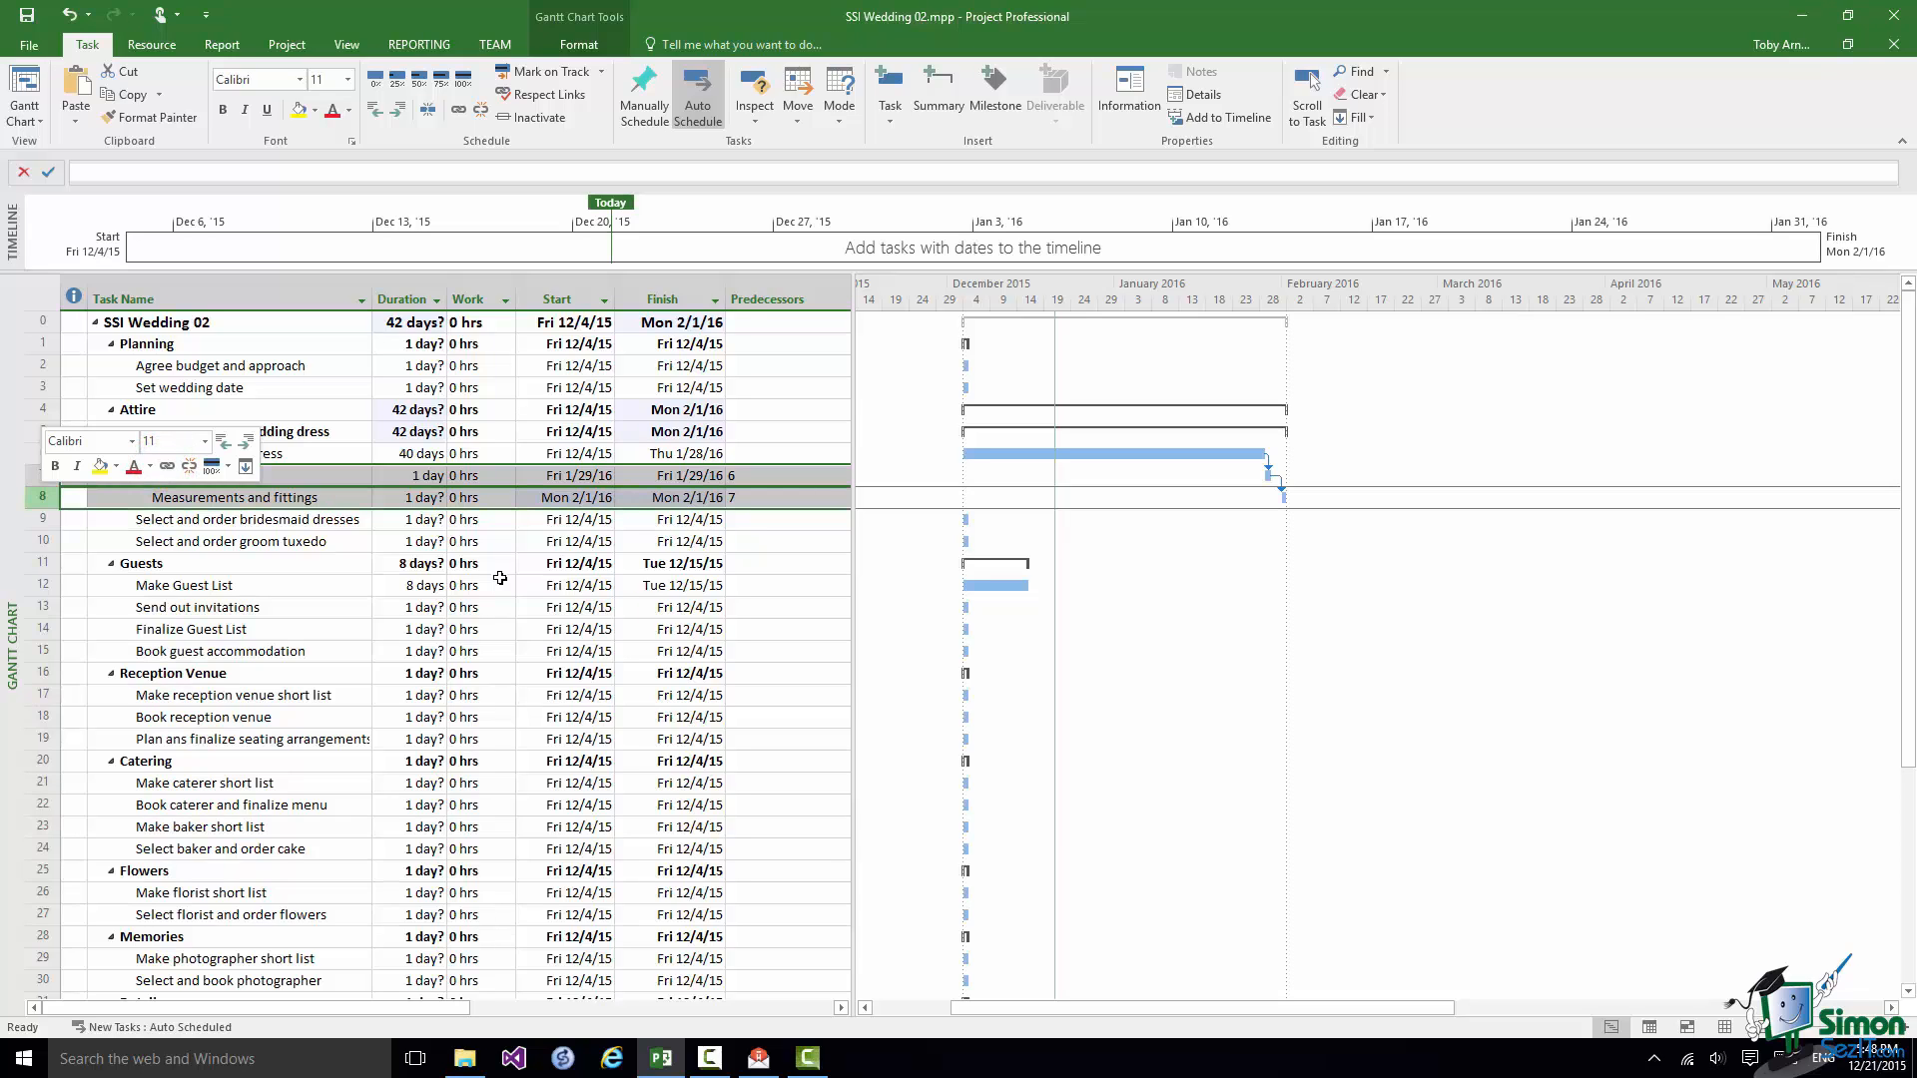
pyautogui.moveTo(141, 502)
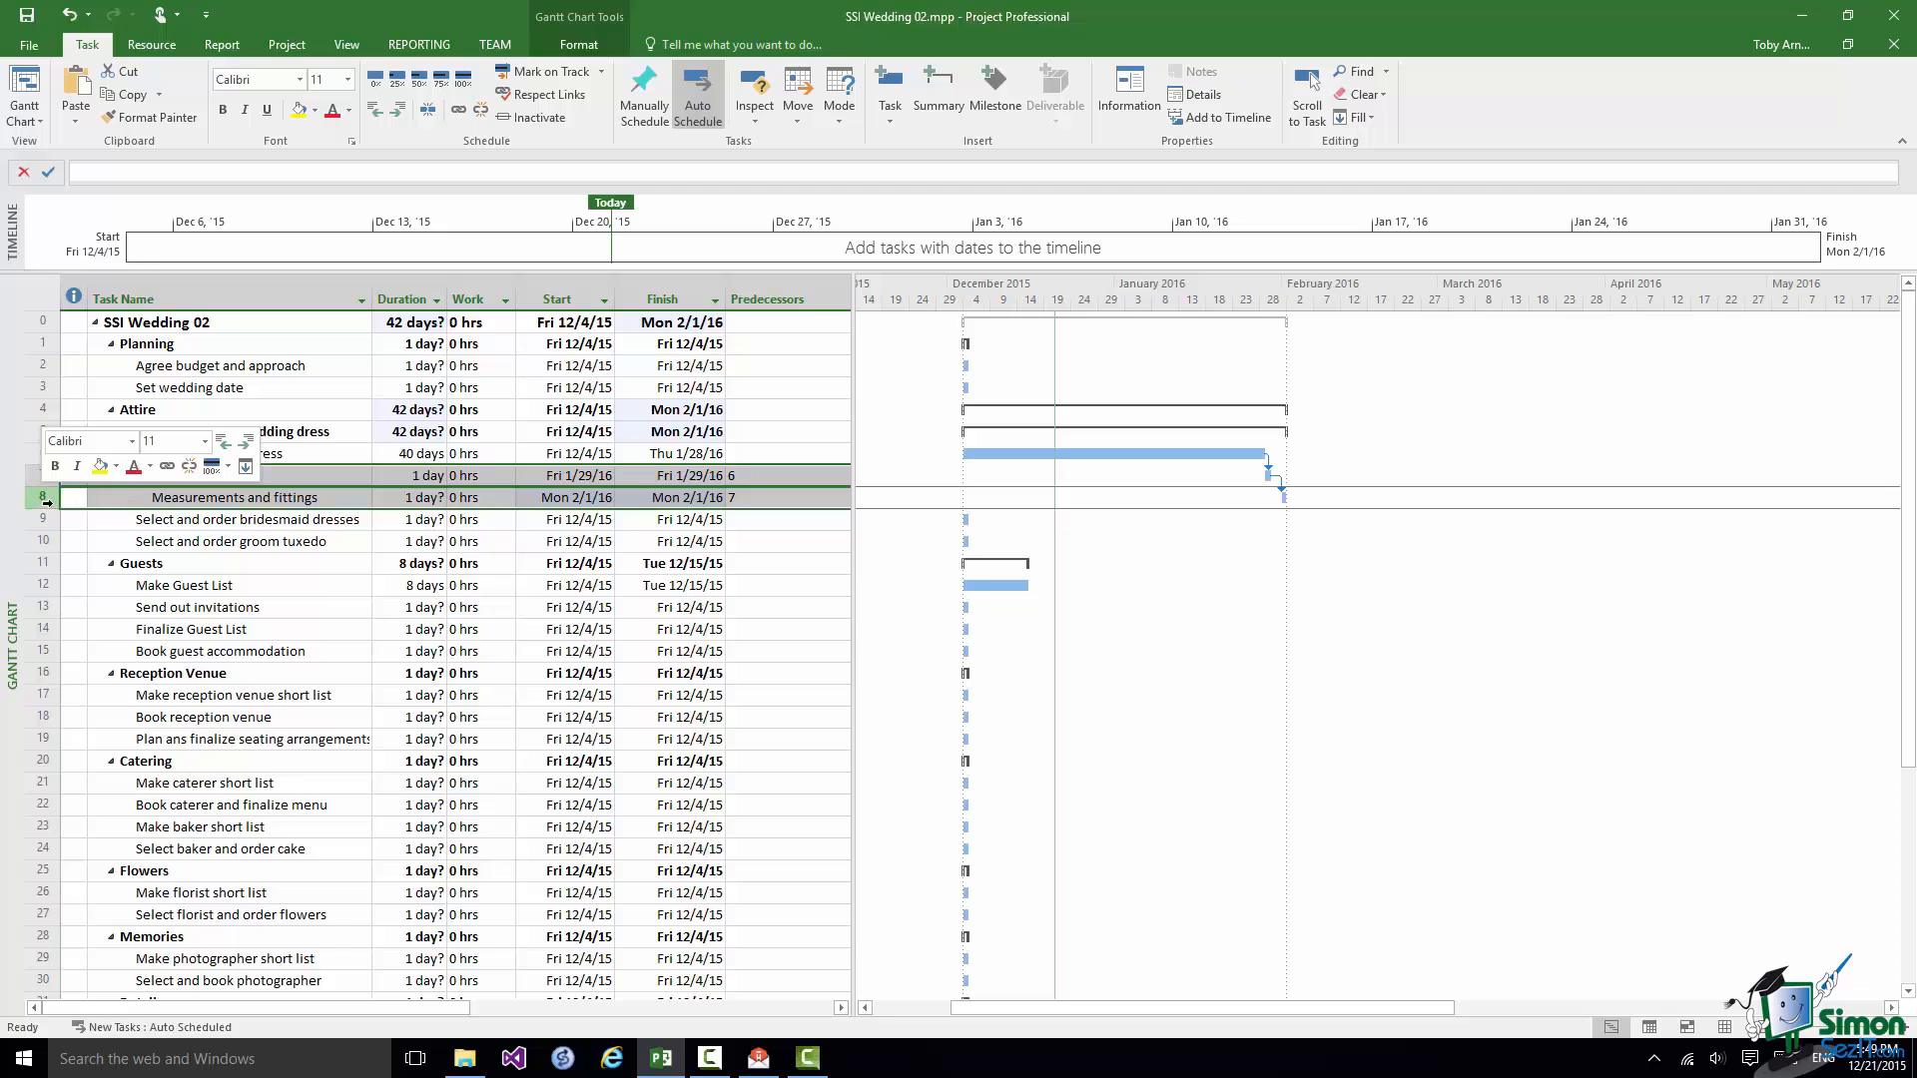
# - Give Measurements and fittings a 40-day duration in Task Information
pyautogui.doubleClick(233, 498)
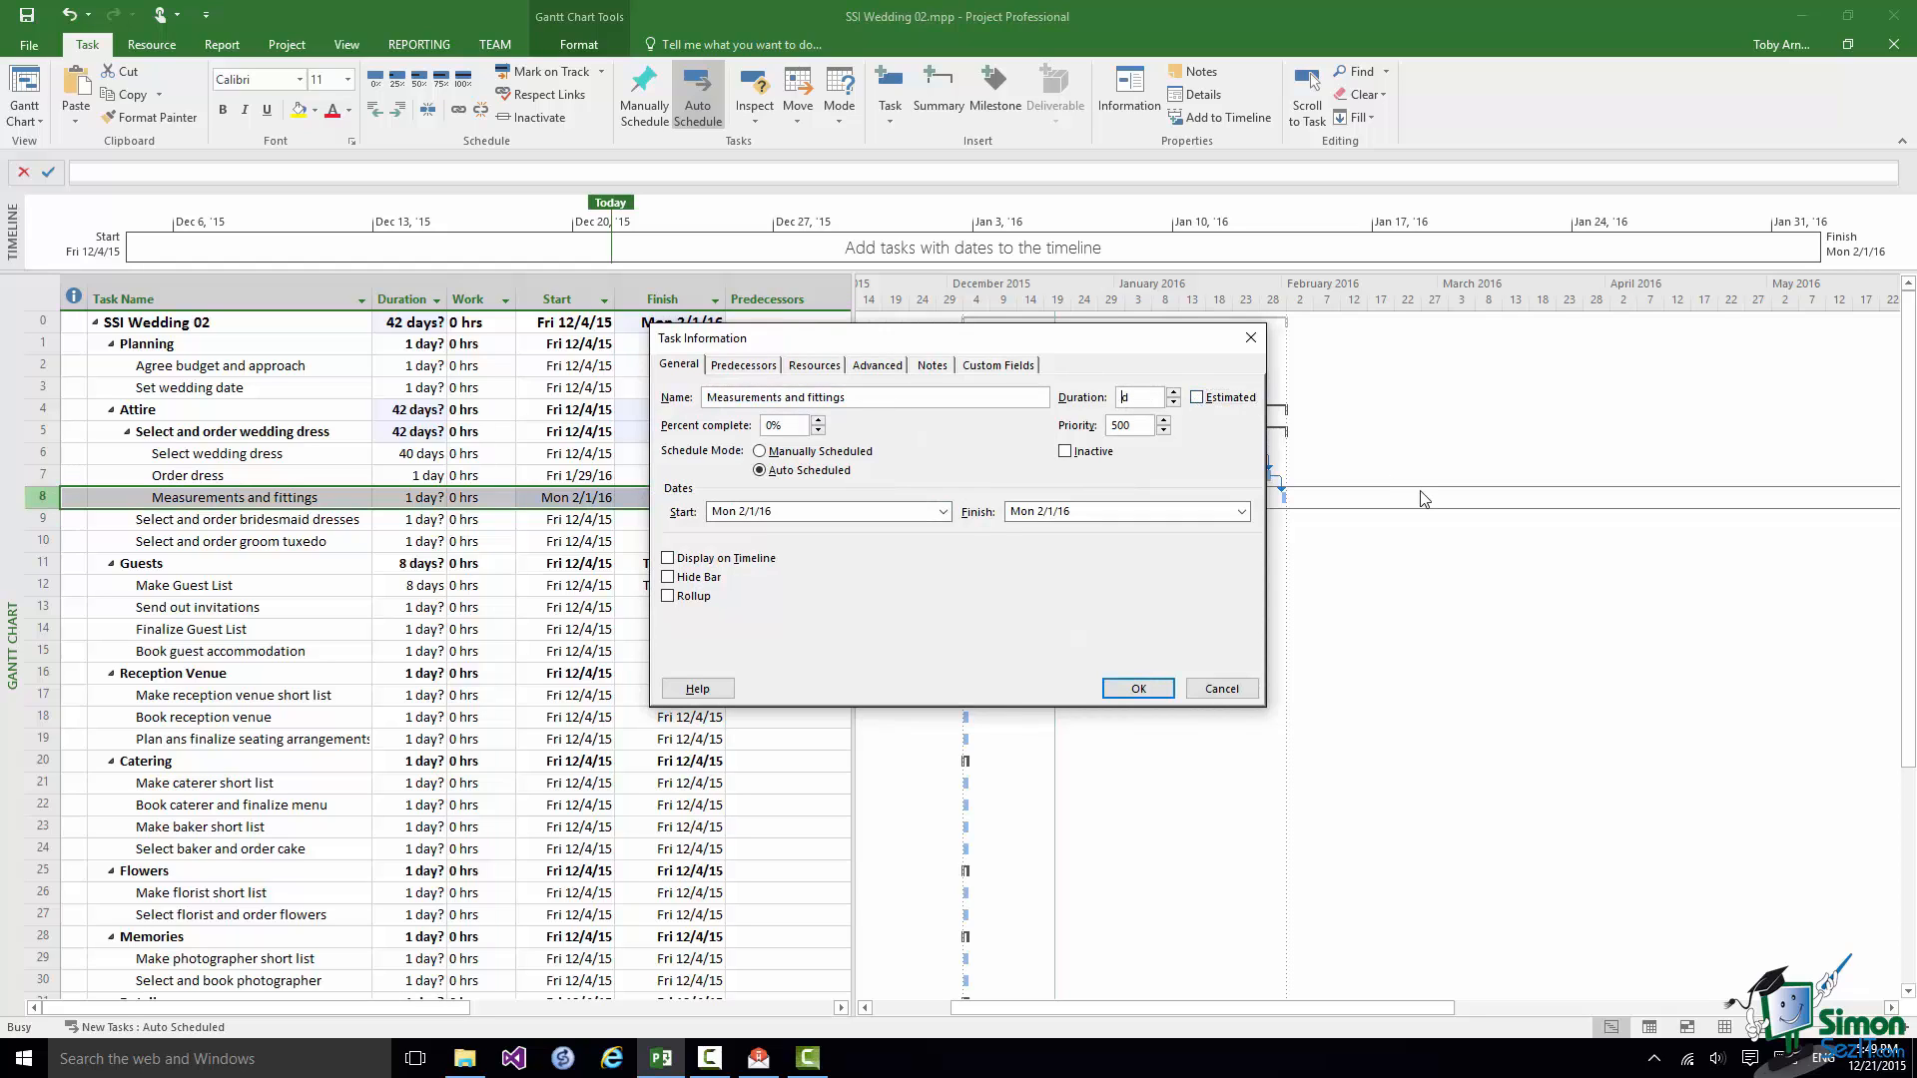
pyautogui.click(1136, 688)
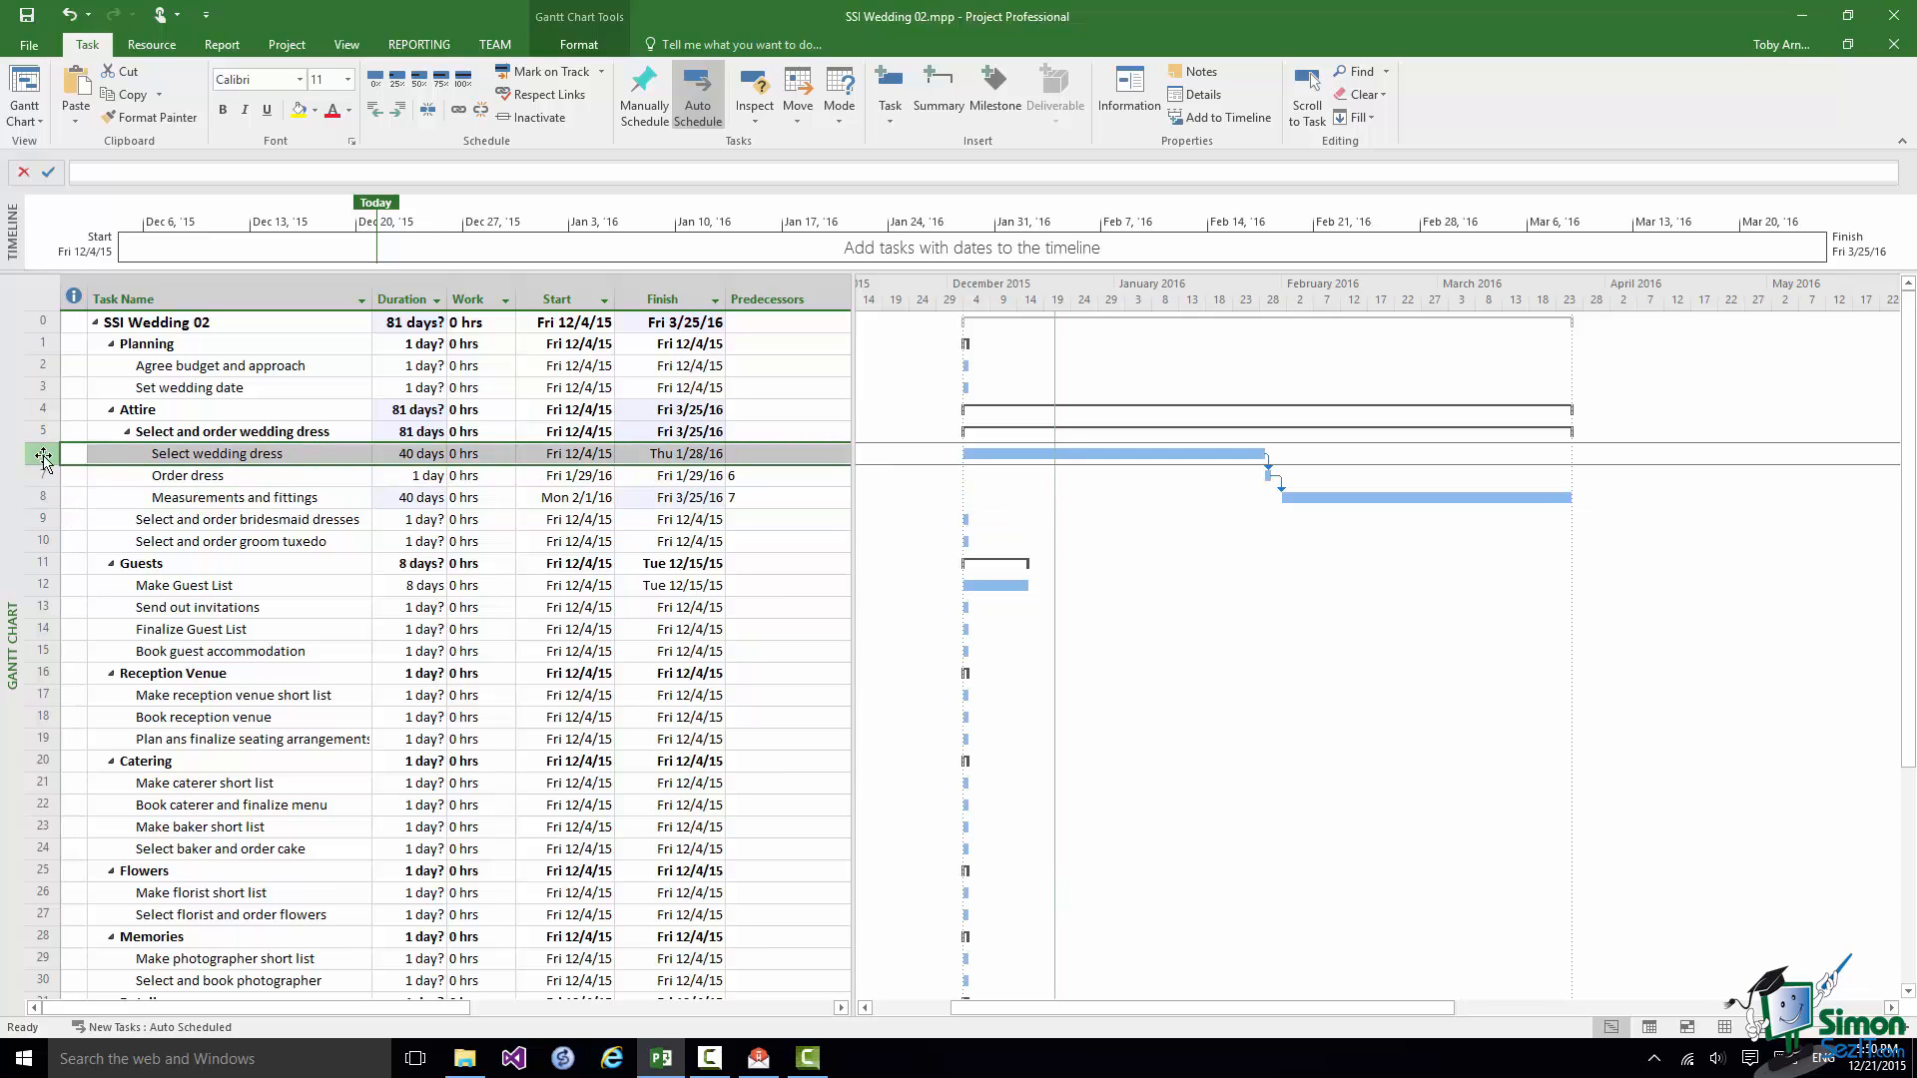
# - Link Select bridesmaid dresses after Select wedding dress
pyautogui.click(245, 518)
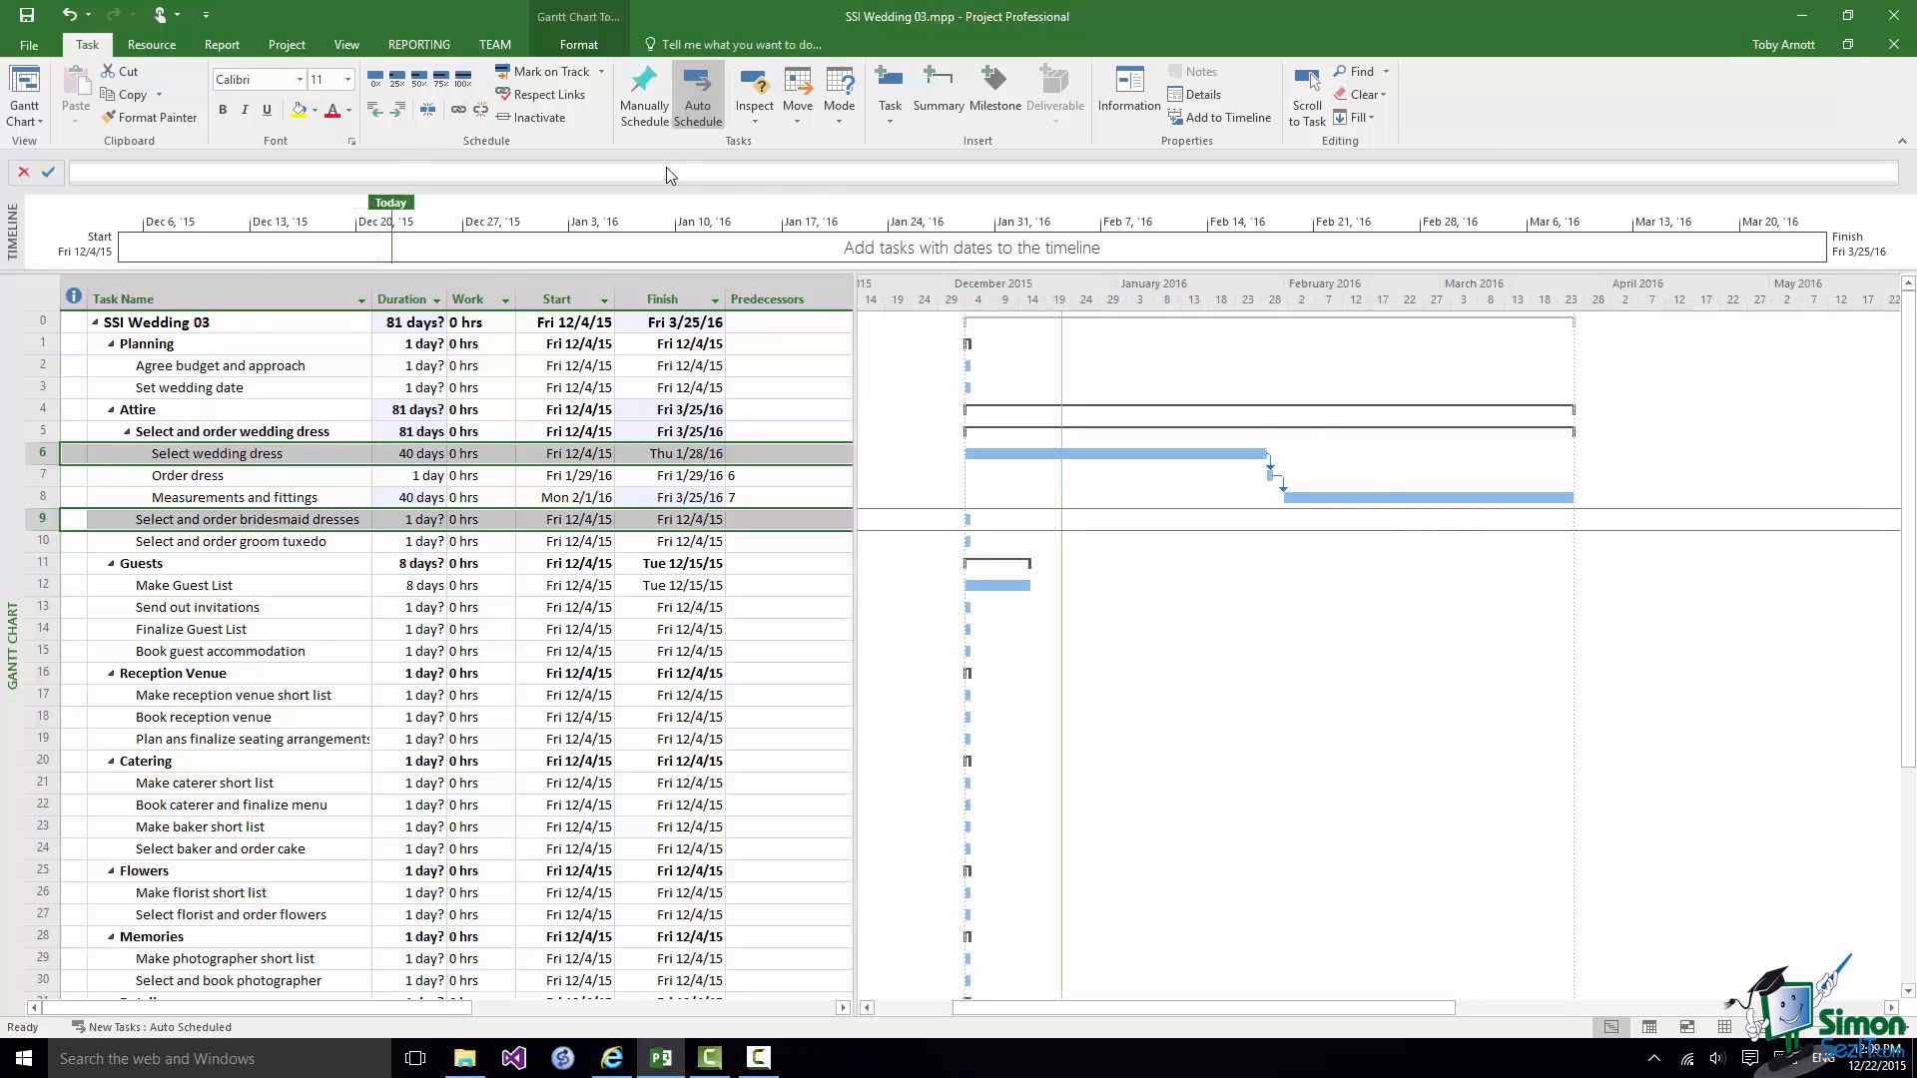
pyautogui.click(457, 112)
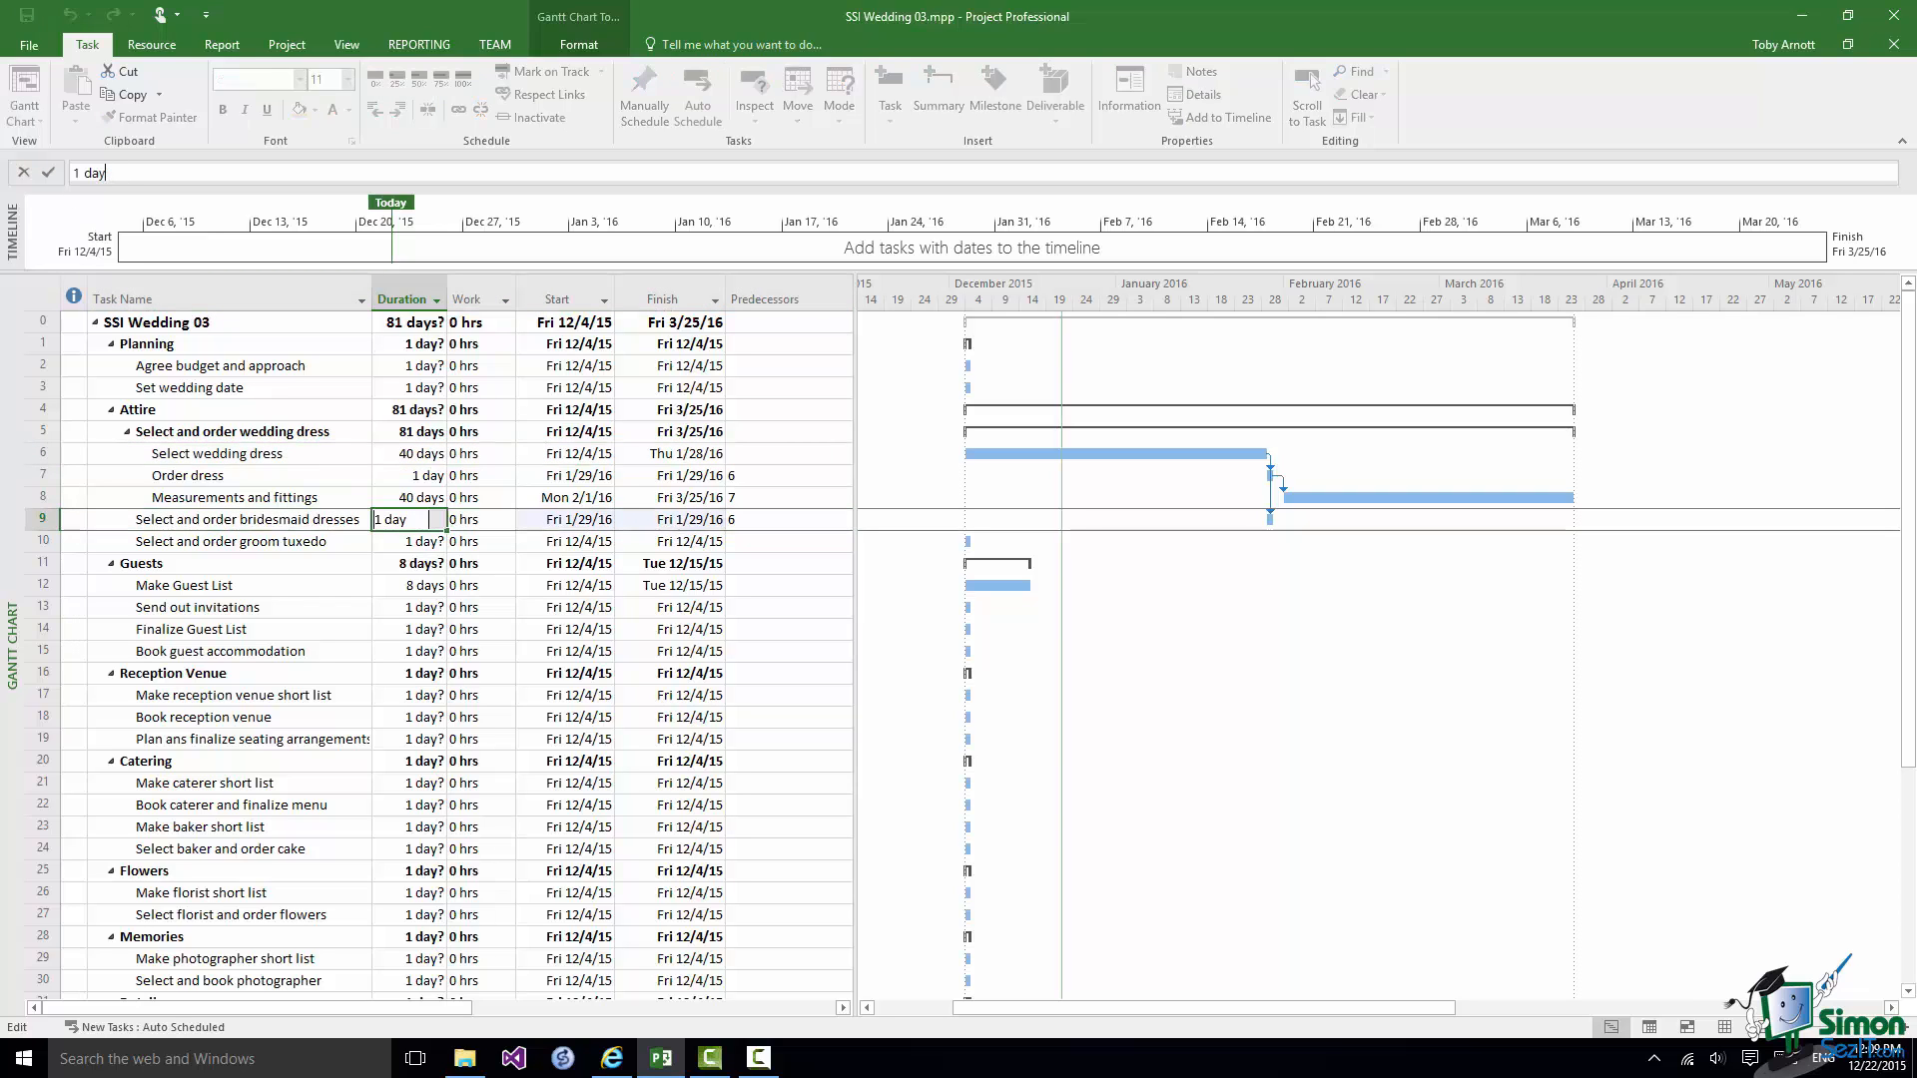
# - Type a 60-day duration for Select and order bridesmaid dresses
pyautogui.write('s')
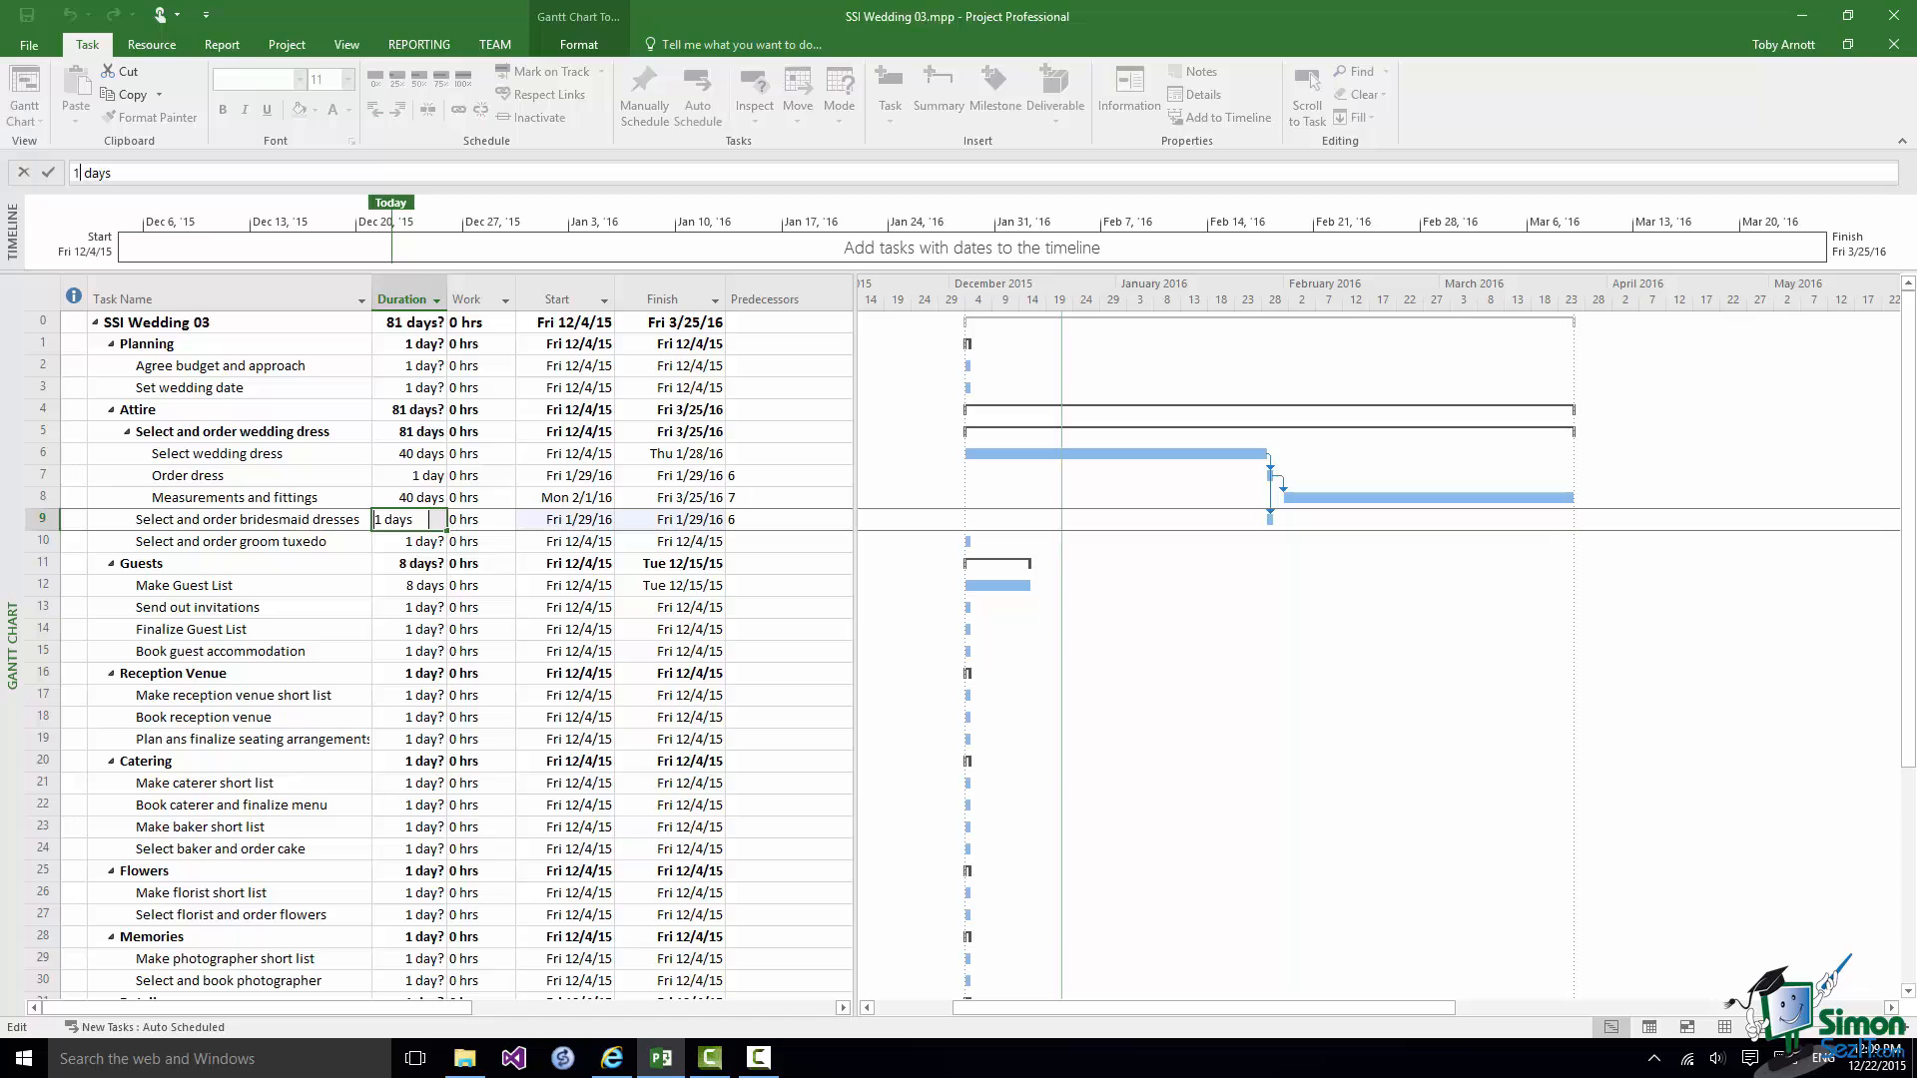
pyautogui.write('60')
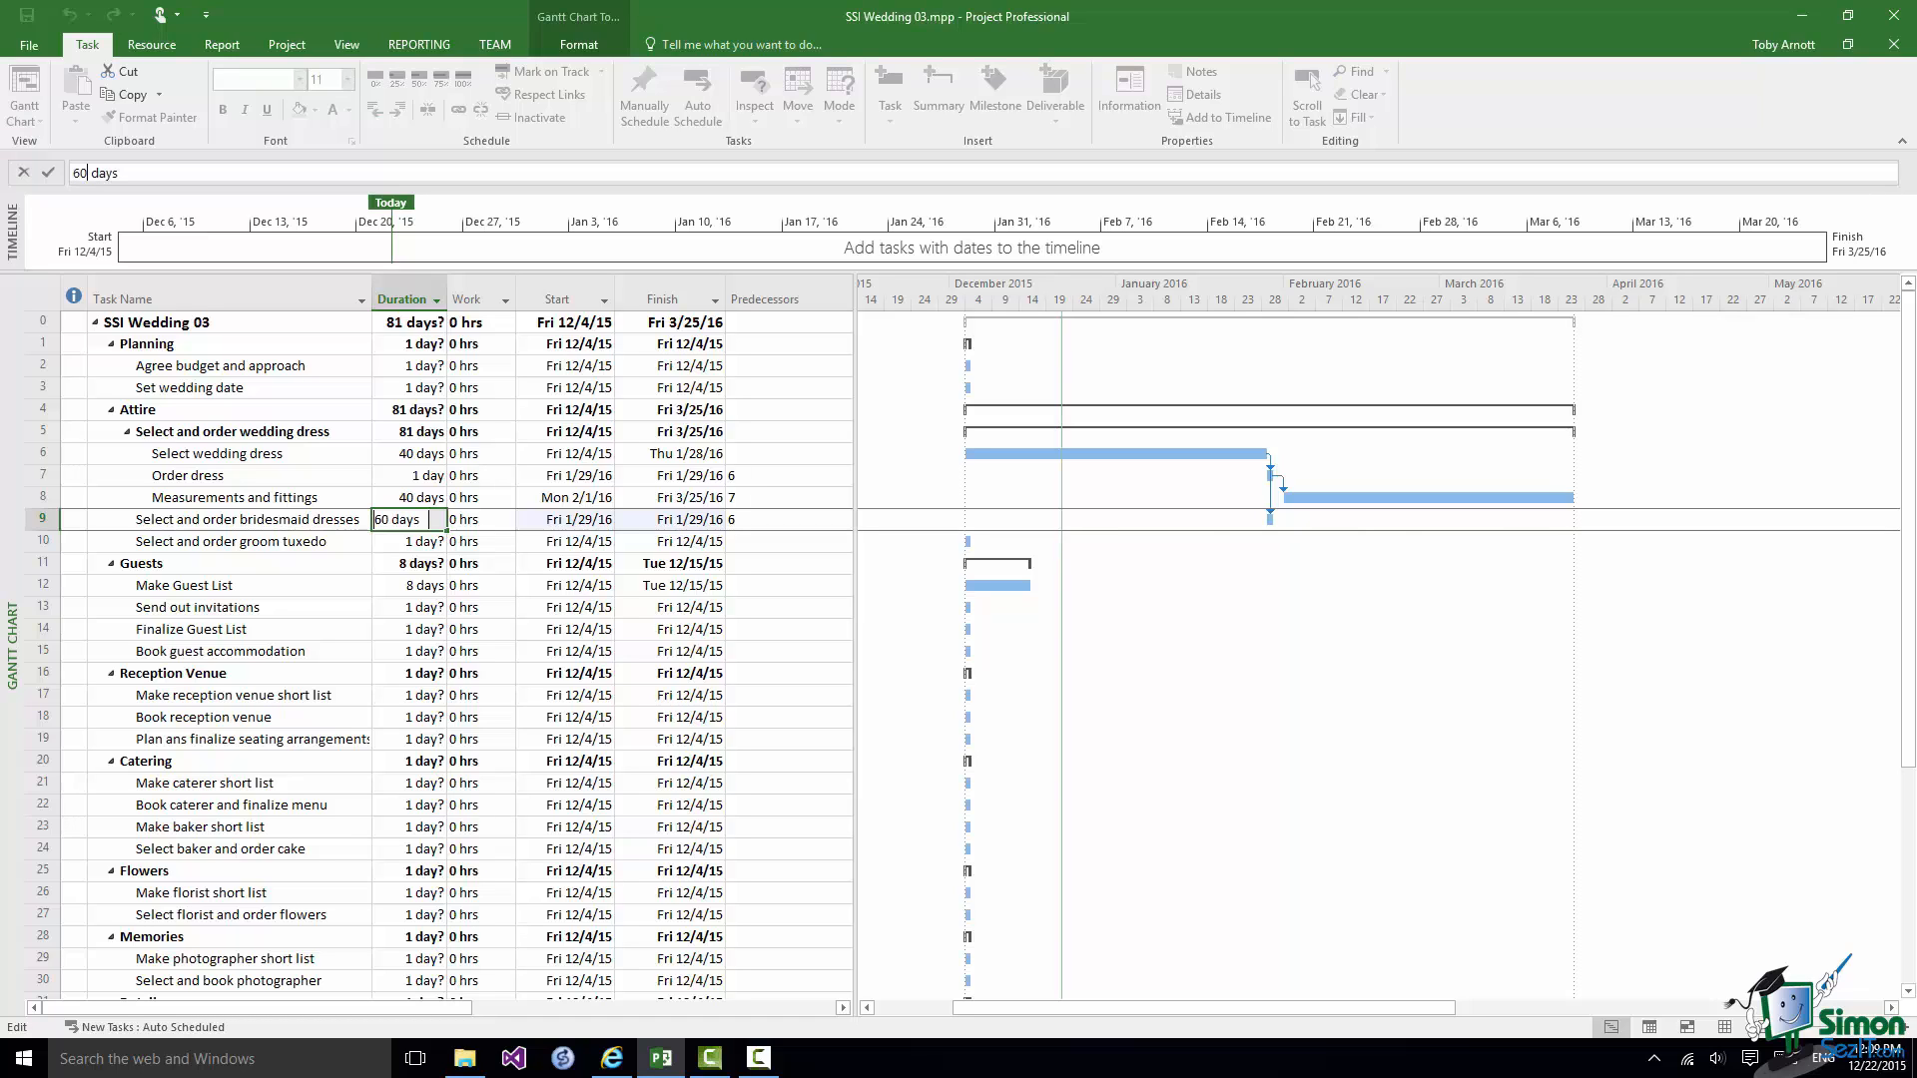
pyautogui.moveTo(48, 195)
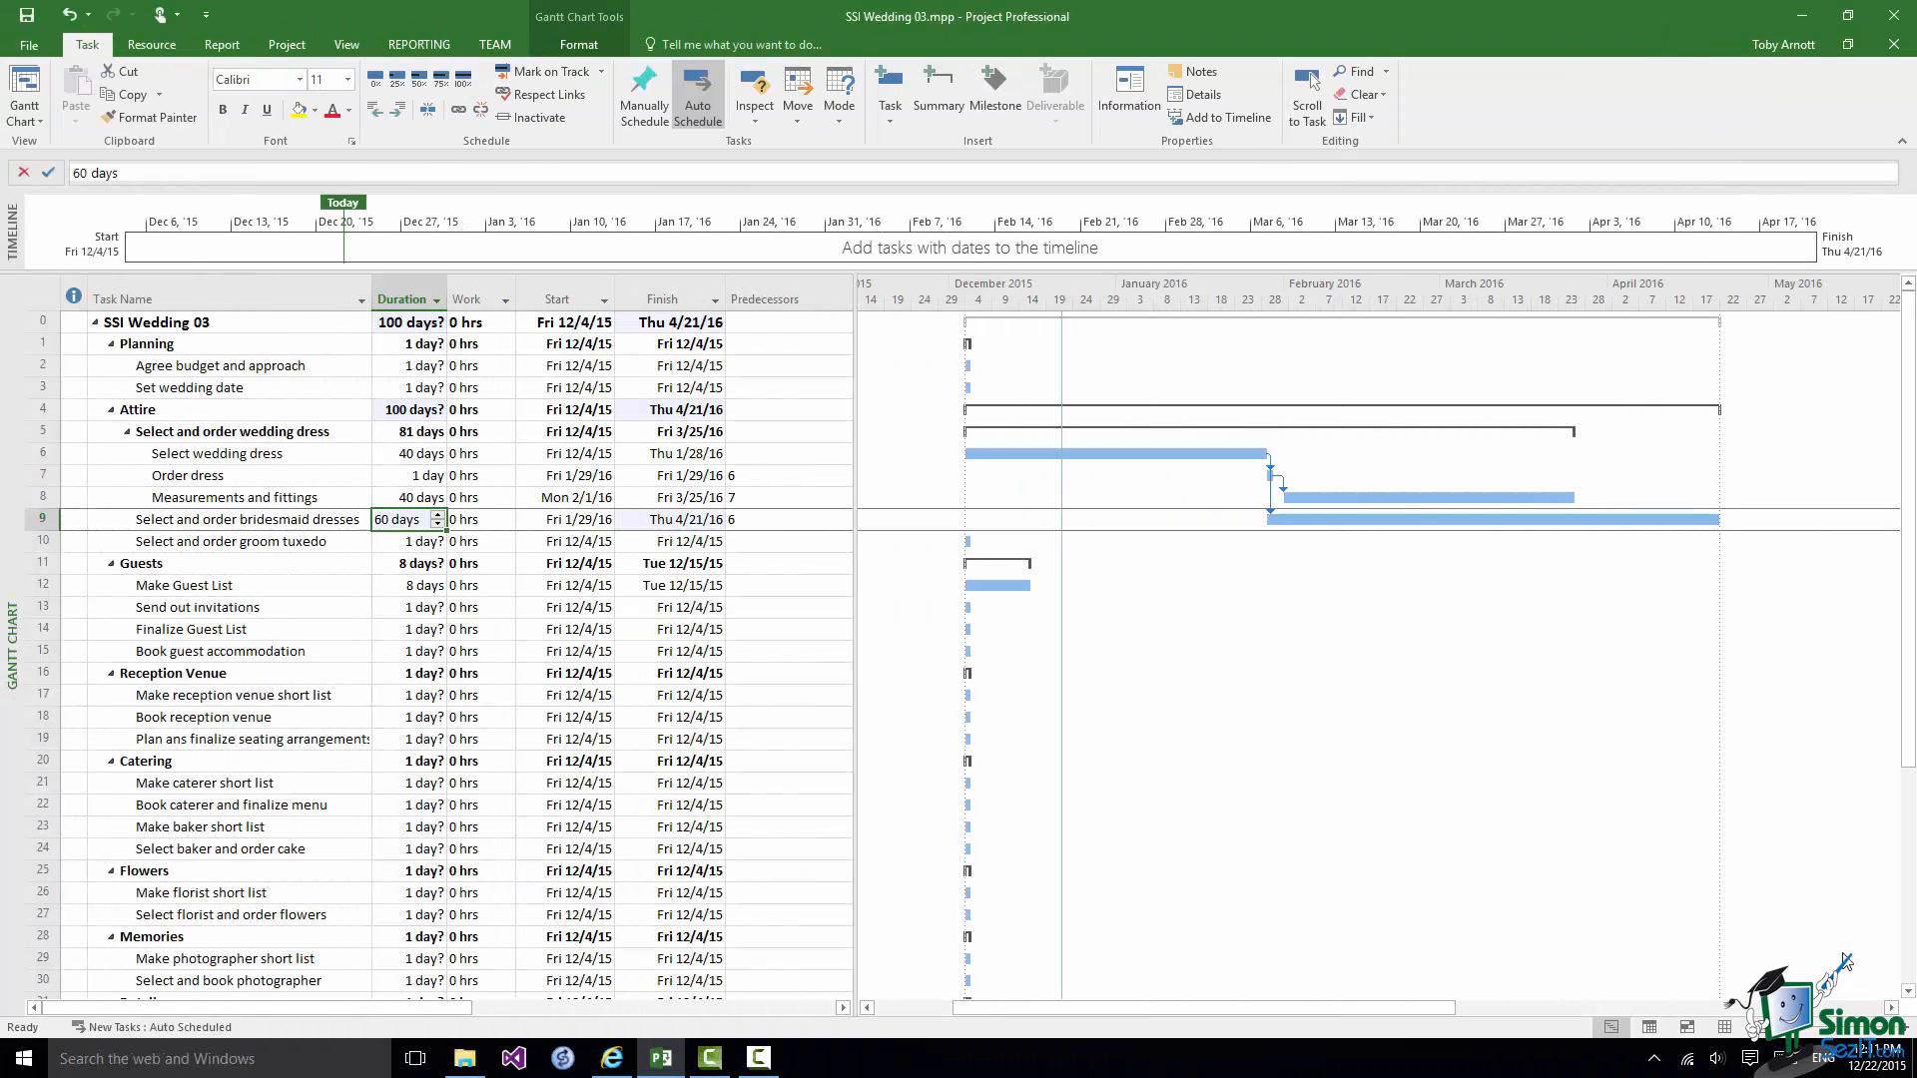
pyautogui.moveTo(1339, 792)
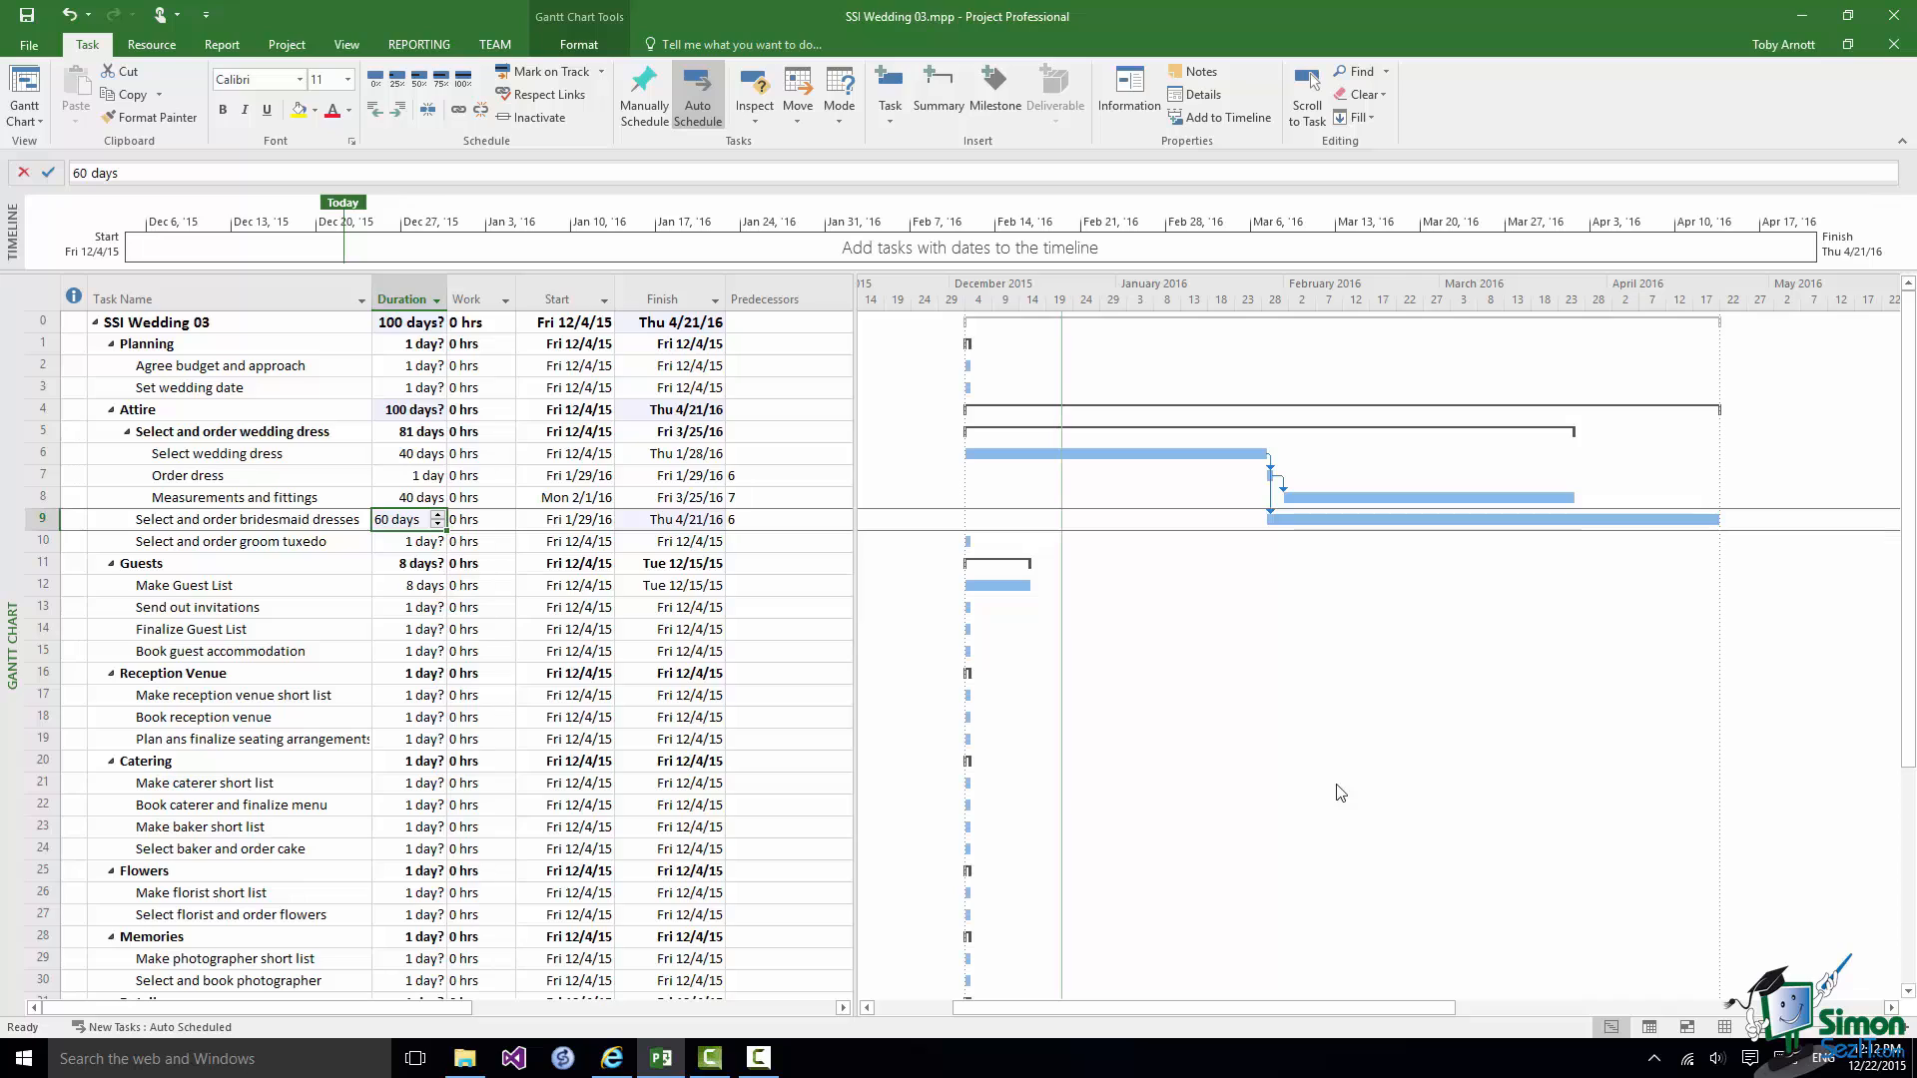
pyautogui.moveTo(1287, 583)
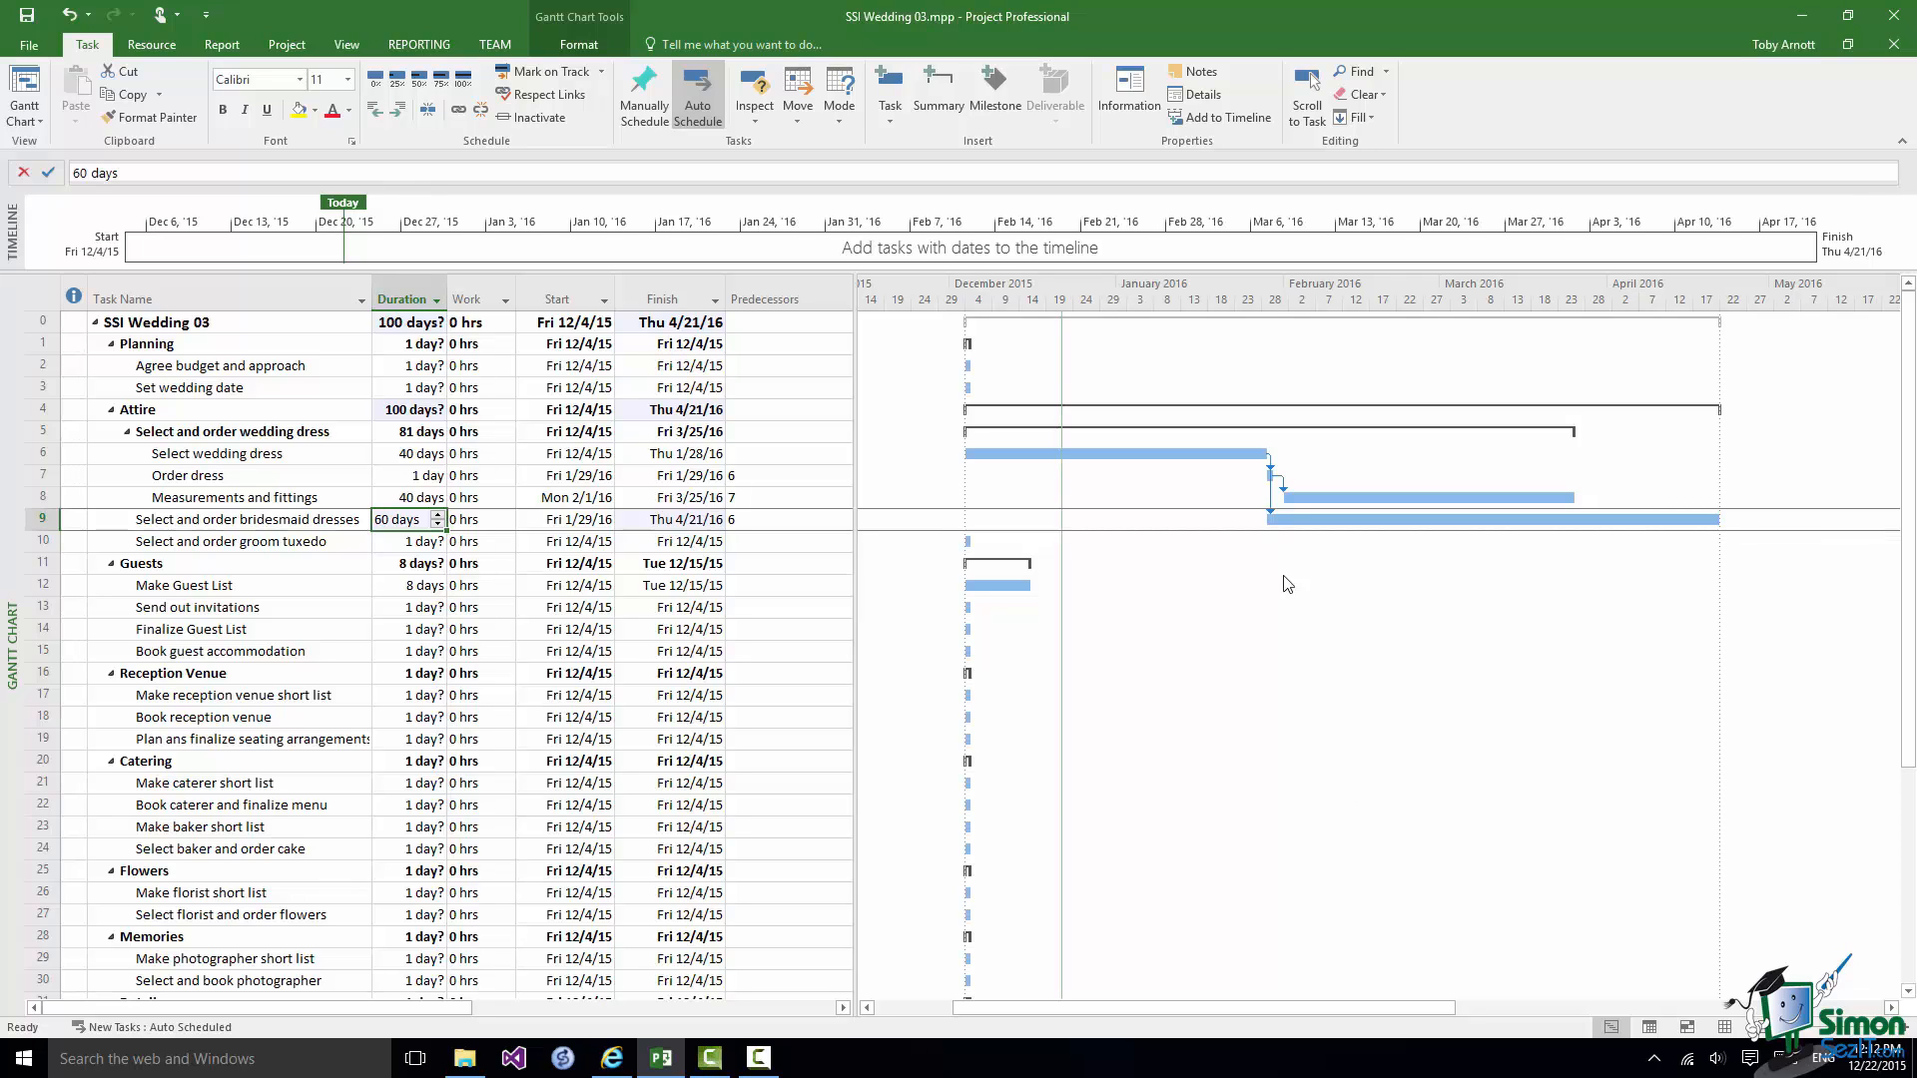
pyautogui.moveTo(1274, 495)
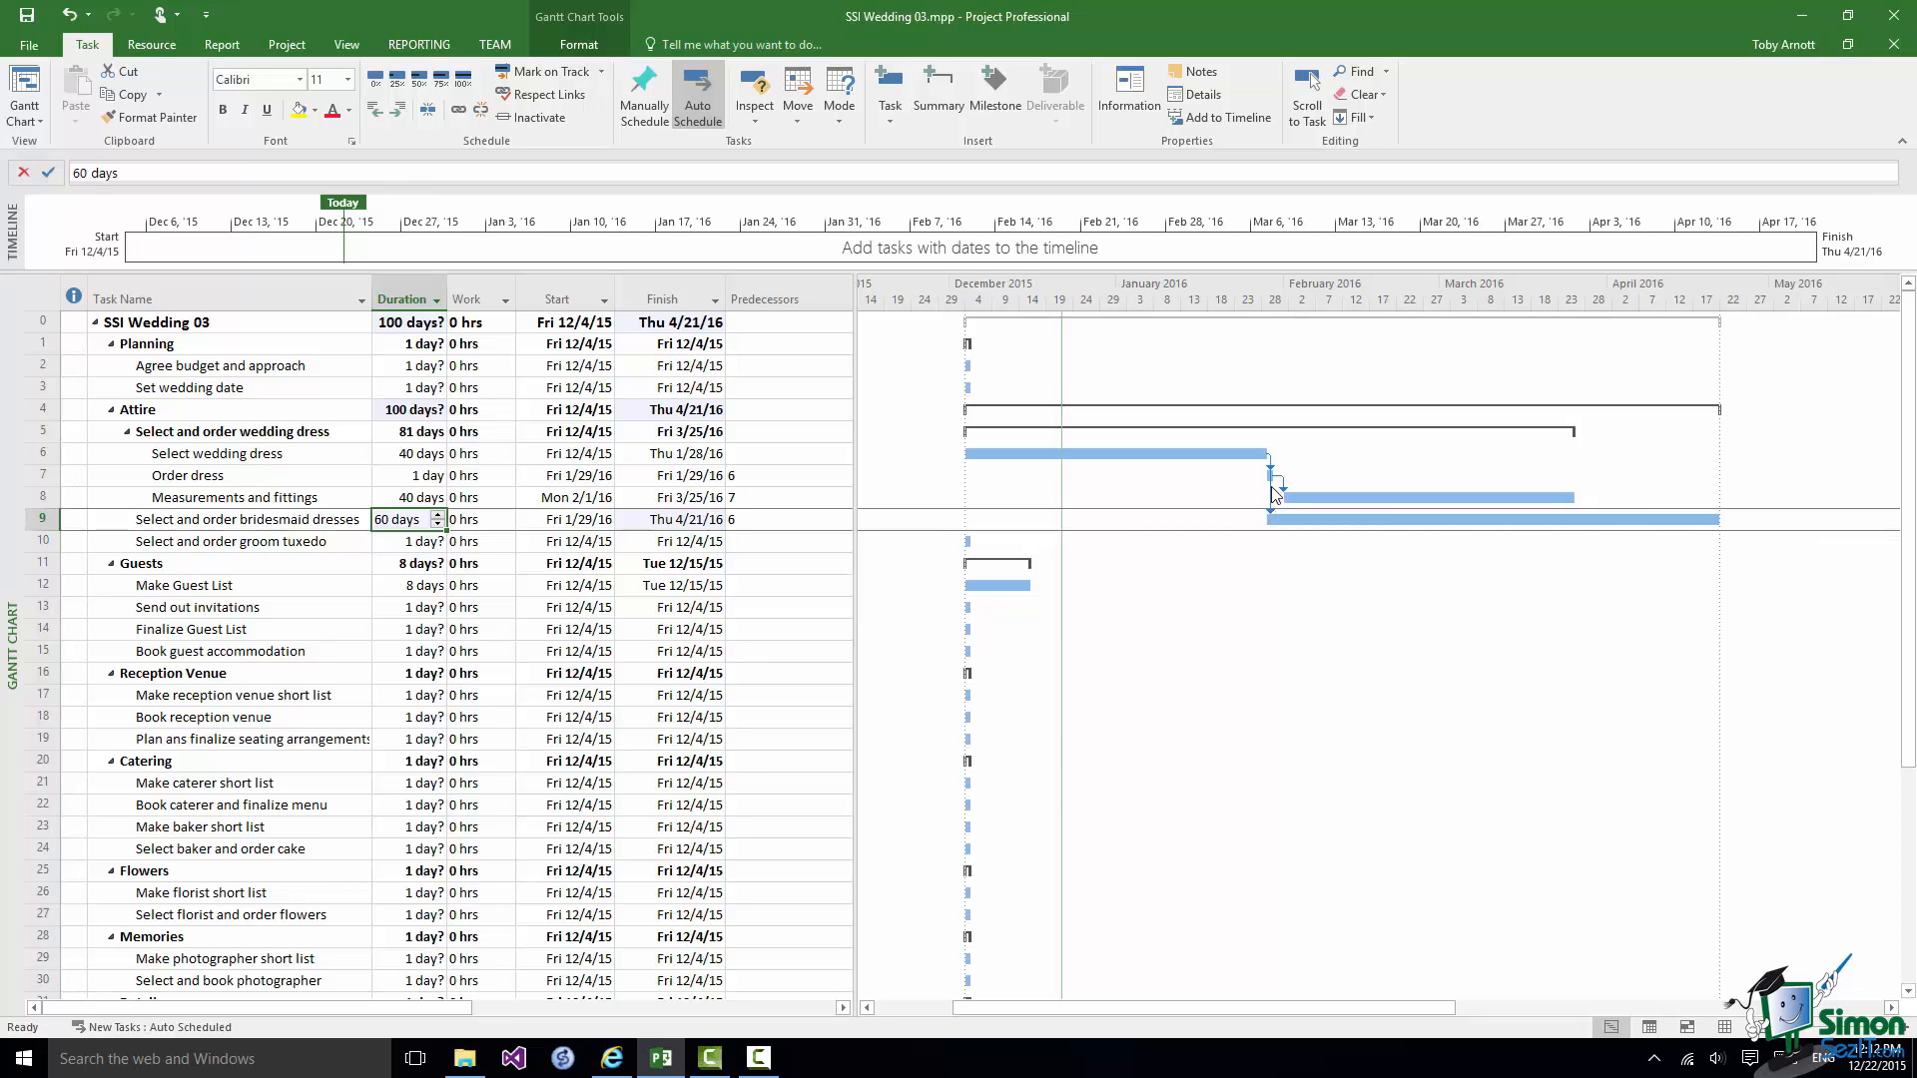
pyautogui.moveTo(1273, 498)
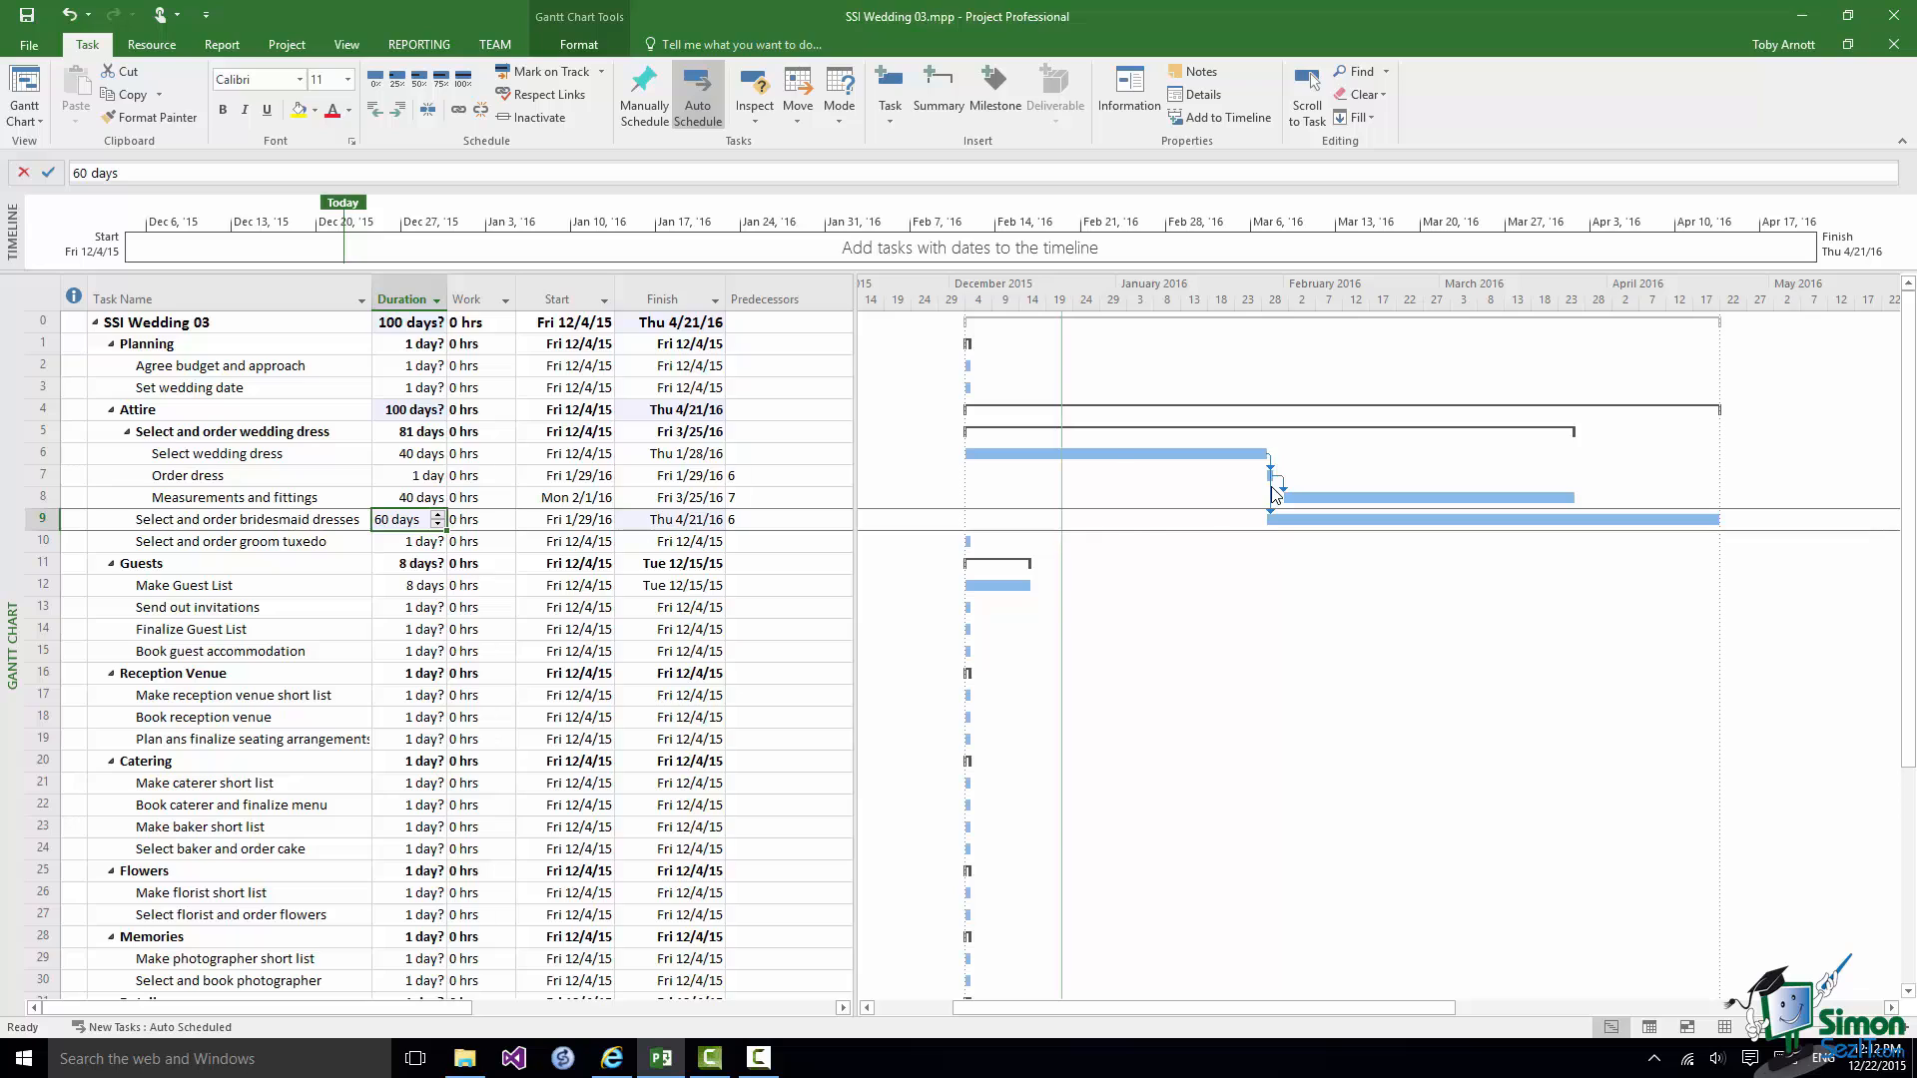
# - Set a 5d lag on the wedding dress to bridesmaid dresses dependency
pyautogui.doubleClick(1275, 486)
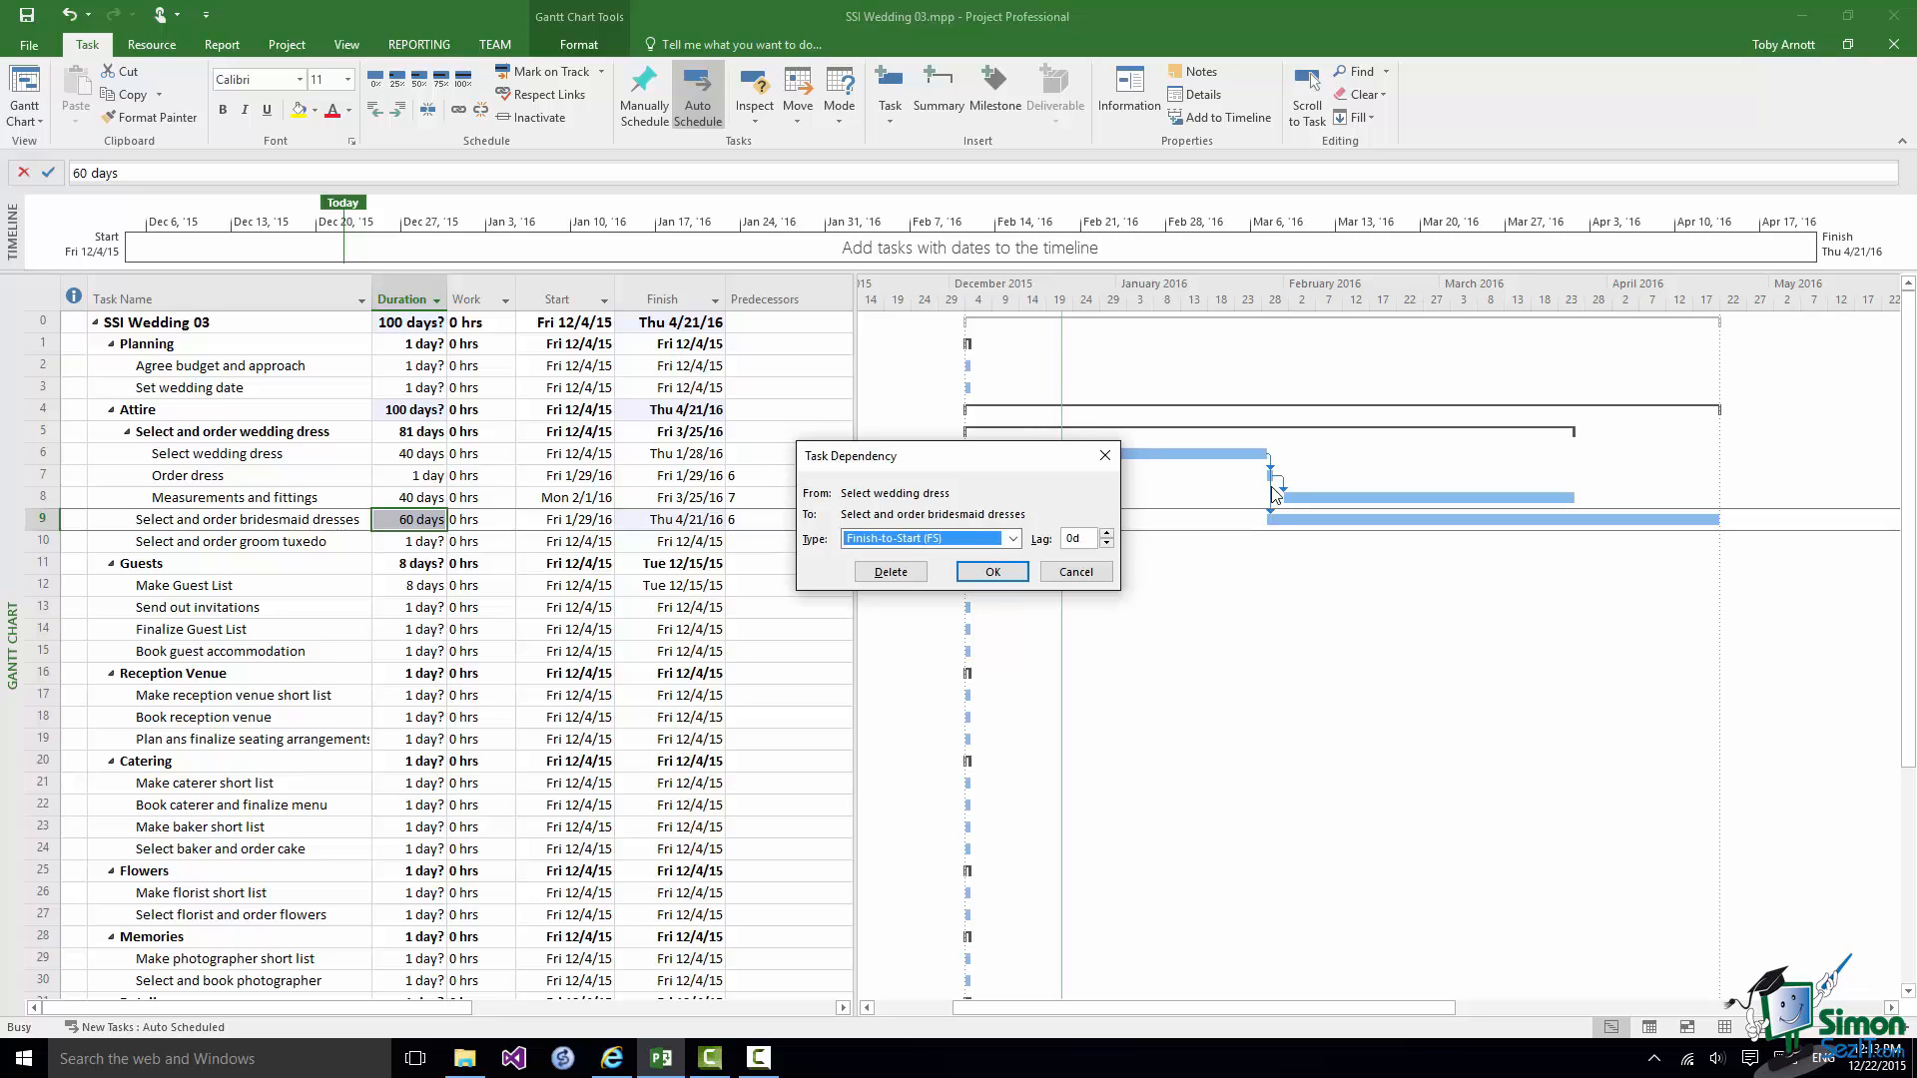
pyautogui.moveTo(1282, 535)
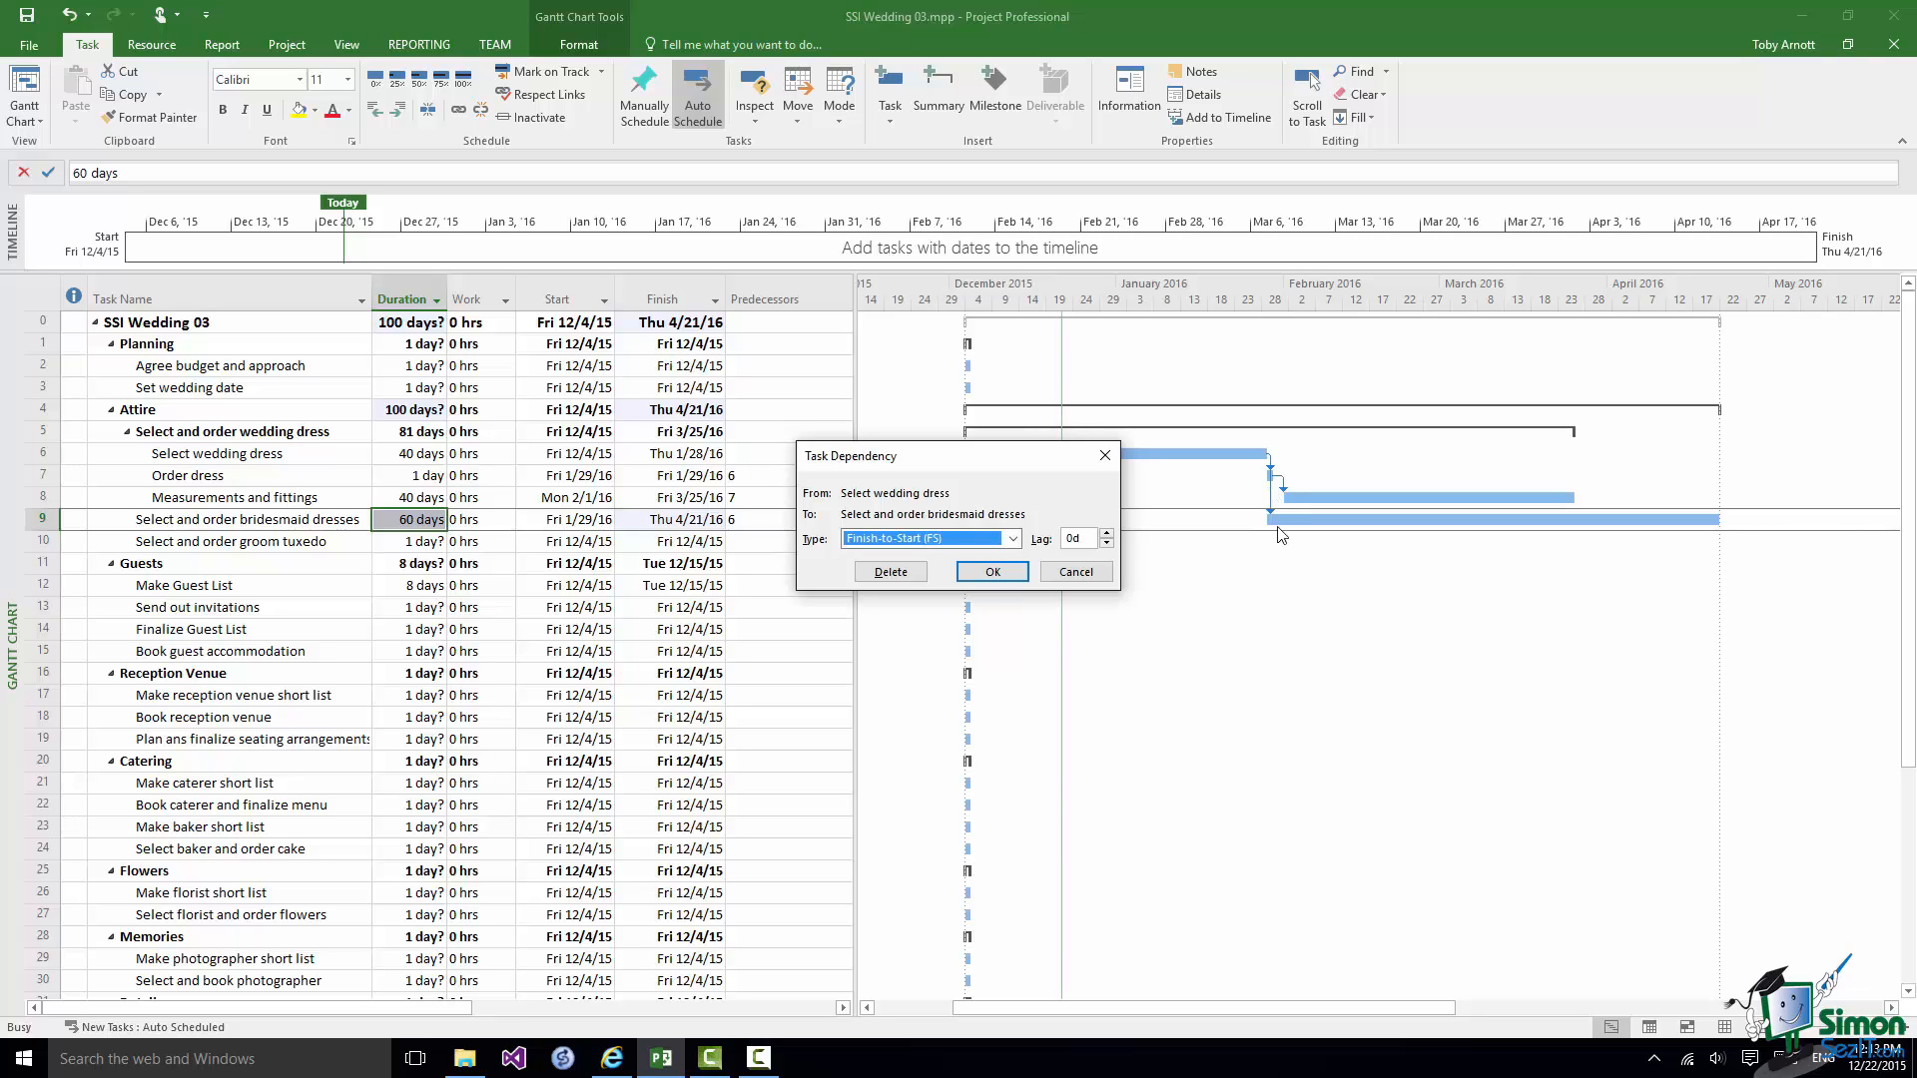
pyautogui.click(1104, 534)
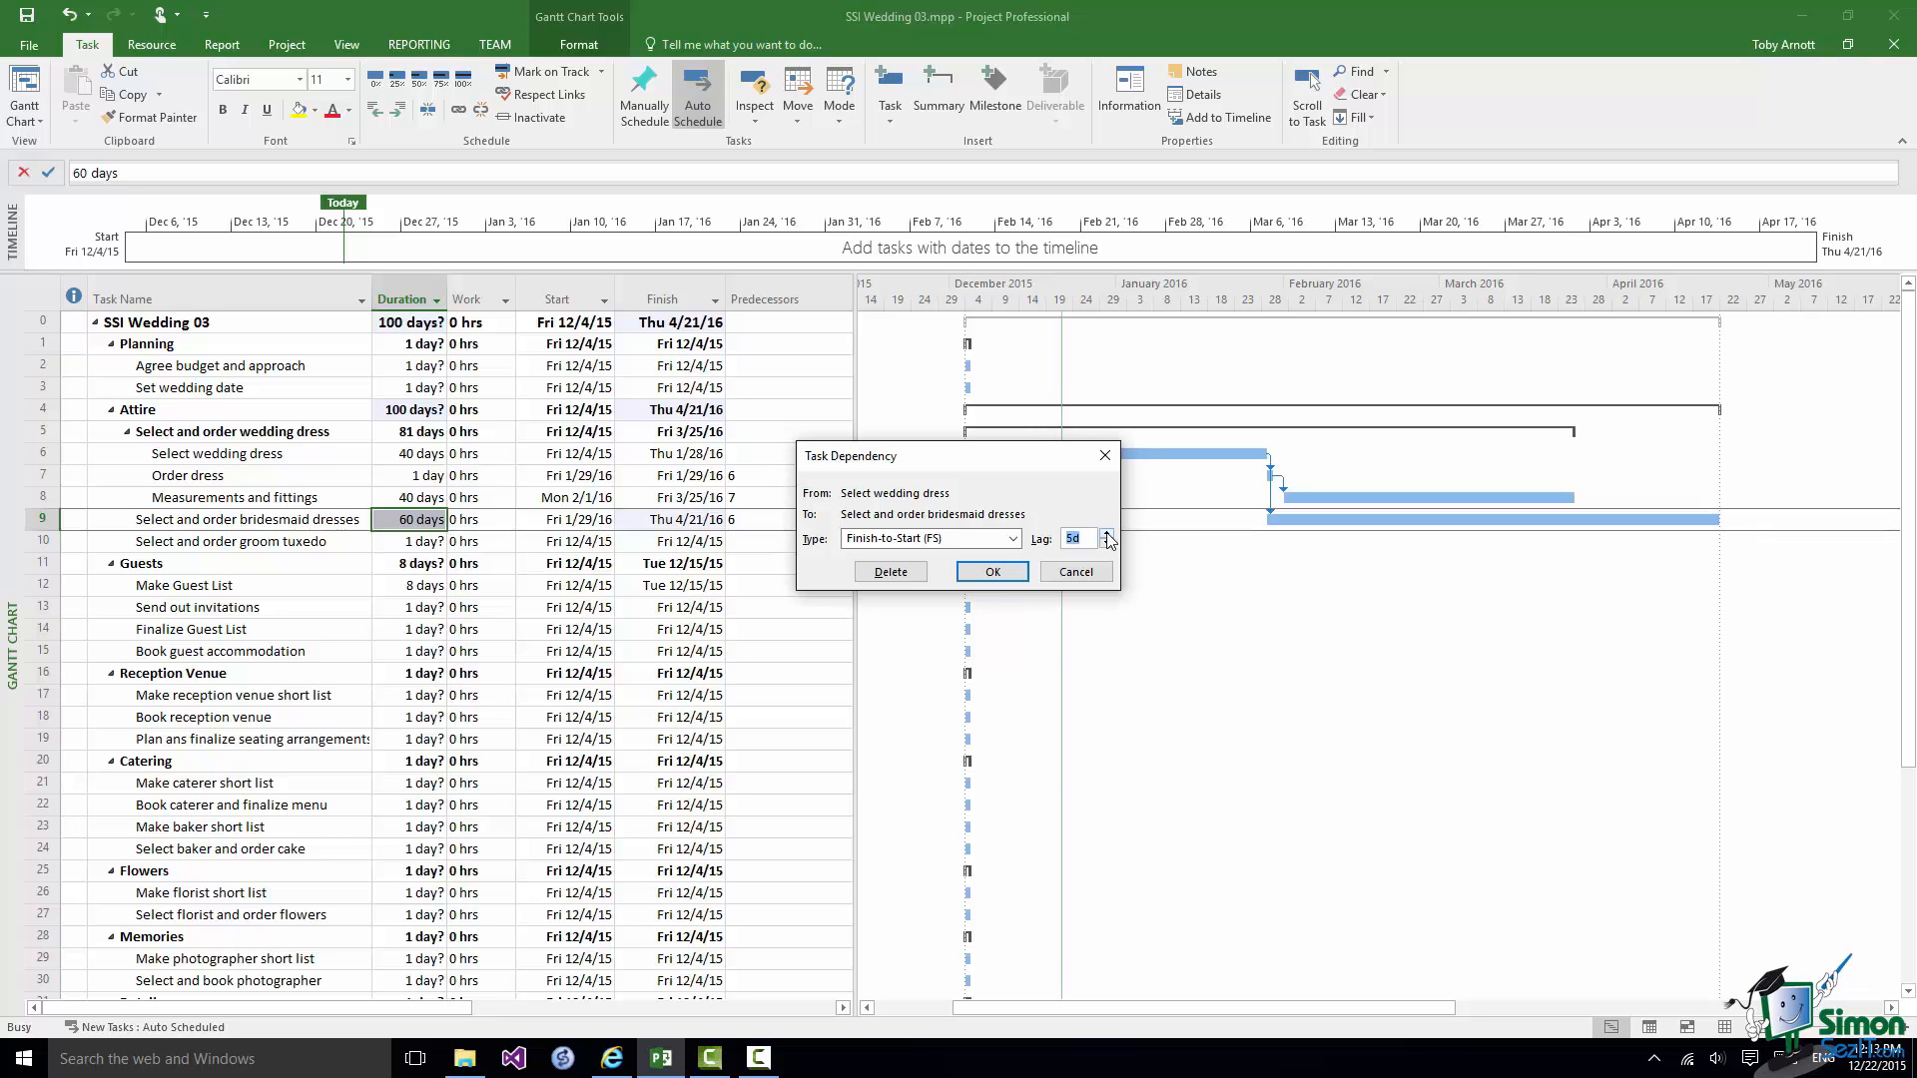
pyautogui.moveTo(991, 728)
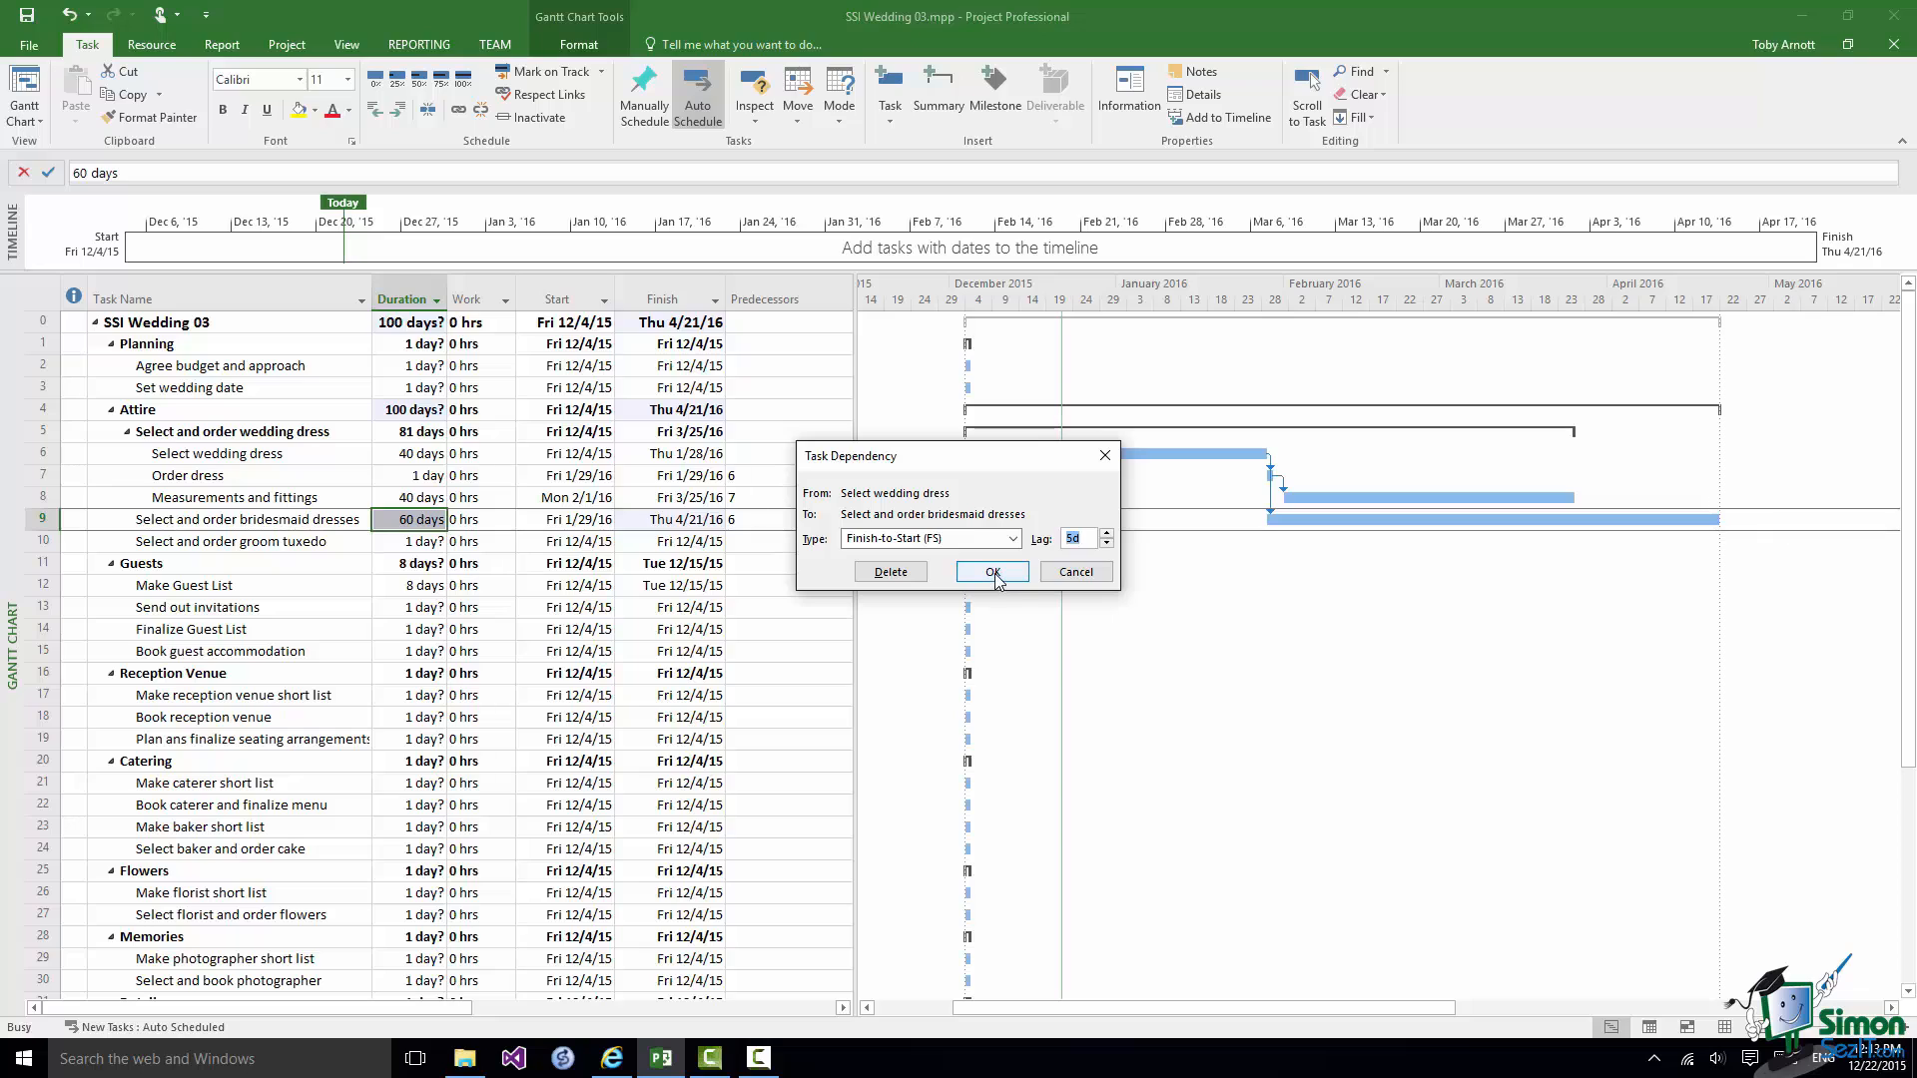
pyautogui.click(992, 571)
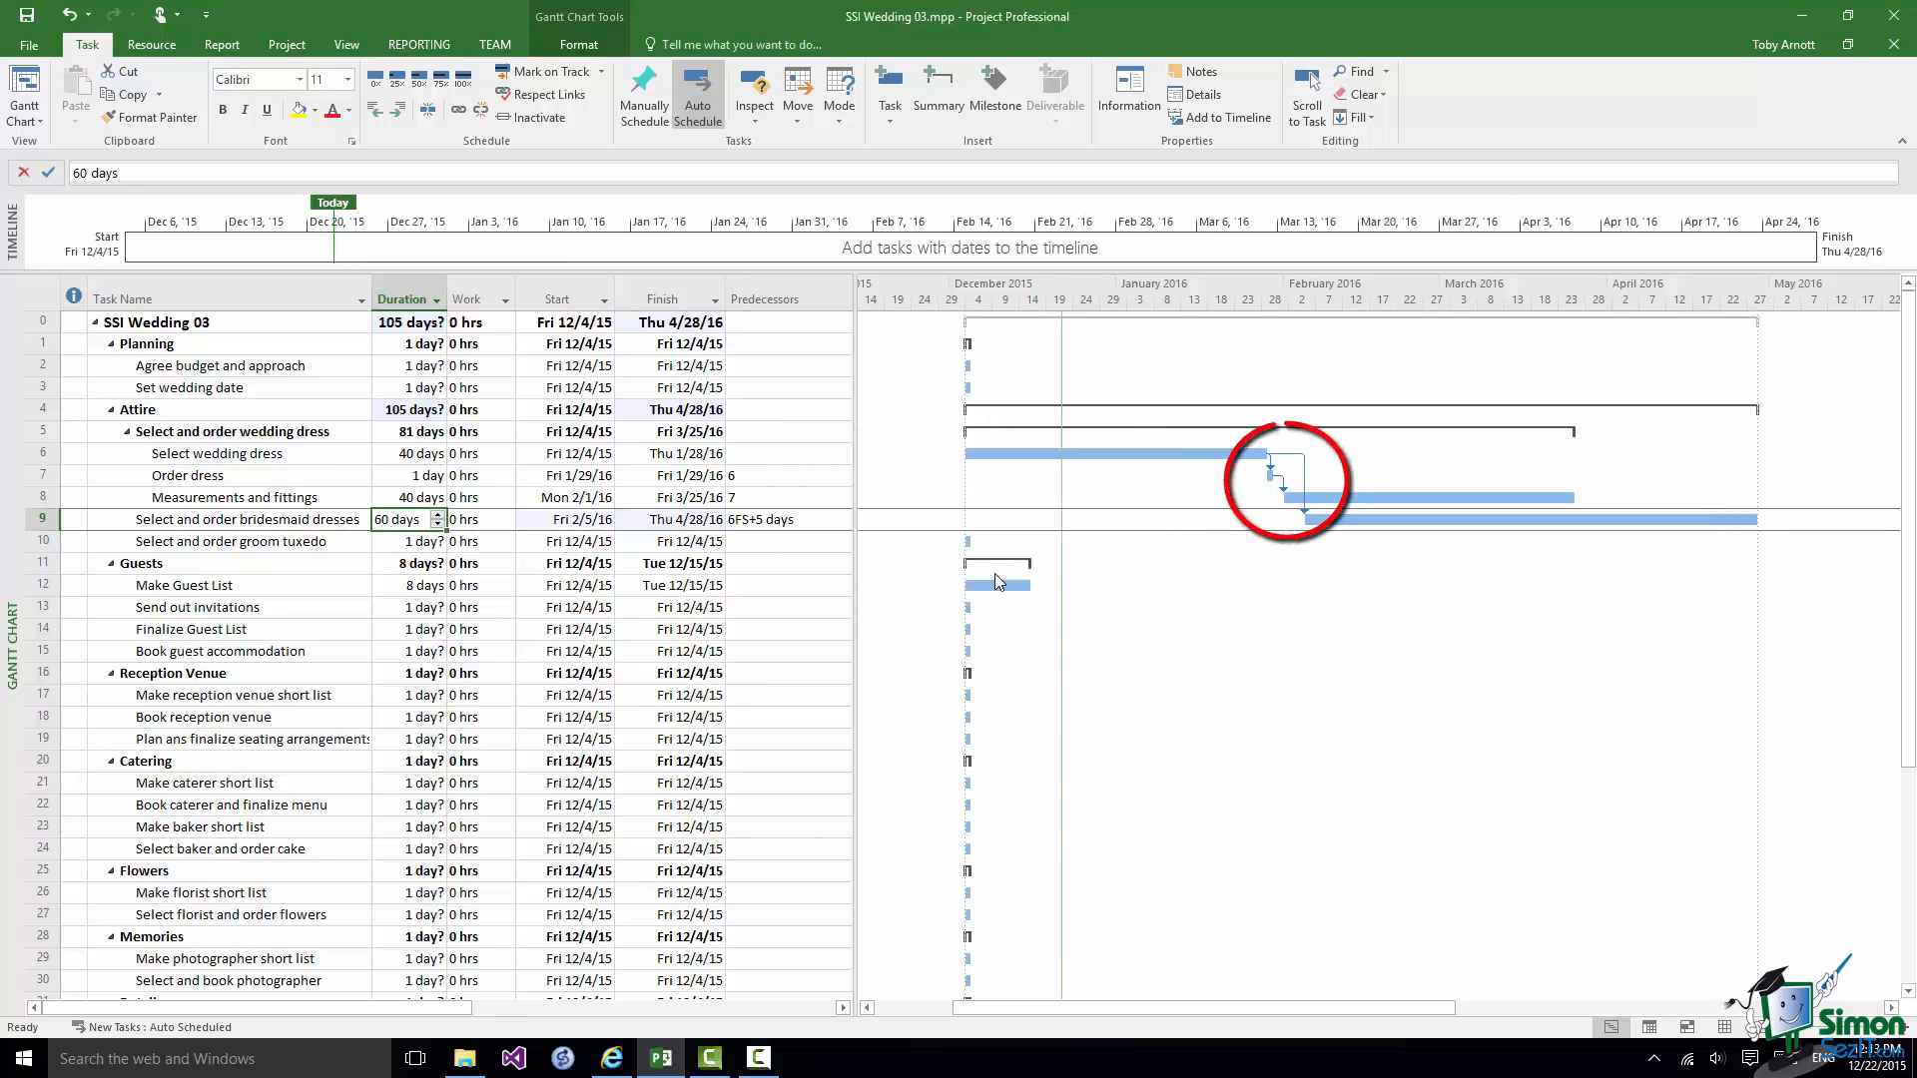
pyautogui.moveTo(1095, 450)
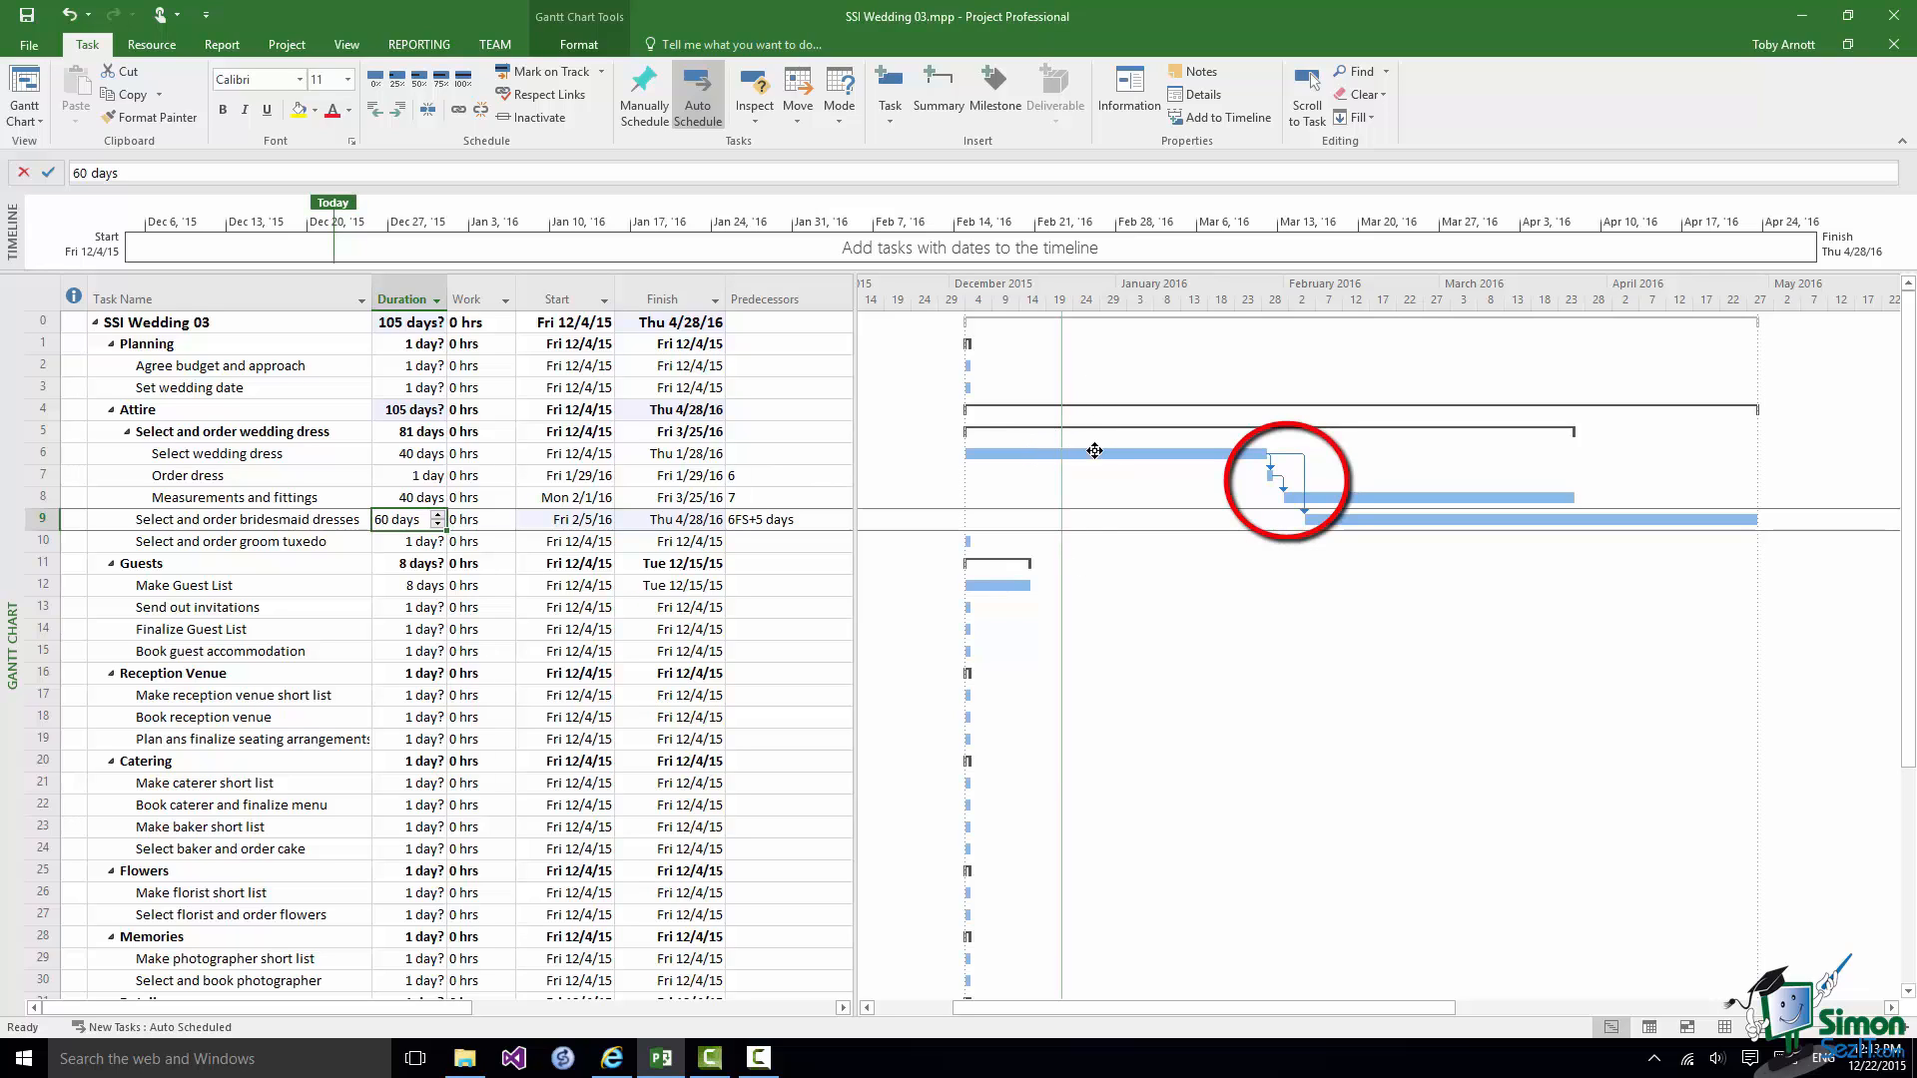
pyautogui.moveTo(1308, 461)
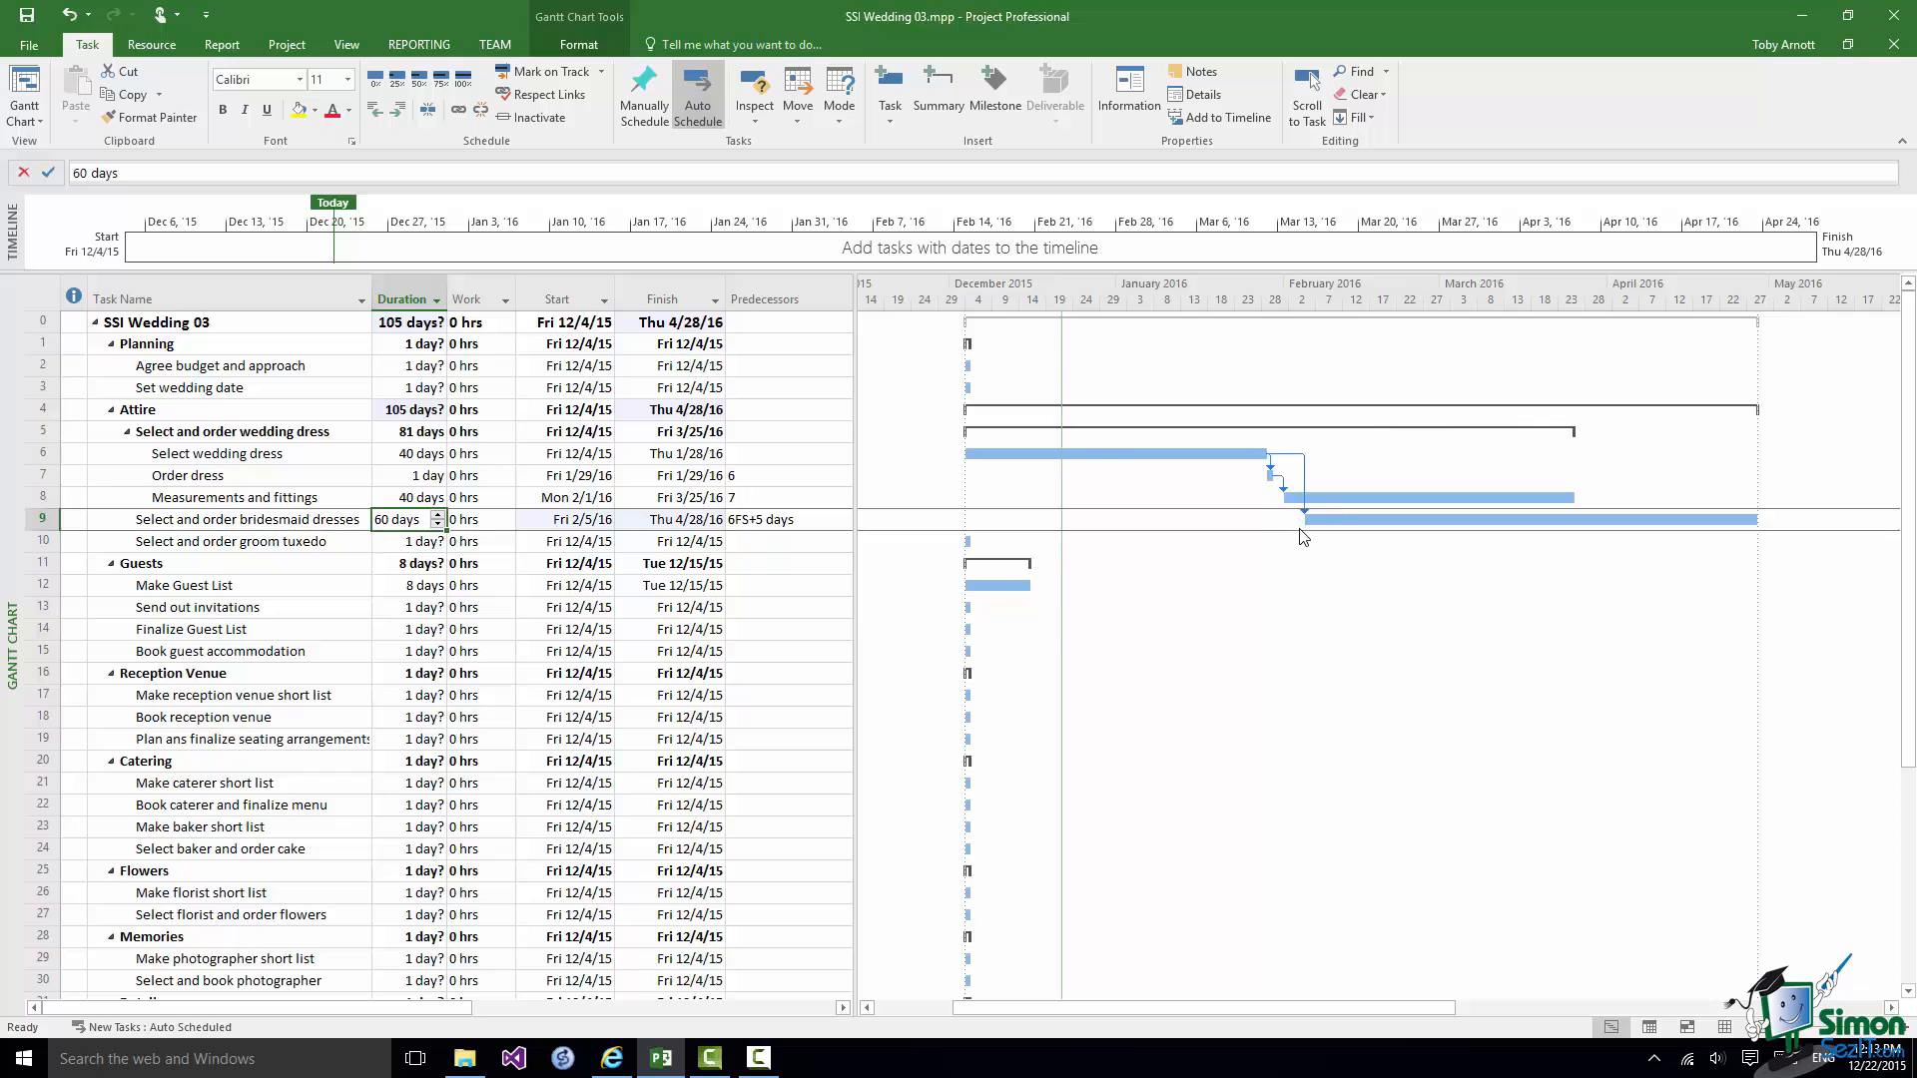
pyautogui.moveTo(1309, 833)
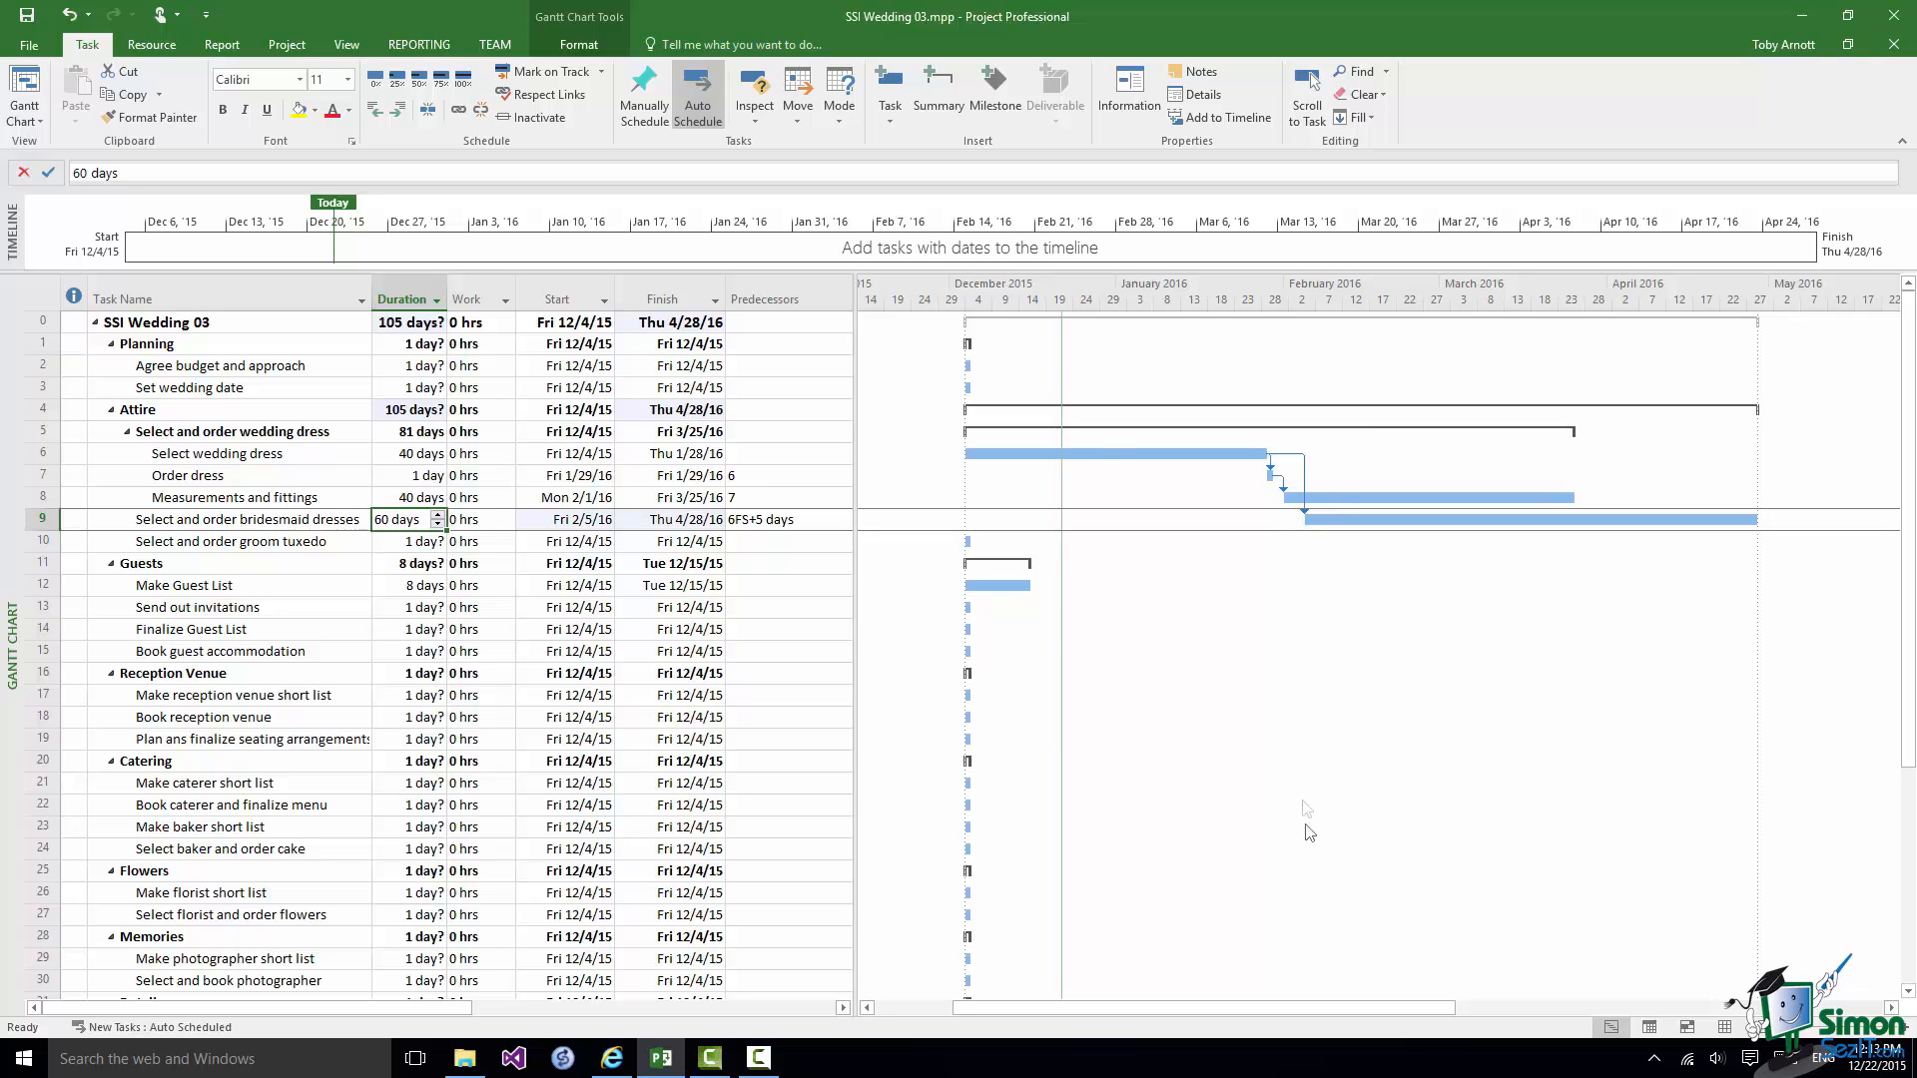
pyautogui.moveTo(1296, 462)
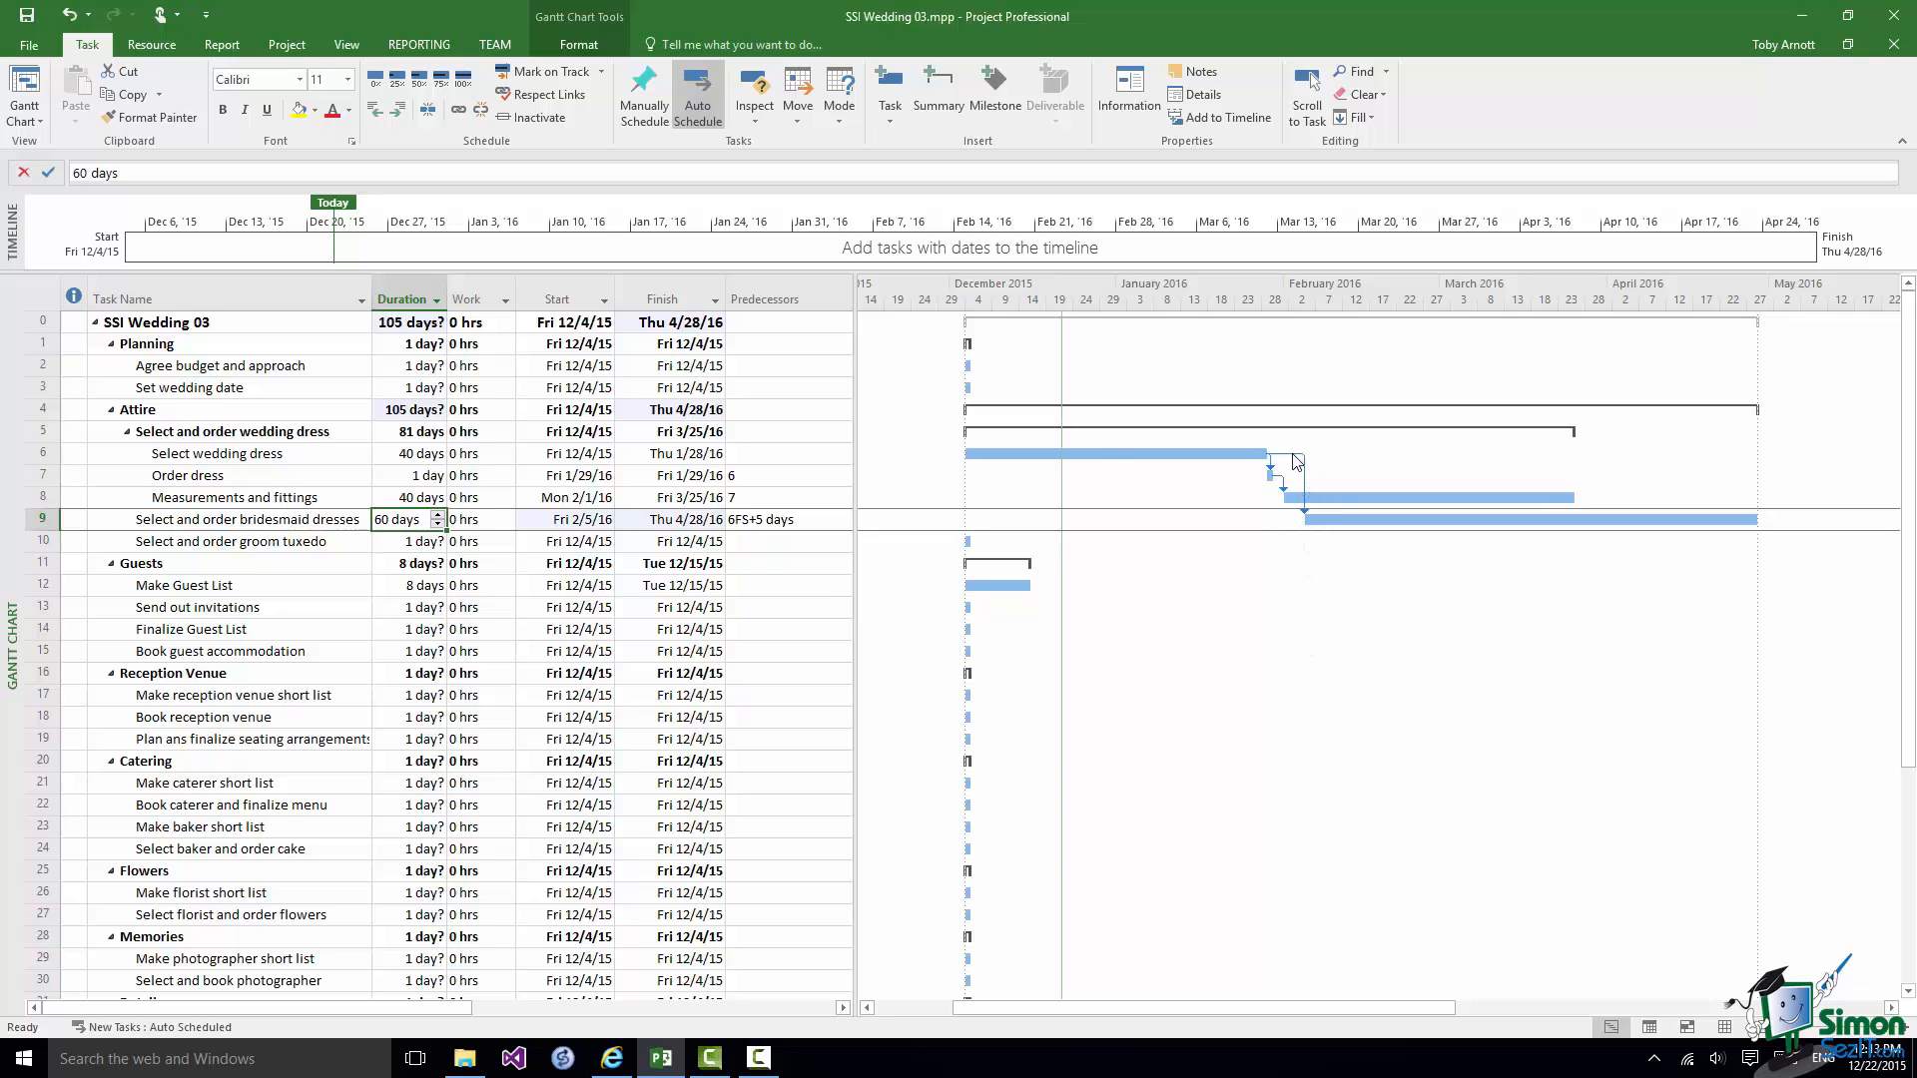
# - Change the bridesmaid dresses dependency lag to -5d, a five-day lead
pyautogui.doubleClick(1296, 483)
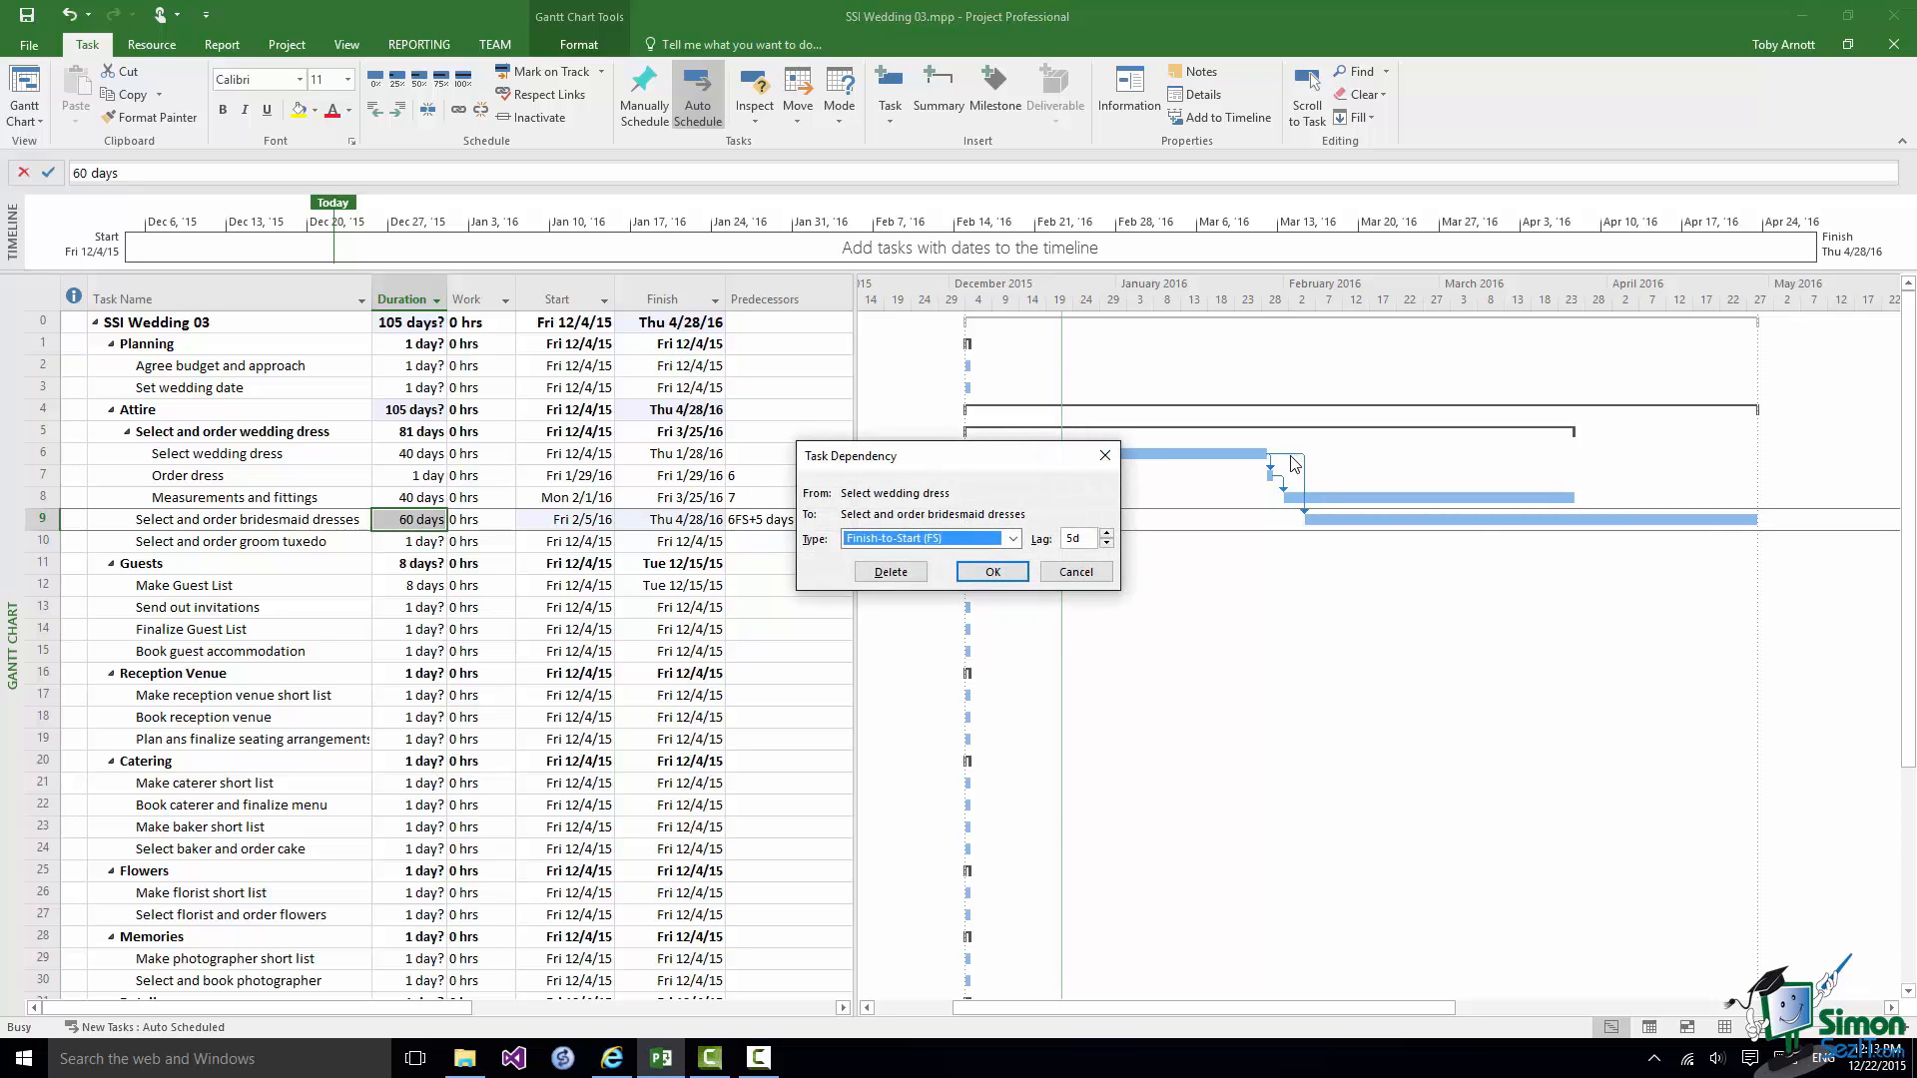
pyautogui.click(1104, 545)
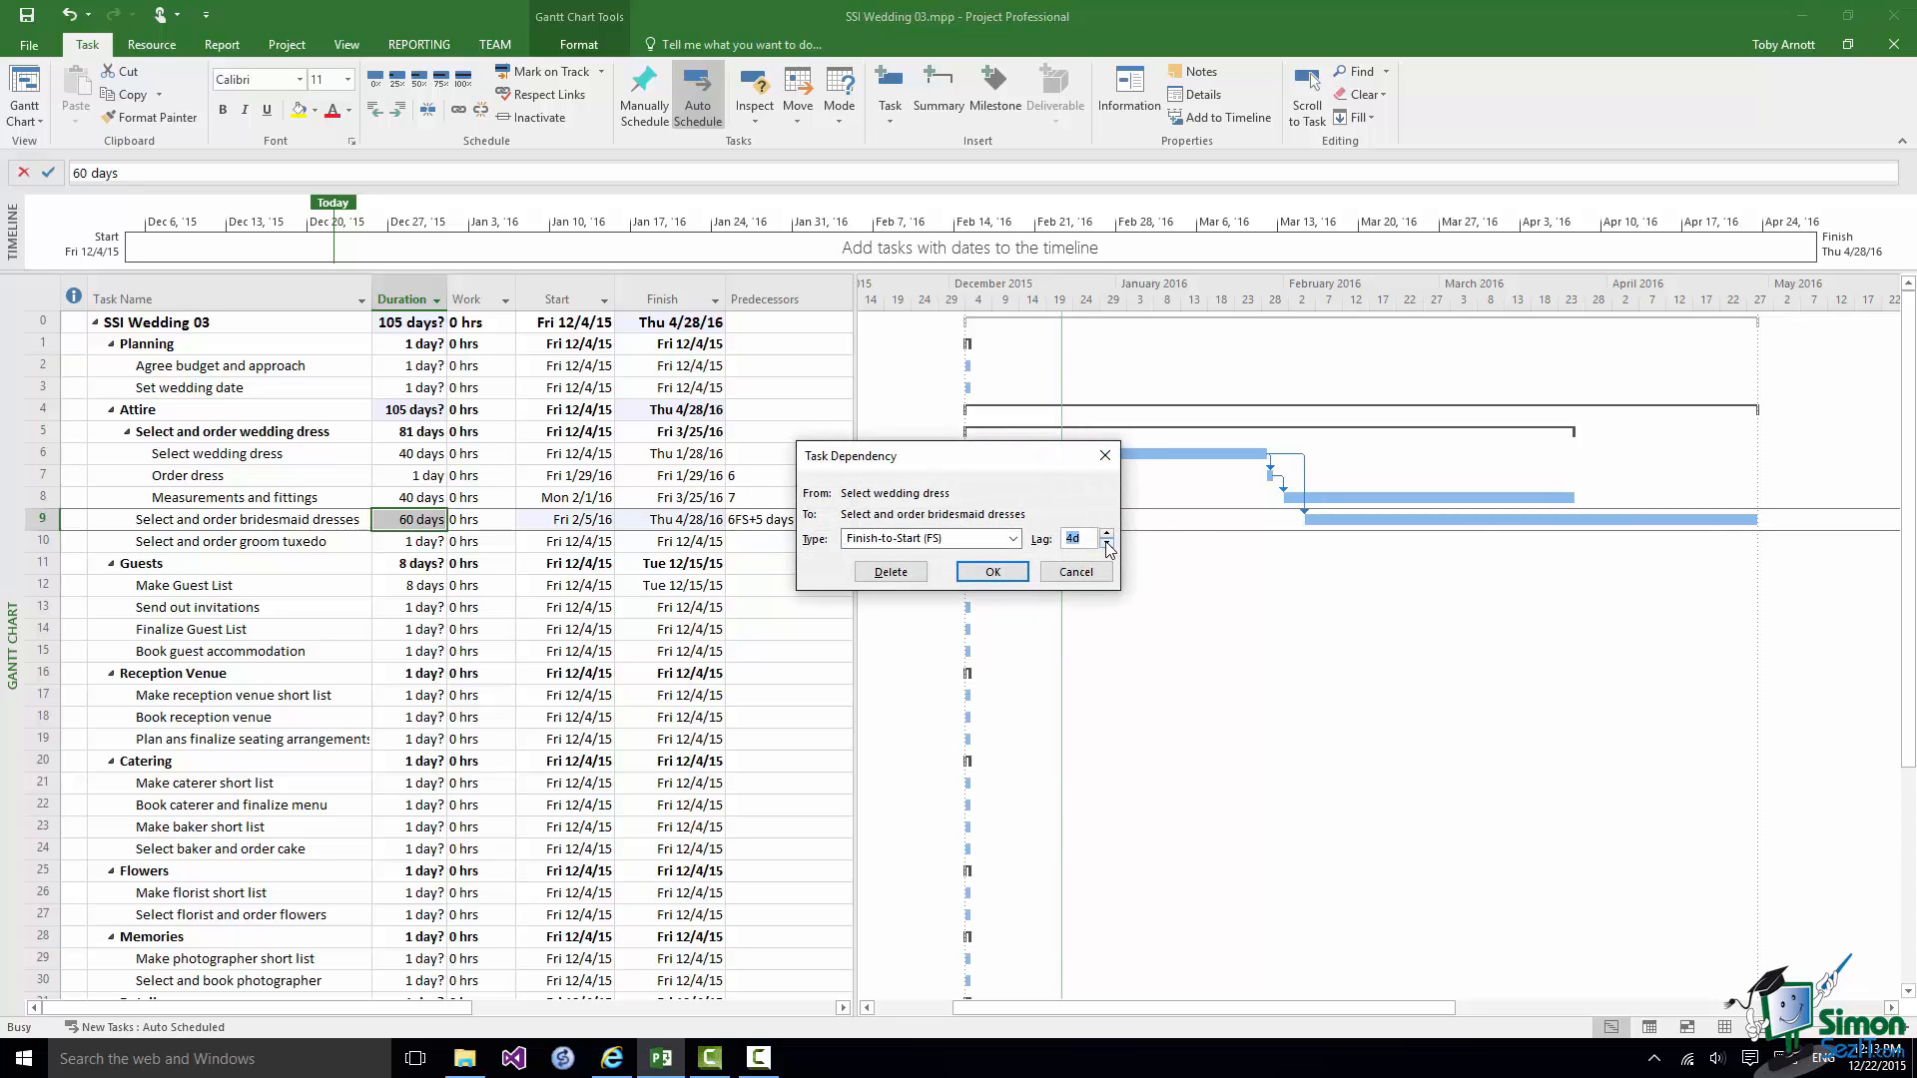
pyautogui.click(1105, 545)
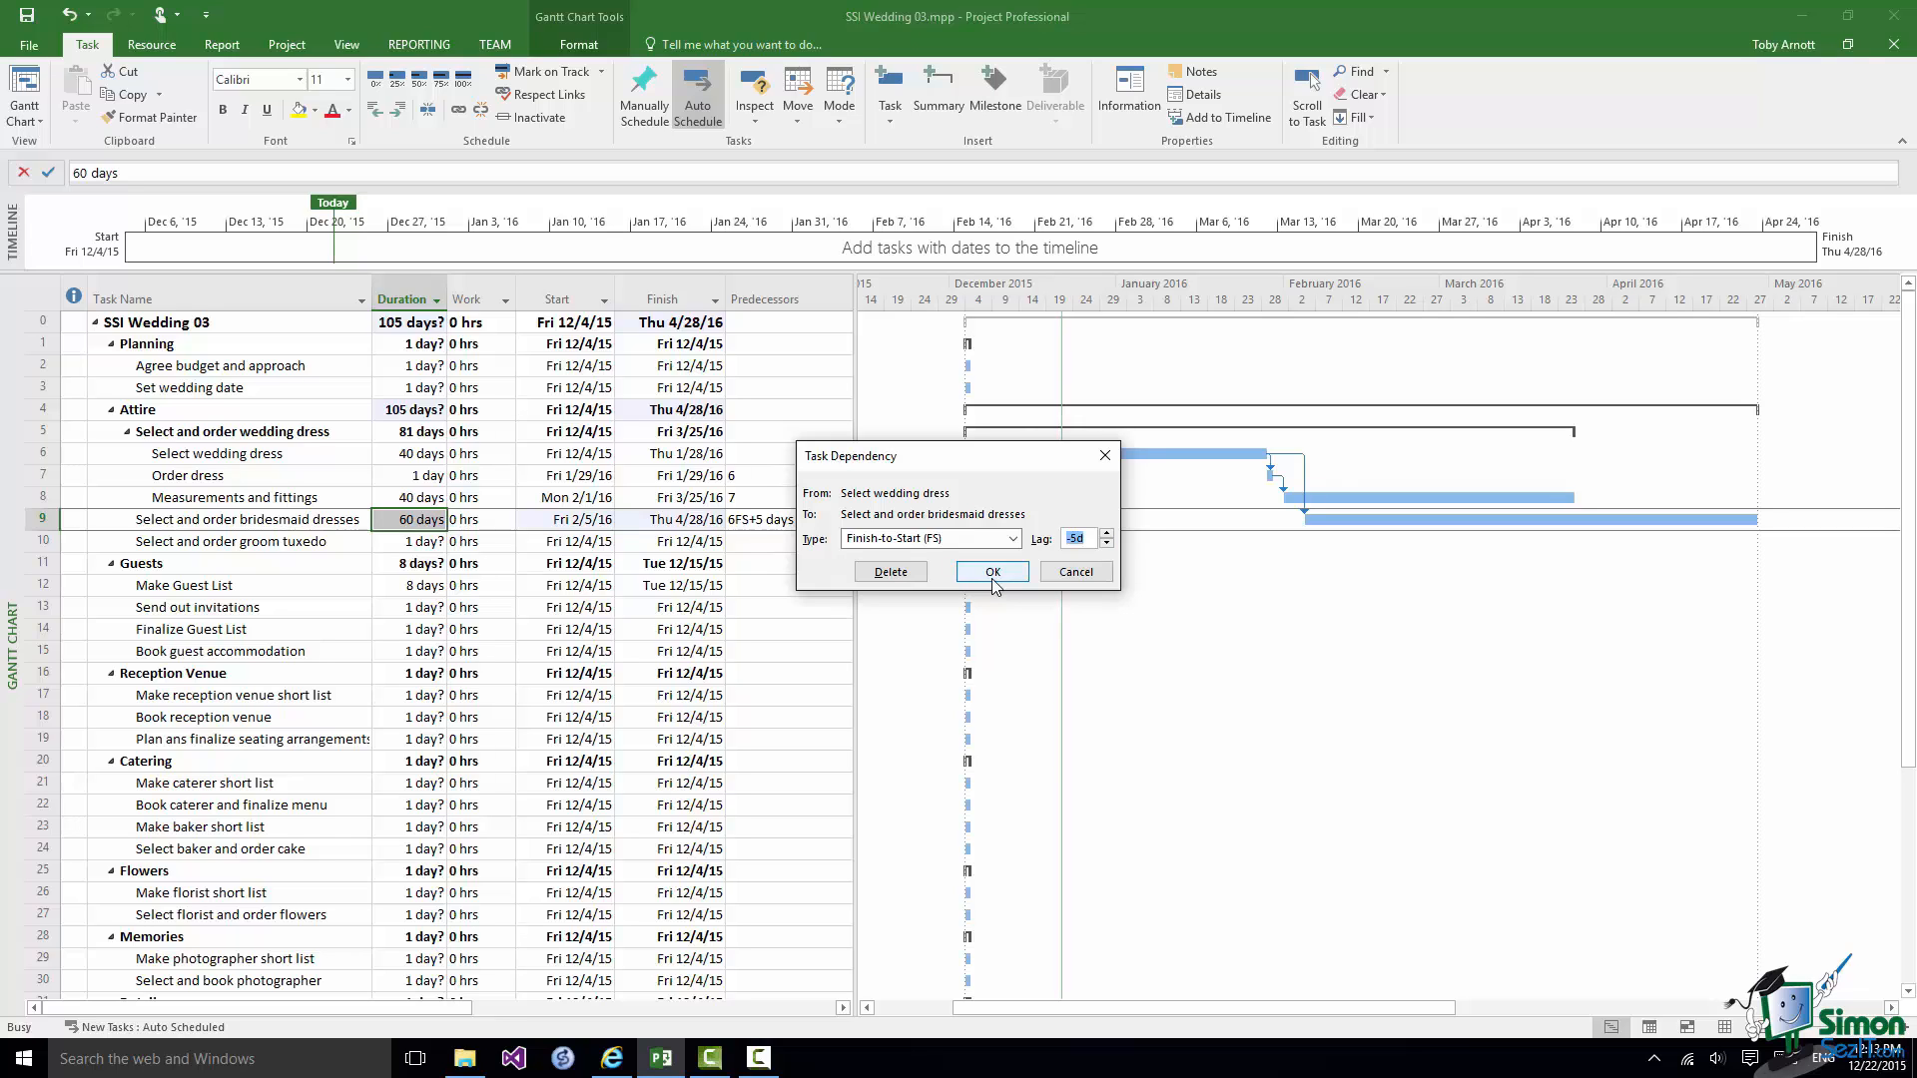
pyautogui.moveTo(999, 584)
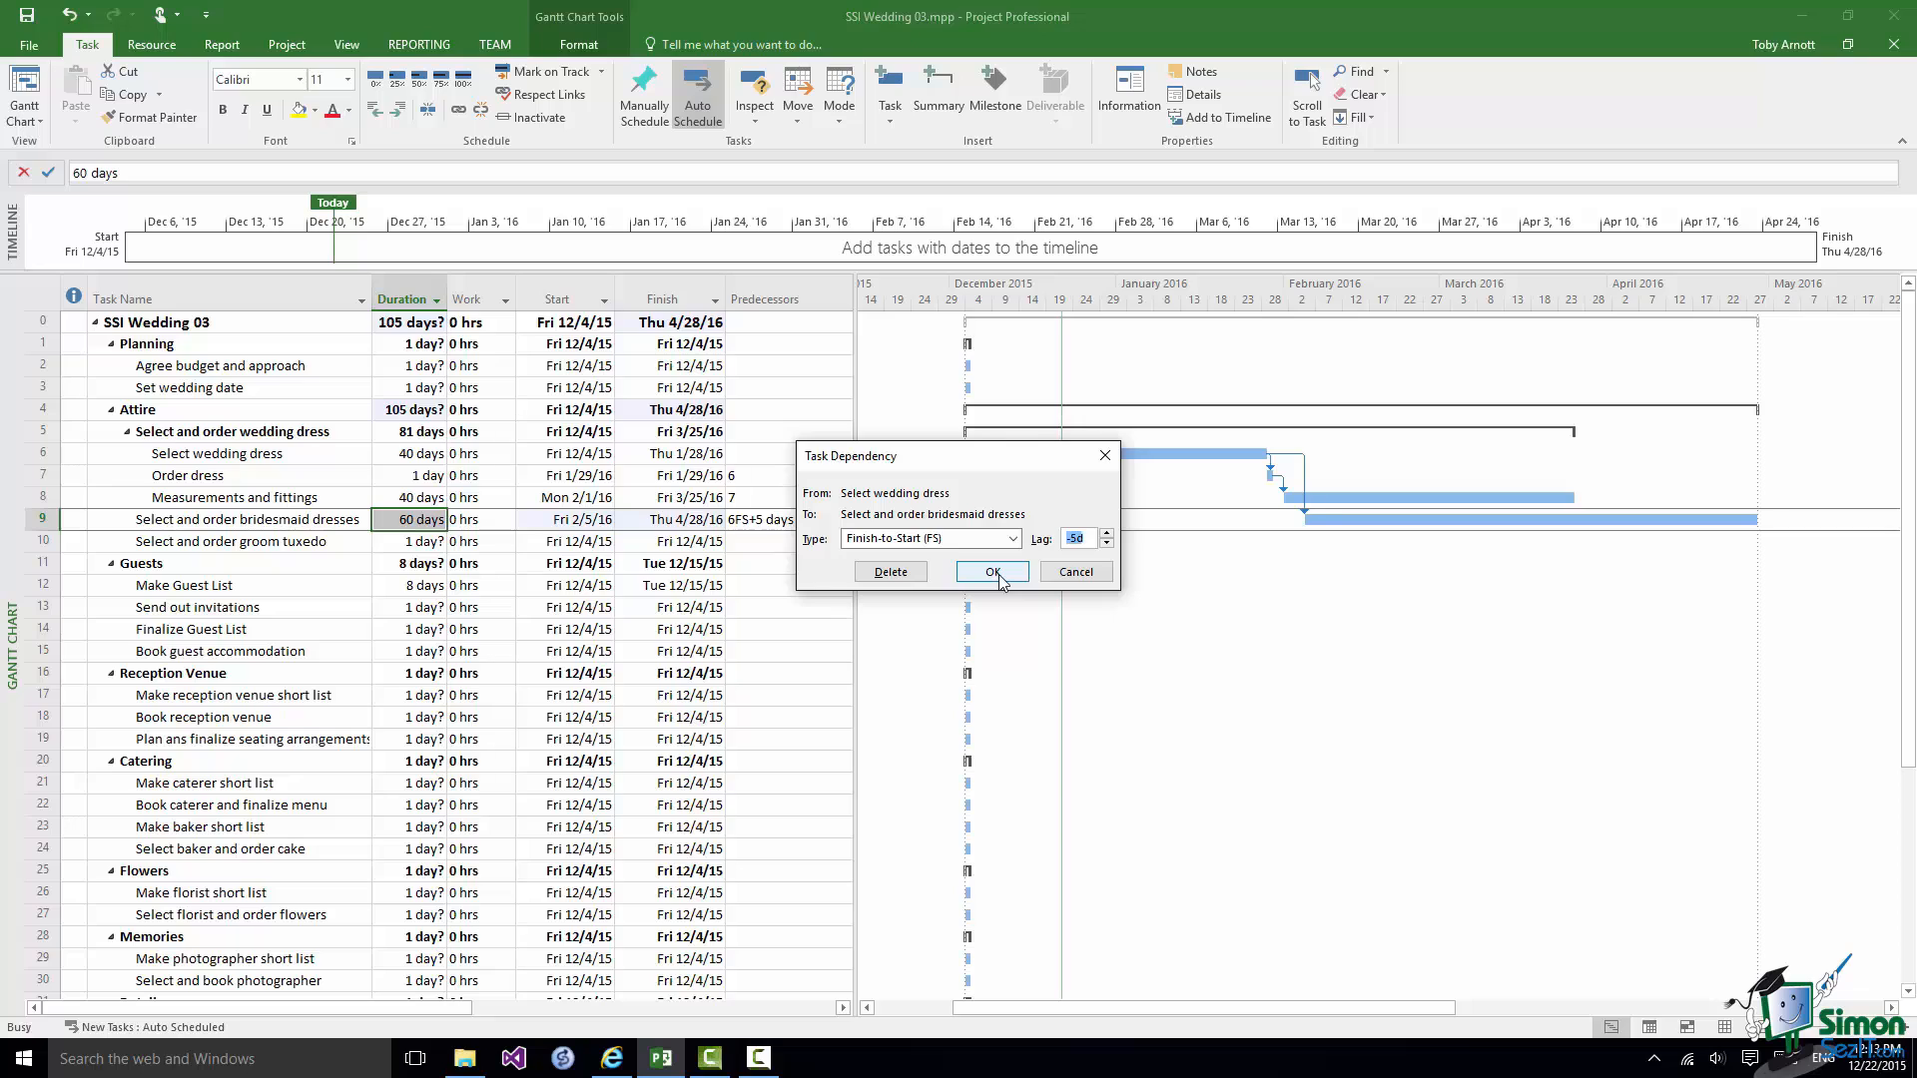
pyautogui.click(992, 571)
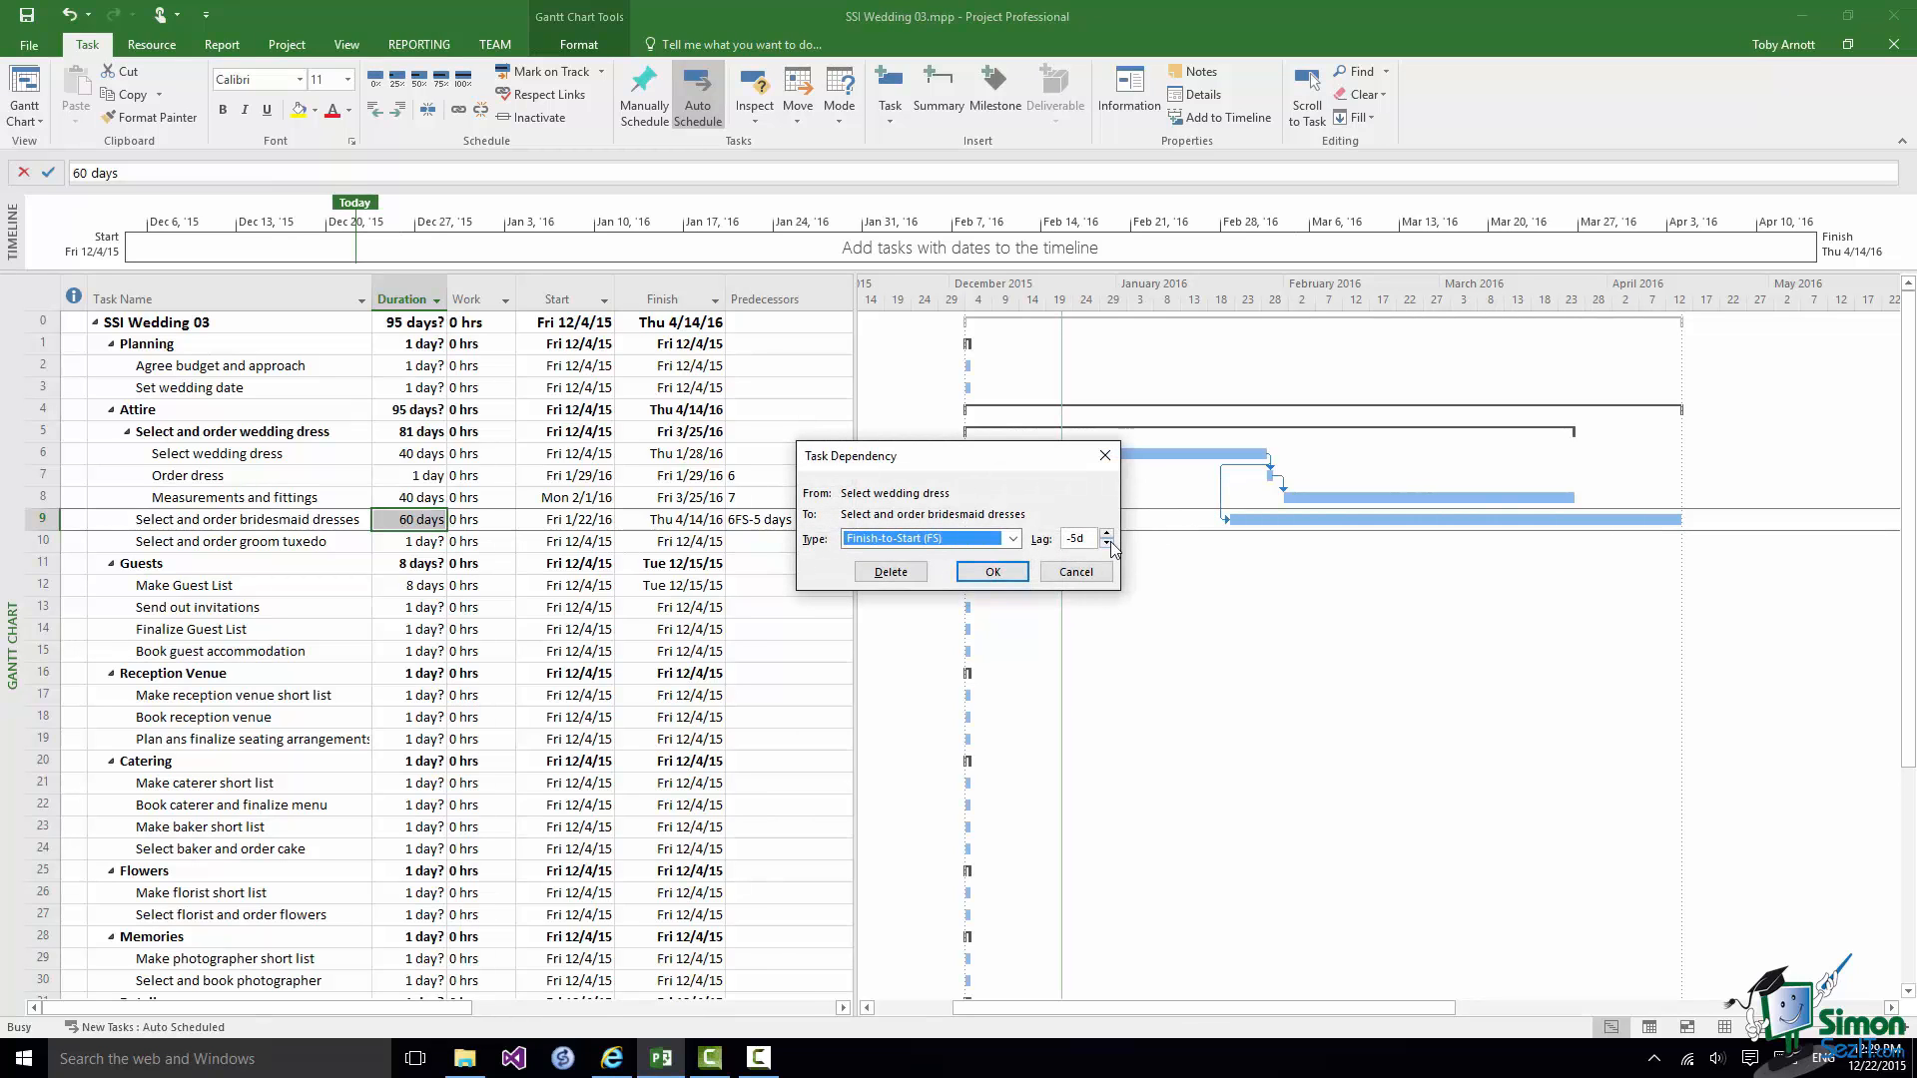
# - Preview lag values, then cancel, keeping the bridesmaid dresses link at 6FS-5 days
pyautogui.click(1106, 543)
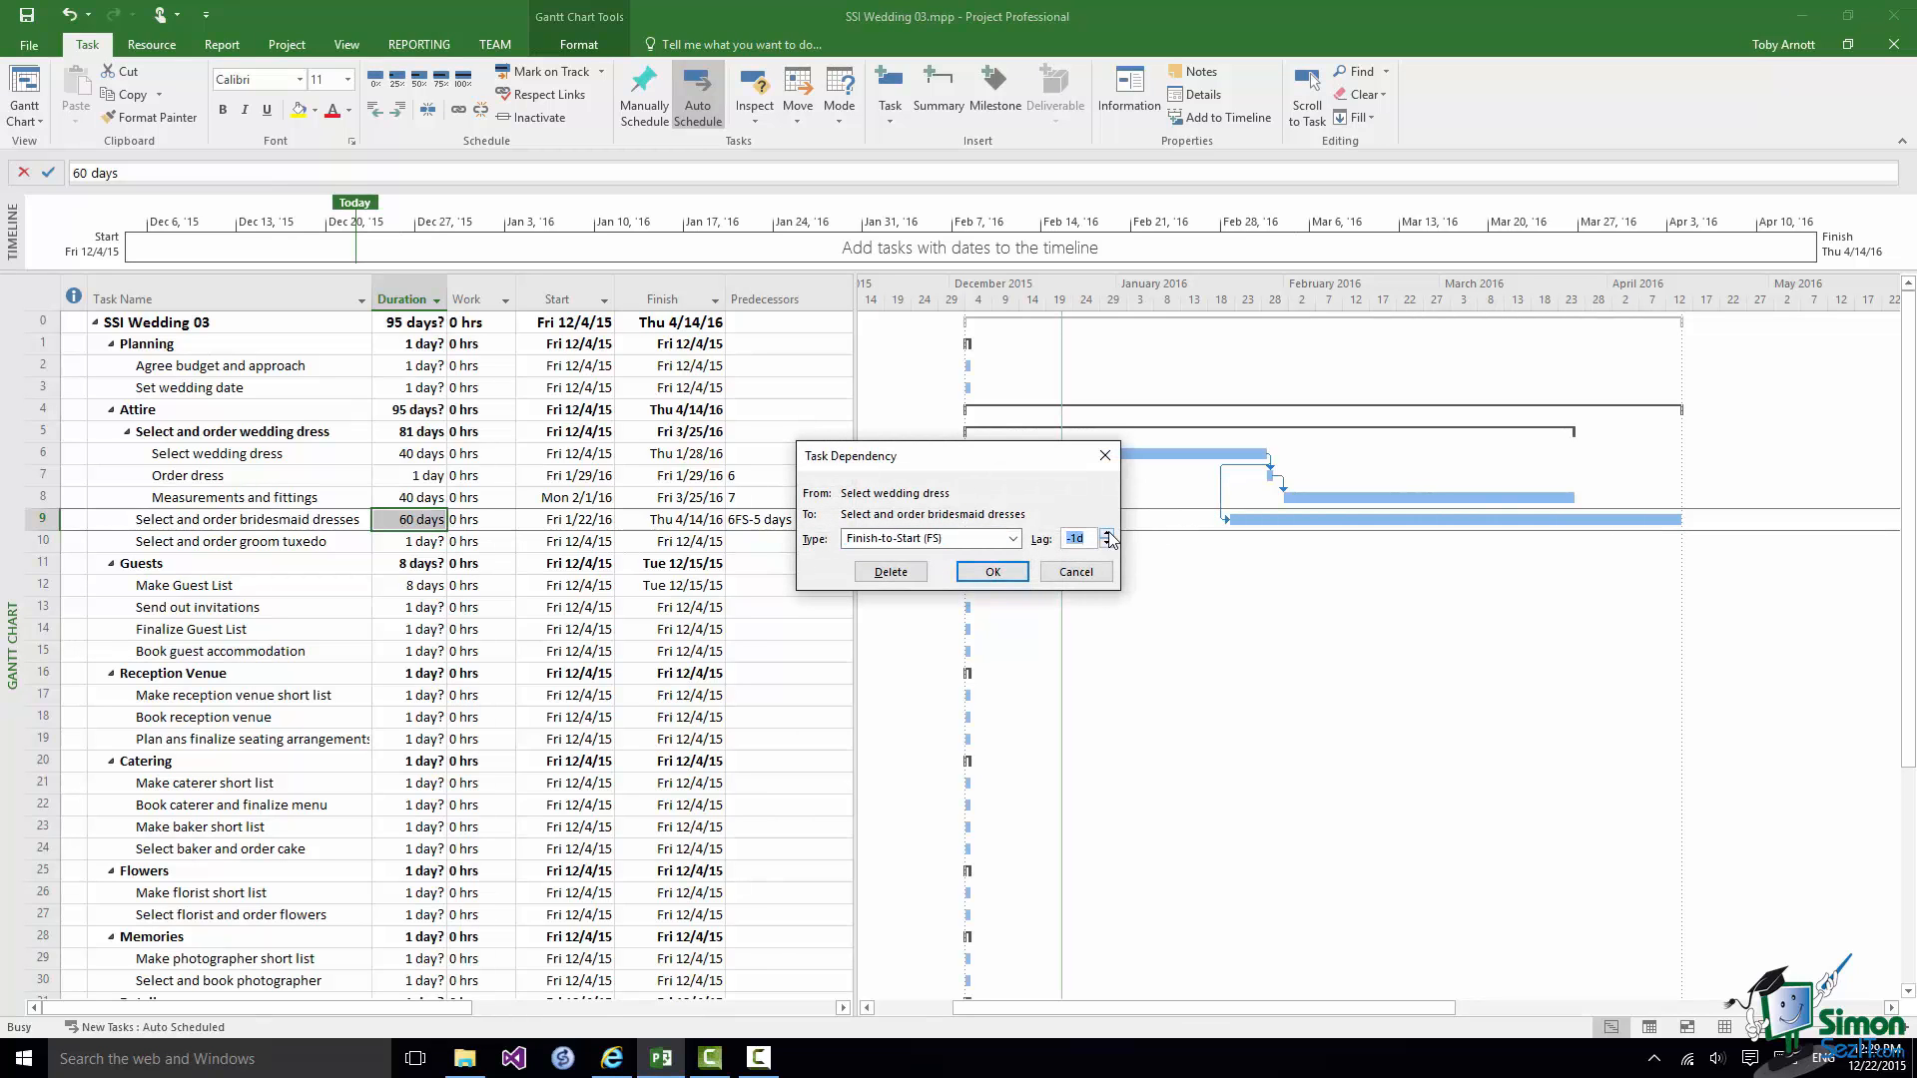
pyautogui.click(1105, 534)
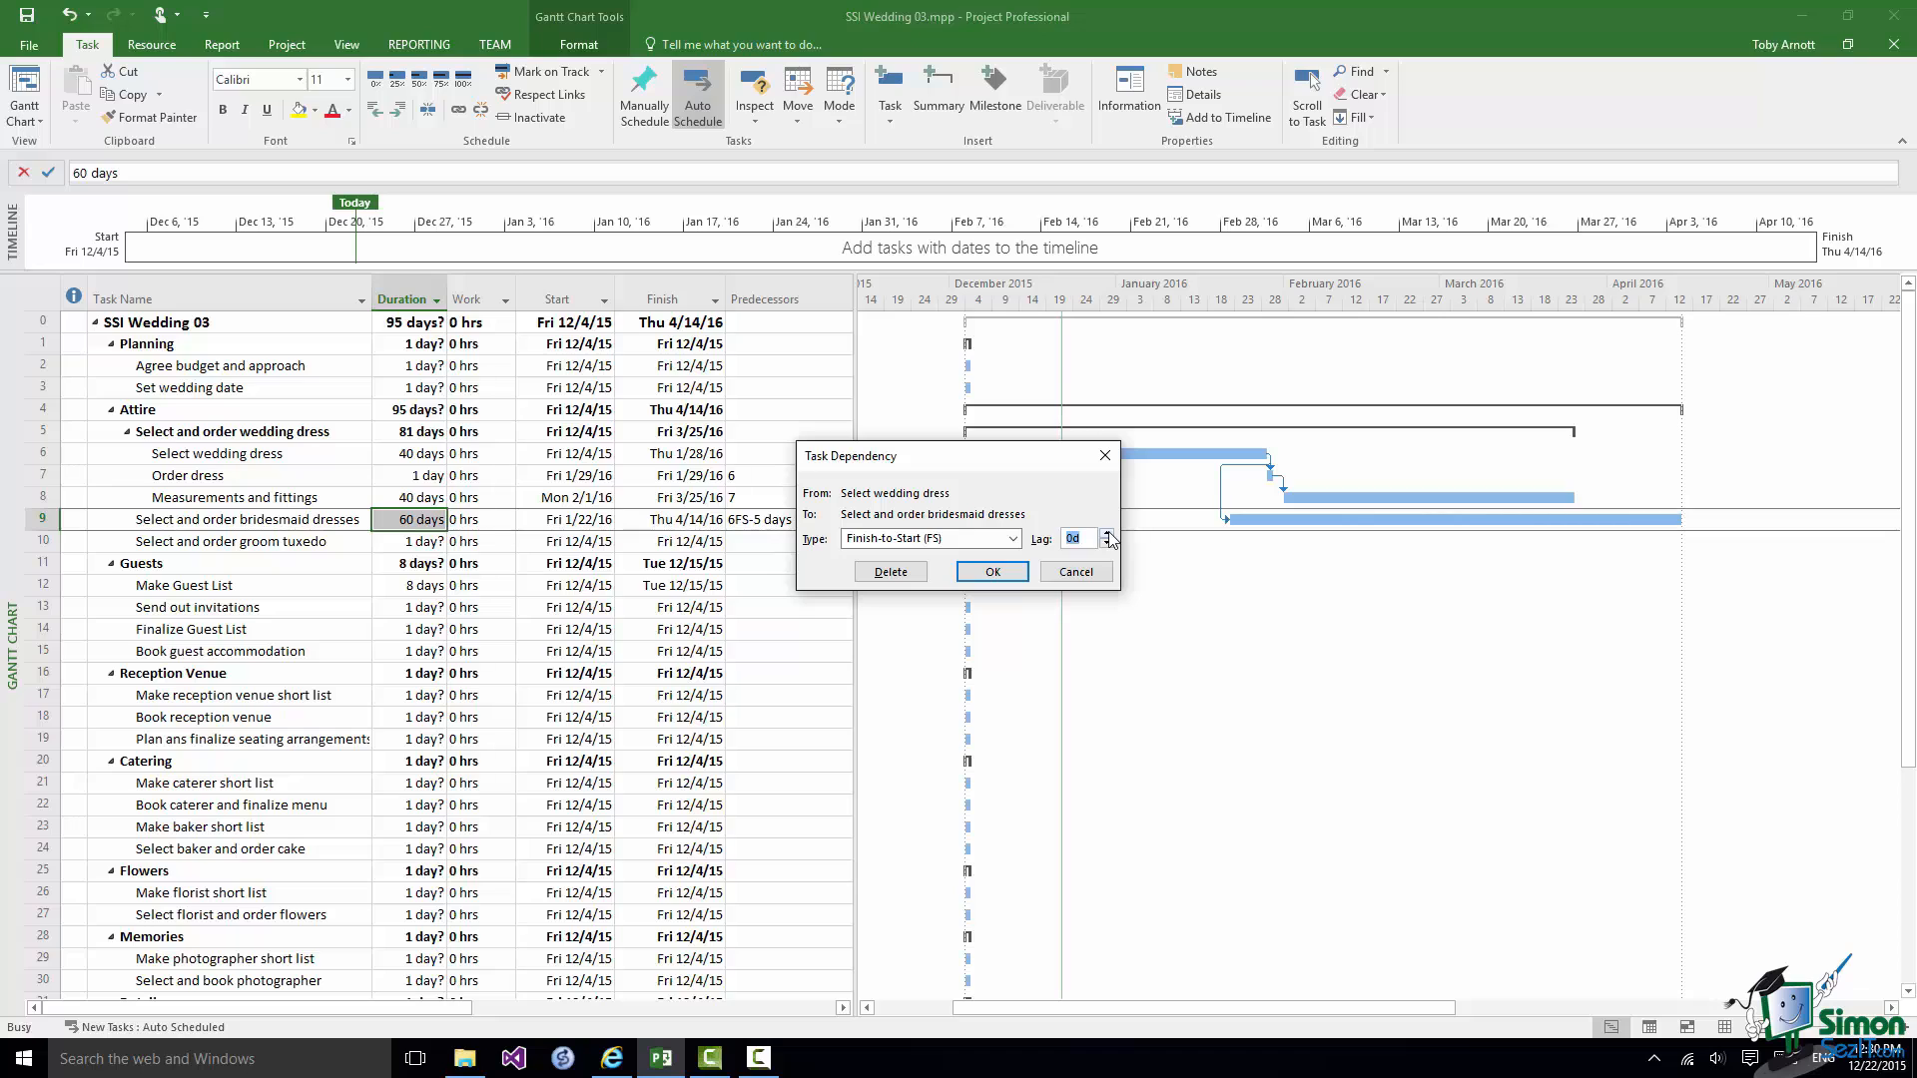
pyautogui.click(1012, 538)
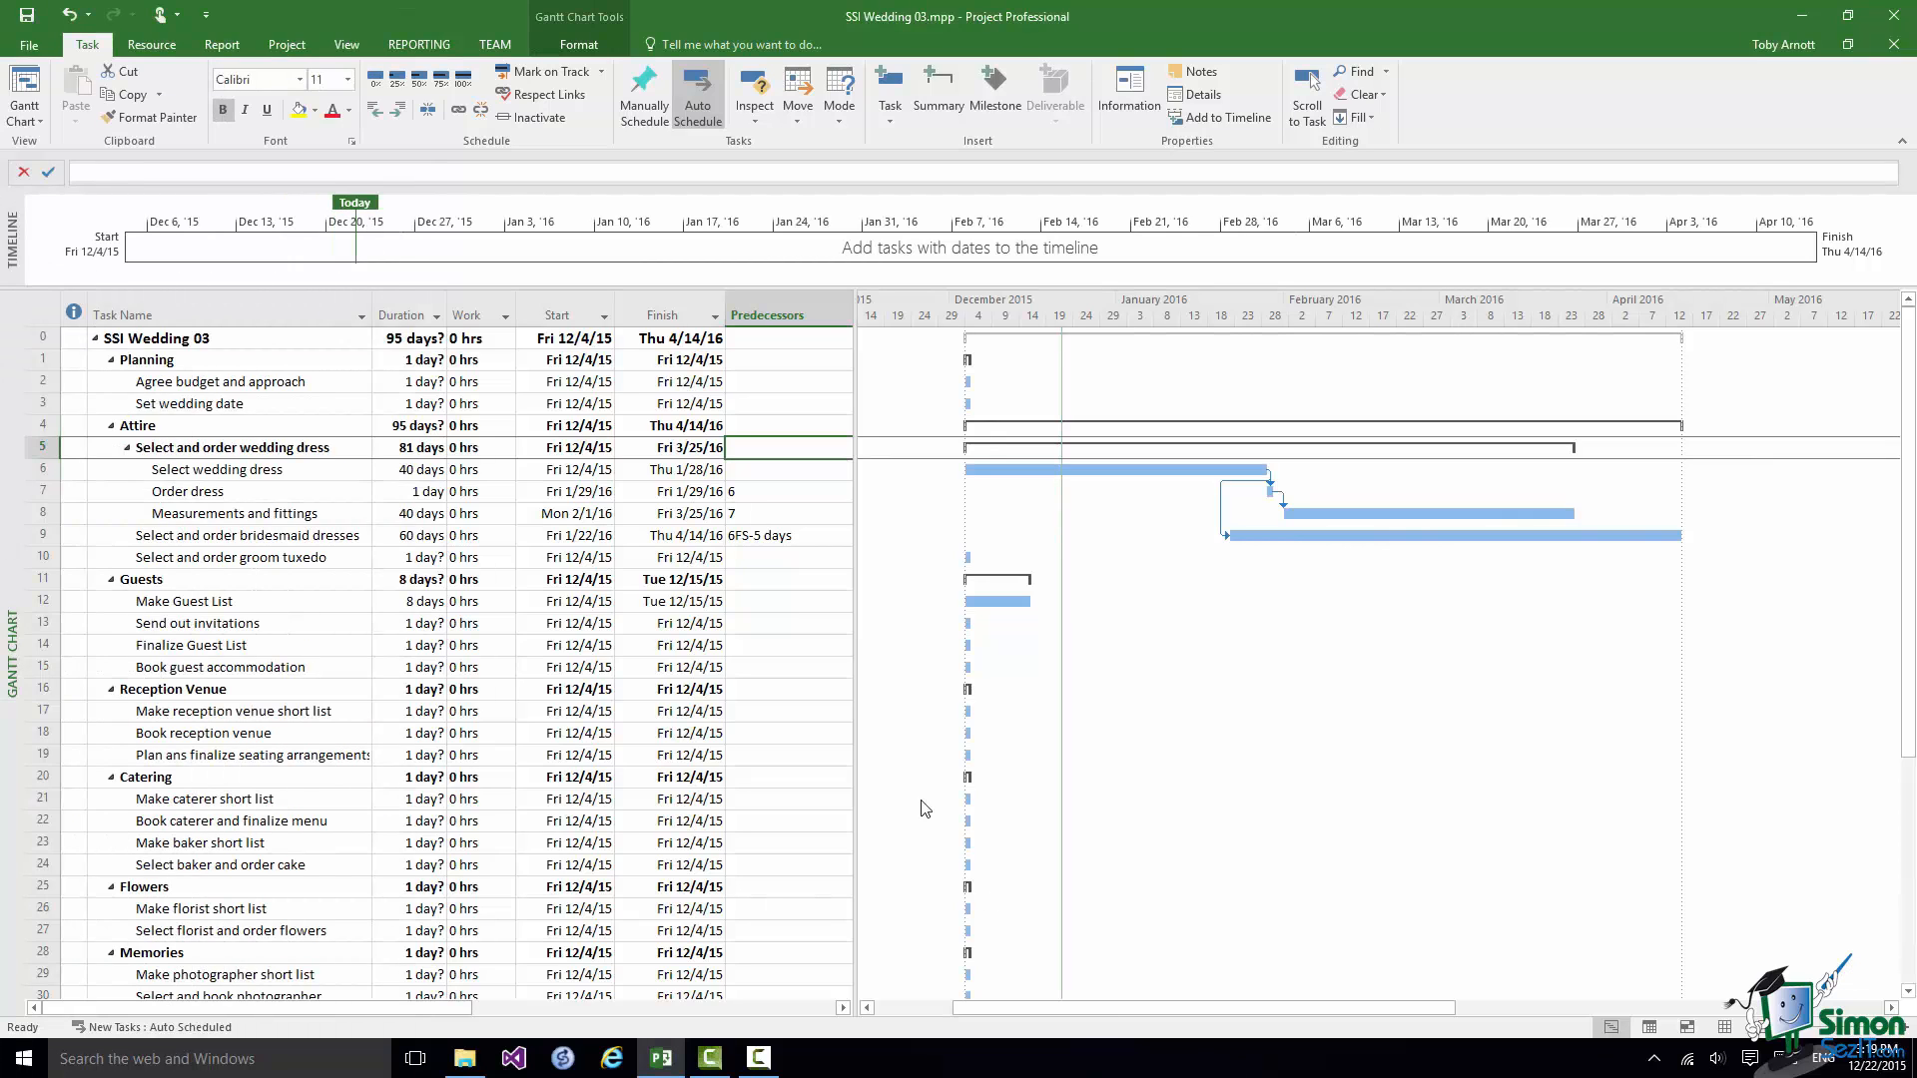
pyautogui.moveTo(212, 600)
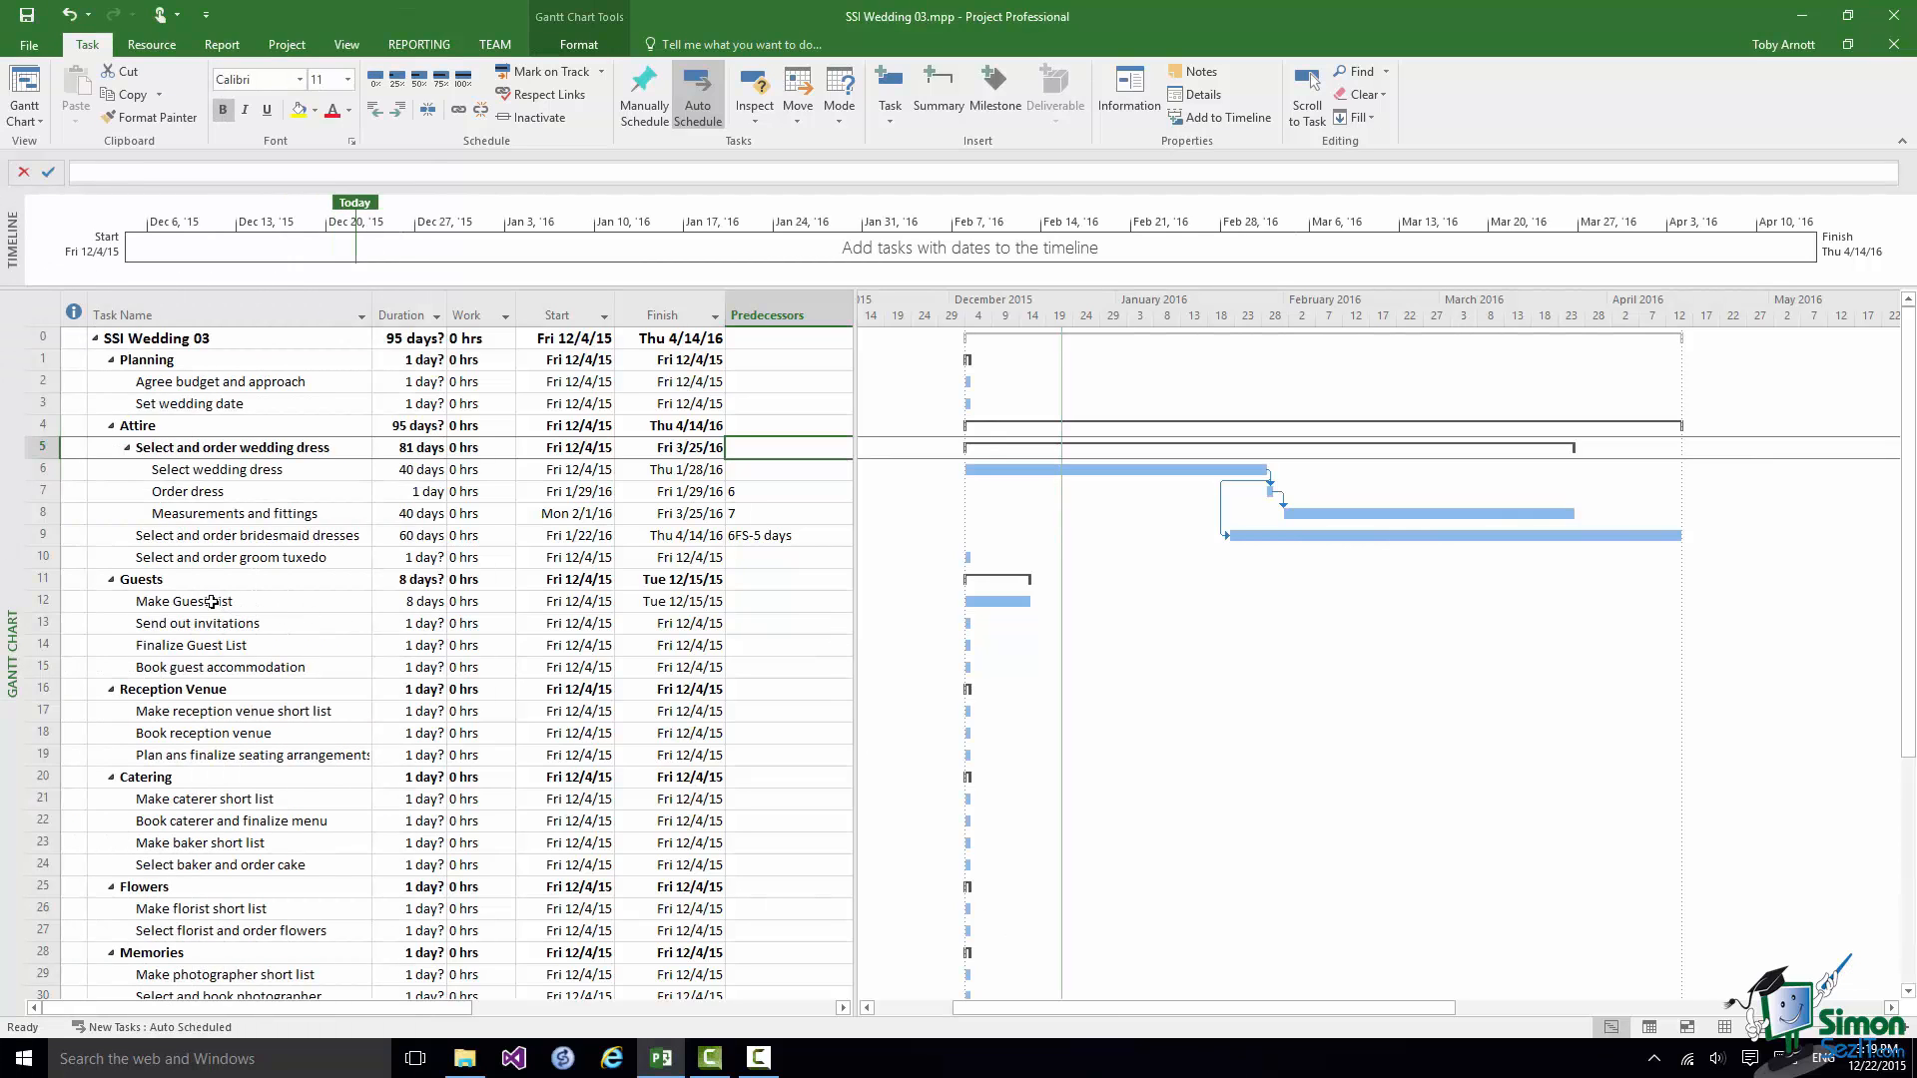
# - Enter a 15-day duration for the Make Guest List task
pyautogui.click(184, 600)
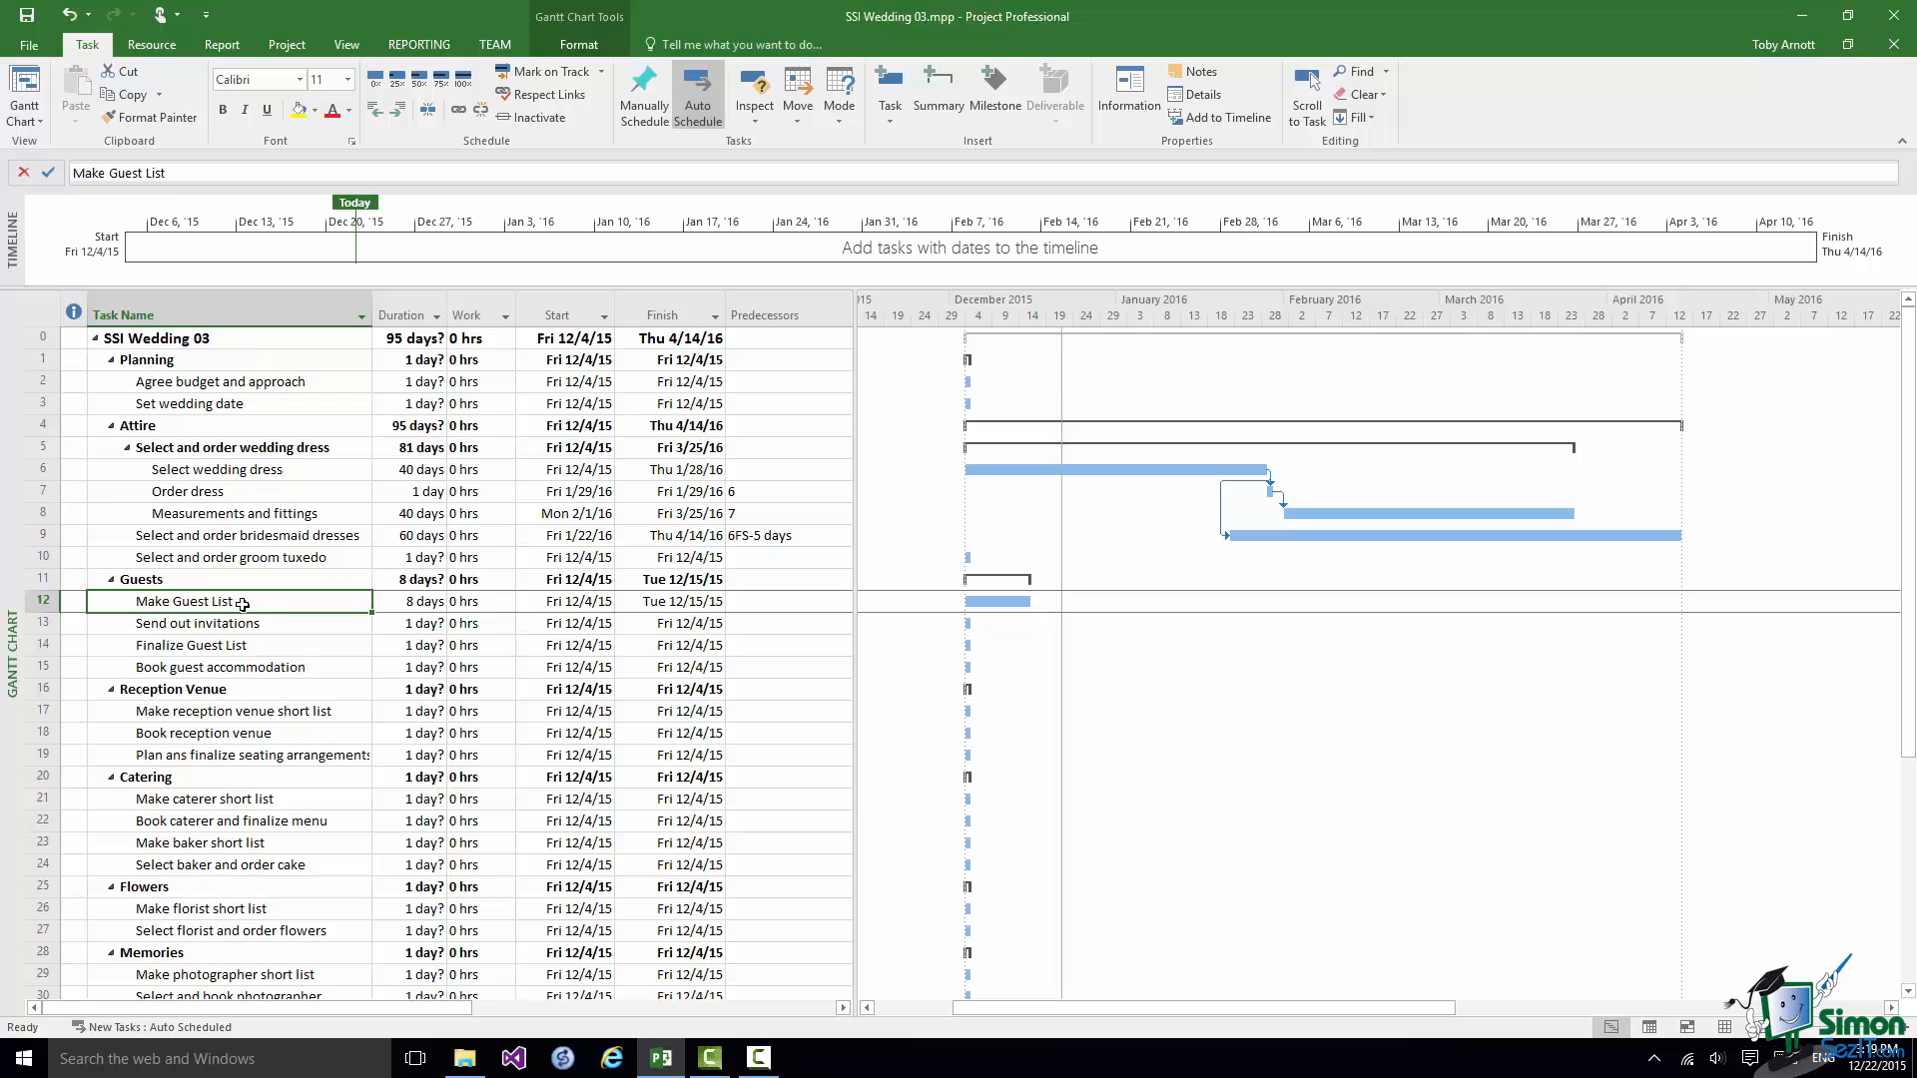
pyautogui.moveTo(261, 601)
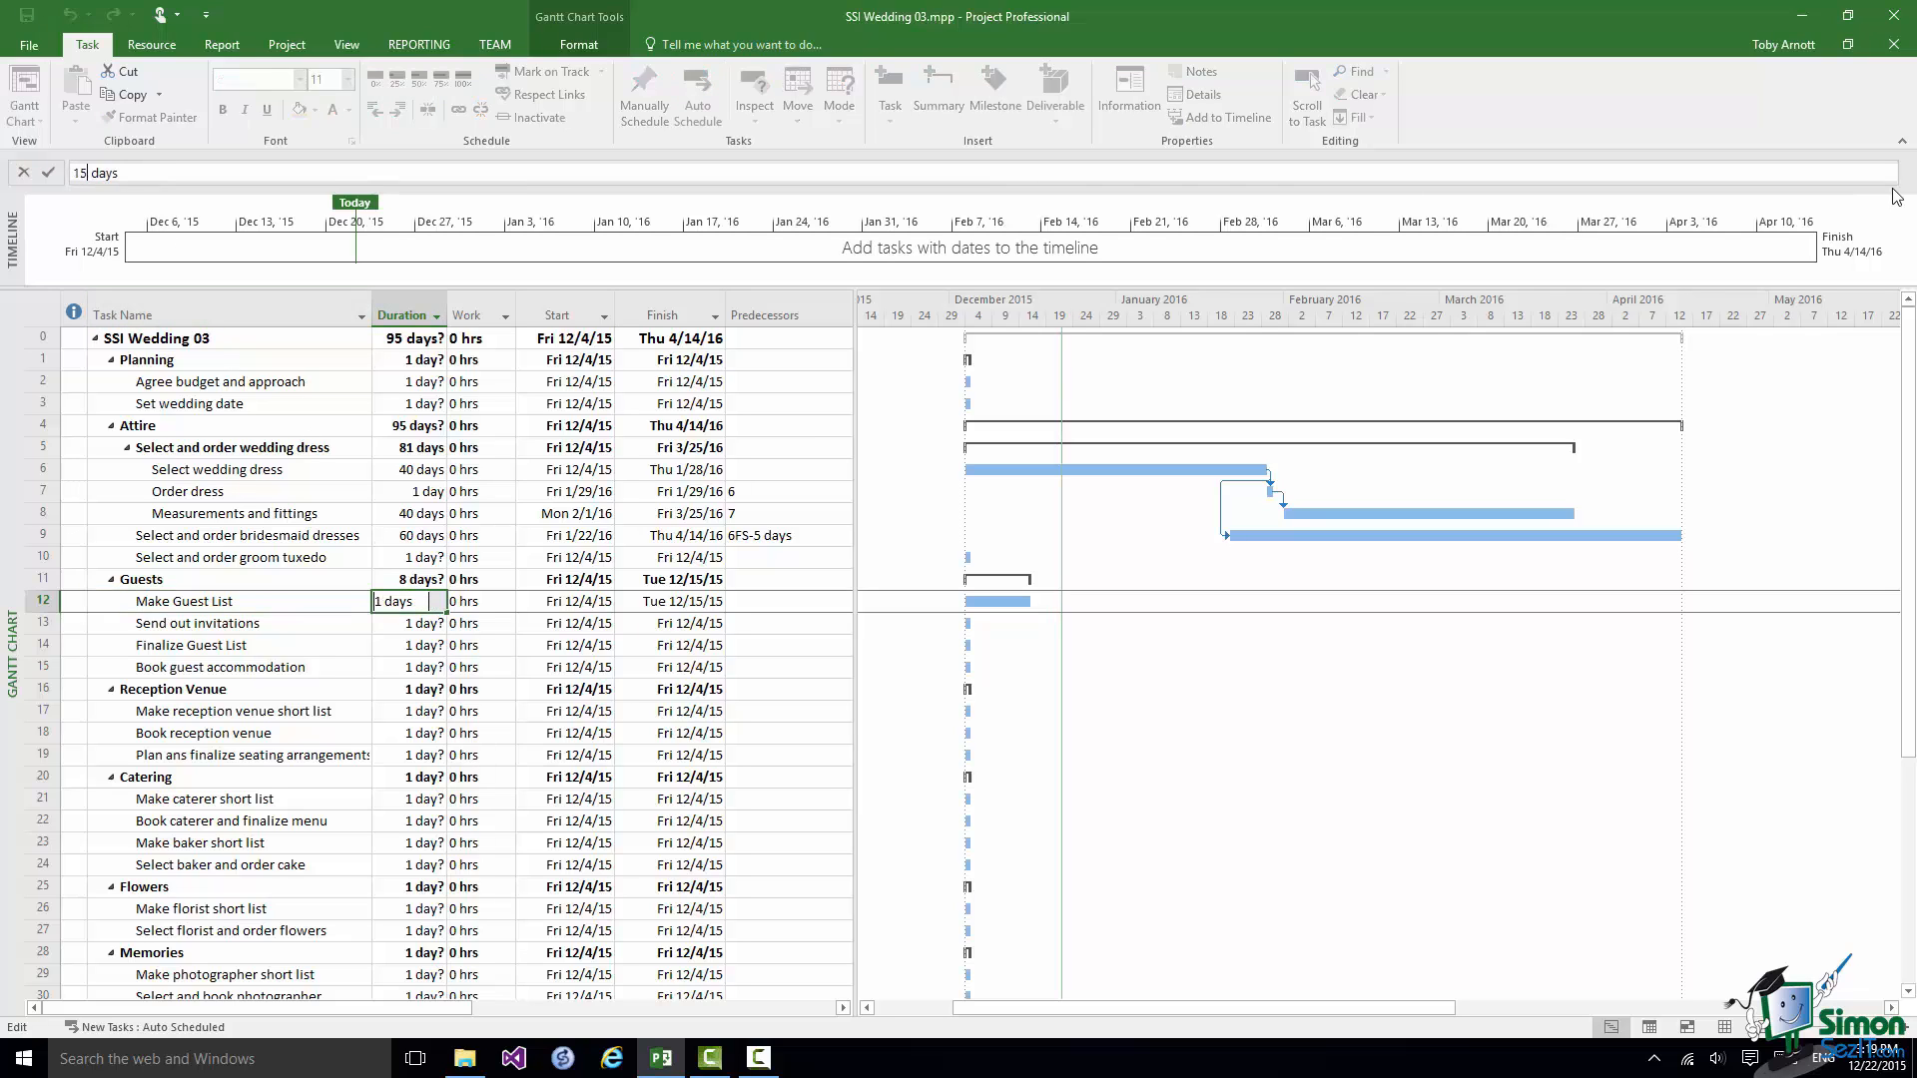
pyautogui.write('15 days')
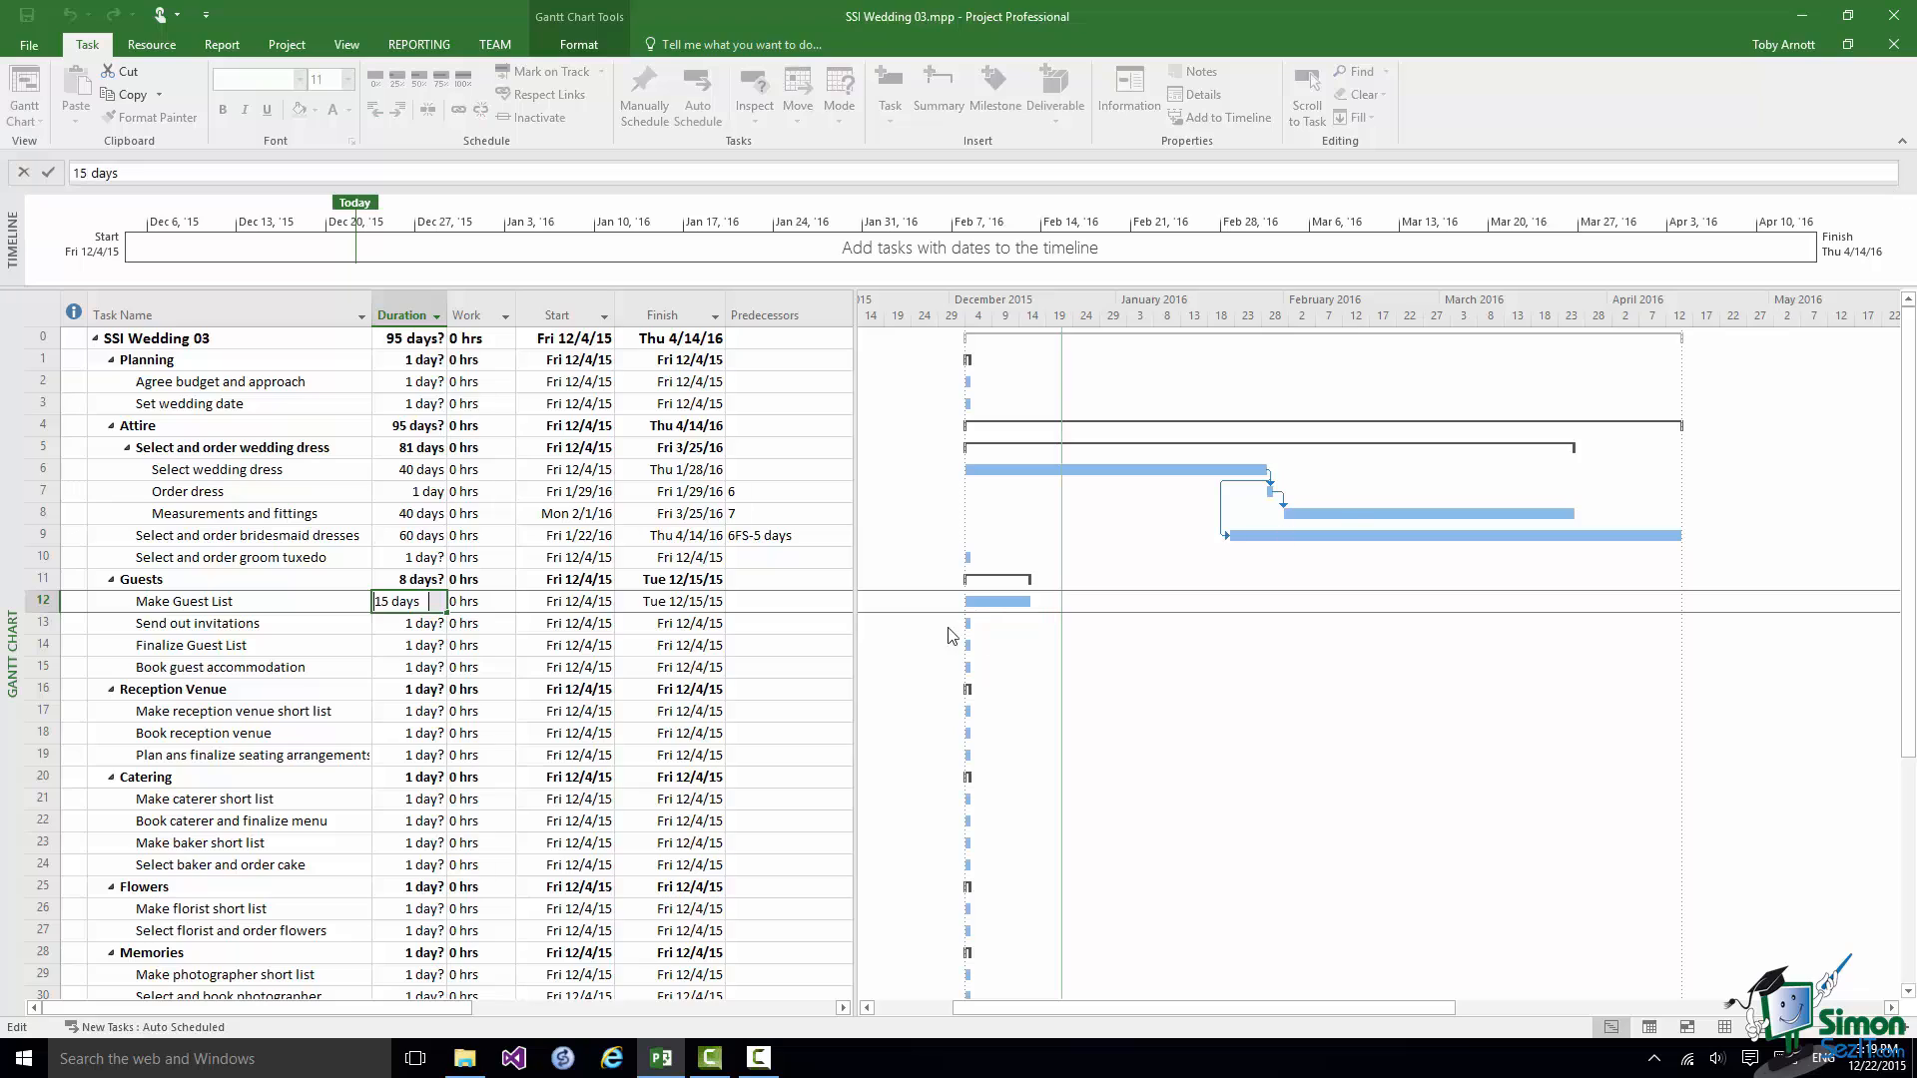
pyautogui.moveTo(894, 628)
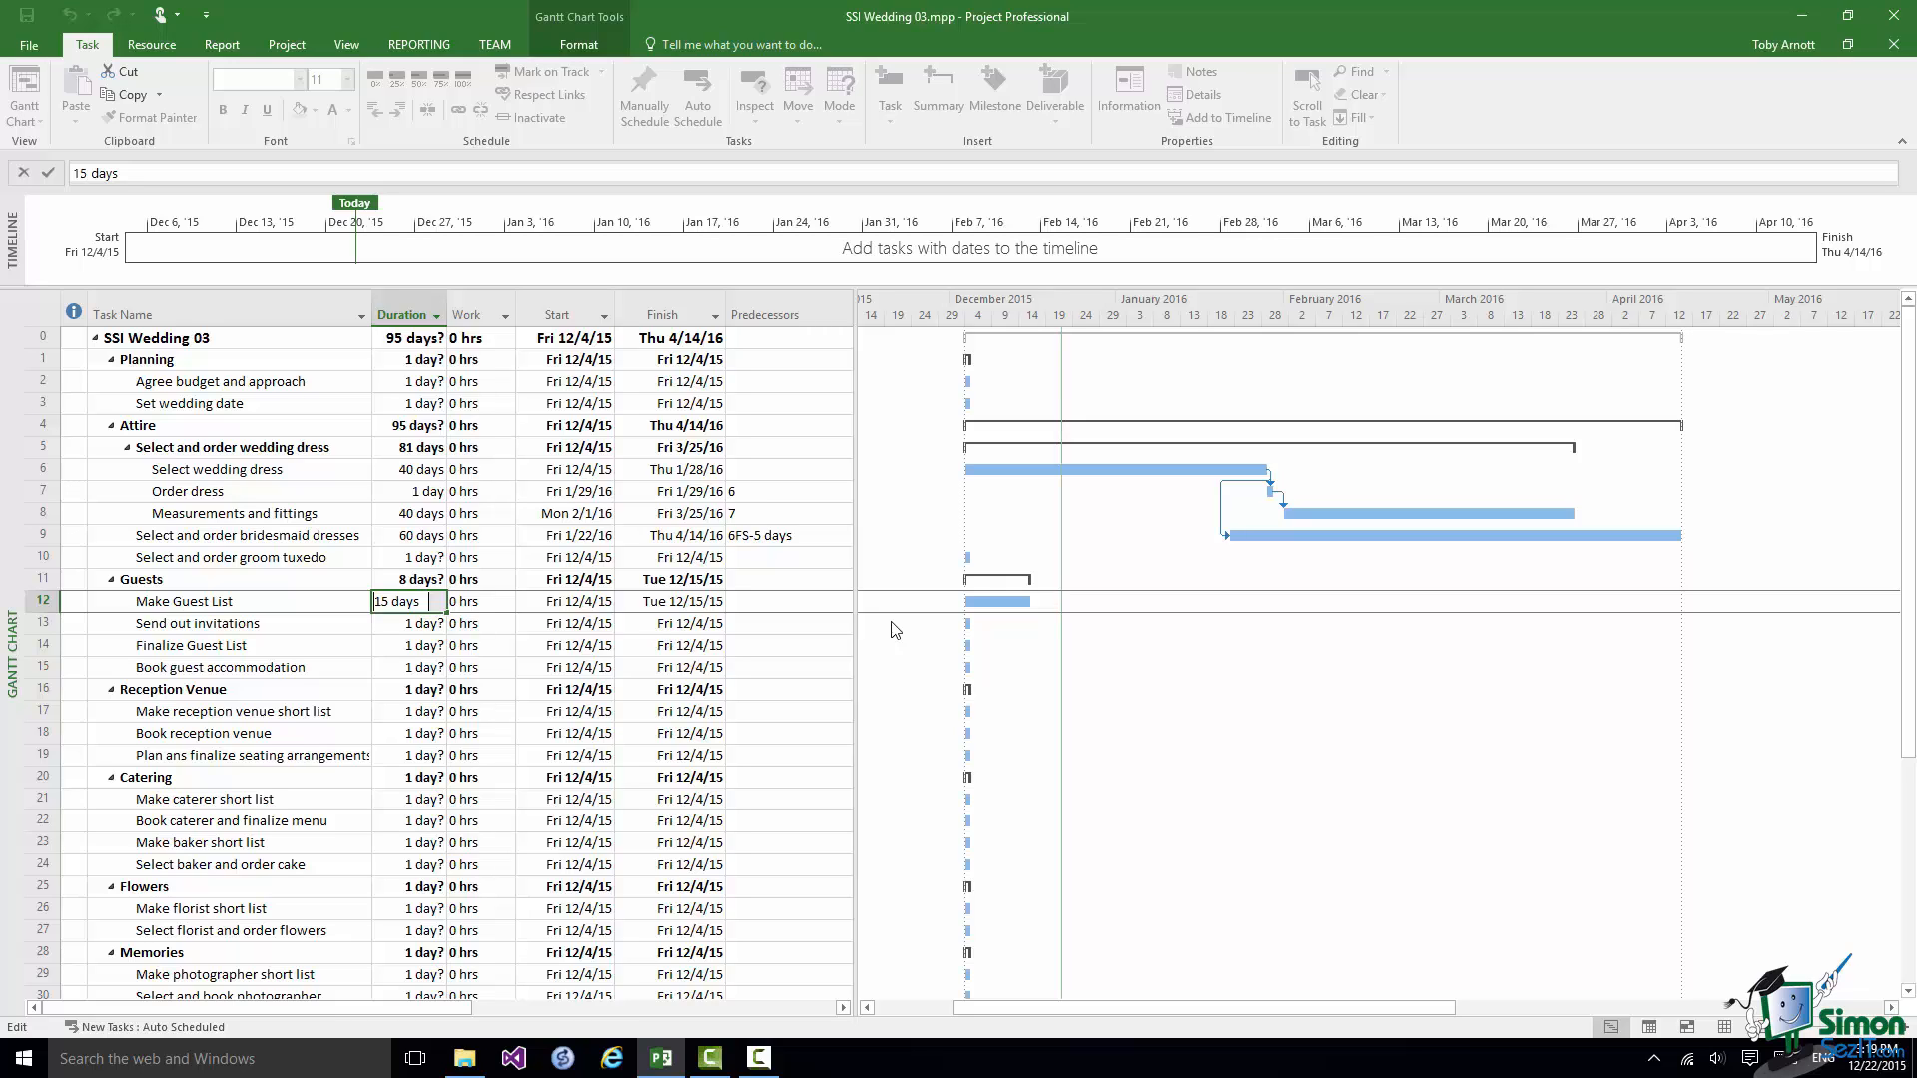
pyautogui.click(86, 172)
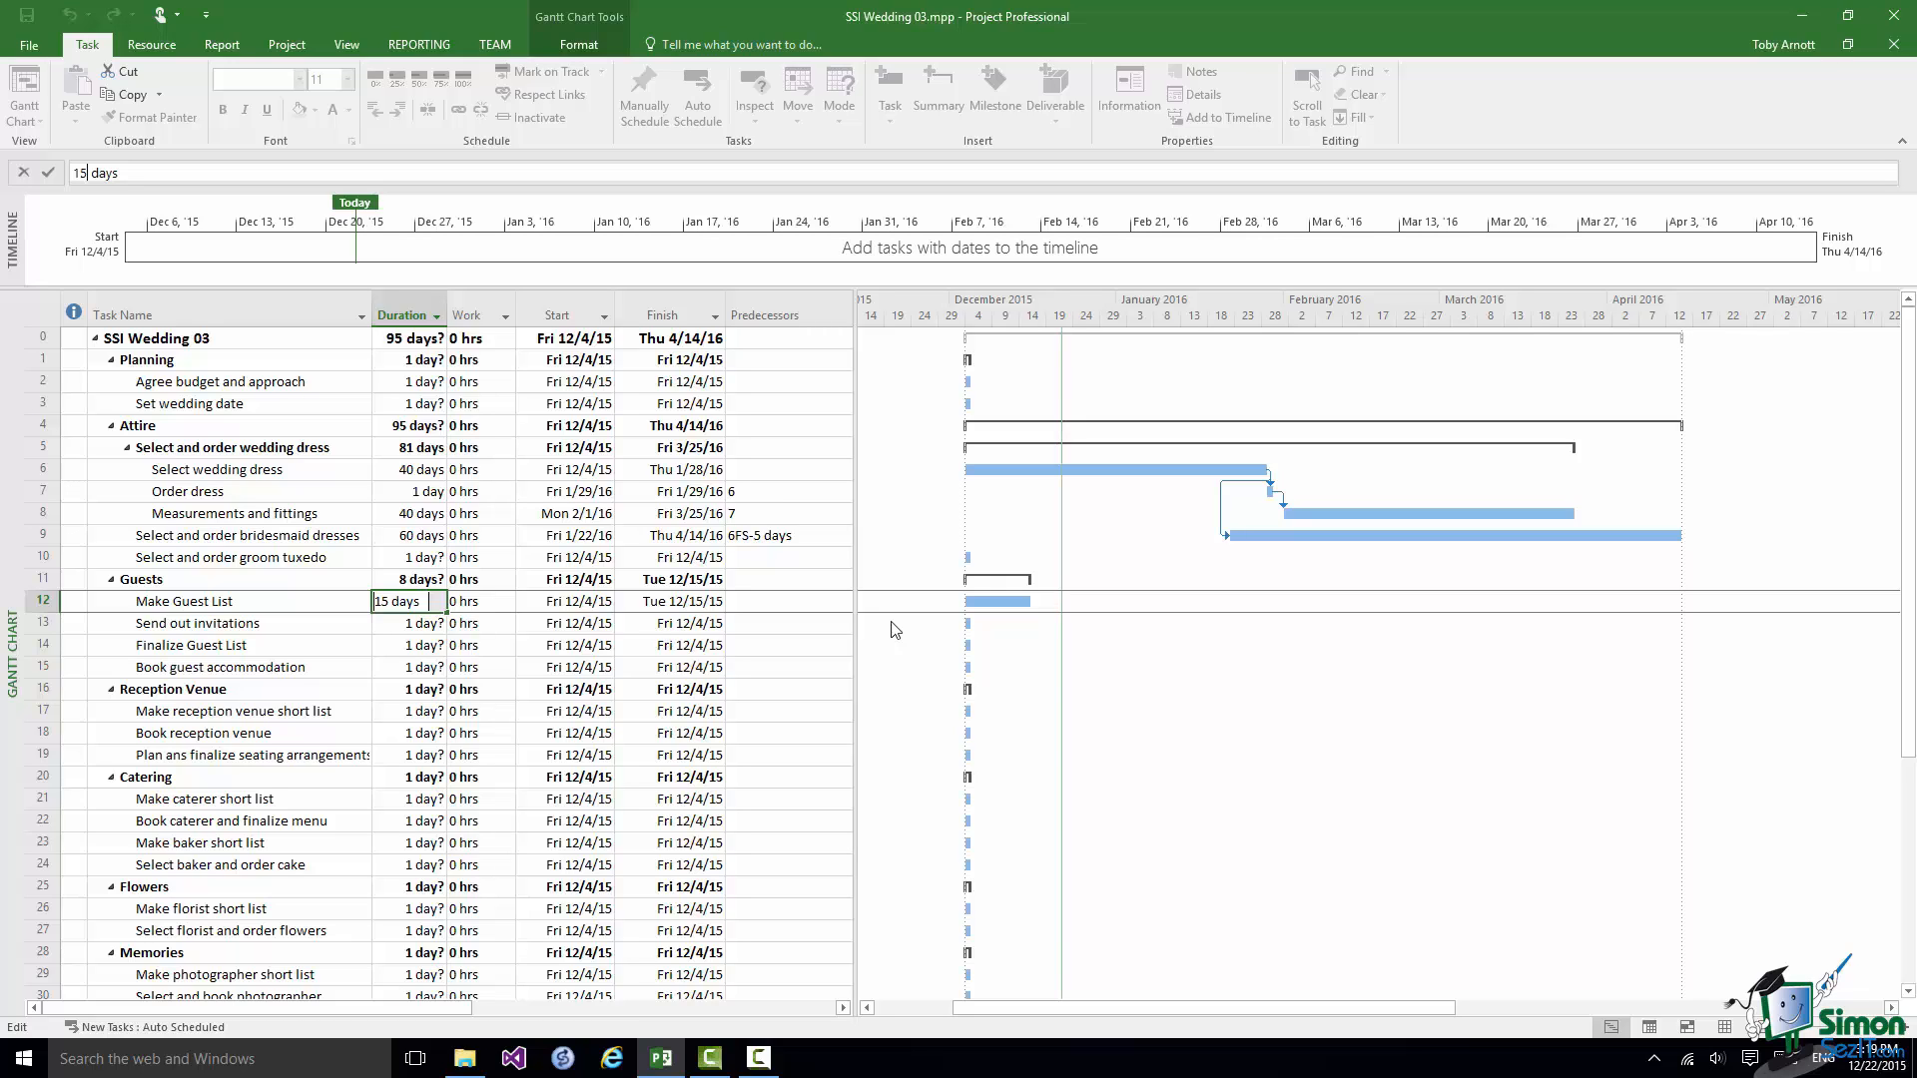
pyautogui.moveTo(250, 623)
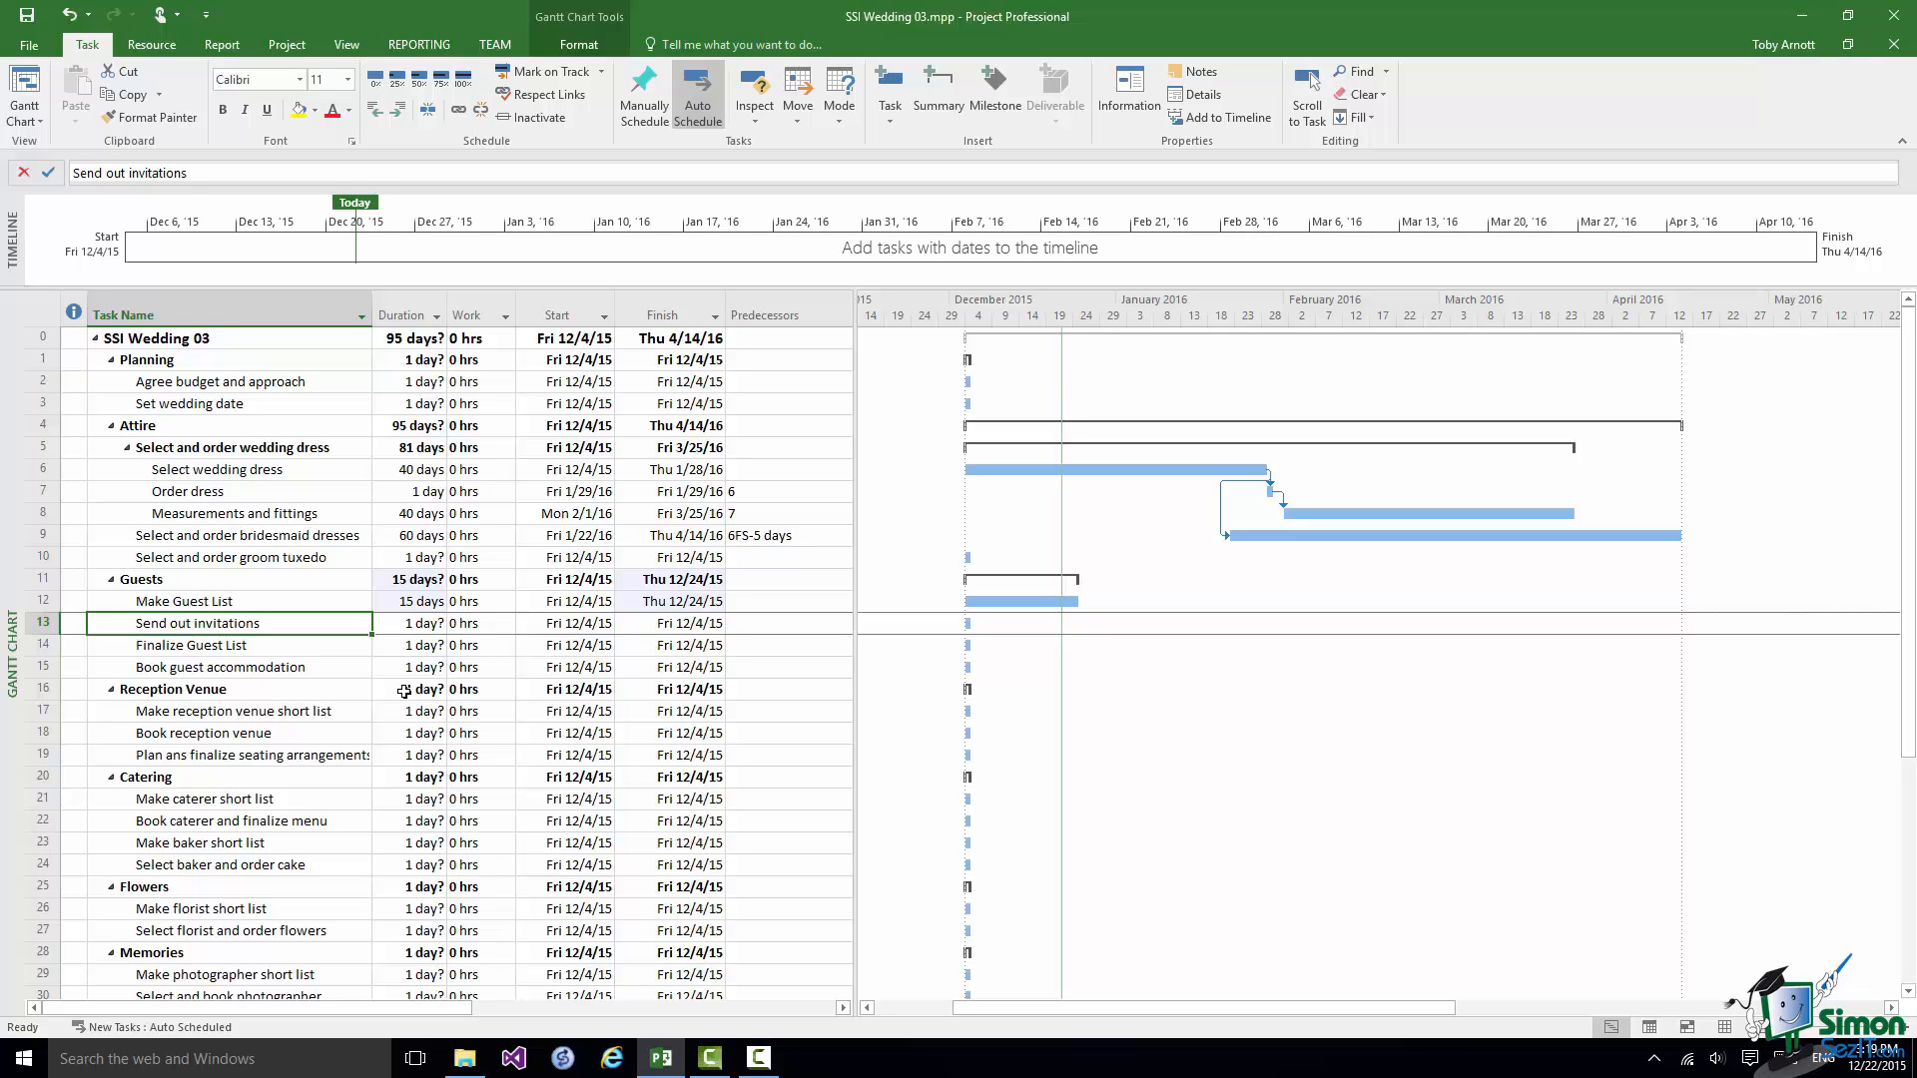
pyautogui.moveTo(408, 648)
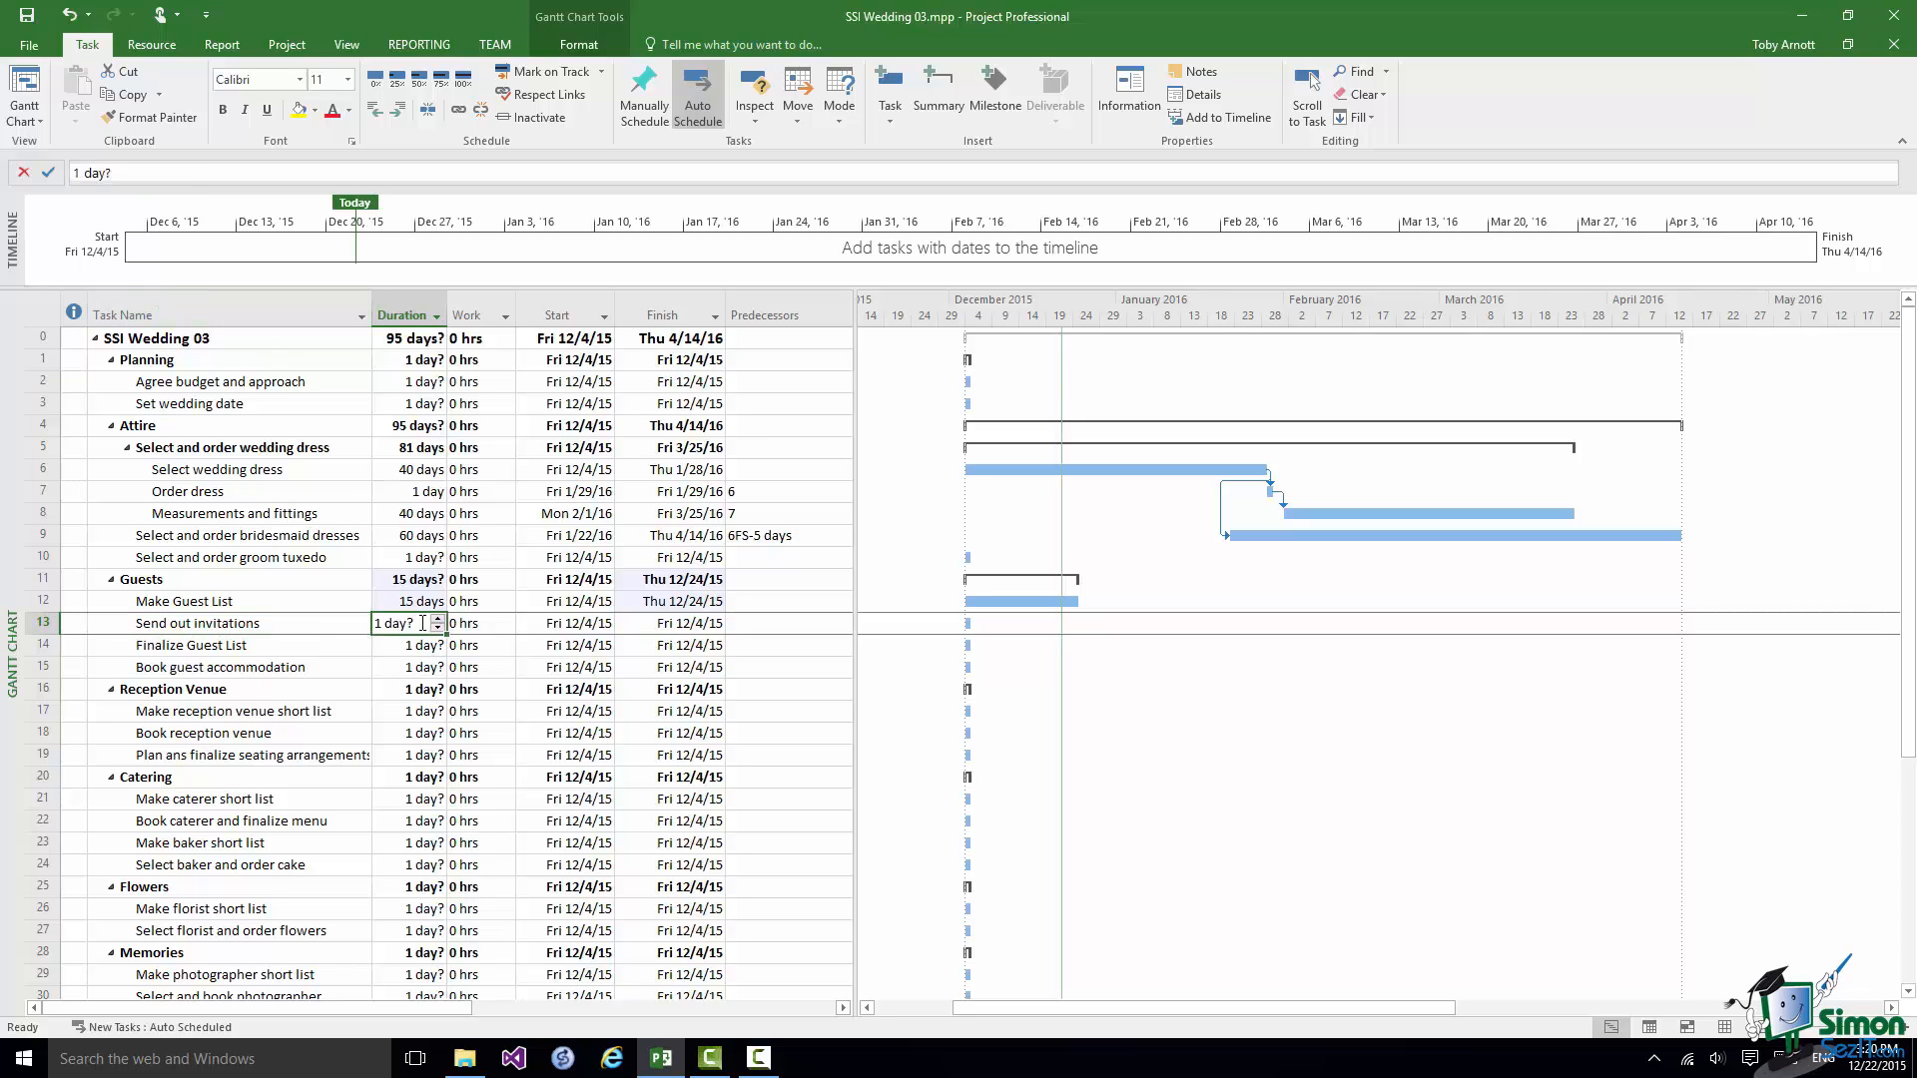
# - Set Send out invitations to 20 days, finishing Thu 12/31/15
pyautogui.click(404, 622)
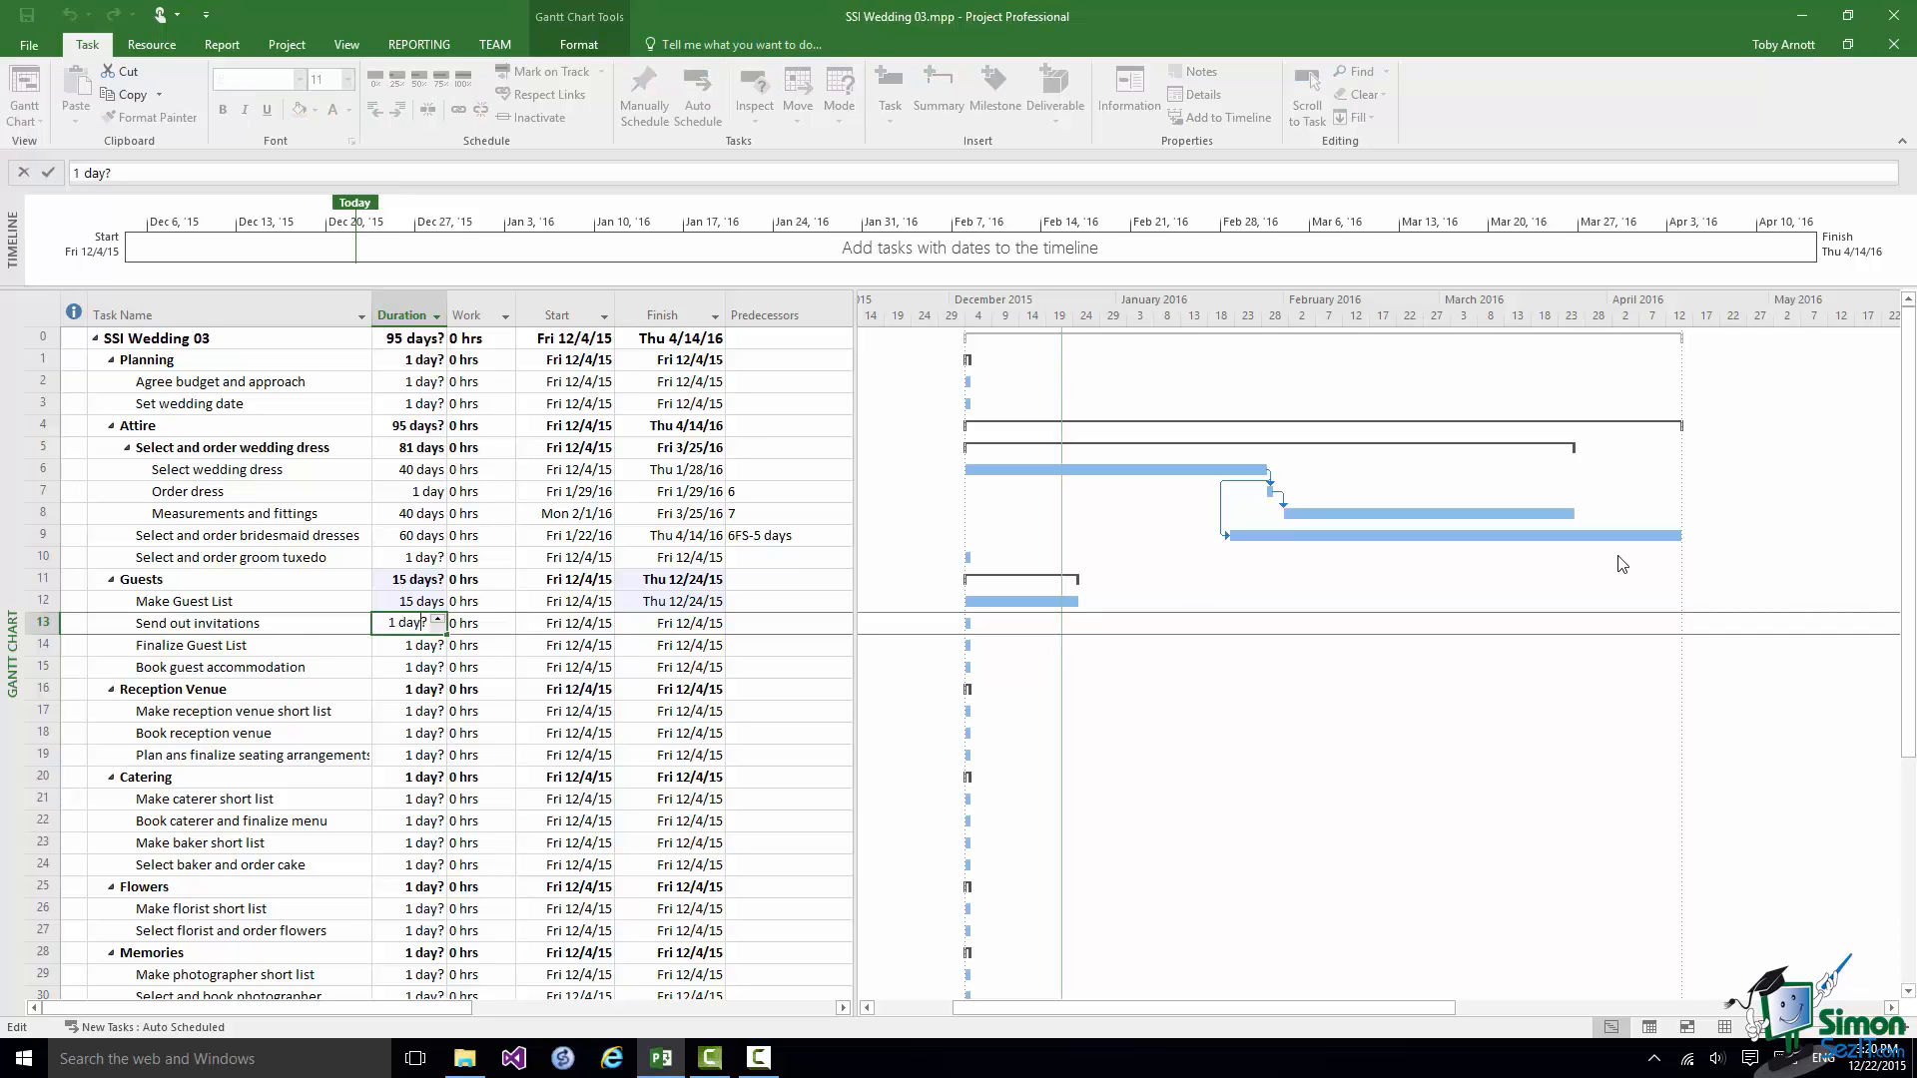
pyautogui.write('20 day')
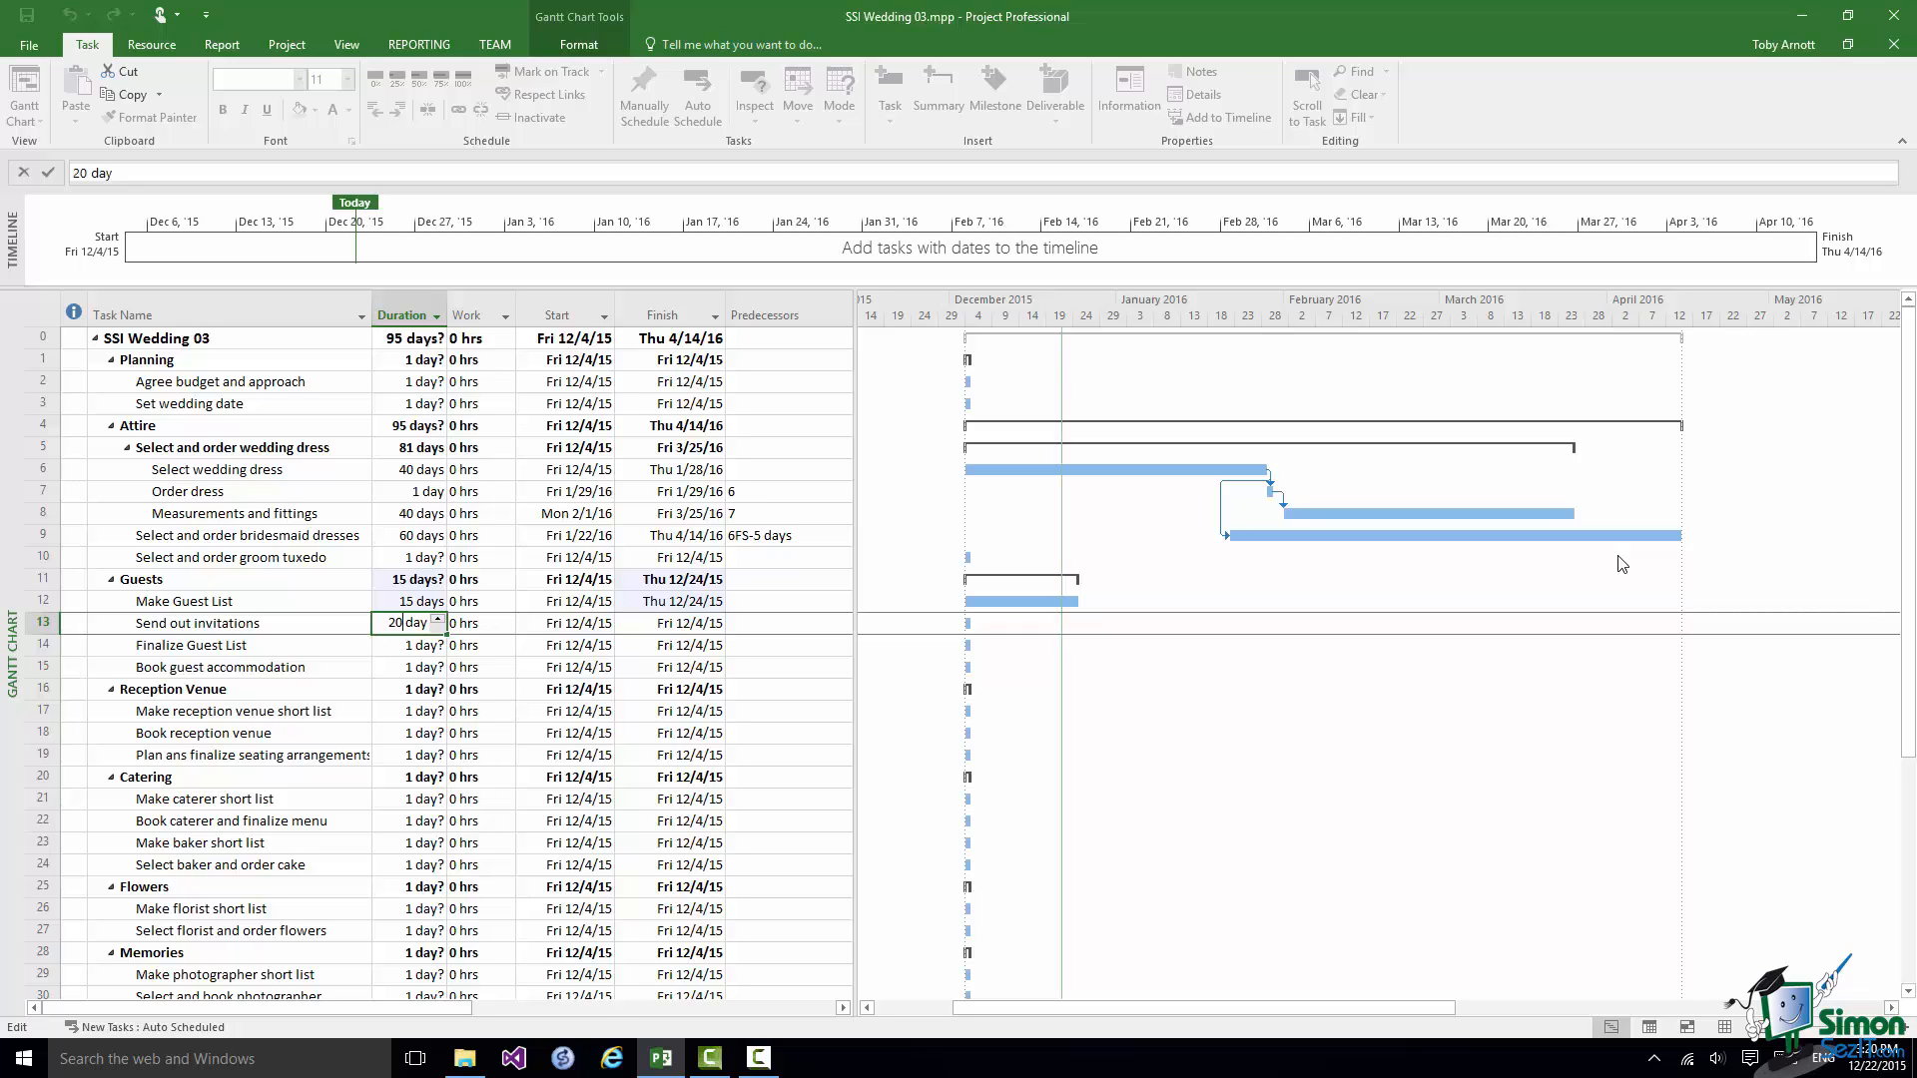
pyautogui.moveTo(66, 606)
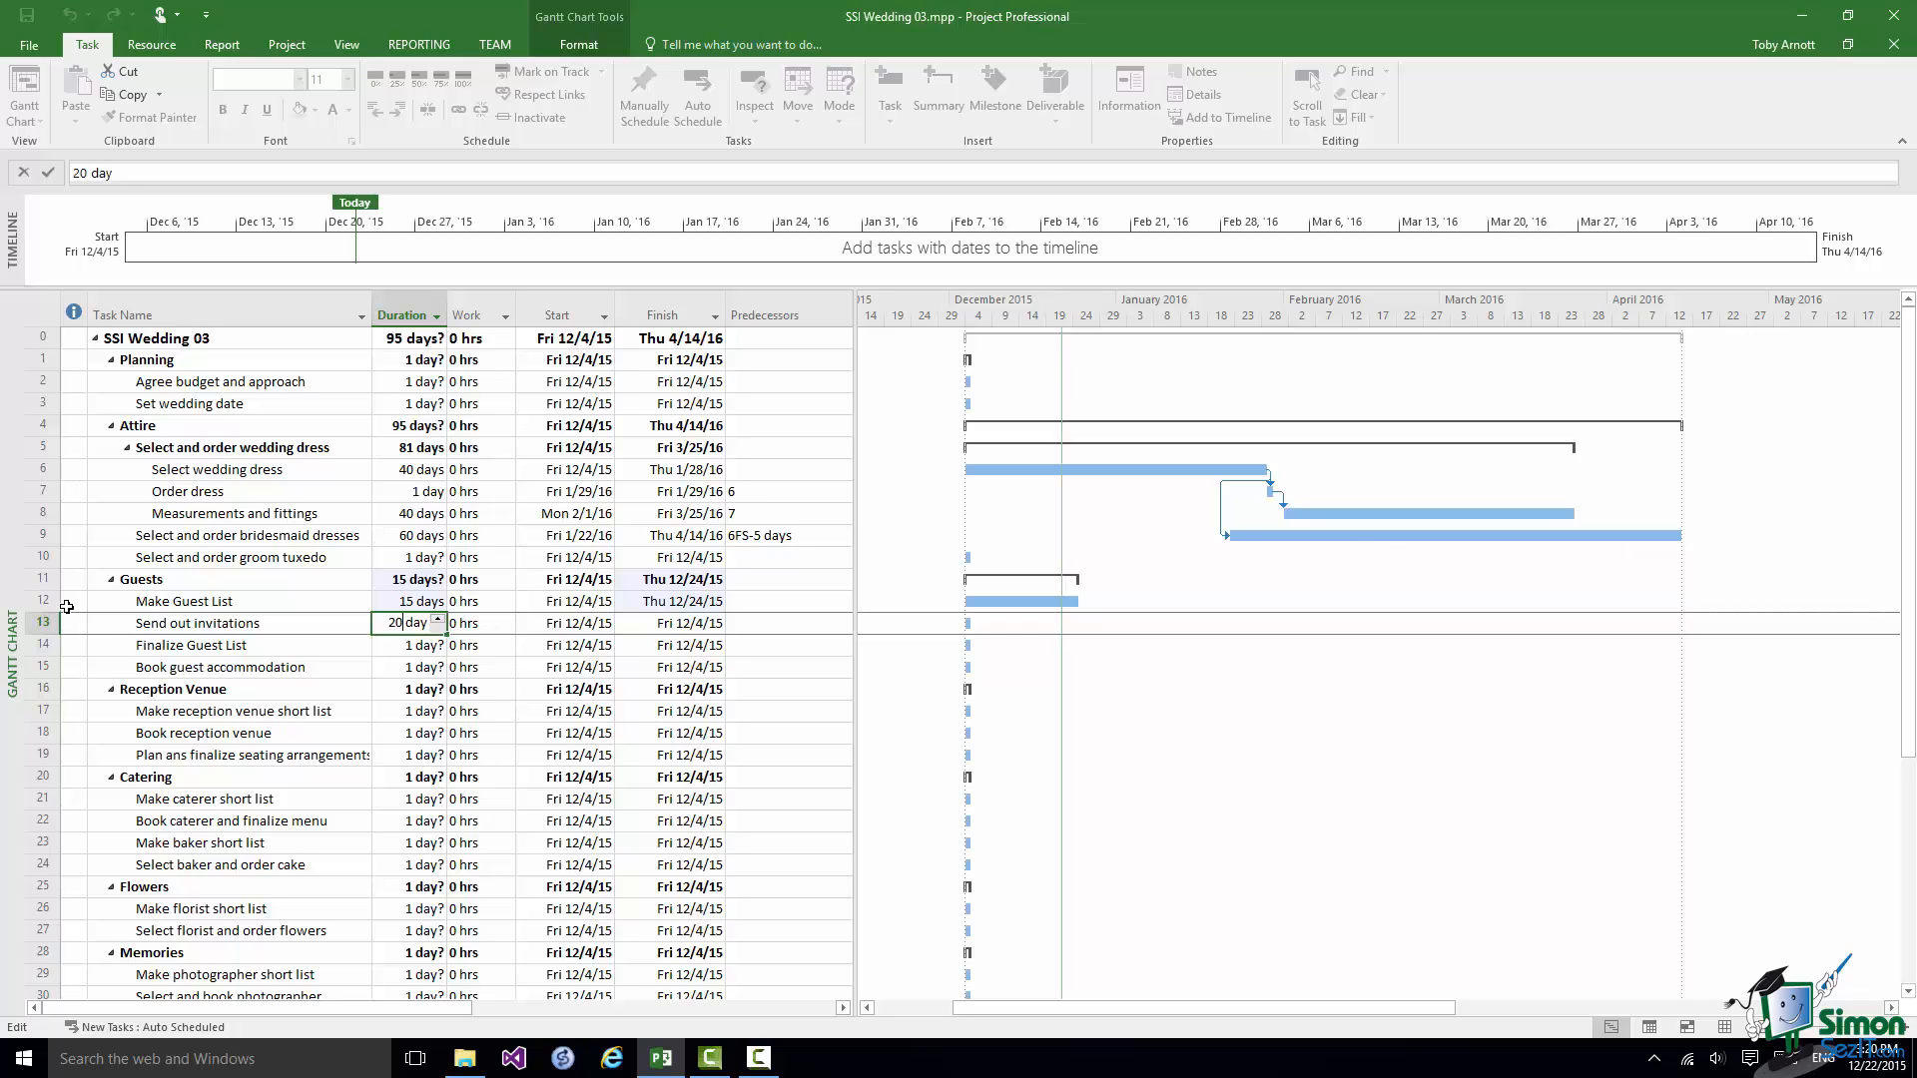
pyautogui.press('Return')
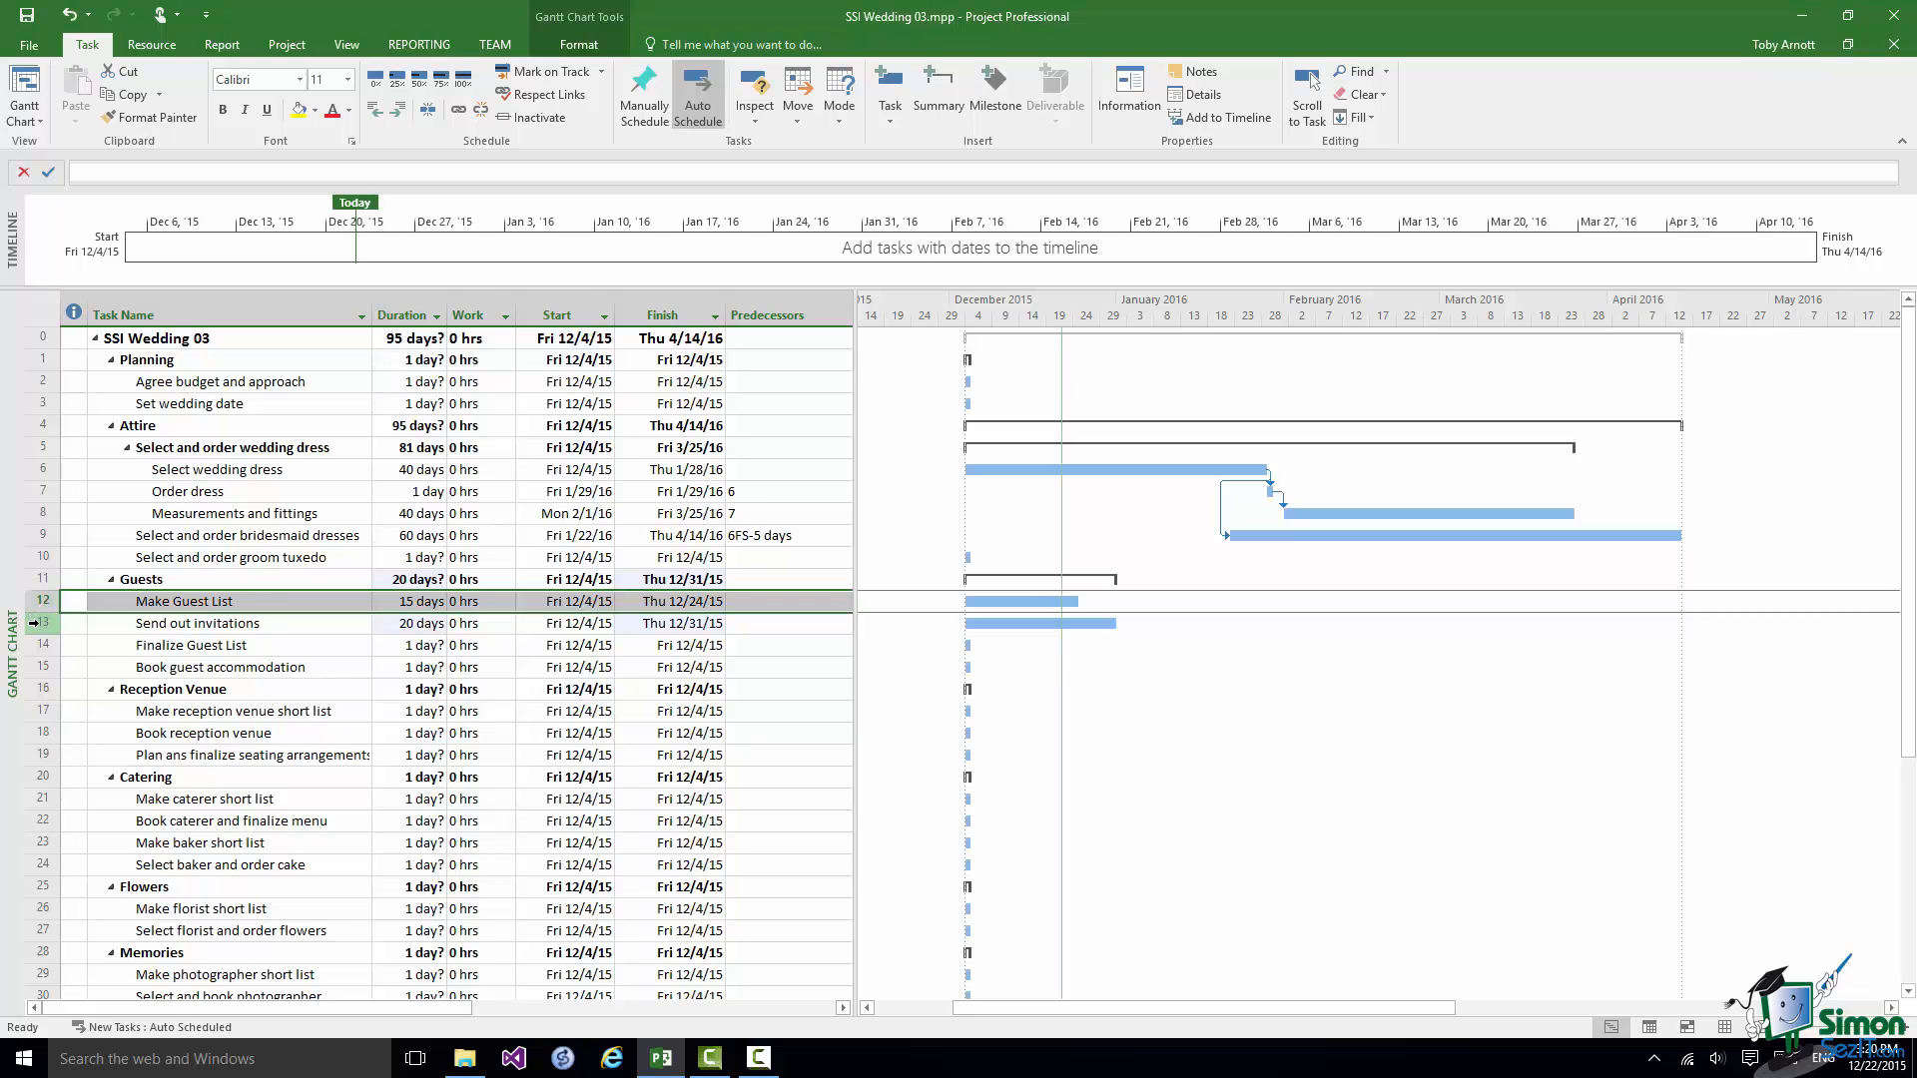
# - Link Send out invitations to Make Guest List as Start-to-Start with 5-day lag (12SS+5 days)
pyautogui.click(184, 623)
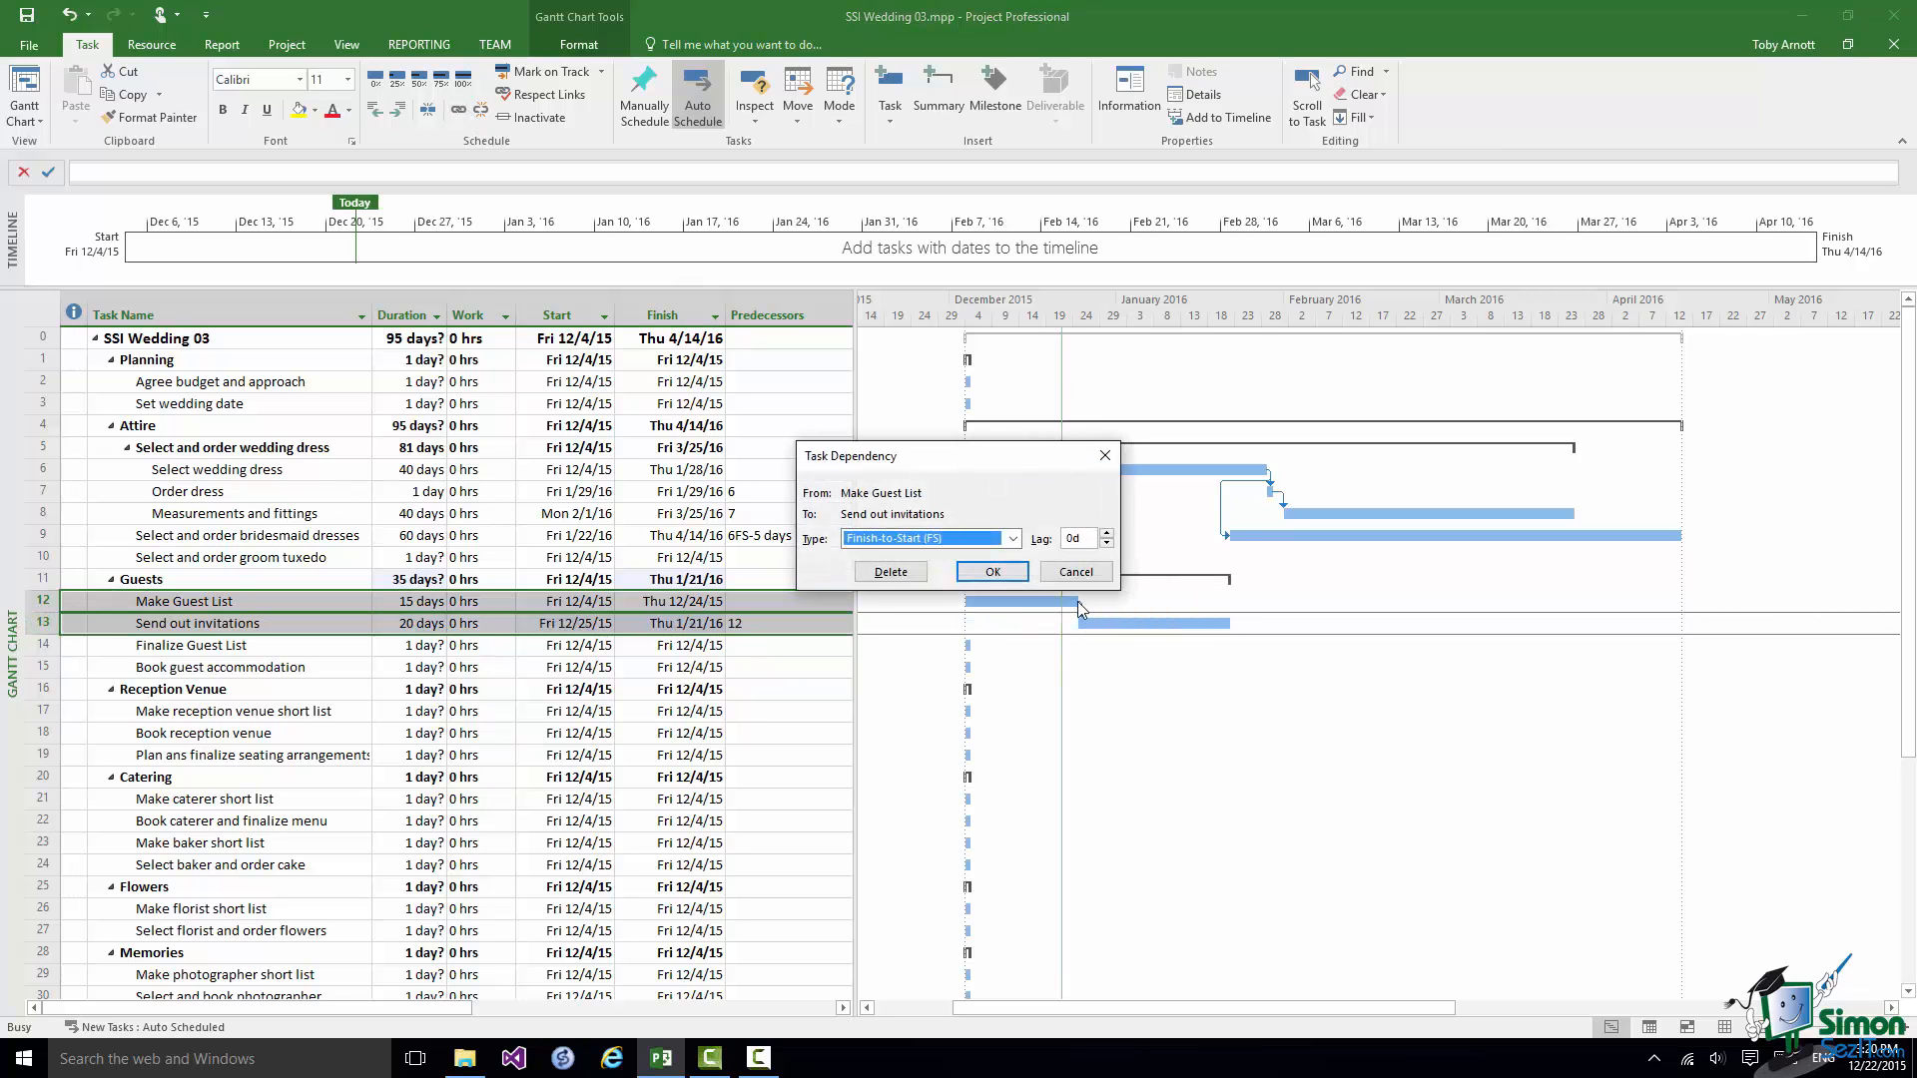
pyautogui.click(1013, 540)
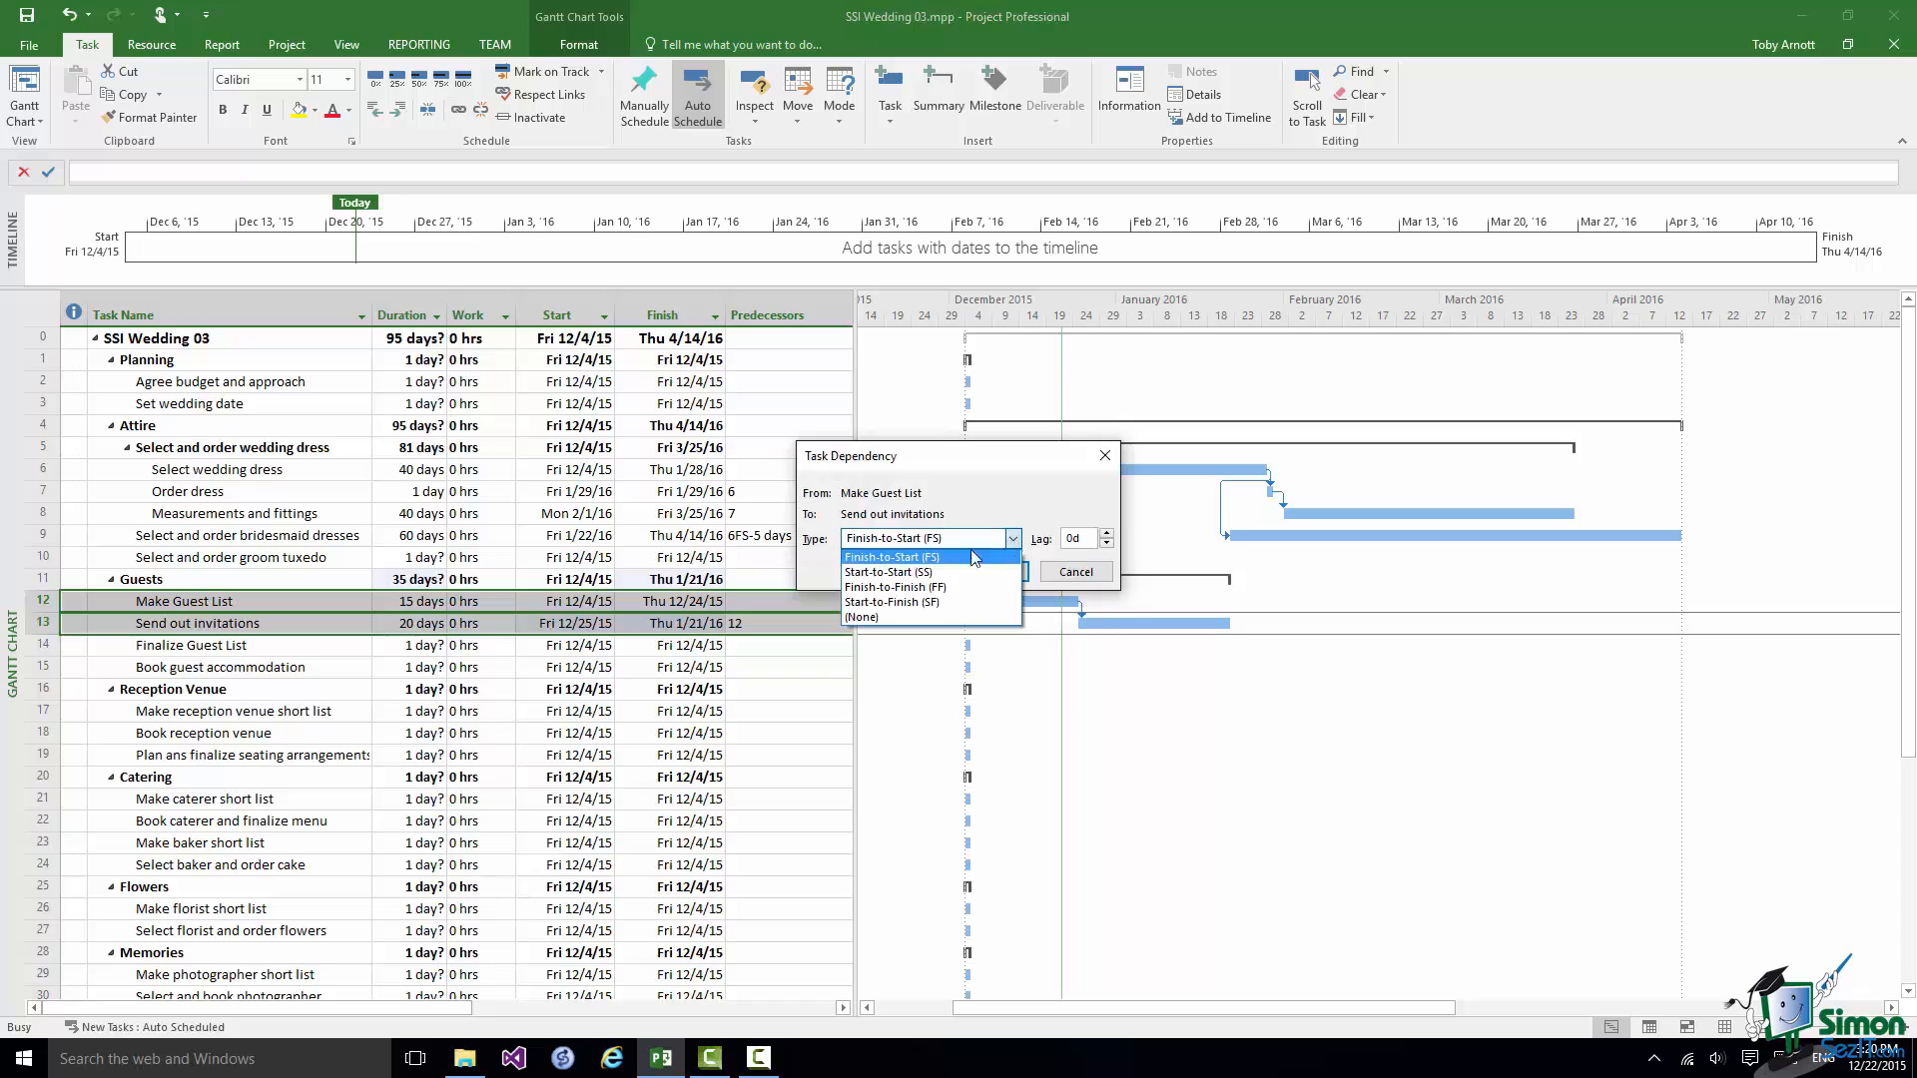
pyautogui.click(888, 571)
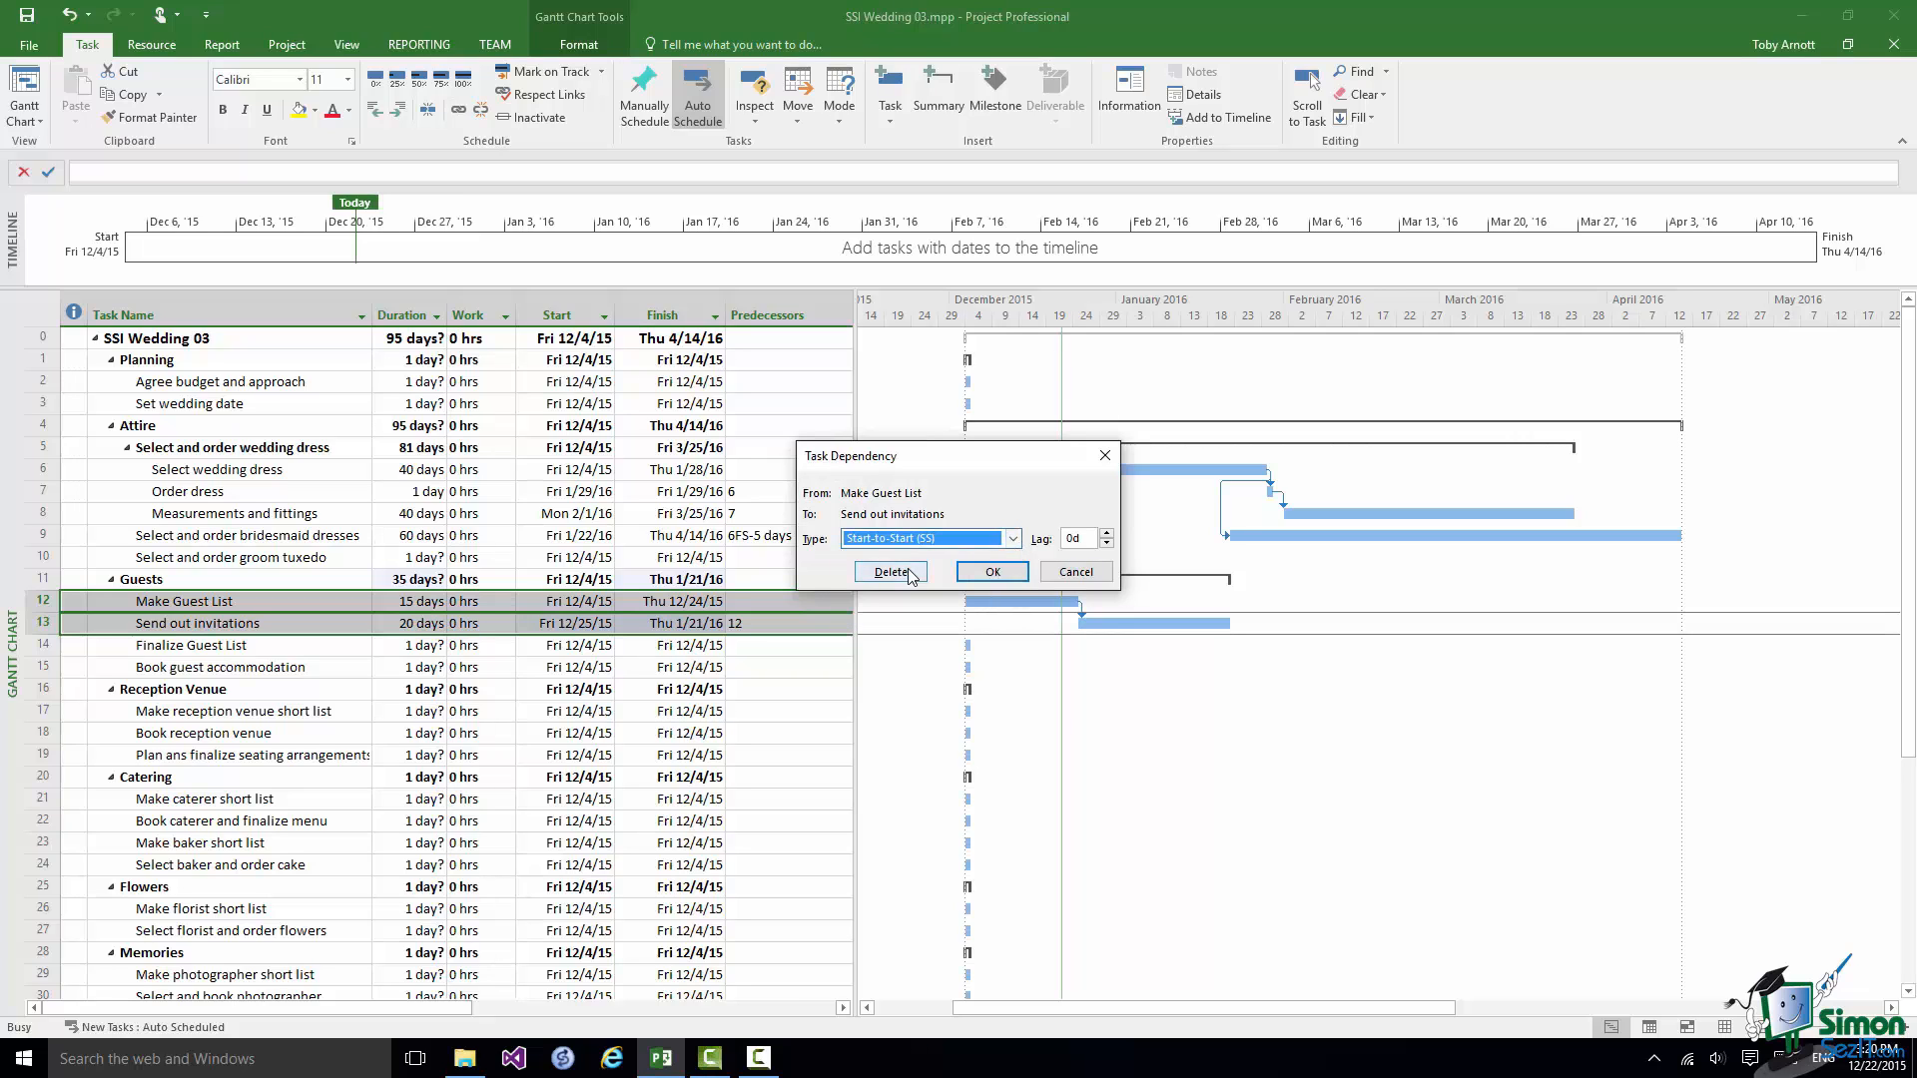
pyautogui.click(1106, 533)
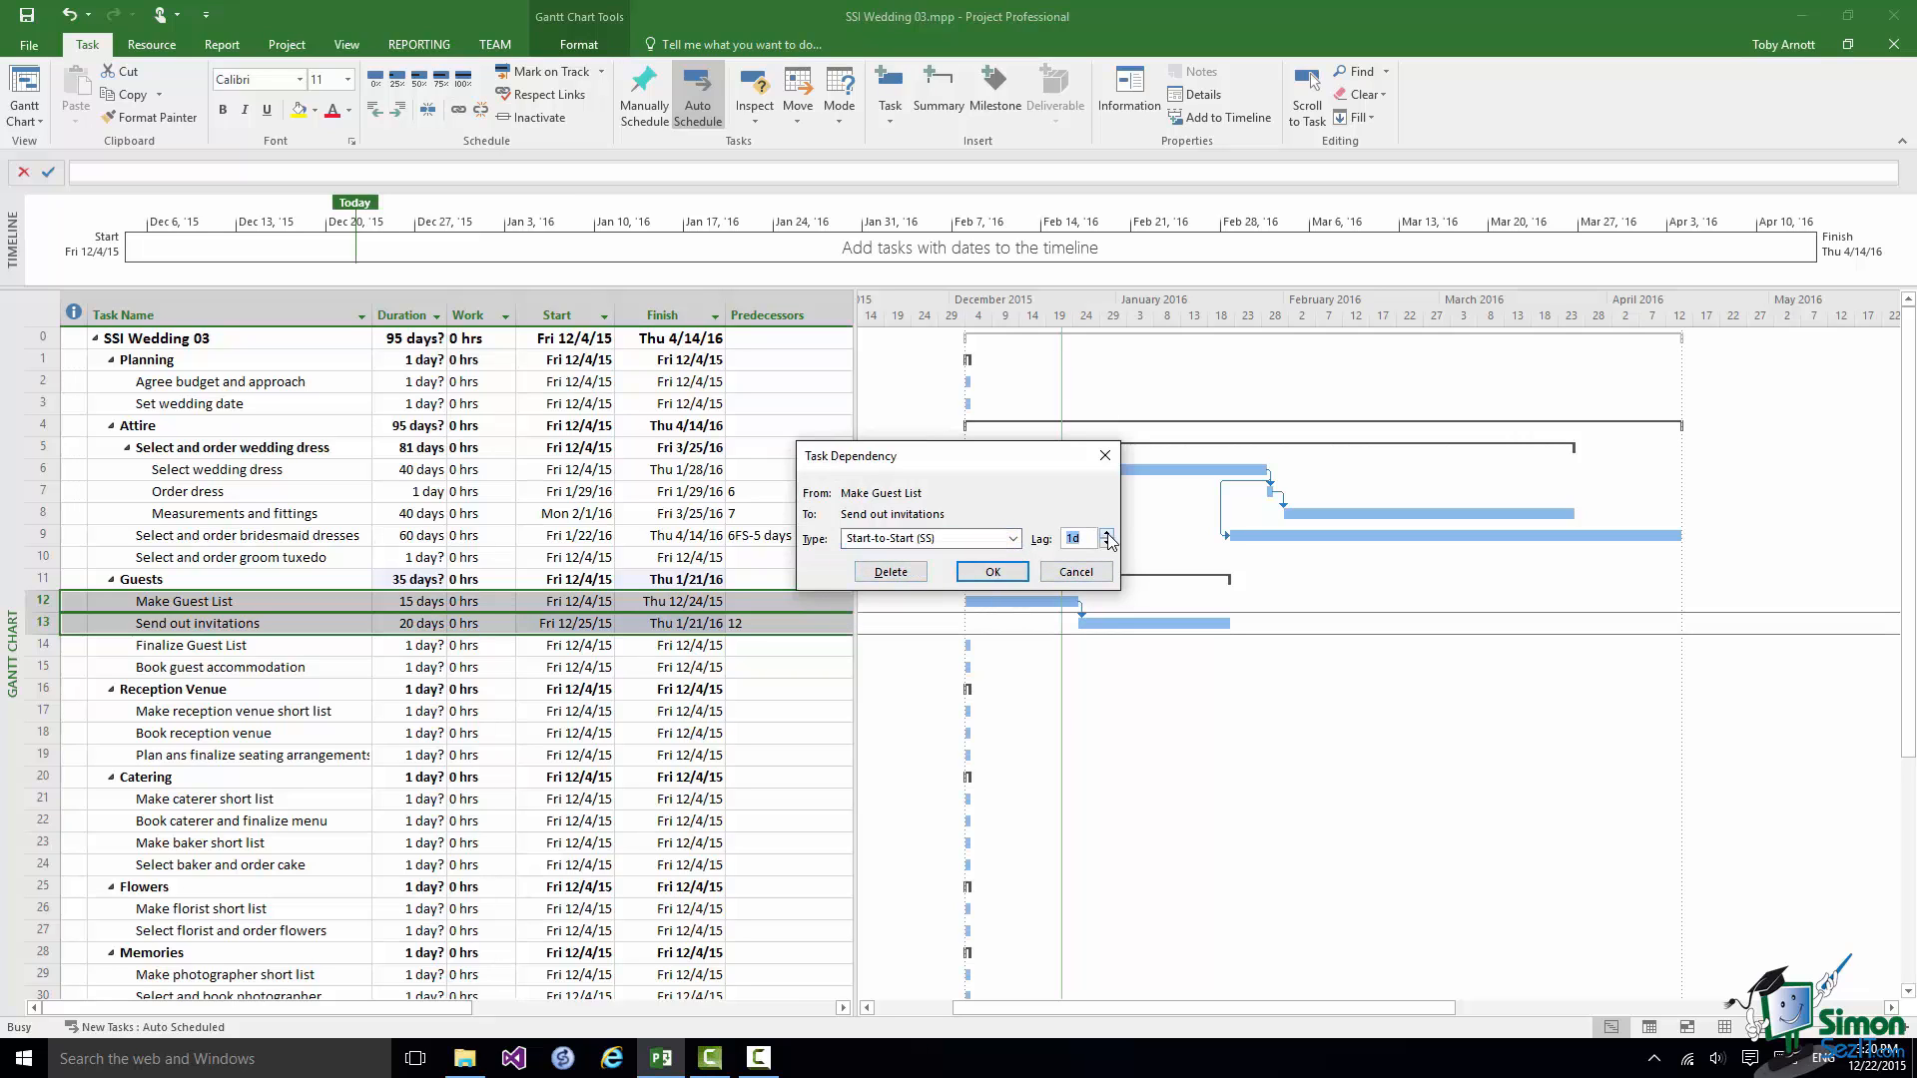
pyautogui.click(1107, 533)
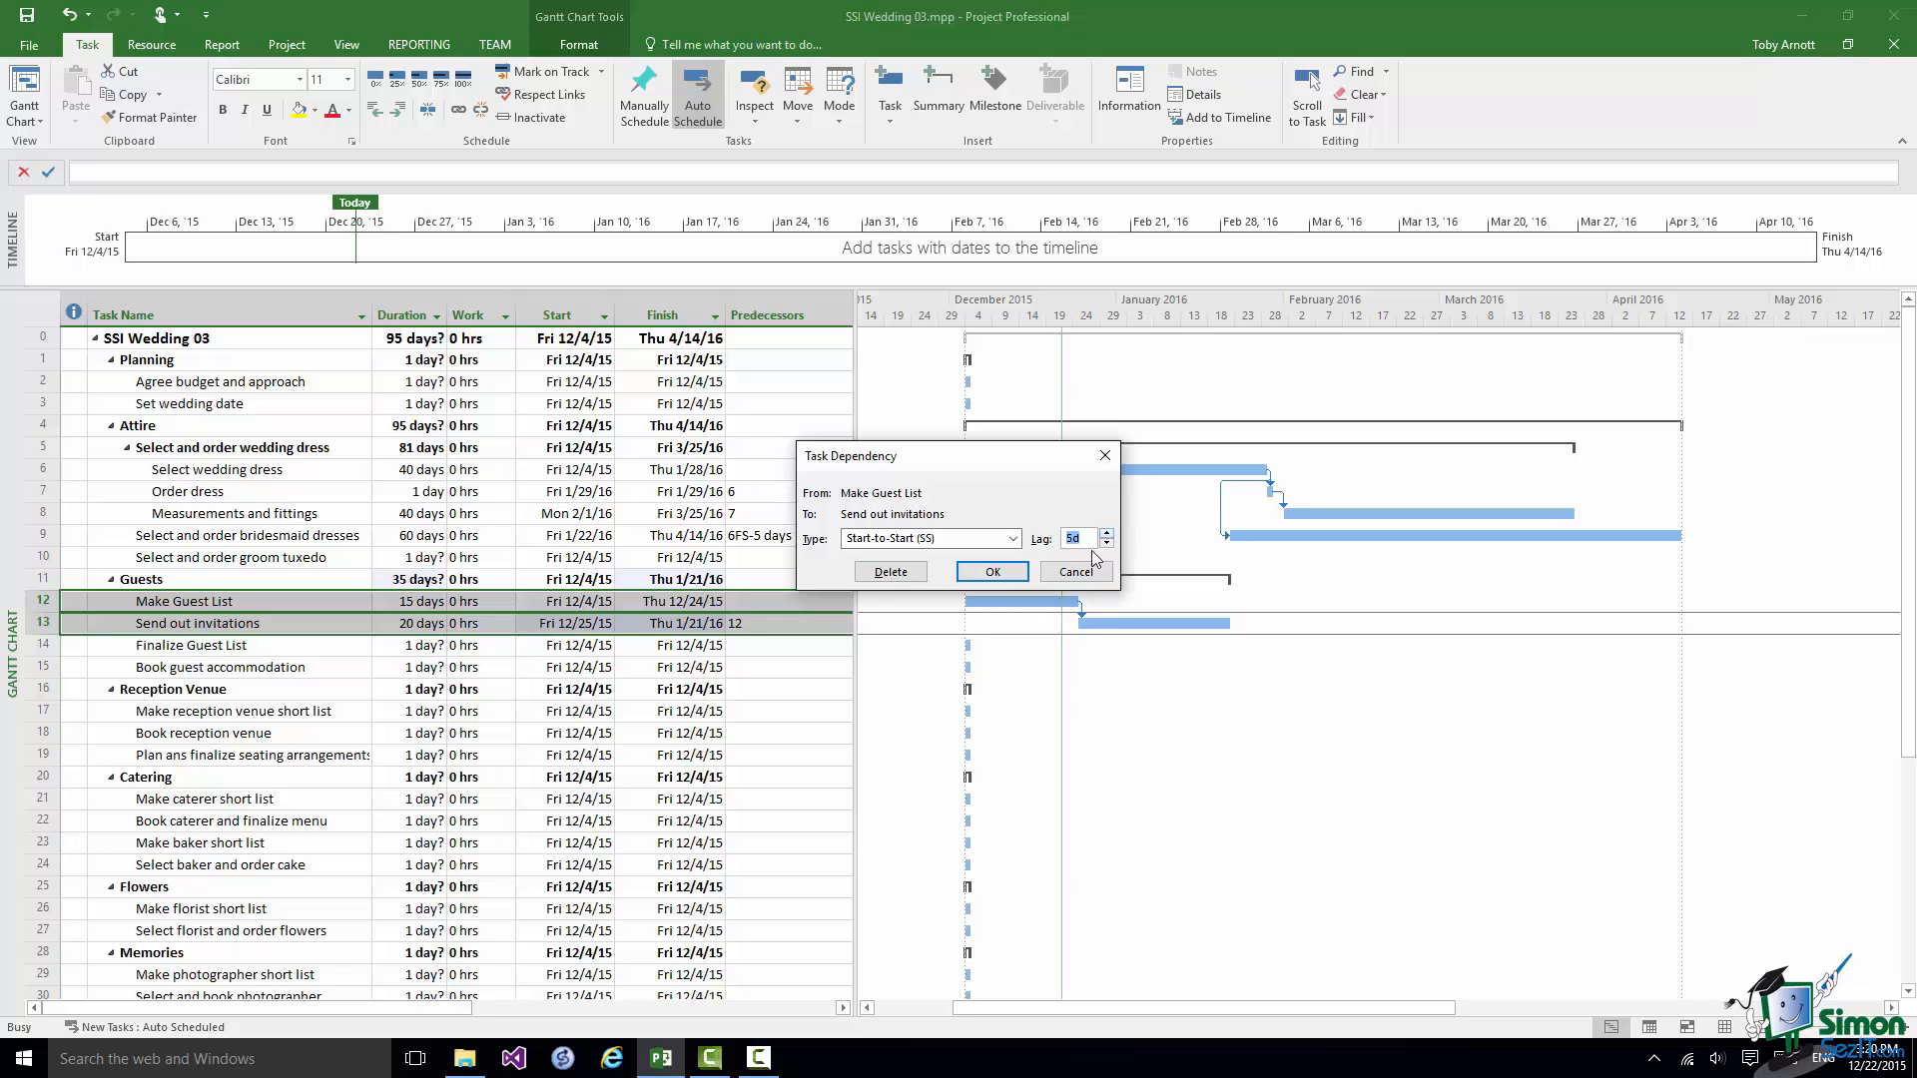
pyautogui.click(992, 571)
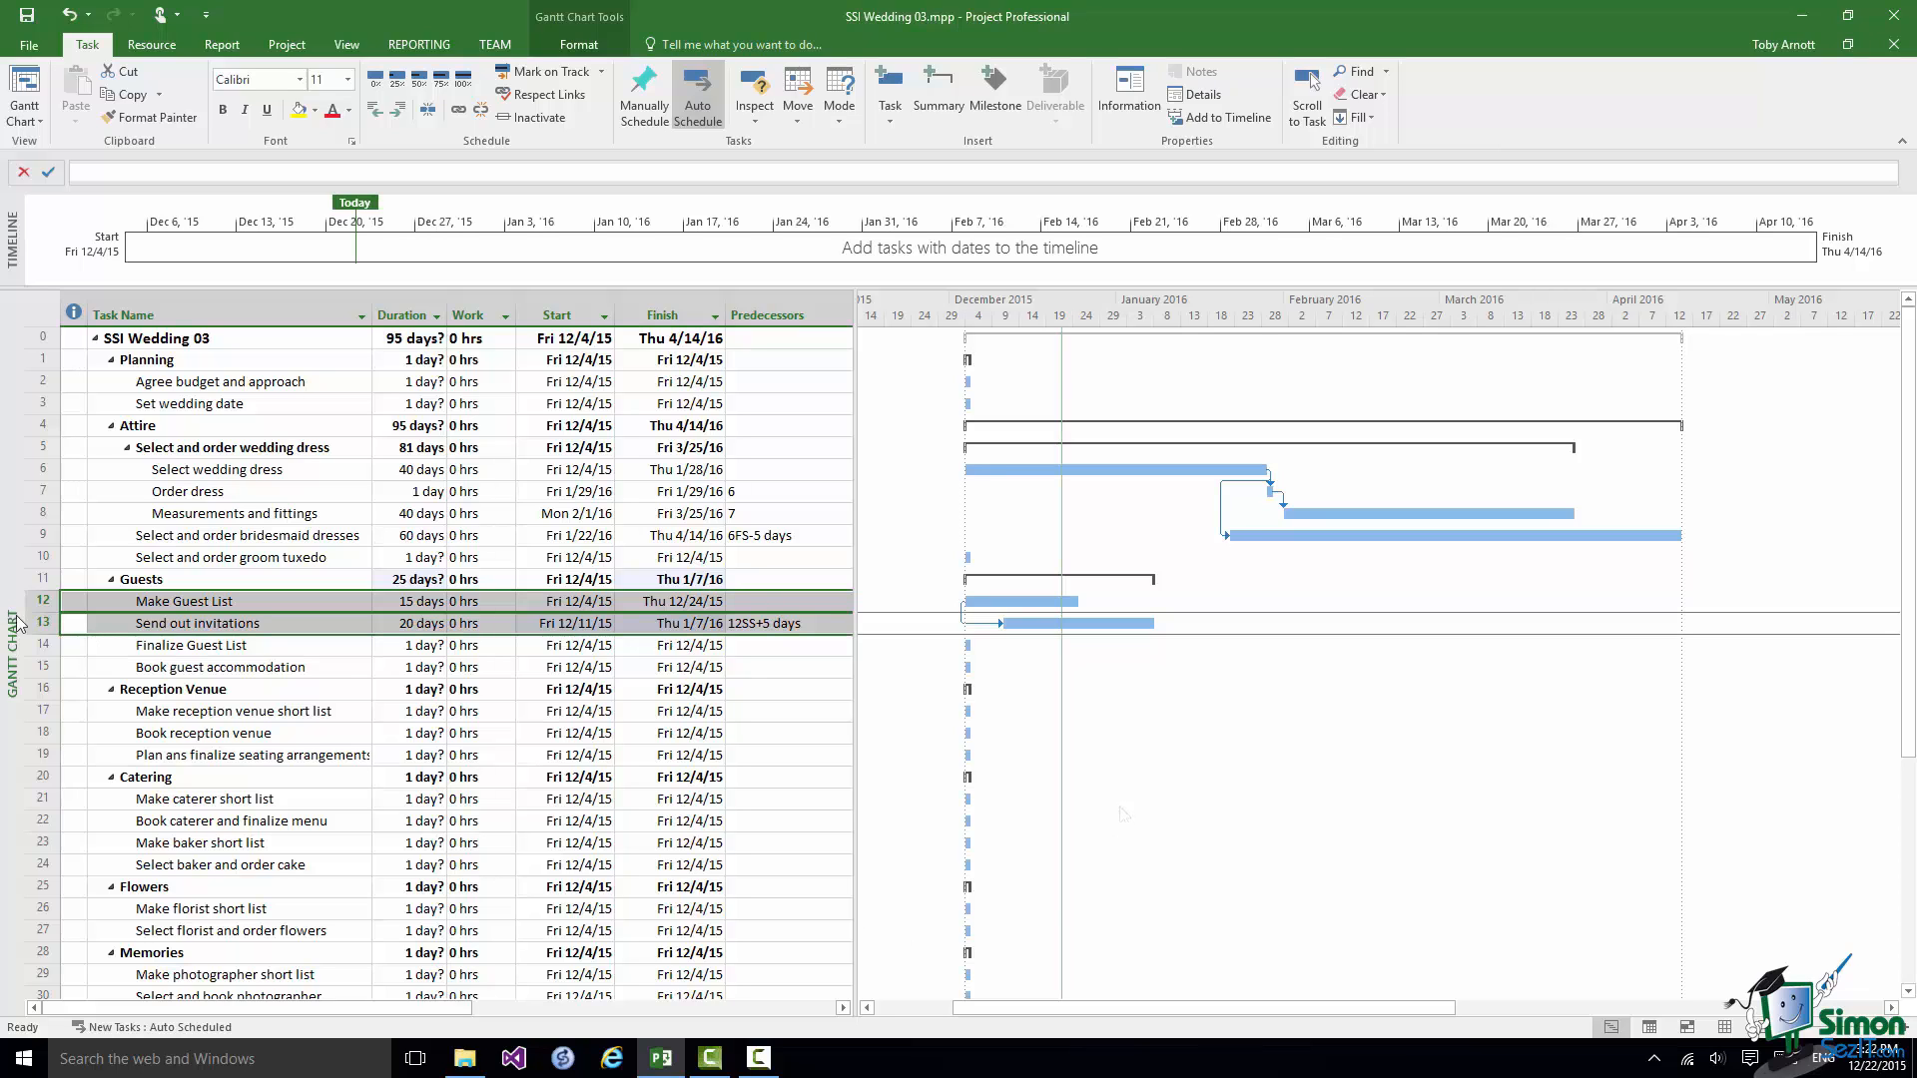
pyautogui.moveTo(75, 632)
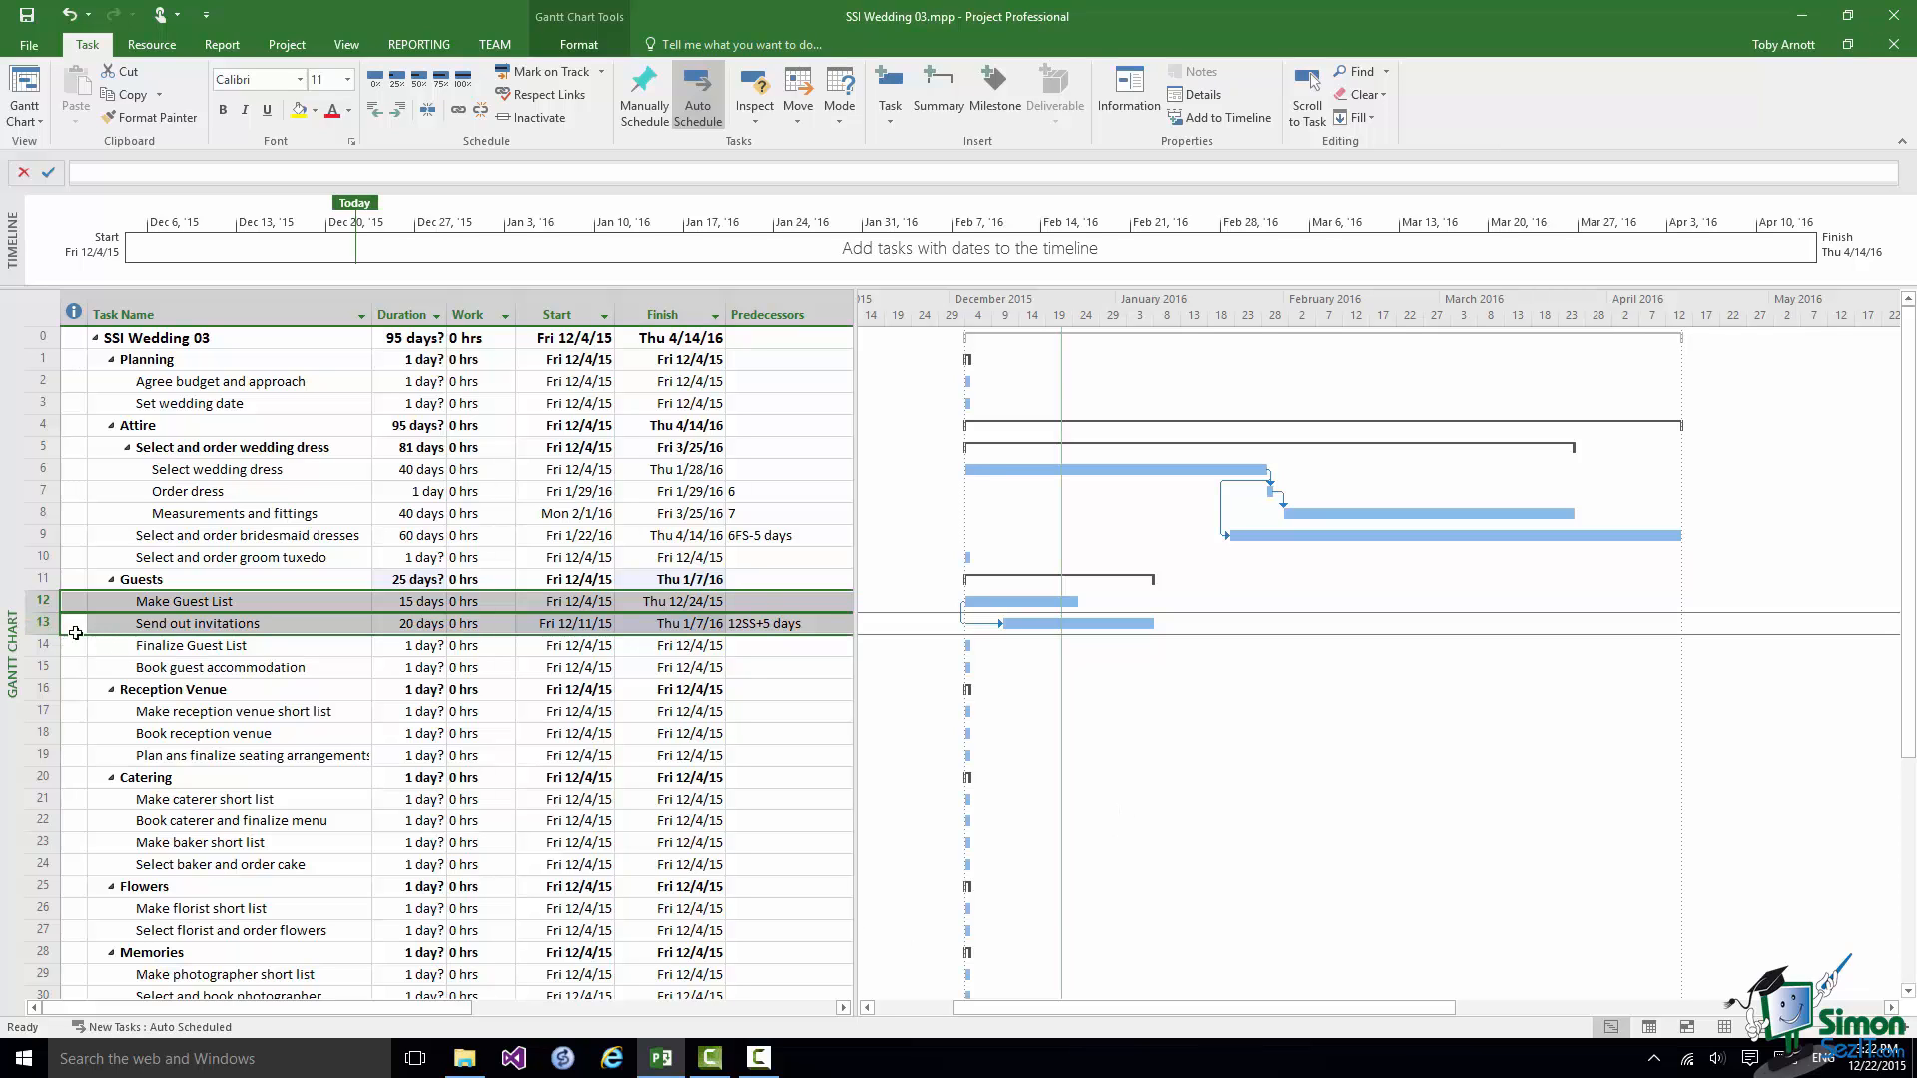
# - Select Send out invitations together with Finalize Guest List for linking
pyautogui.click(43, 623)
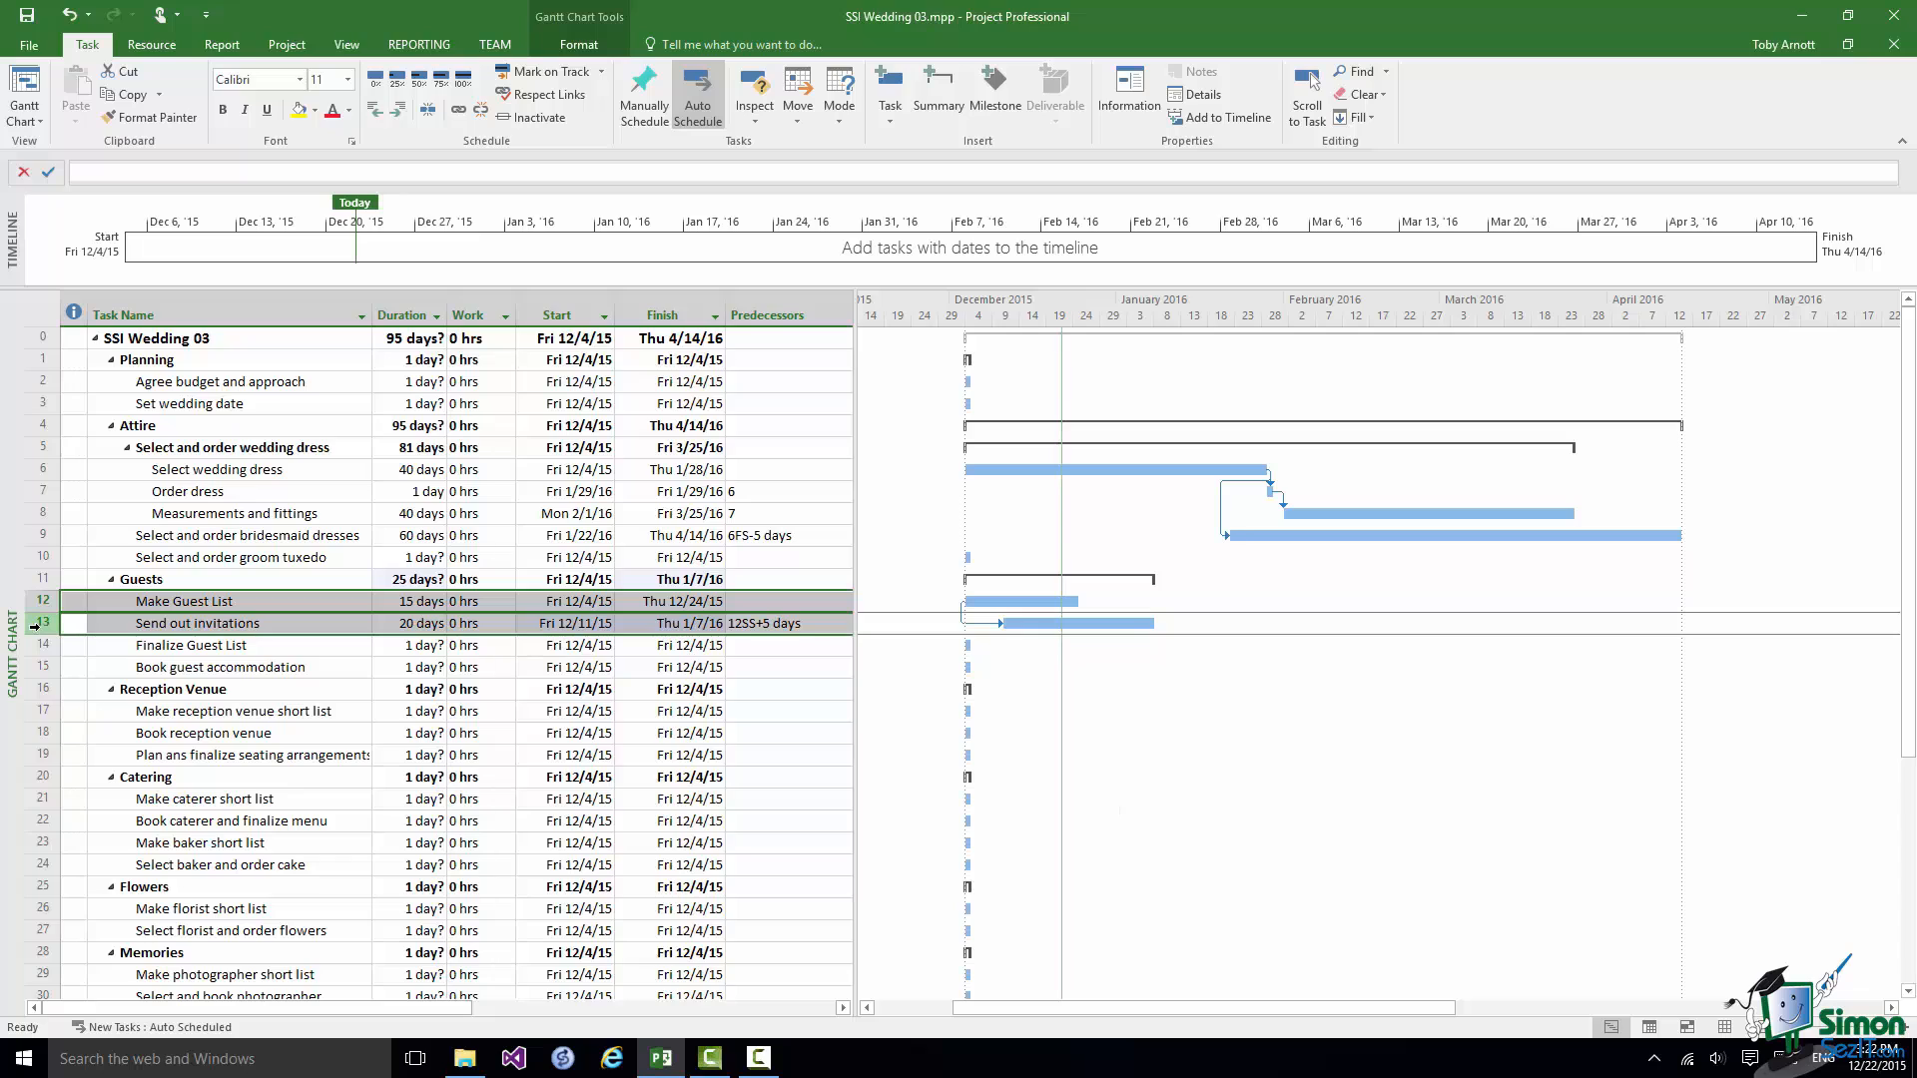
pyautogui.click(184, 622)
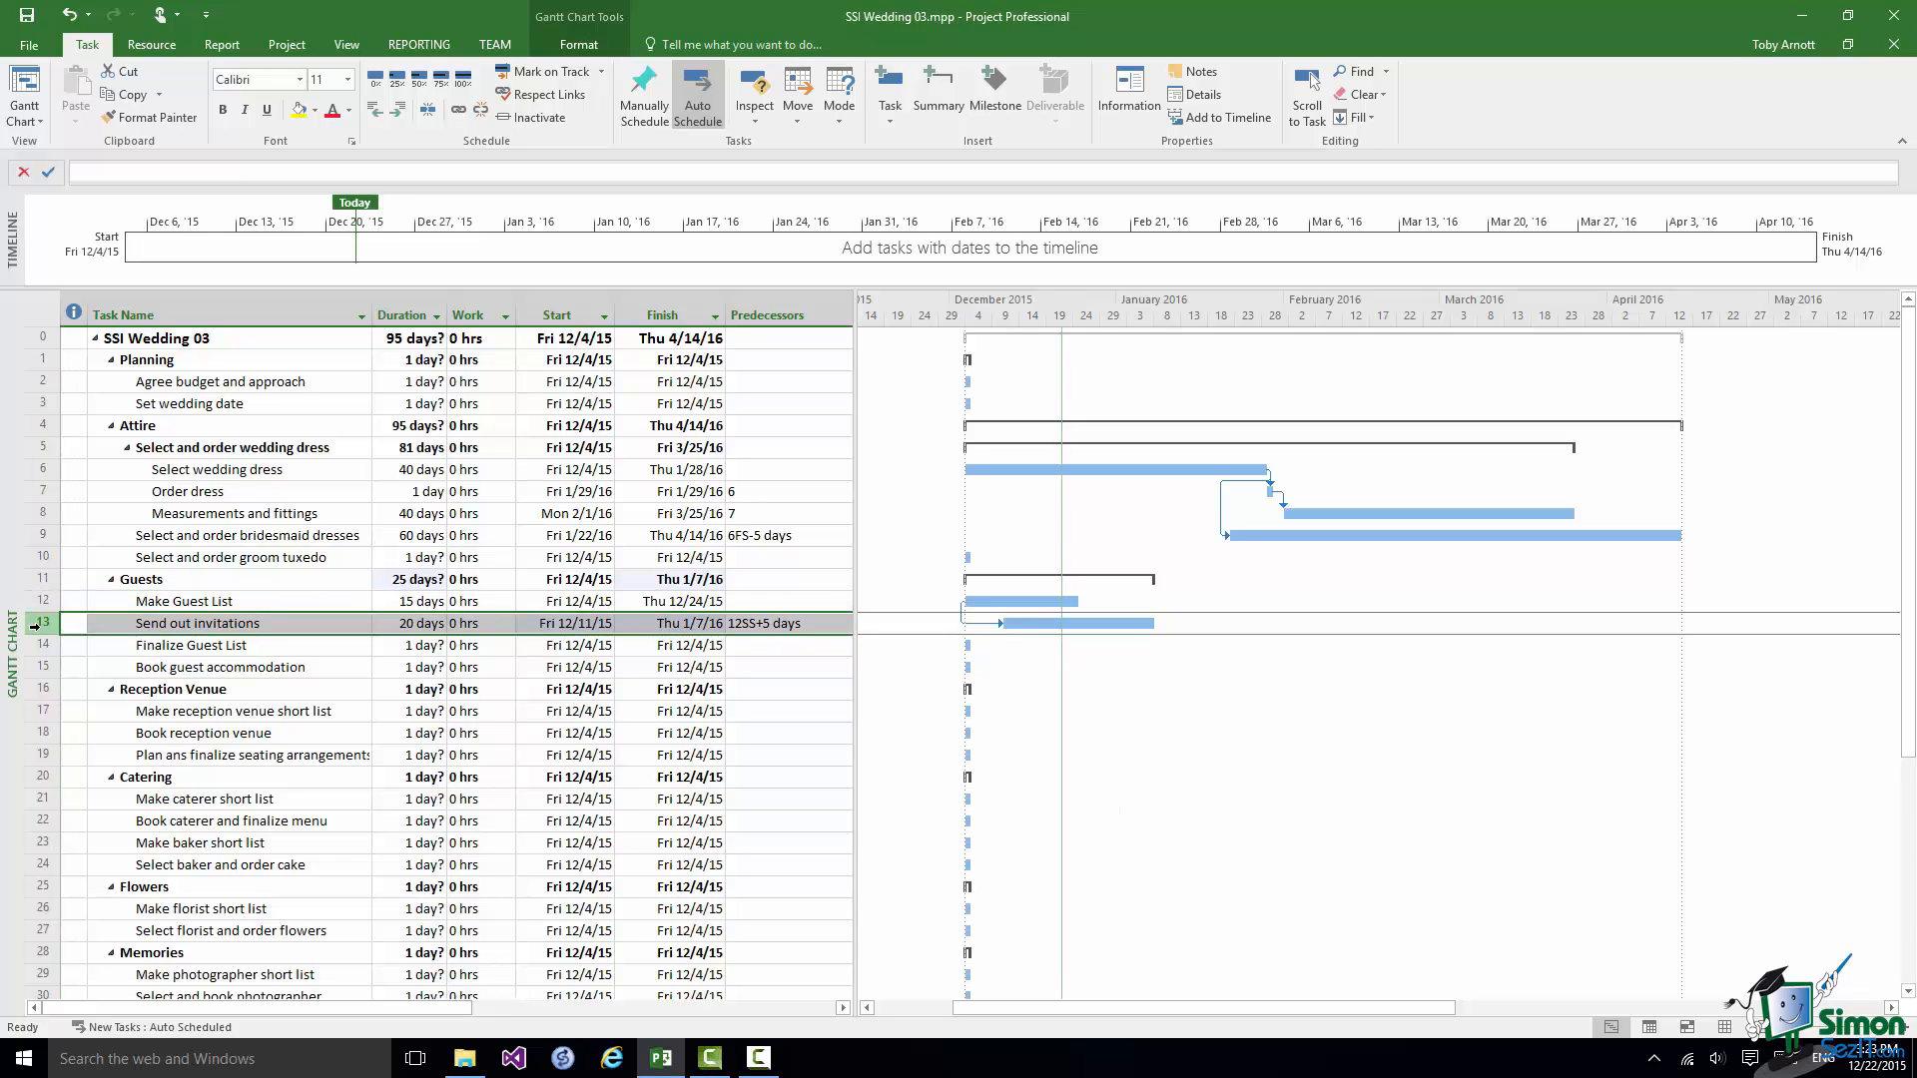
pyautogui.click(190, 644)
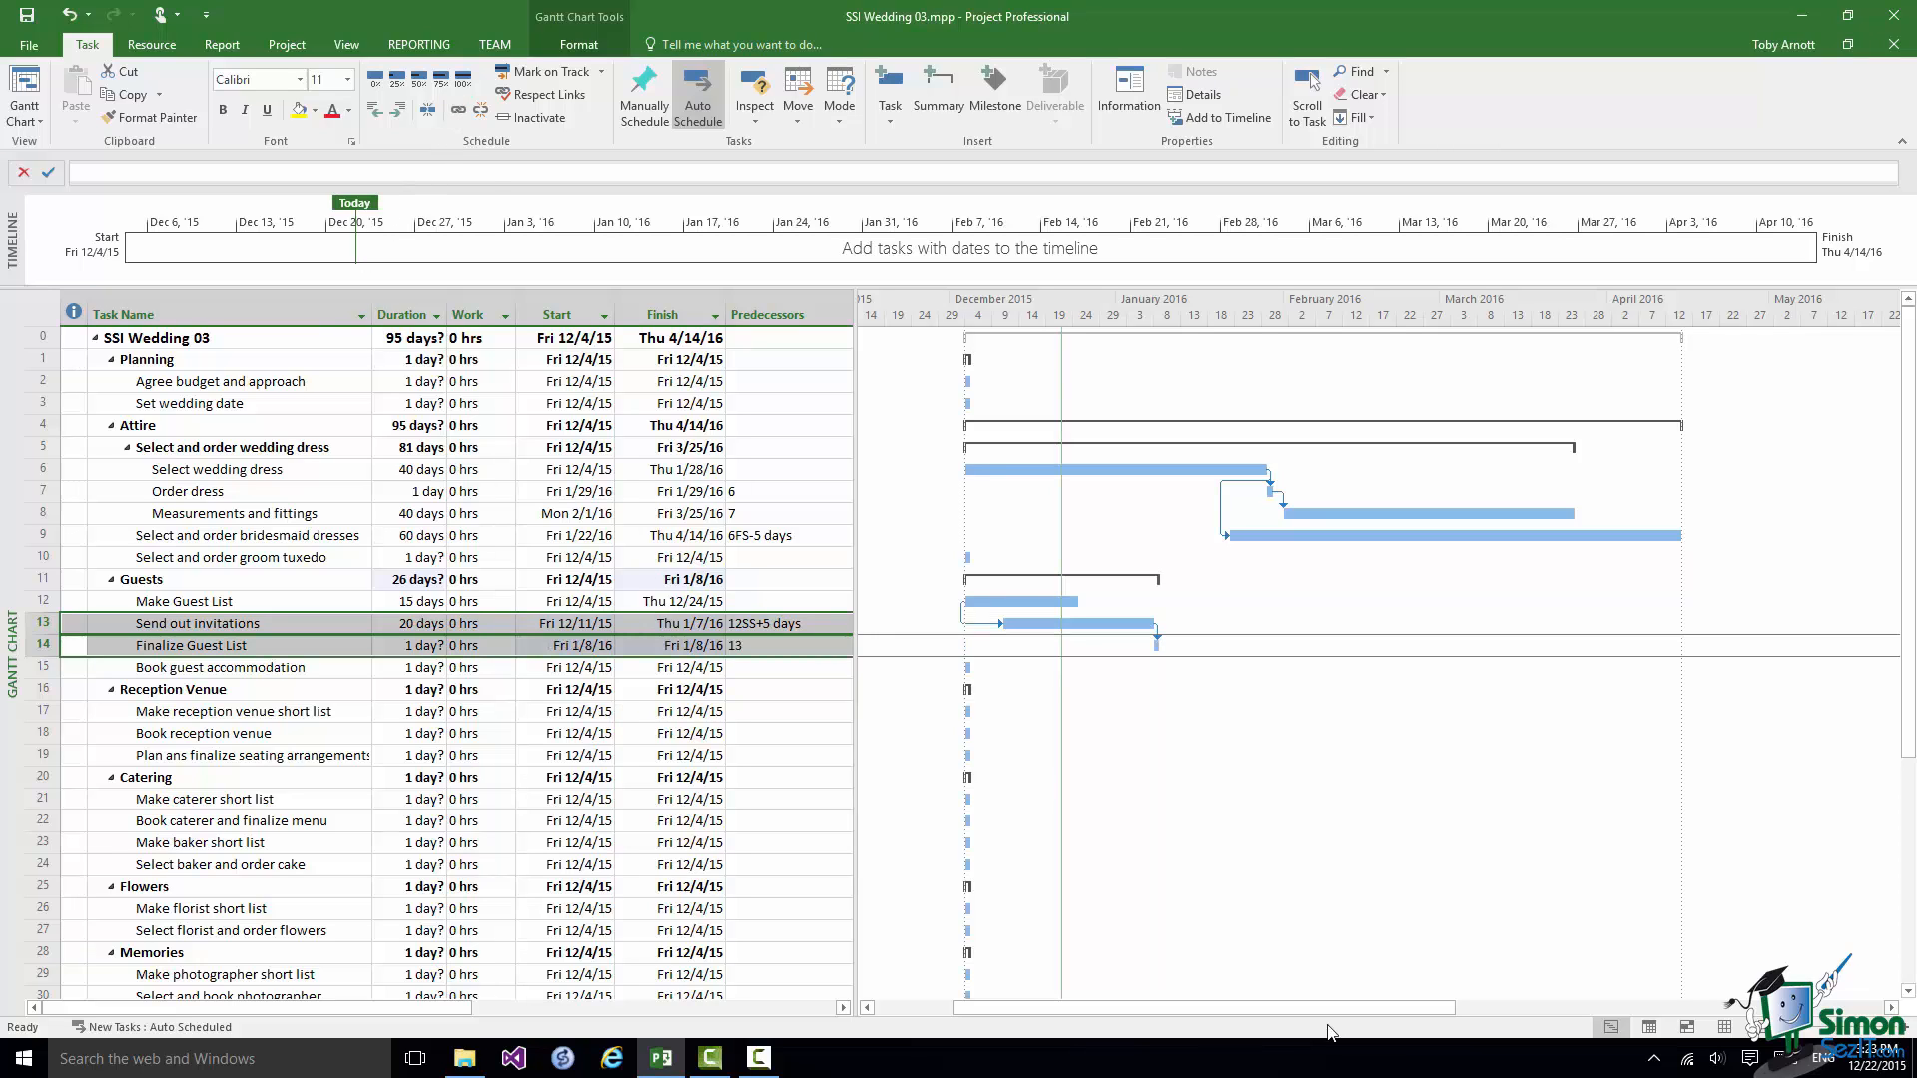
pyautogui.moveTo(1159, 638)
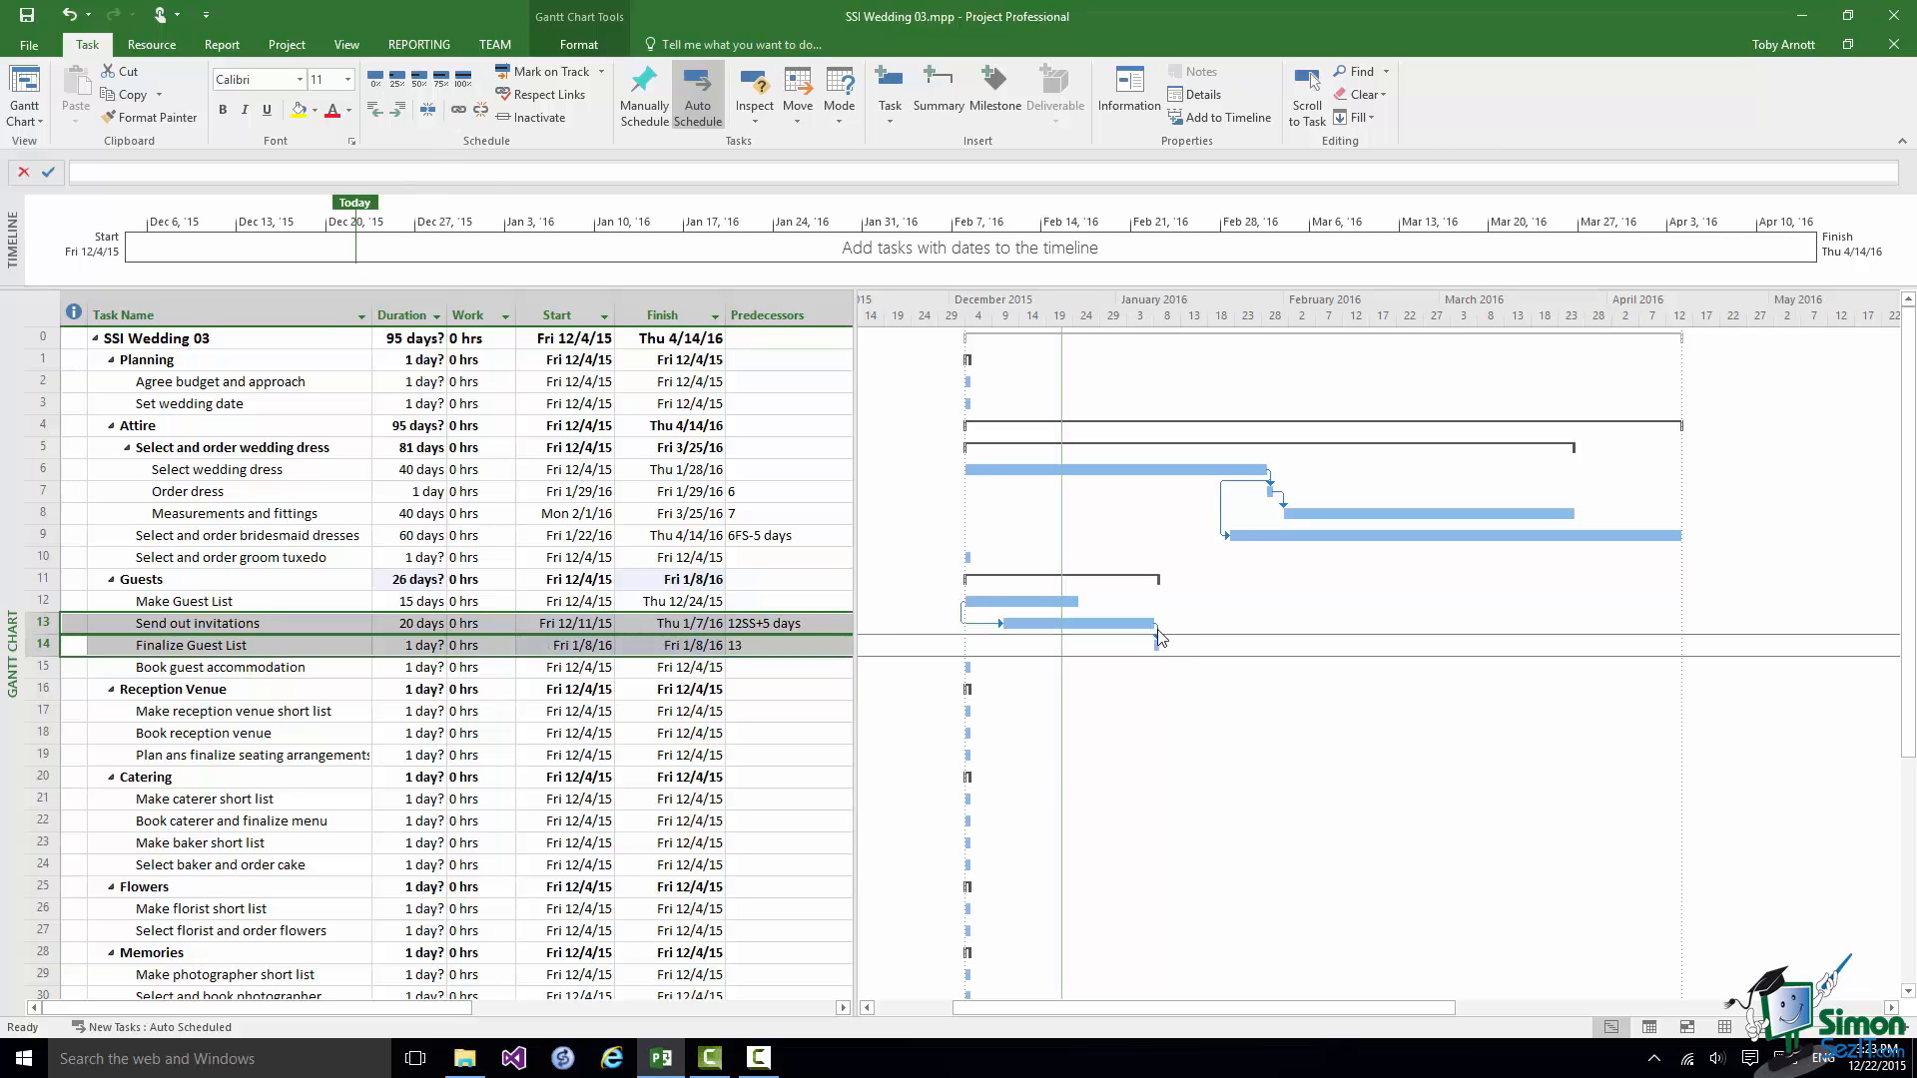
# - Set the new link to Finish-to-Finish with a 15-day lag (13FF+15 days)
pyautogui.doubleClick(1125, 623)
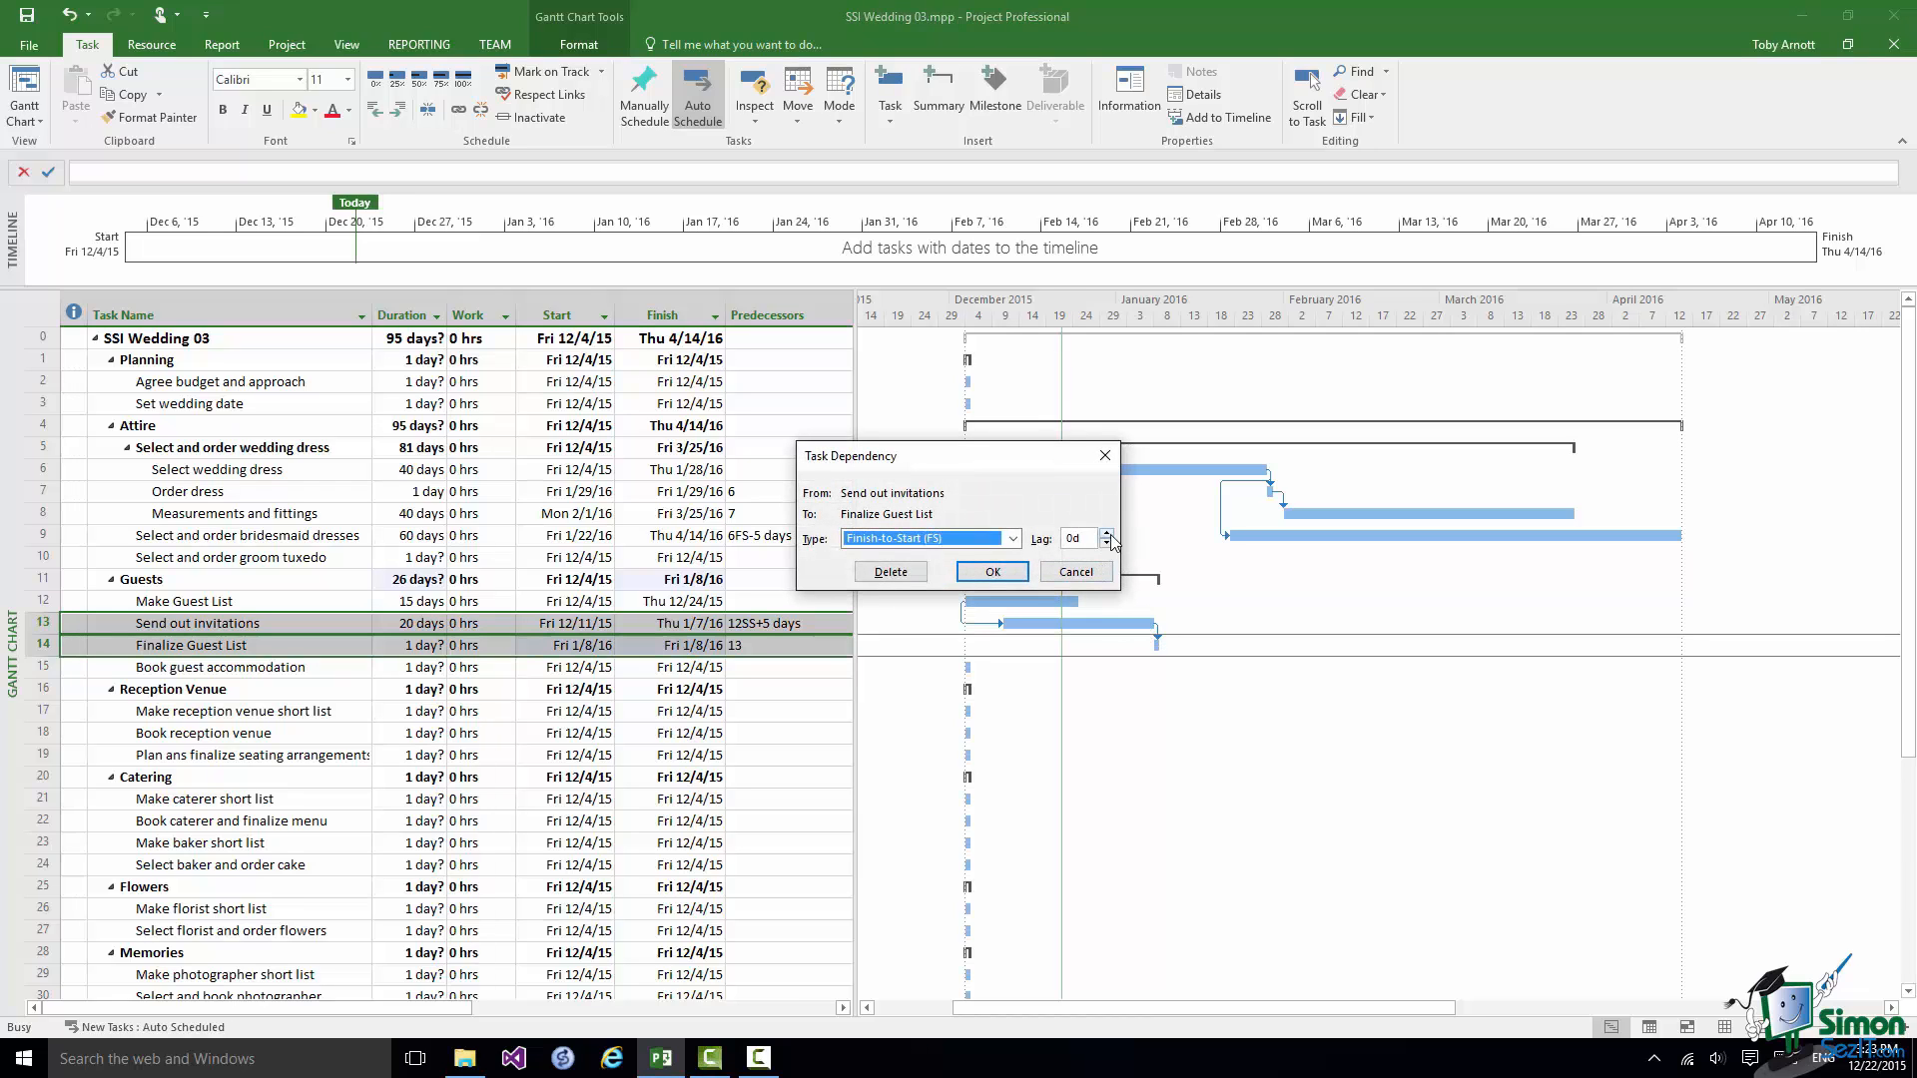
pyautogui.click(1107, 535)
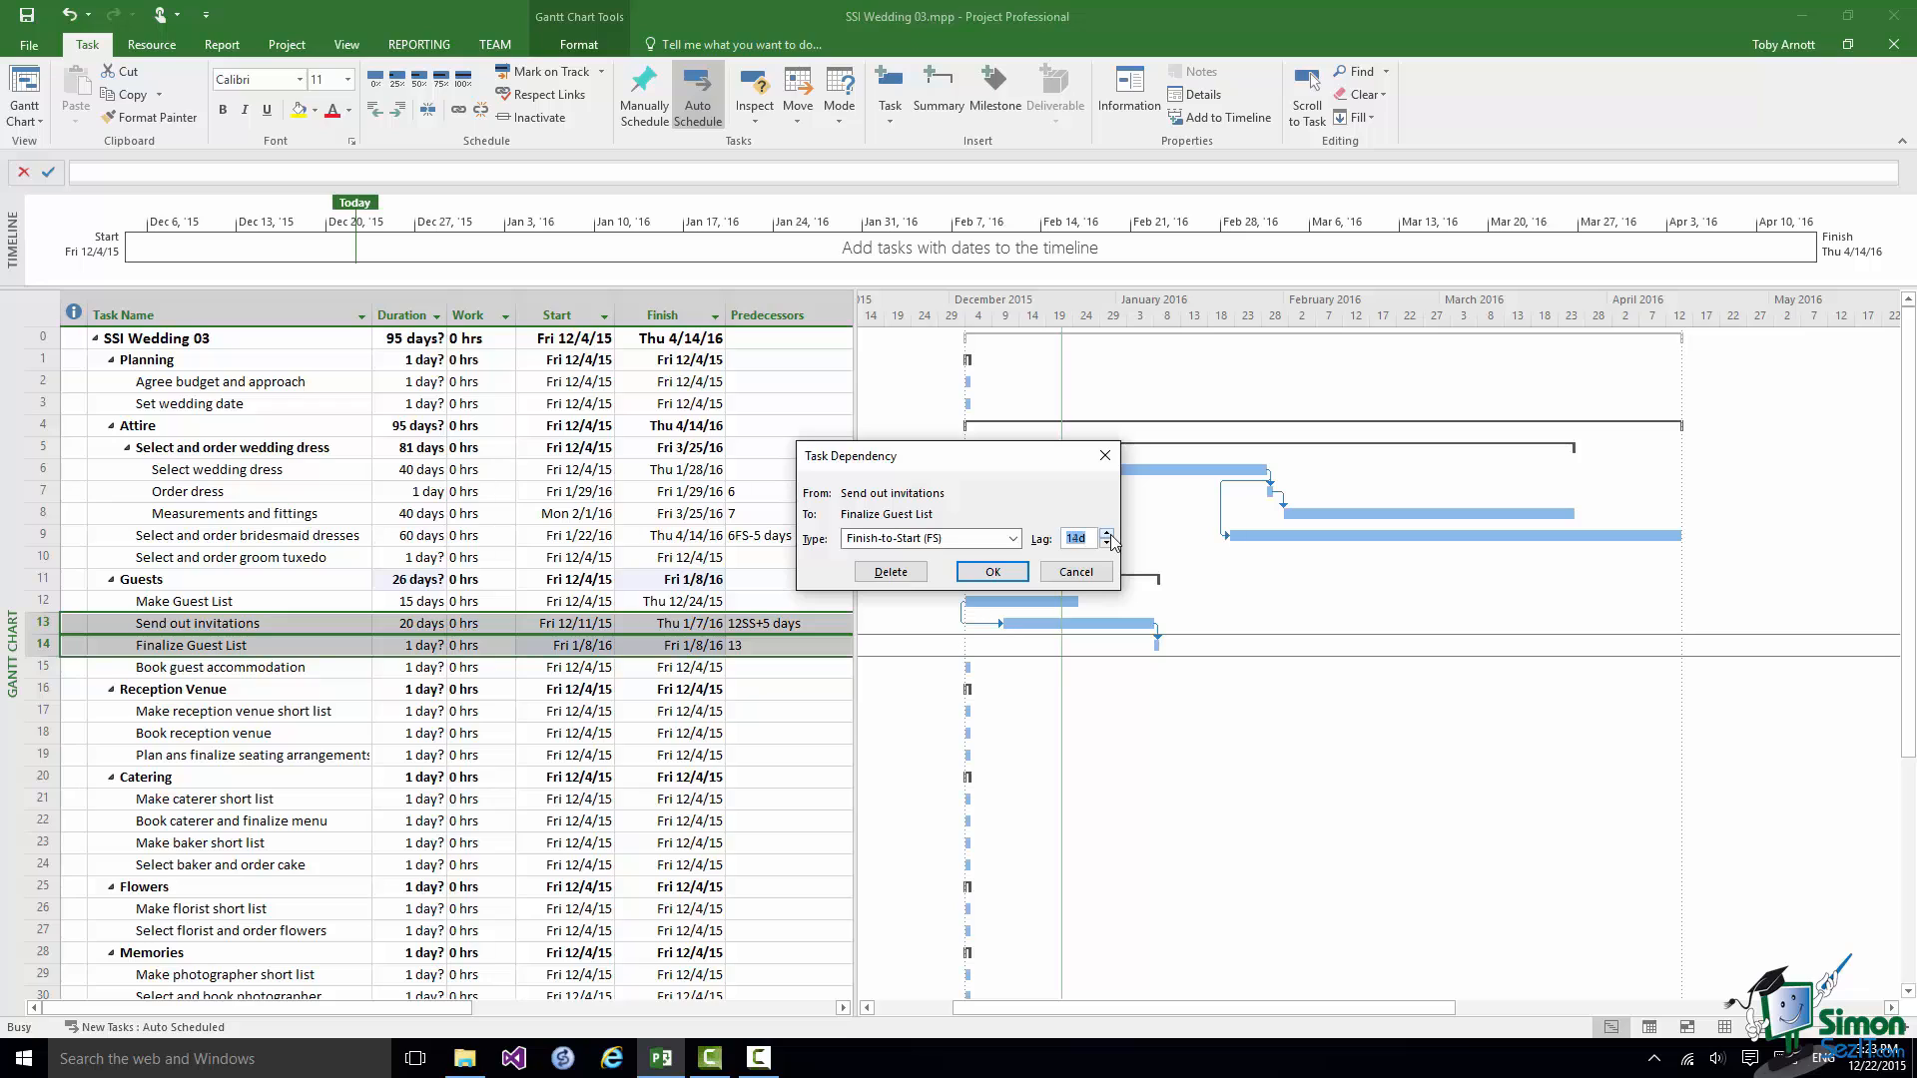
pyautogui.click(1106, 534)
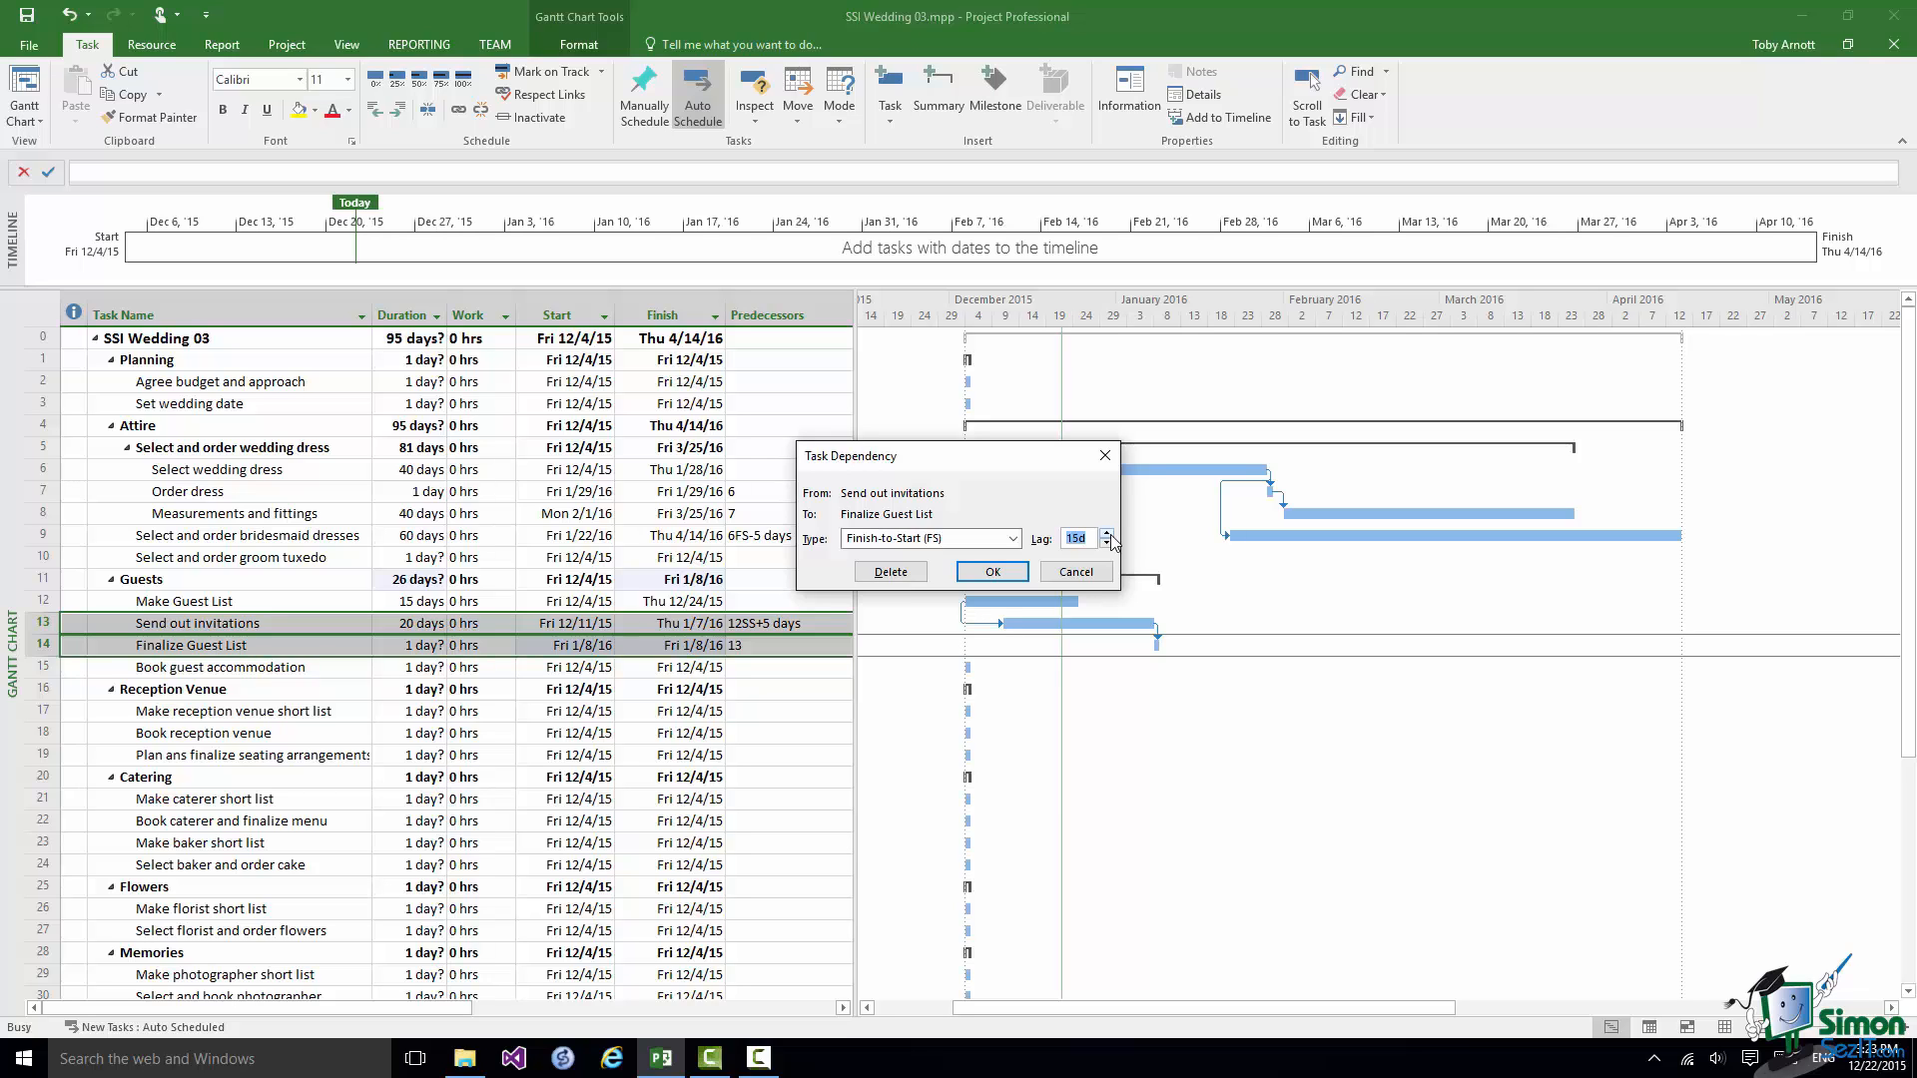
pyautogui.click(1013, 538)
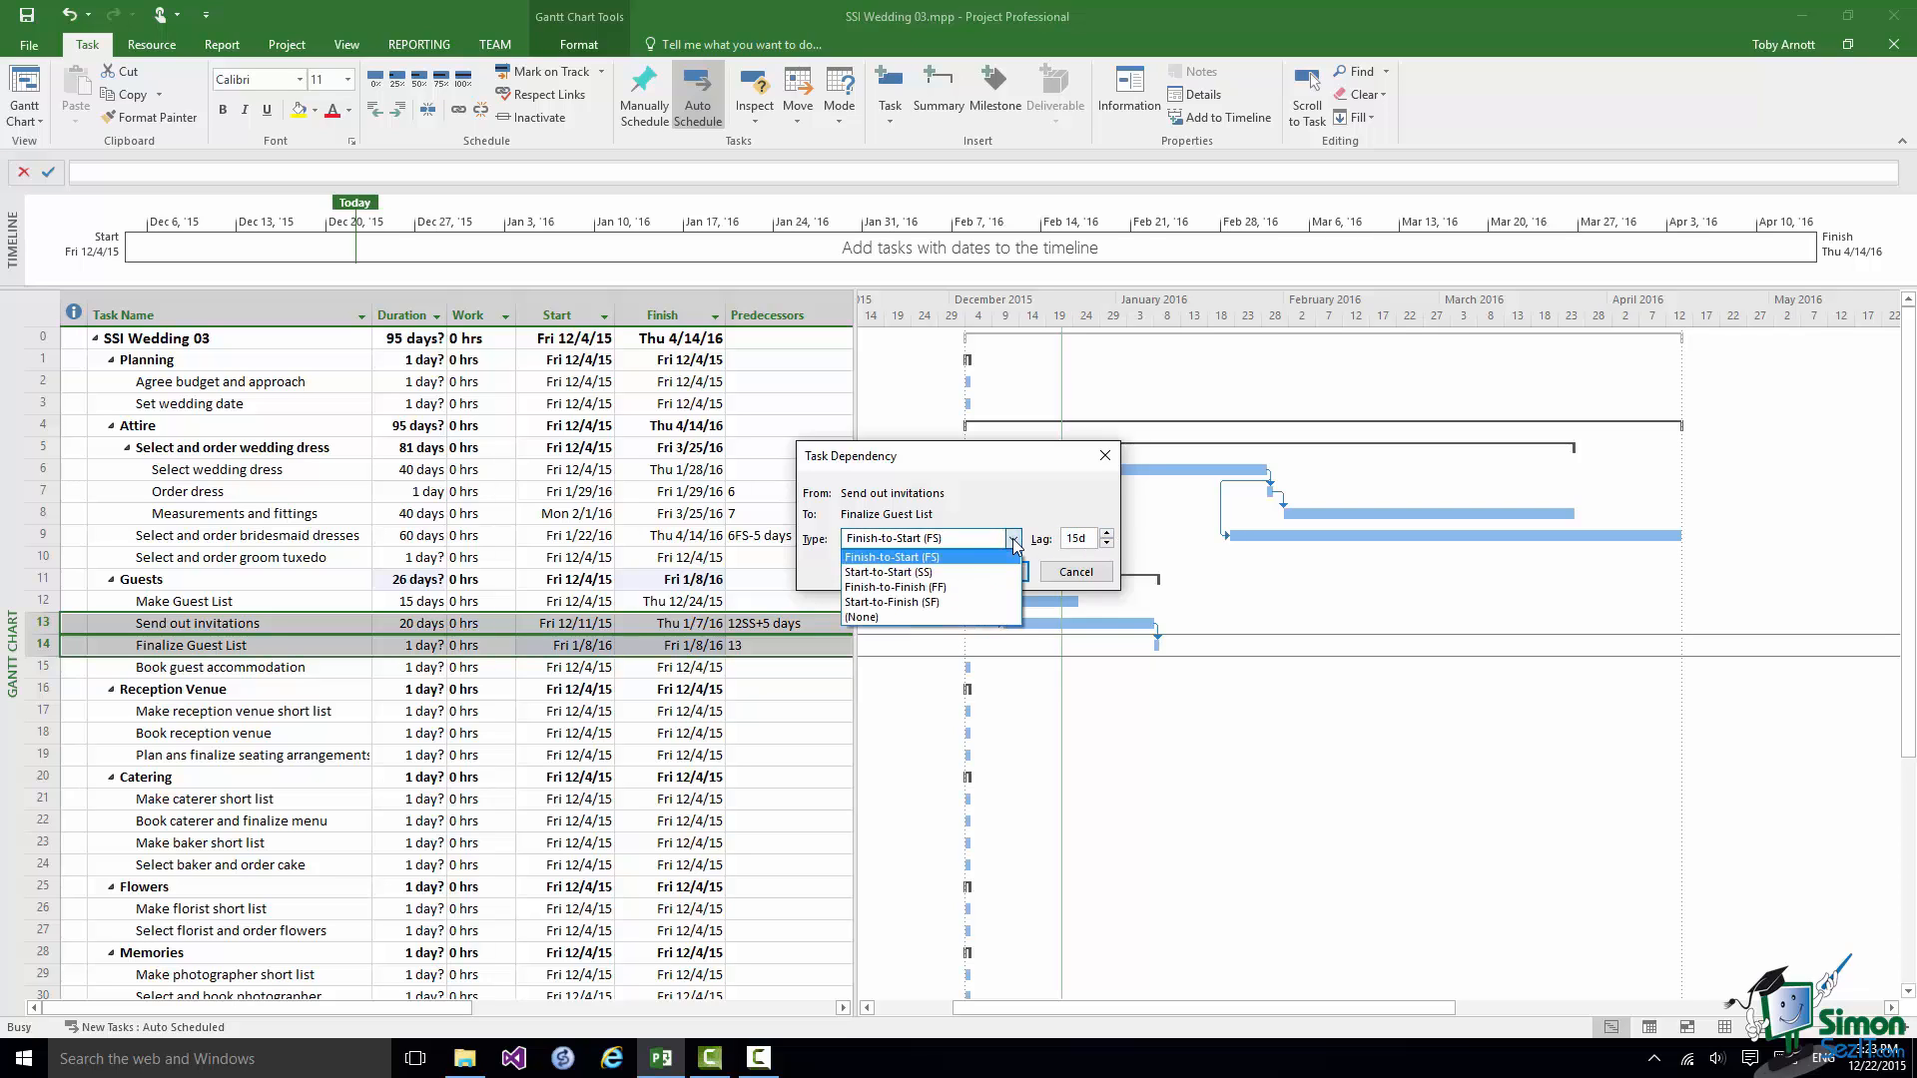
pyautogui.click(894, 587)
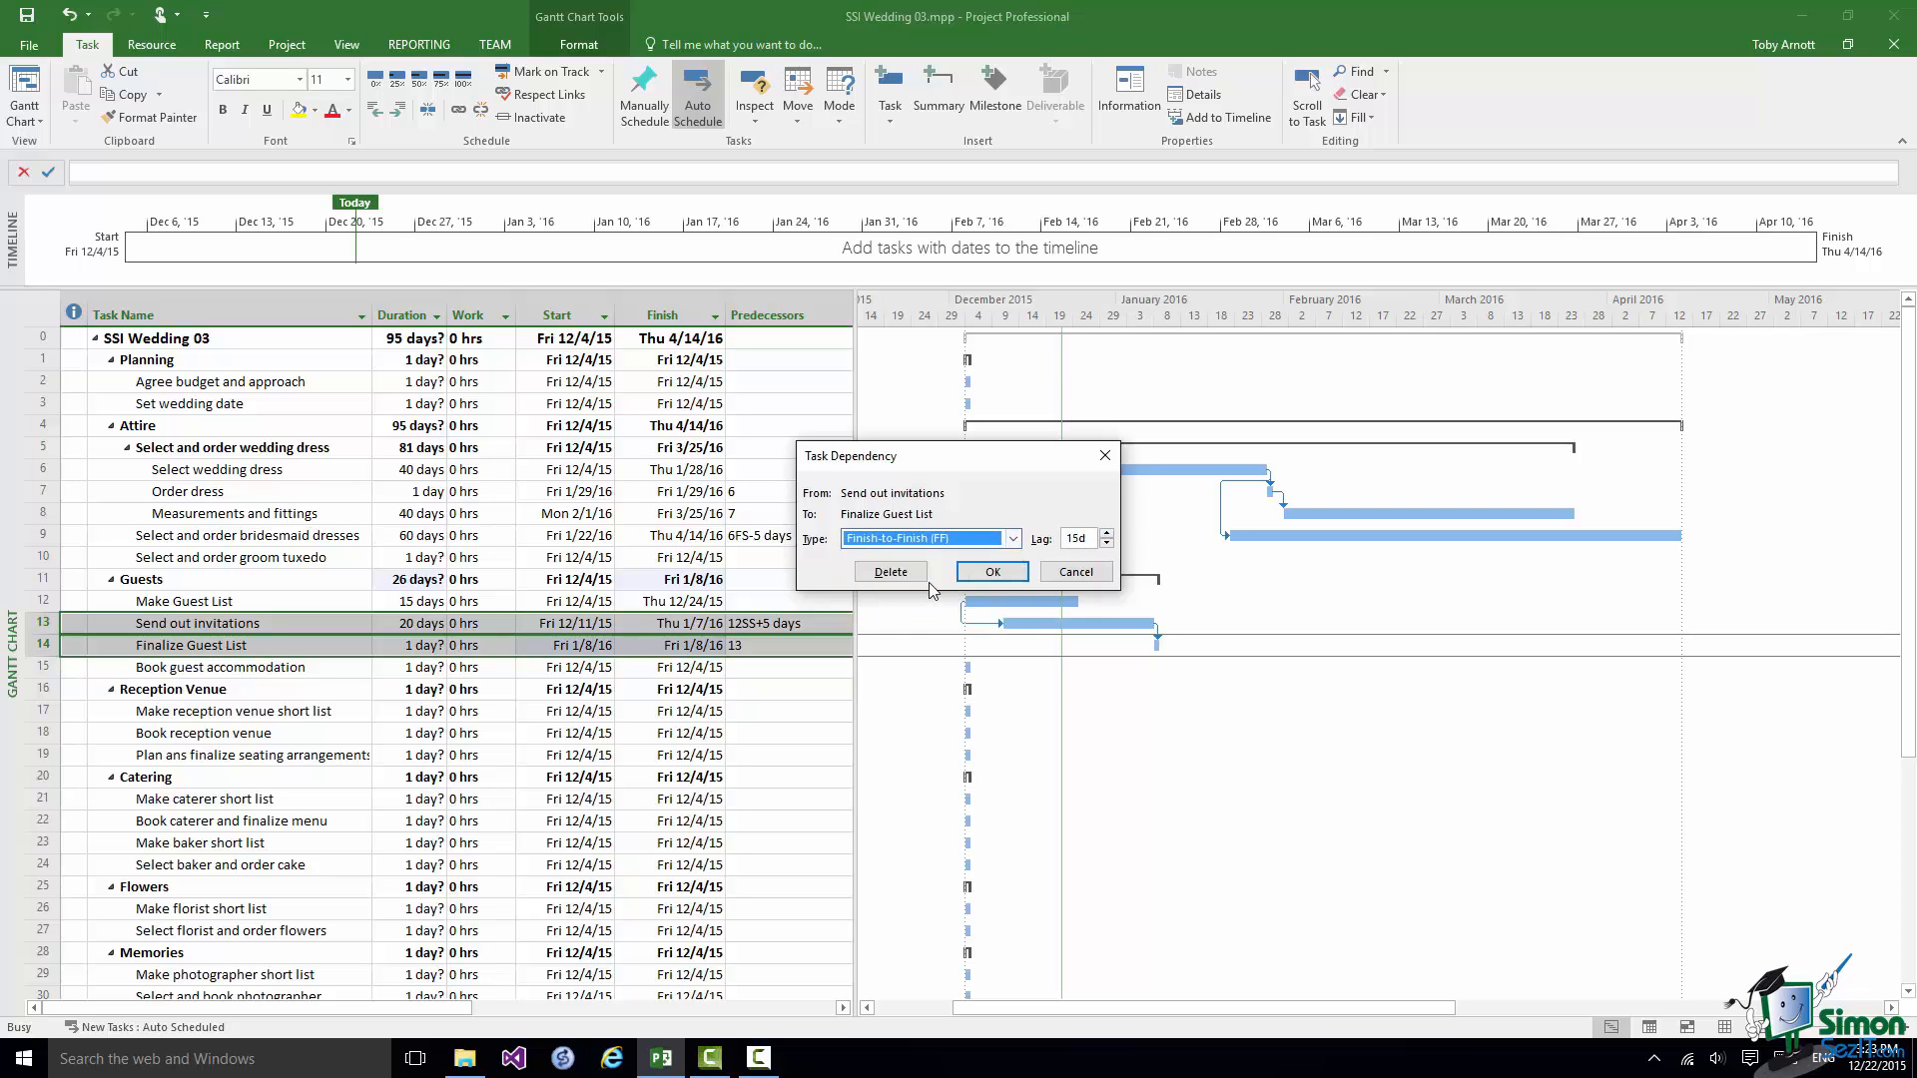
pyautogui.click(991, 571)
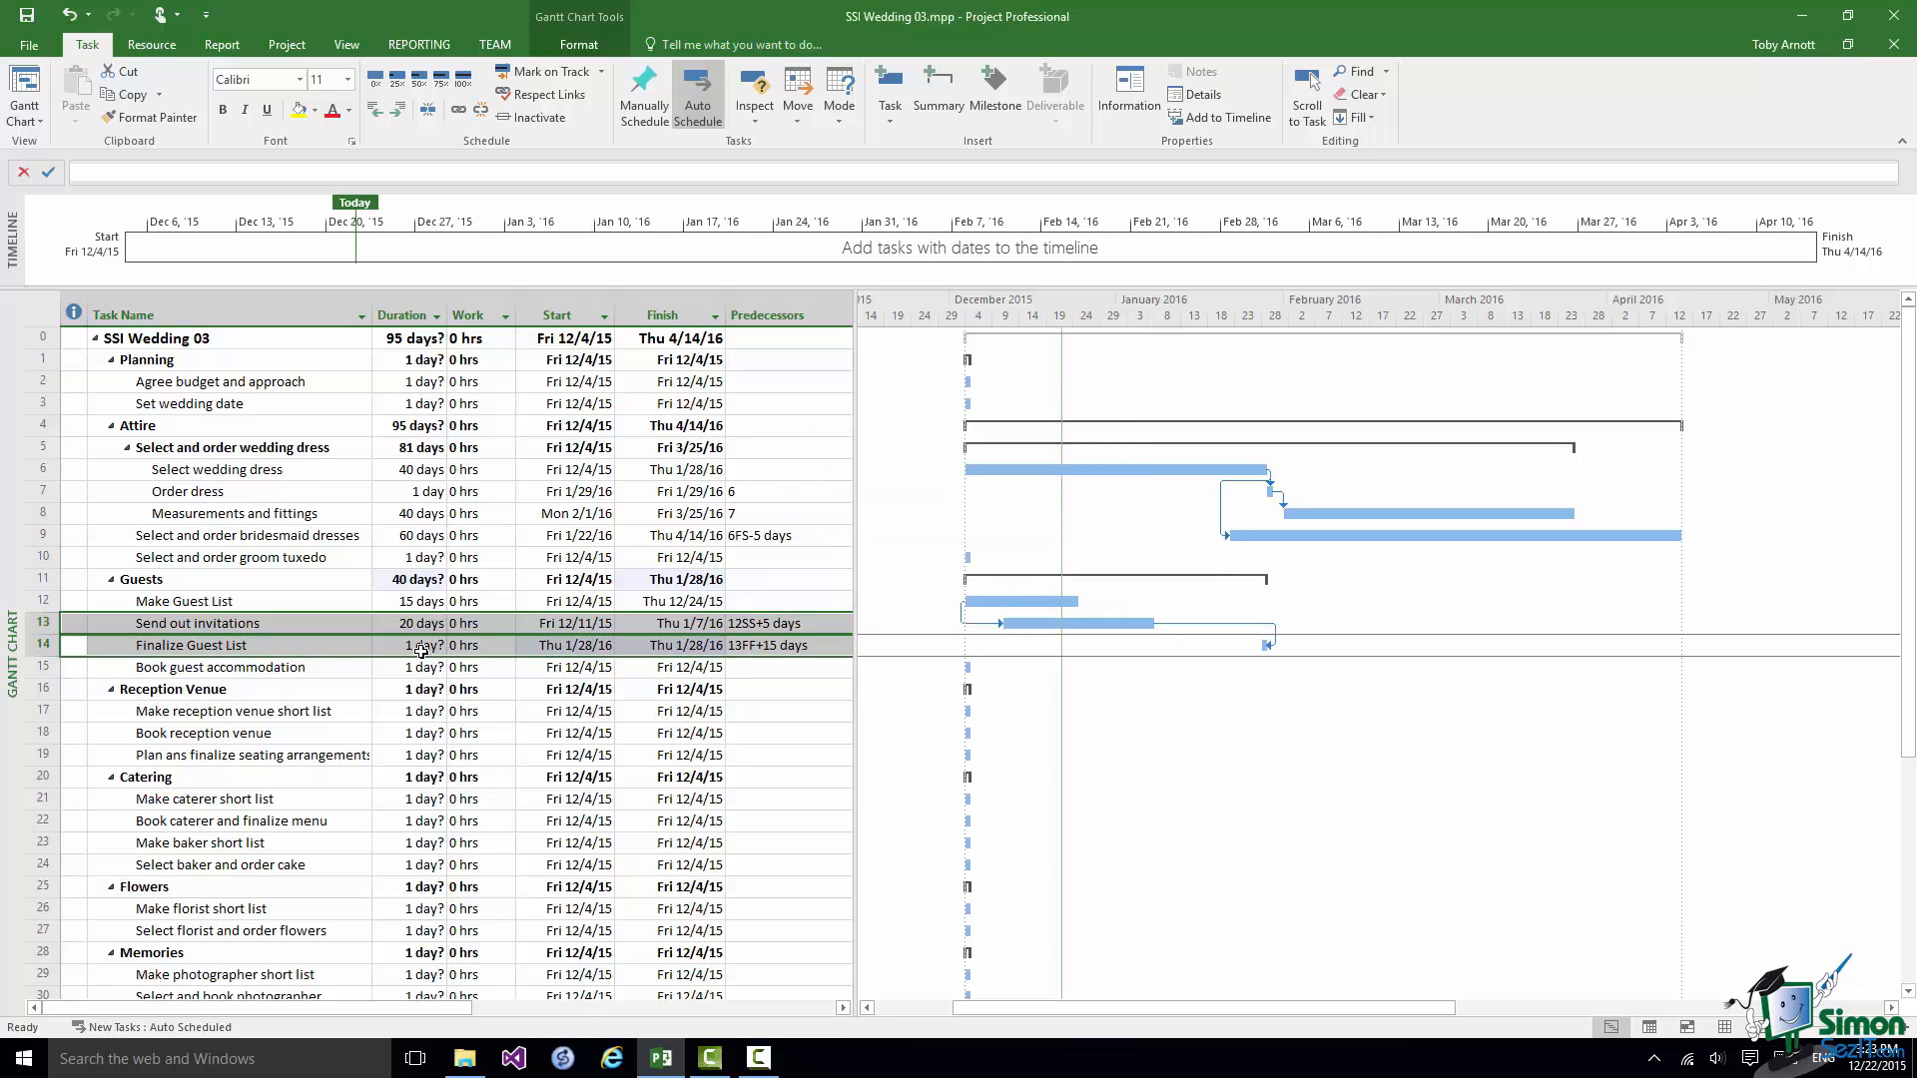
# - Make Finalize Guest List last 5 days, running Fri 1/22/16 to Thu 1/28/16
pyautogui.click(403, 644)
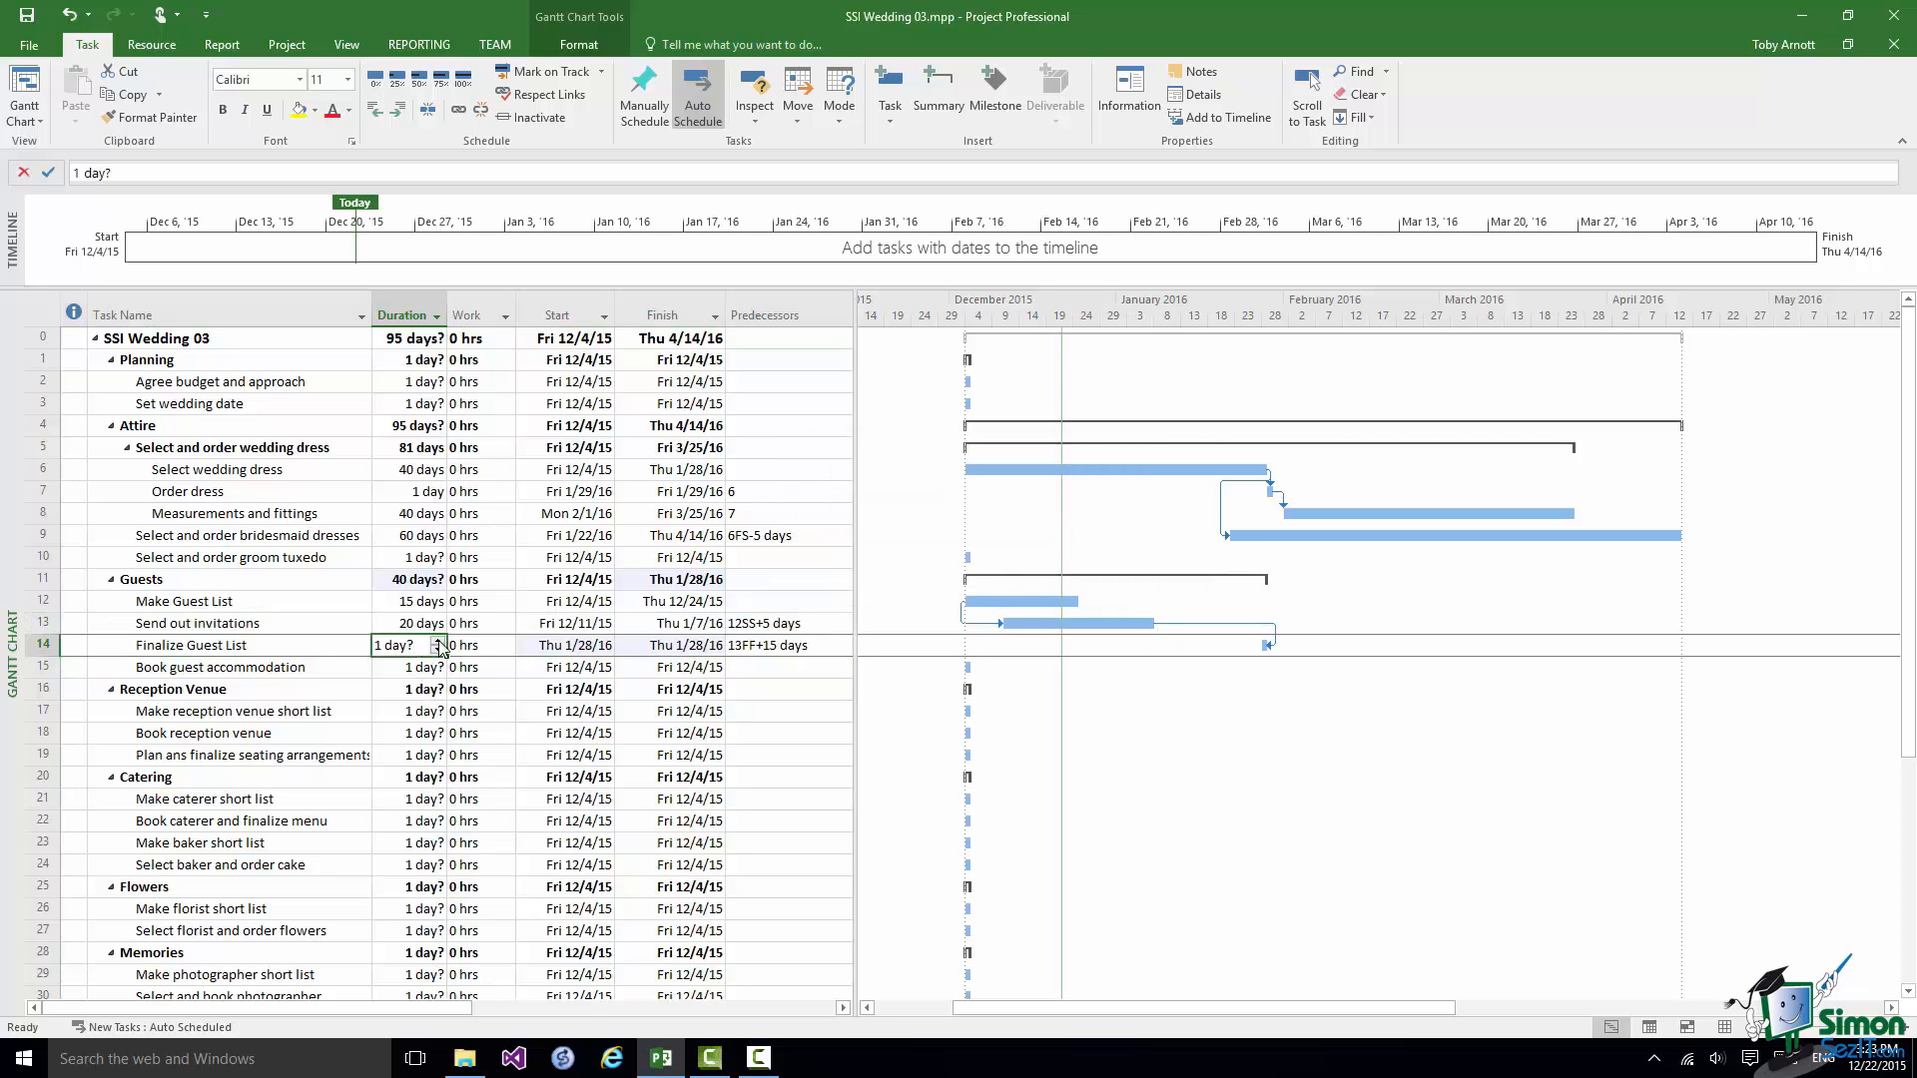
pyautogui.write('4 days')
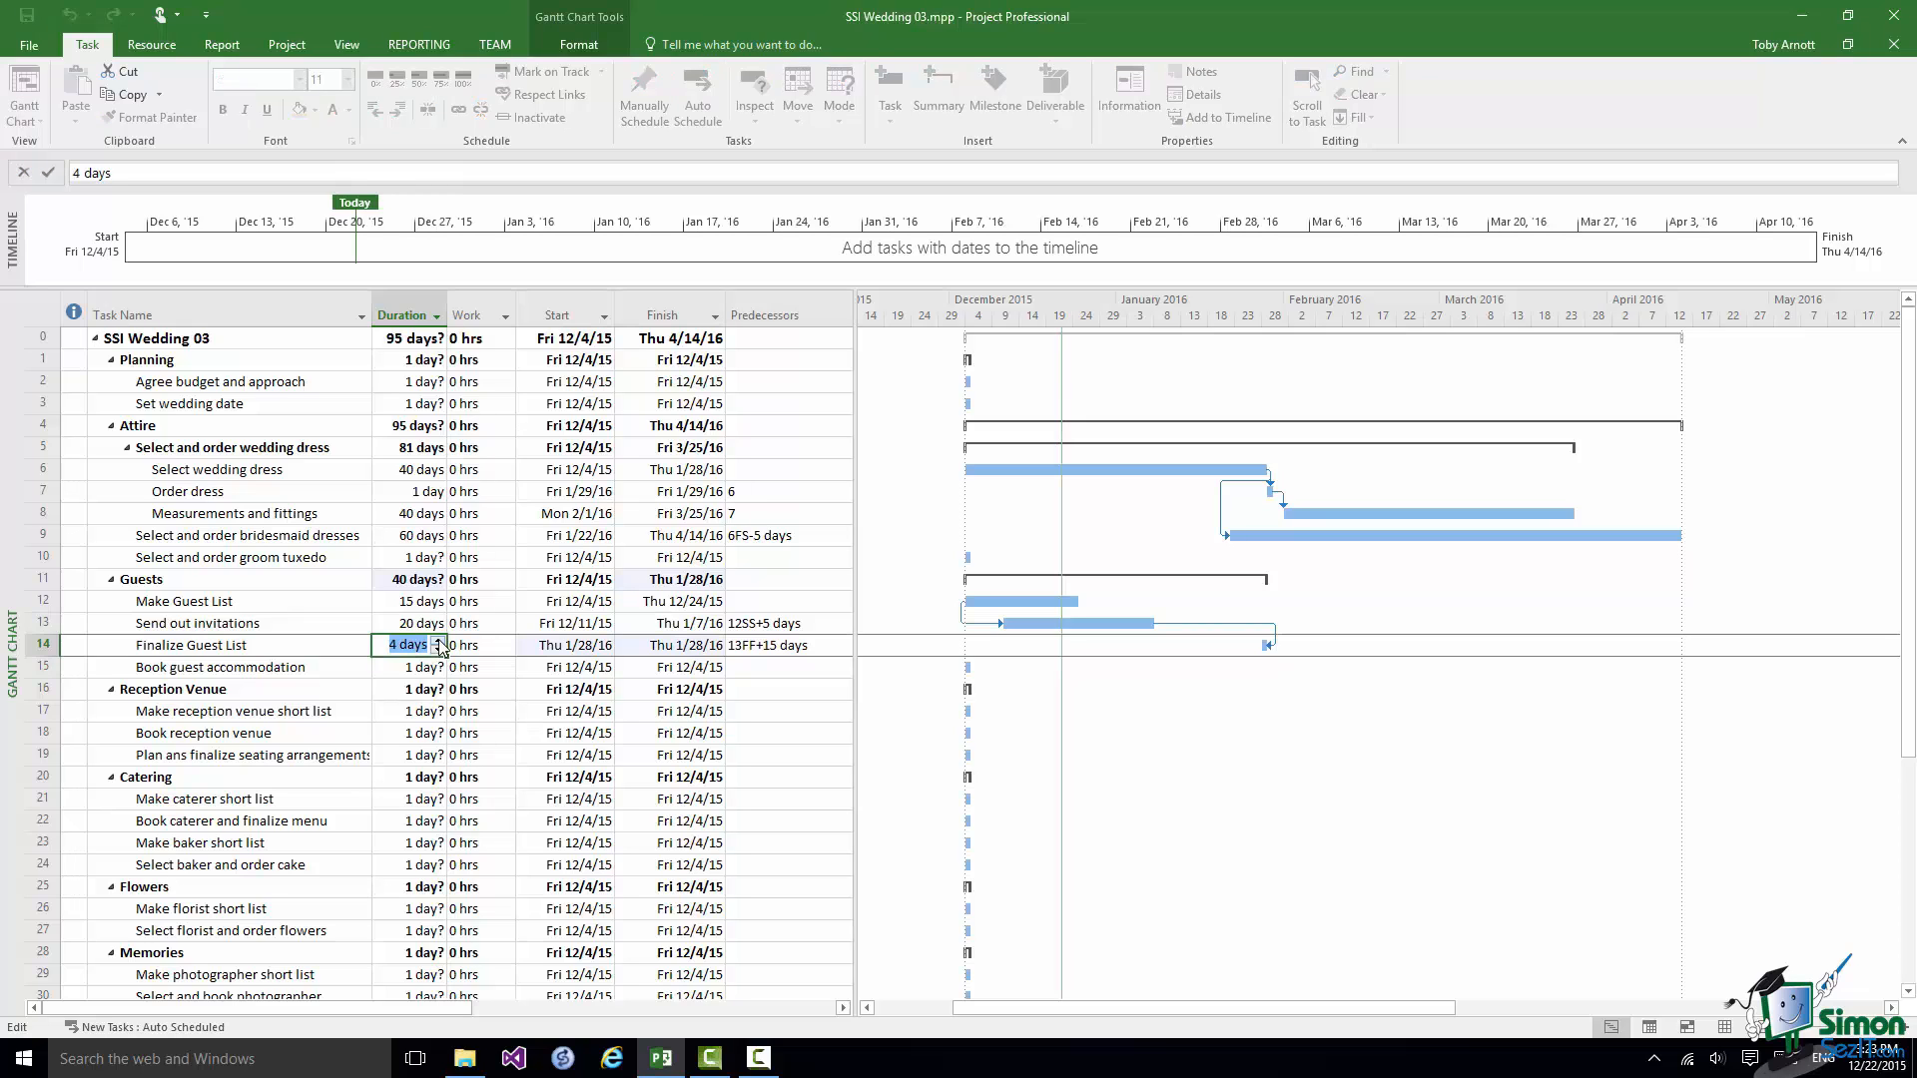
pyautogui.click(442, 641)
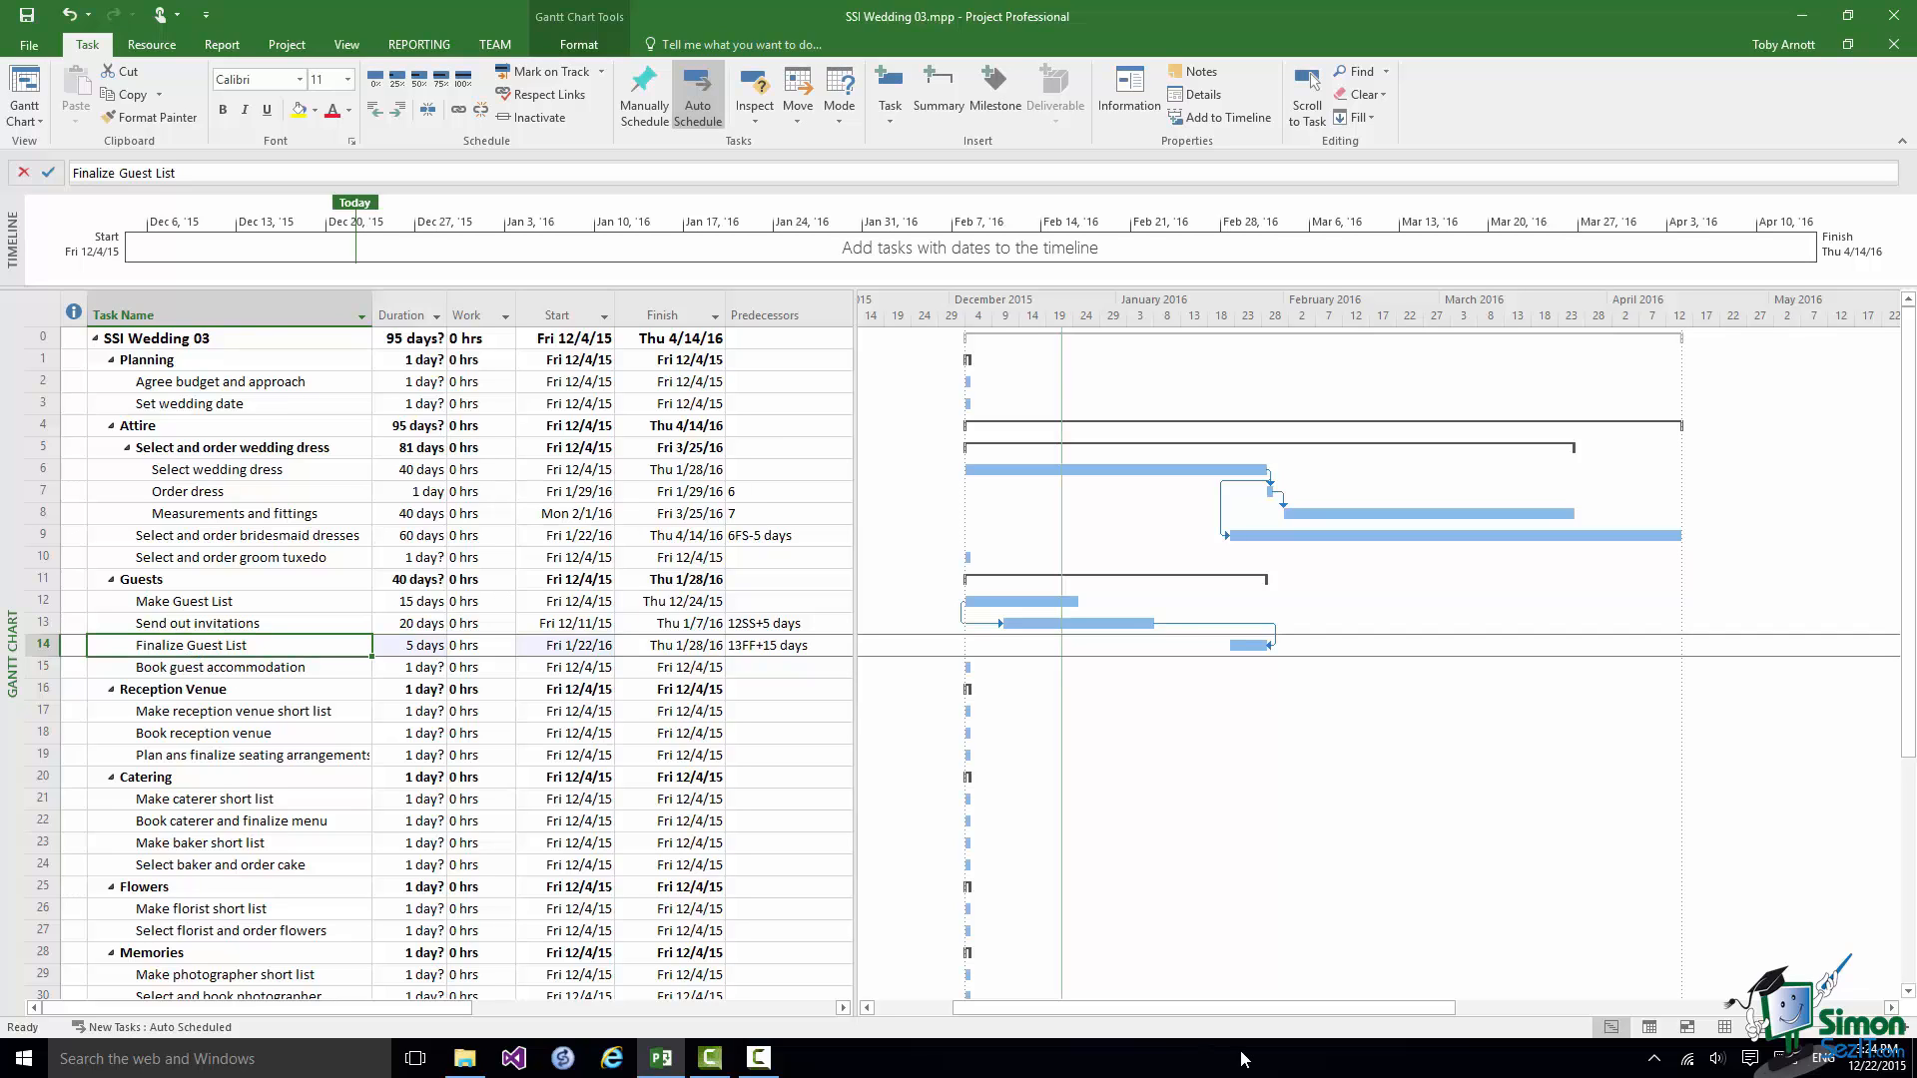
pyautogui.moveTo(1285, 660)
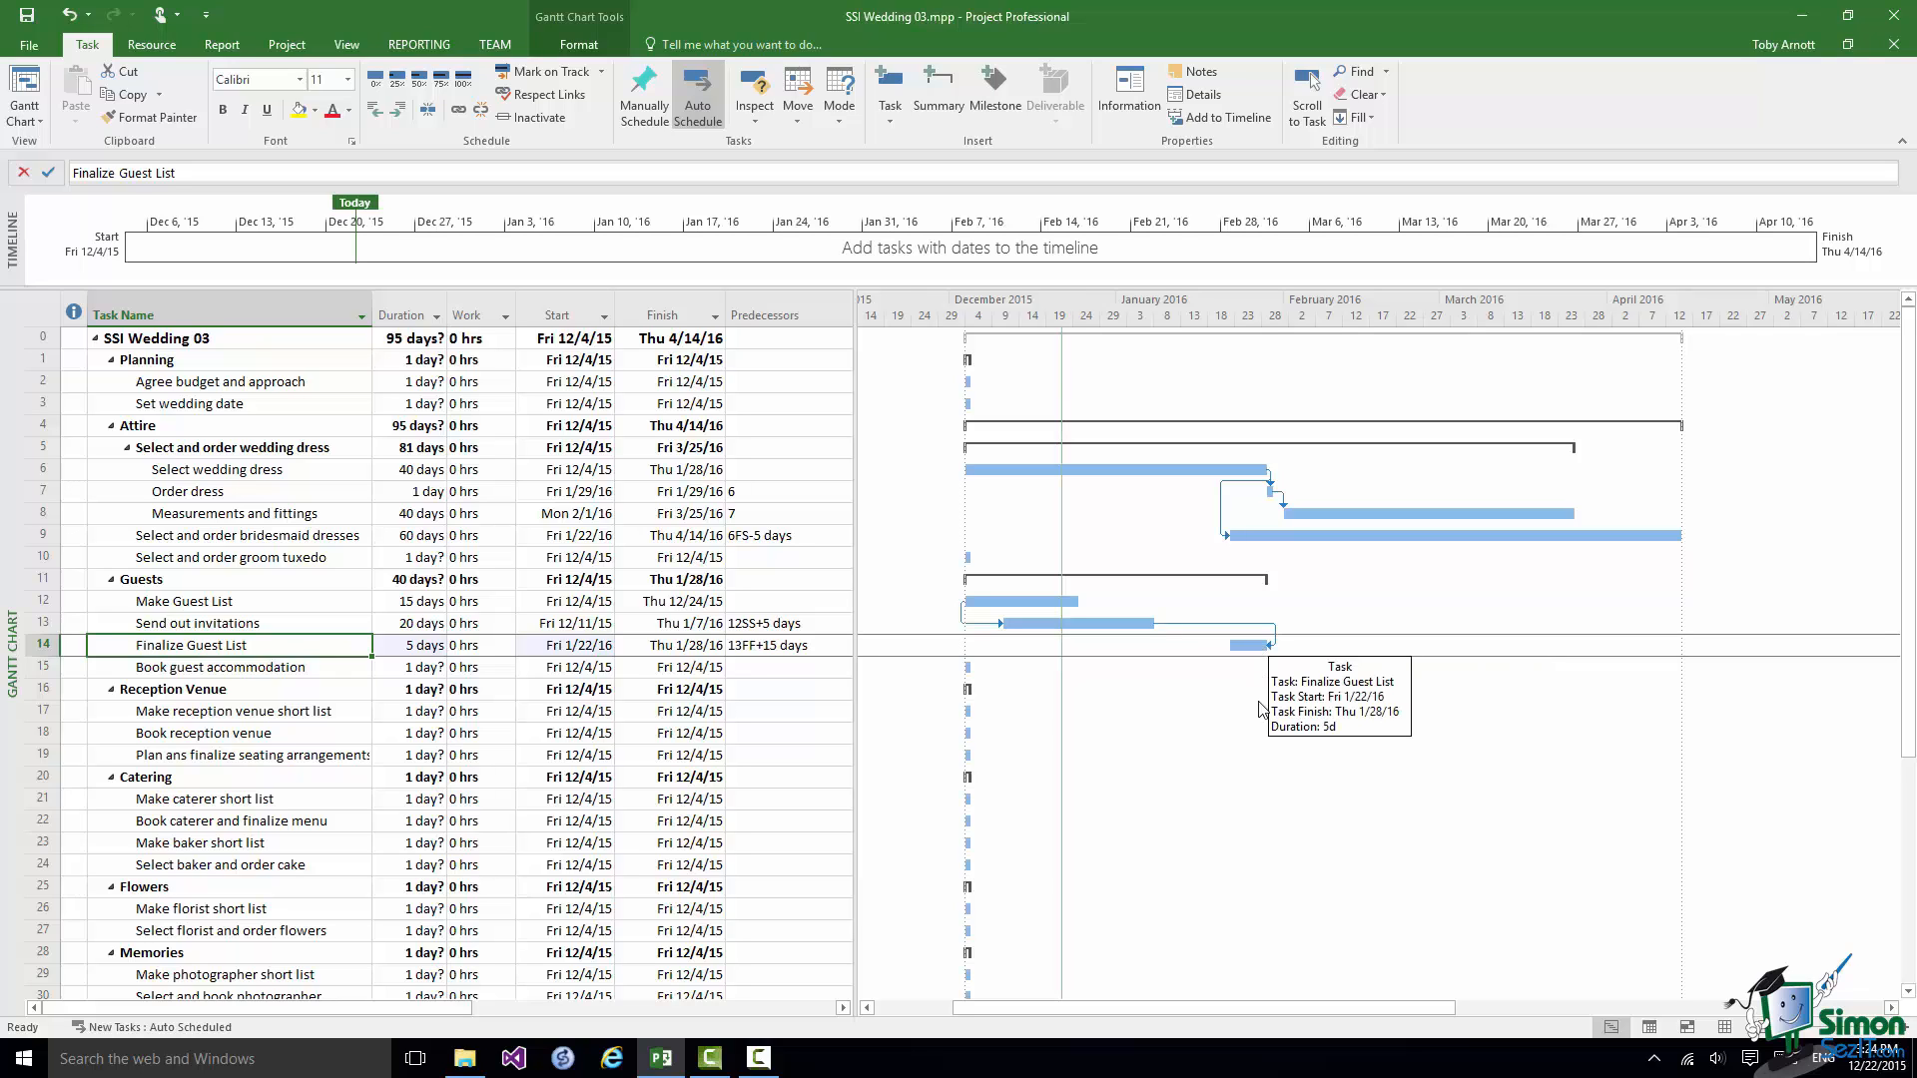
pyautogui.moveTo(1256, 779)
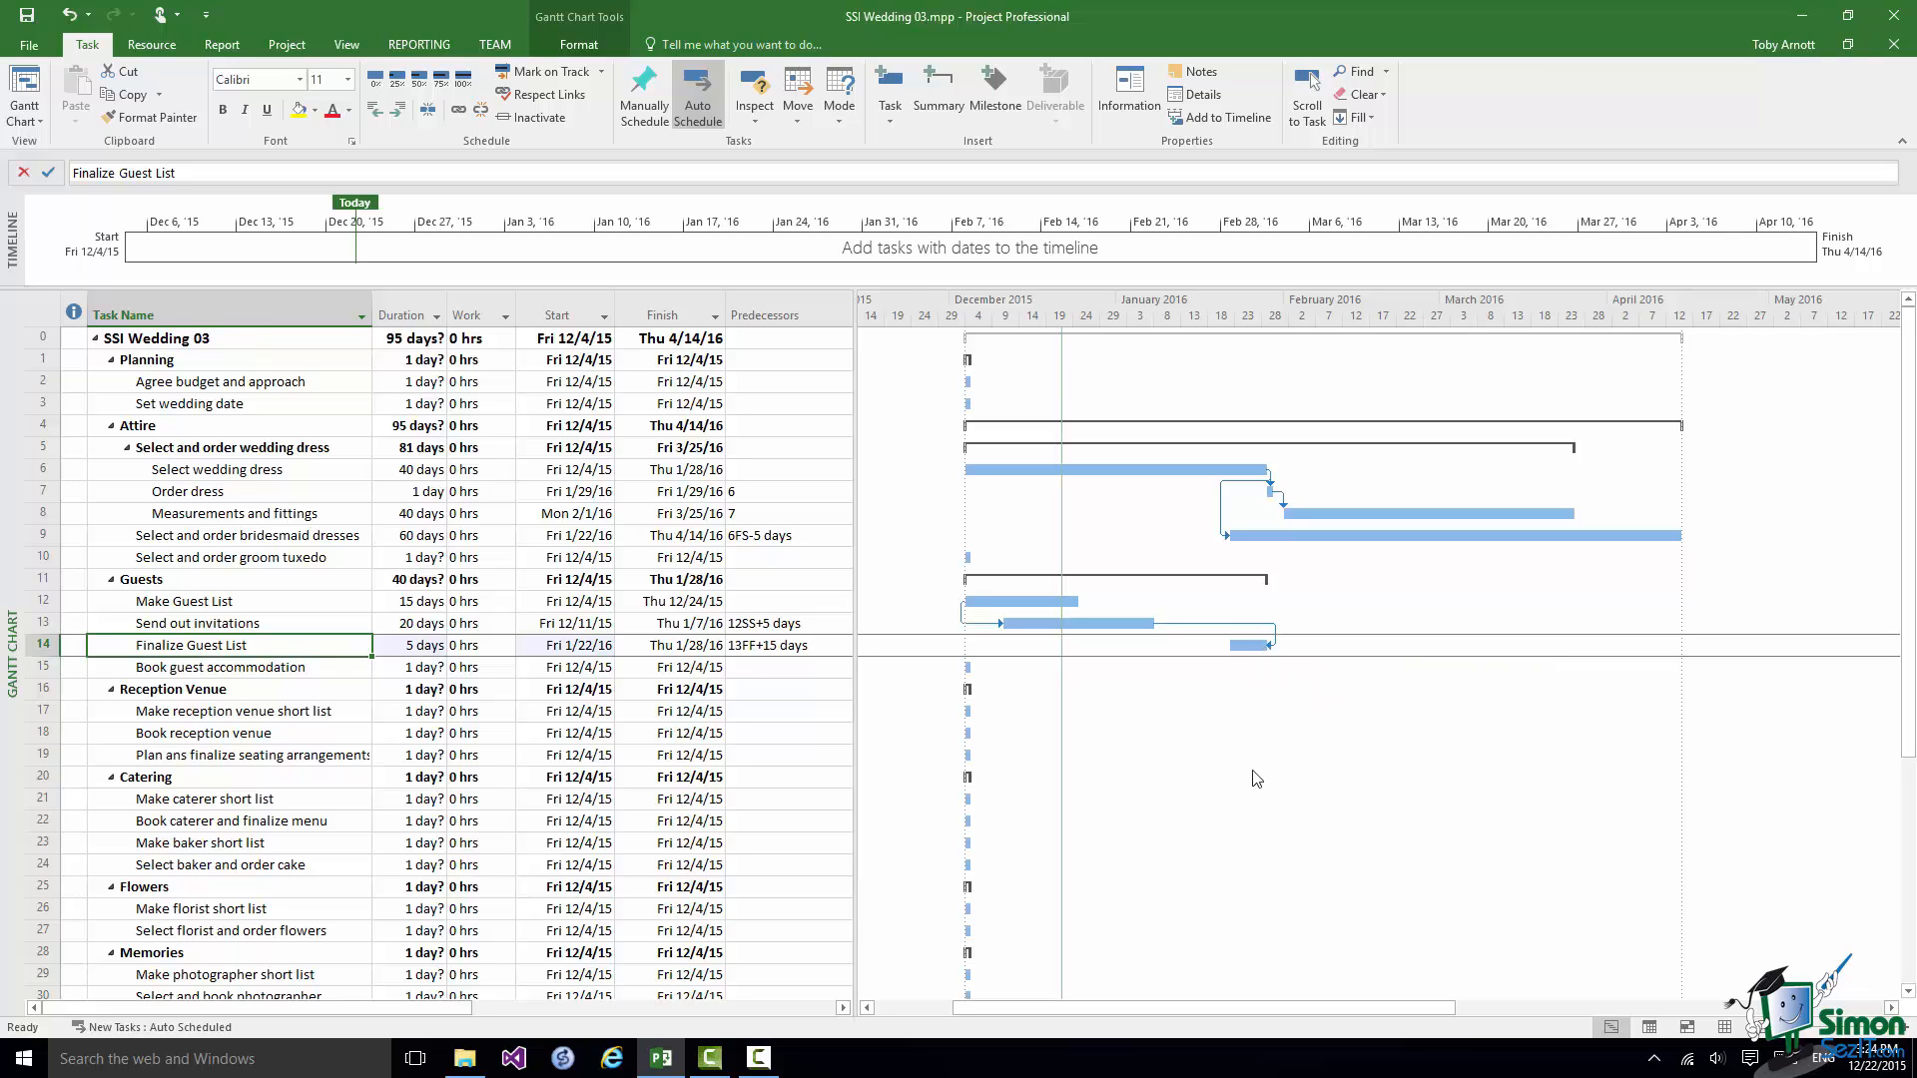